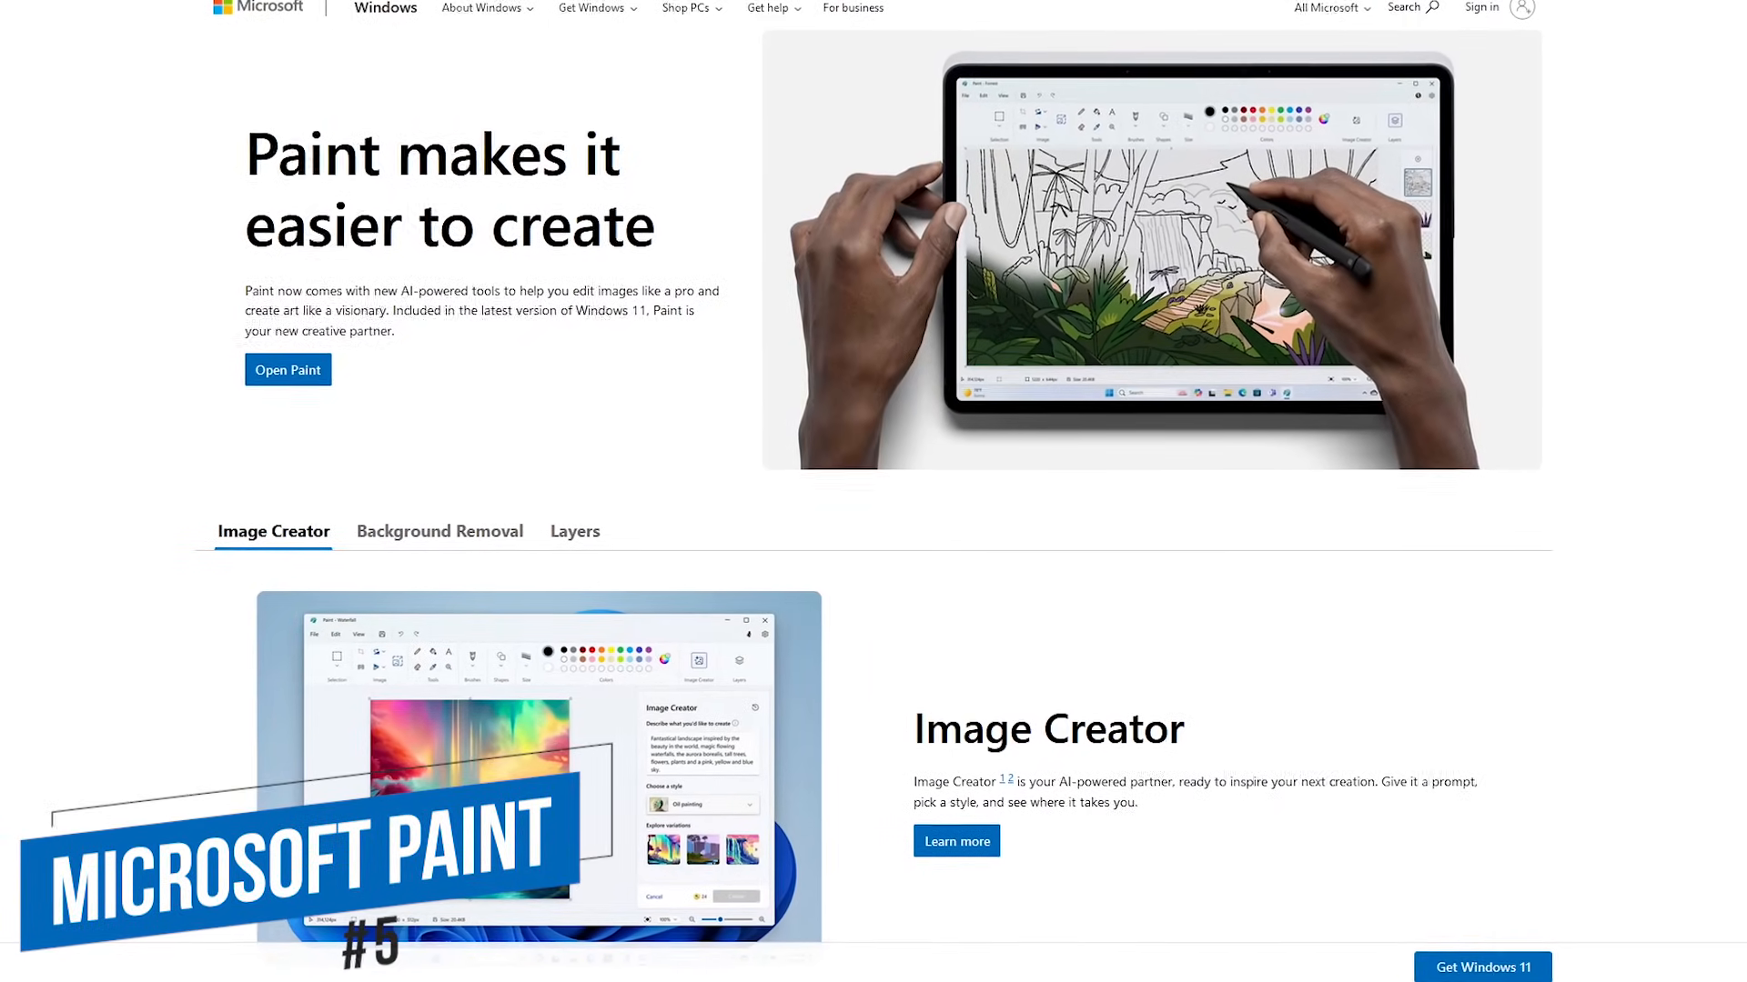
Step: Browse down through PhotoScape X's built-in feature guide and its tool sections
{"action": "scroll", "scroll_direction": "down", "scroll_amount": 3}
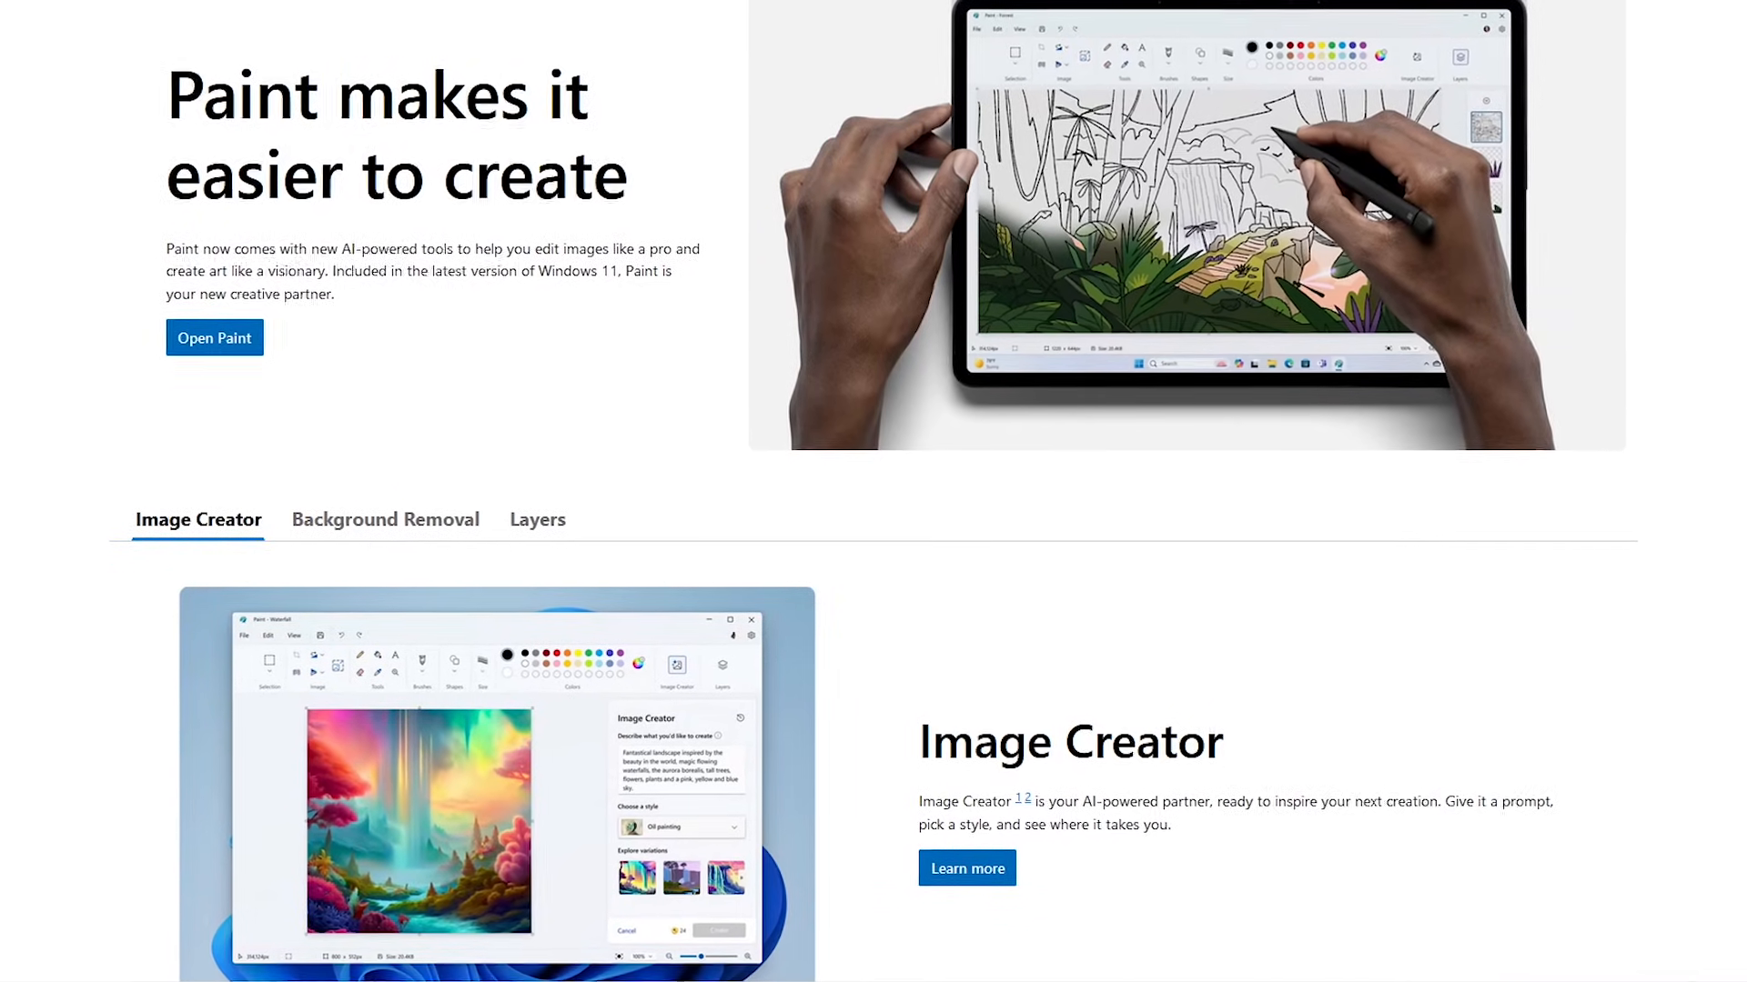
{"action": "scroll", "scroll_direction": "down", "scroll_amount": 3}
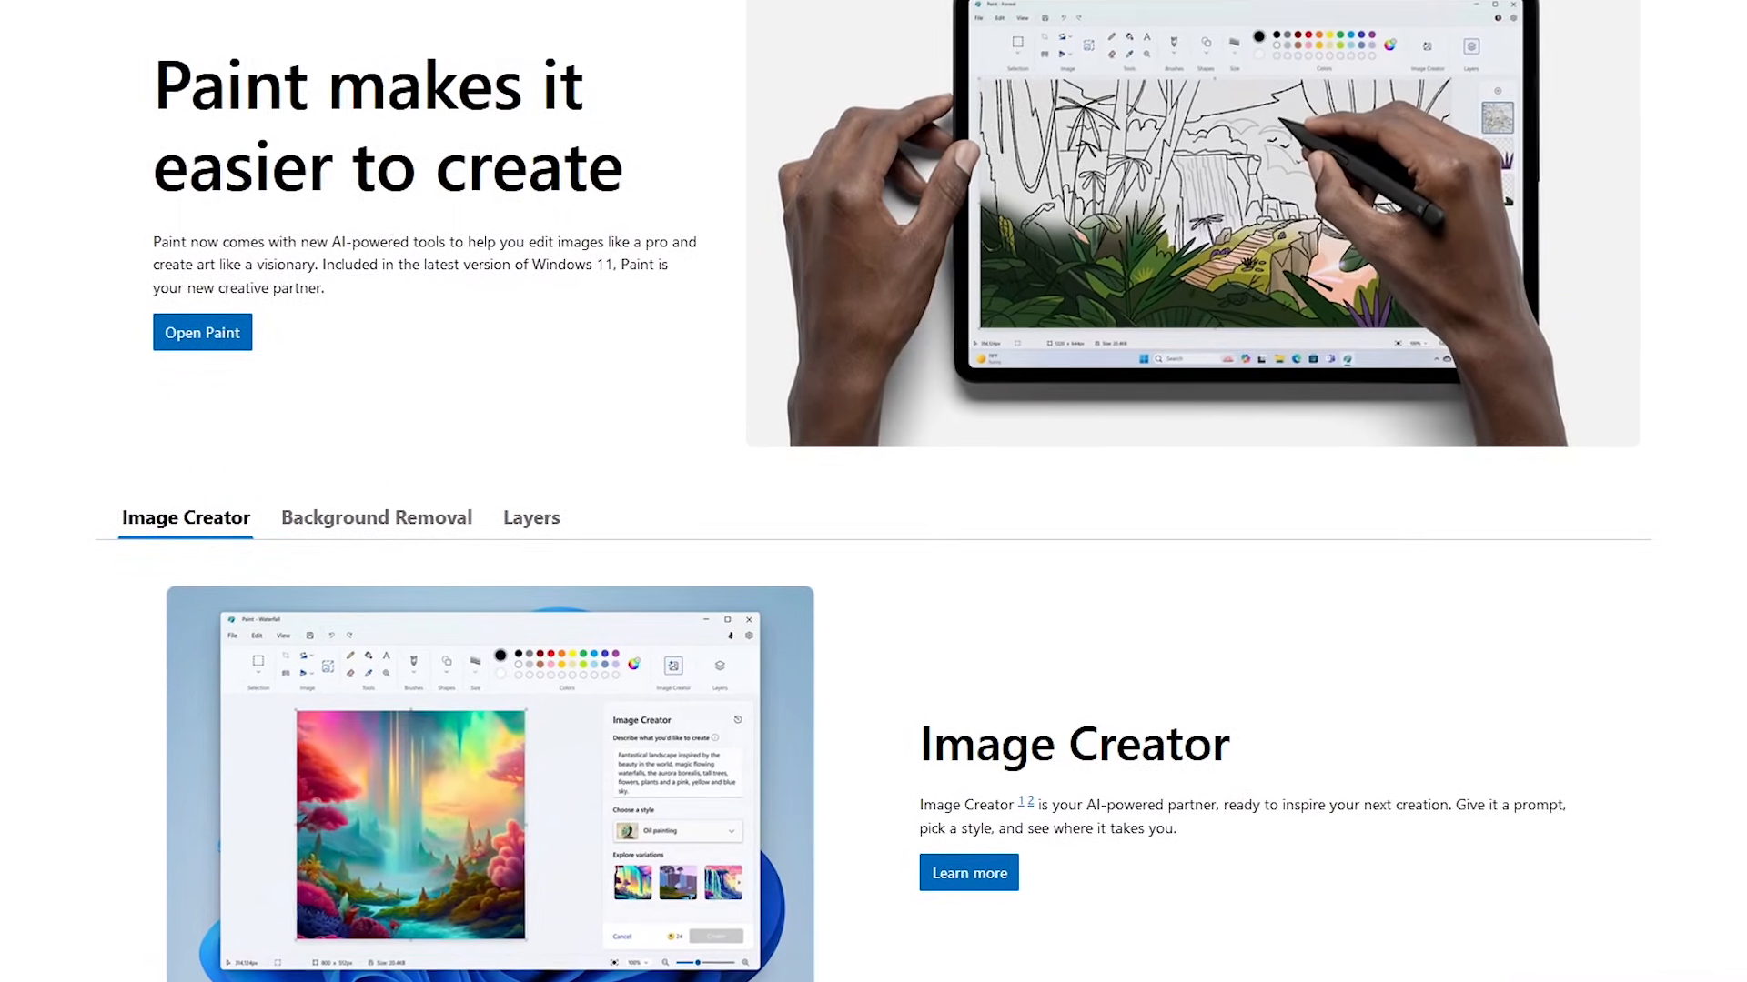
{"action": "left_click", "coordinate": [377, 517]}
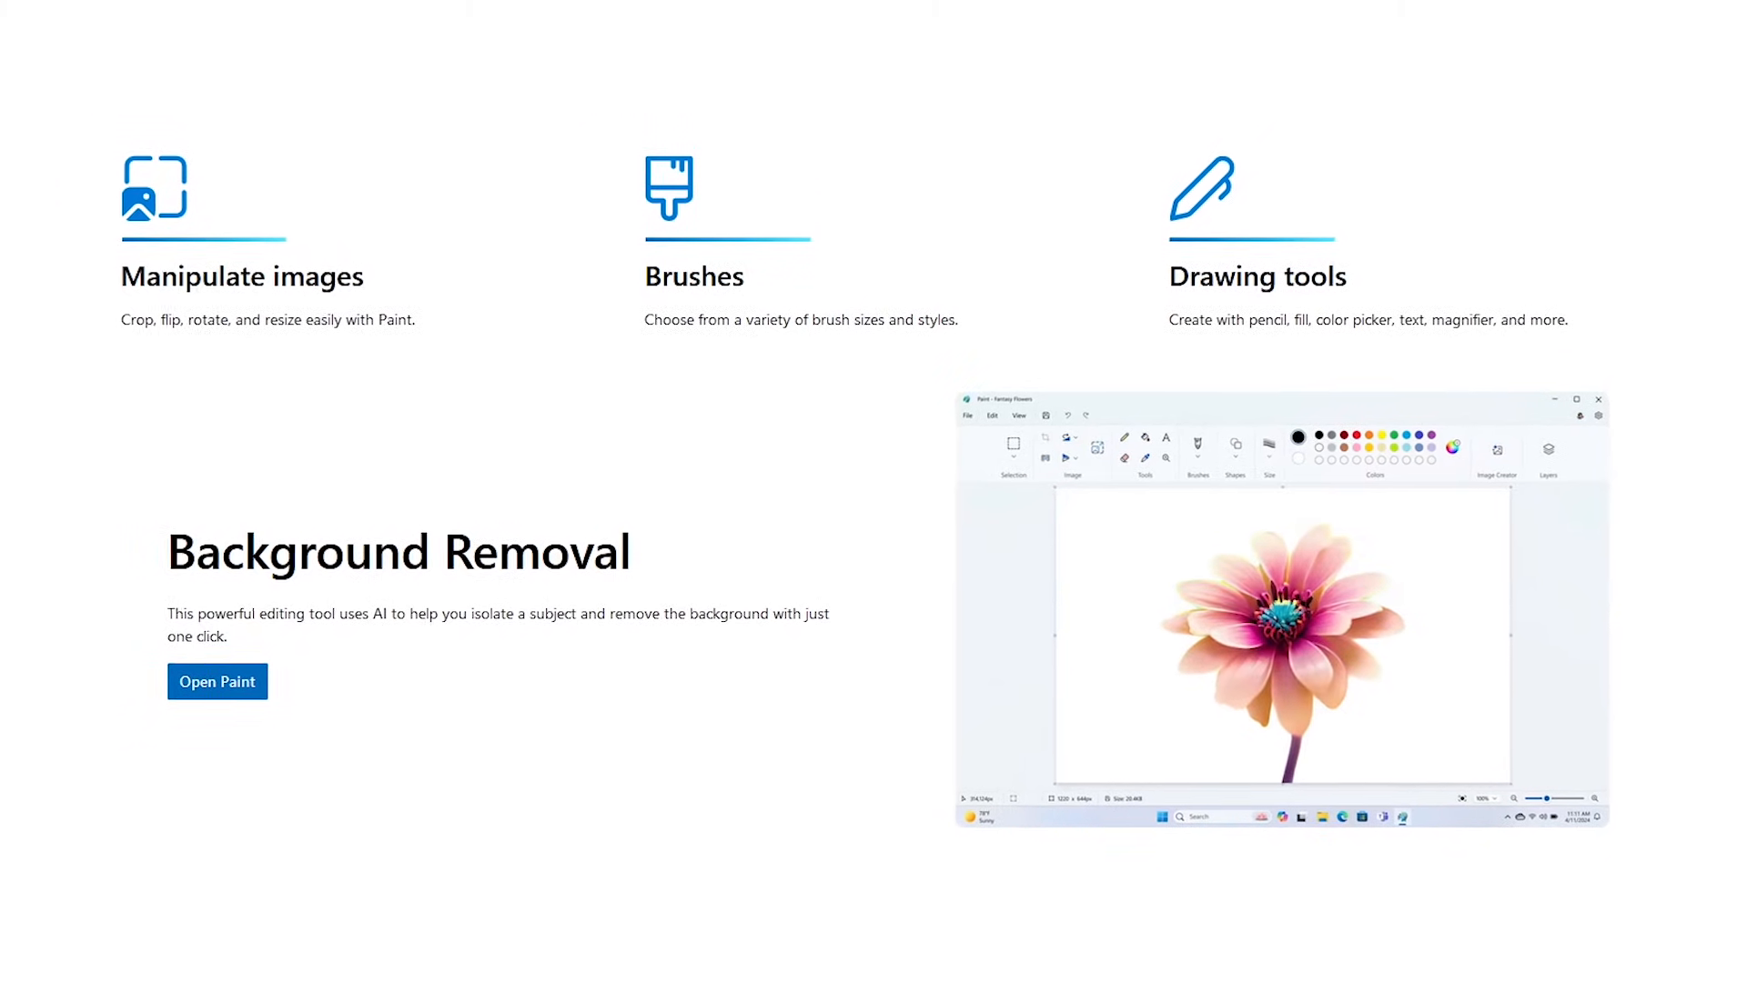
{"action": "scroll", "scroll_direction": "down", "scroll_amount": 3}
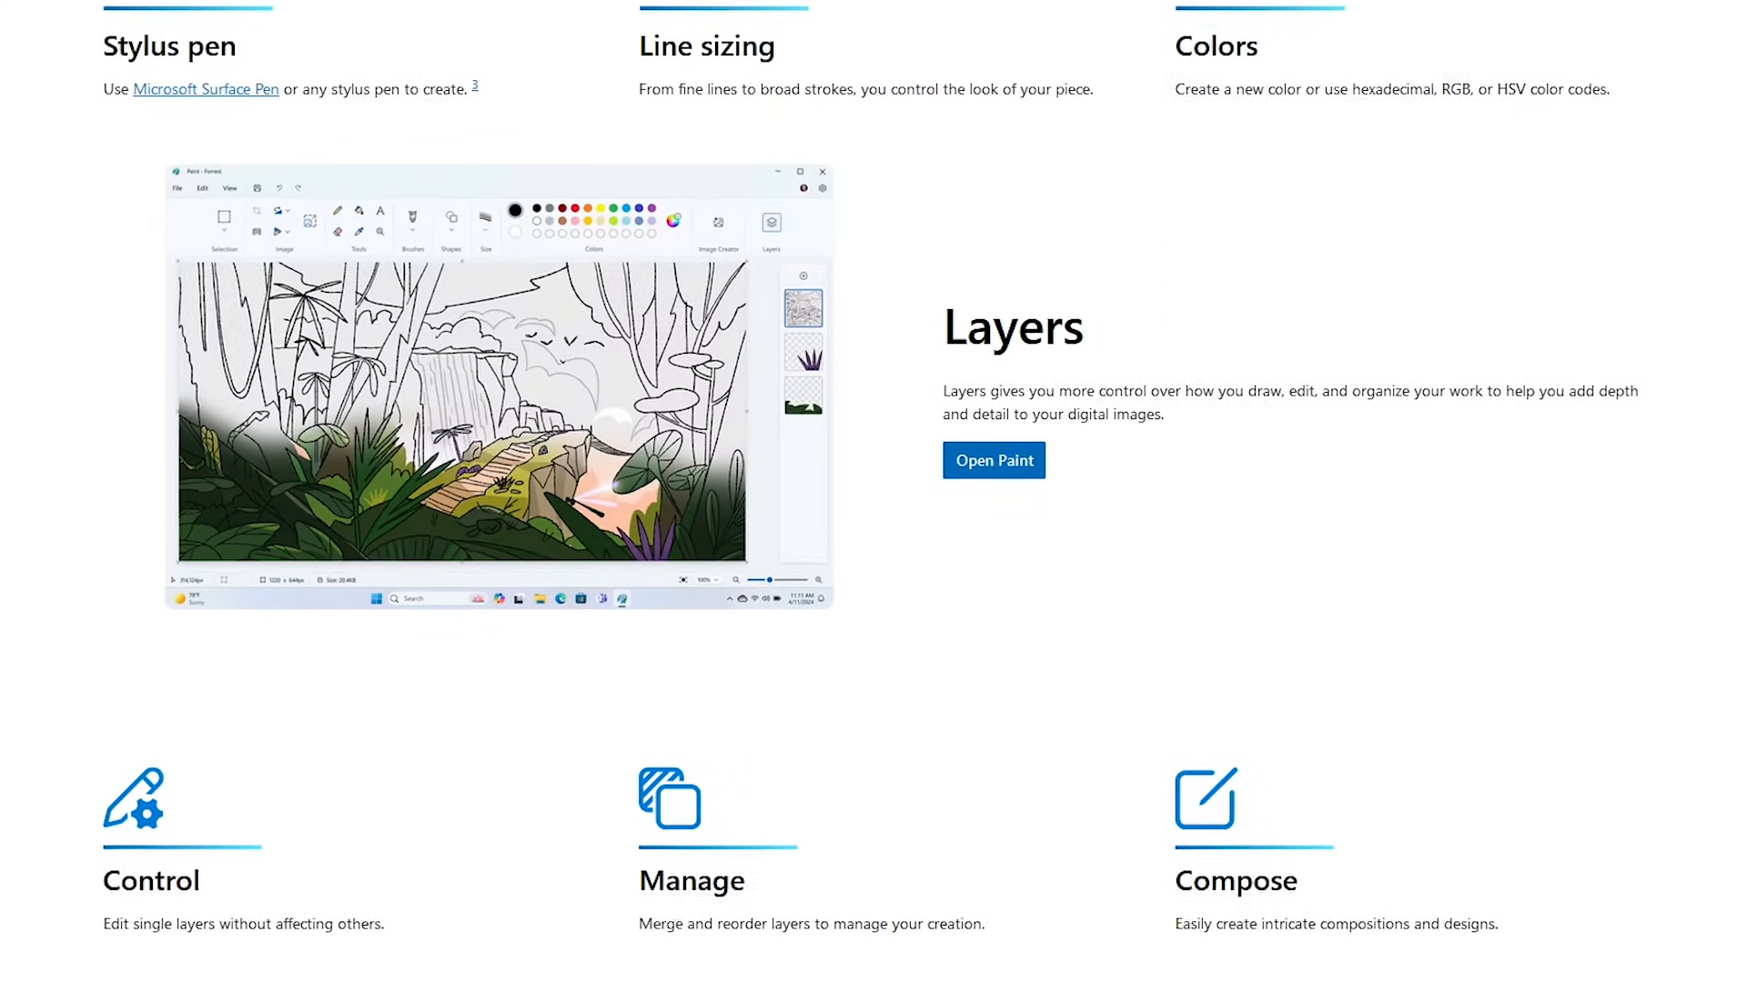
{"action": "scroll", "scroll_direction": "down", "scroll_amount": 3}
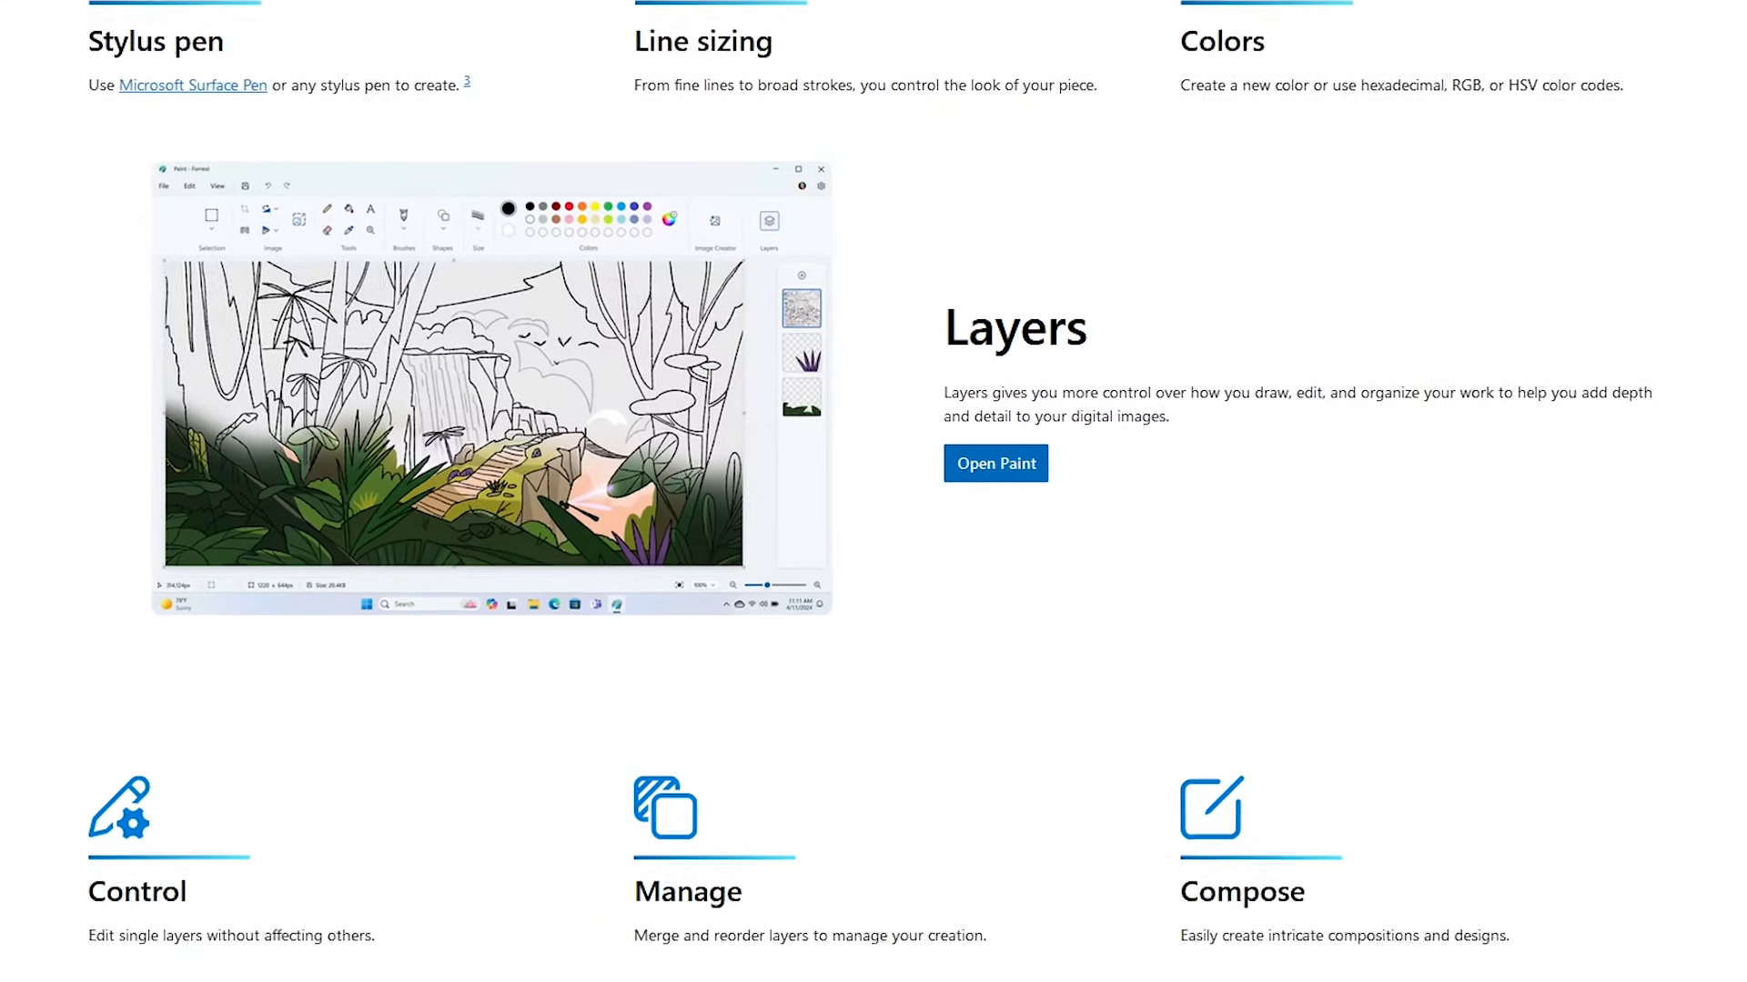
{"action": "left_click", "coordinate": [995, 464]}
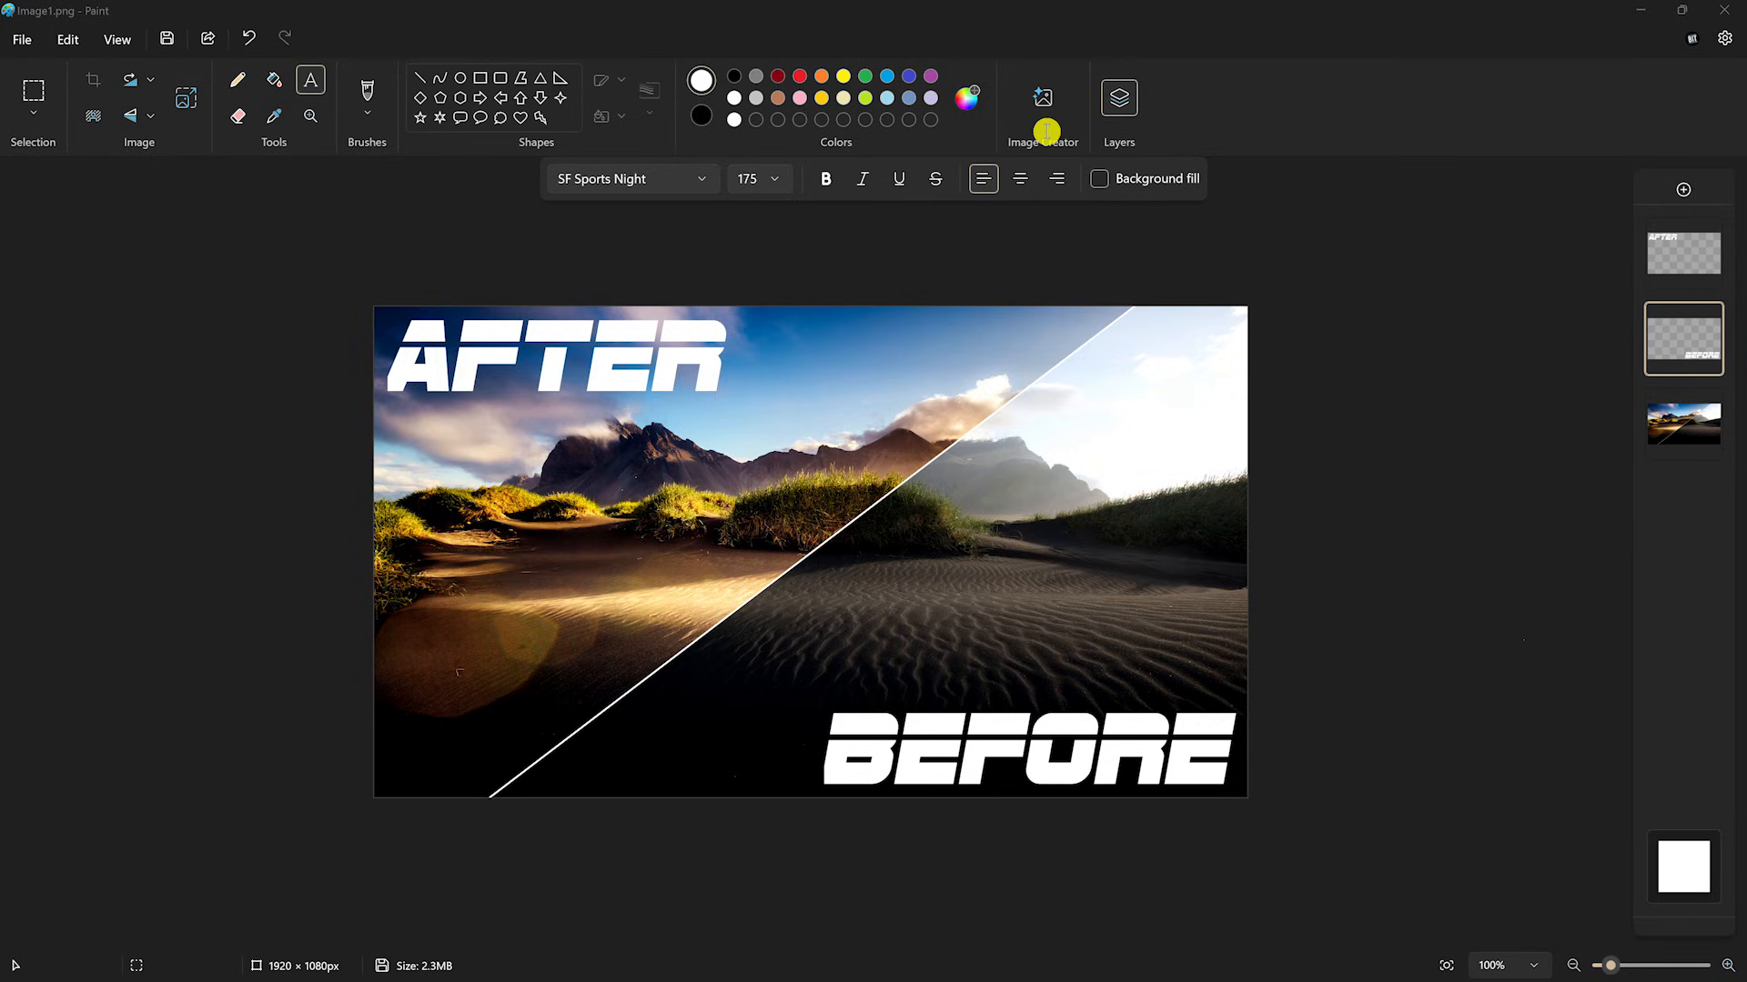
{"action": "mouse_move", "coordinate": [1150, 133]}
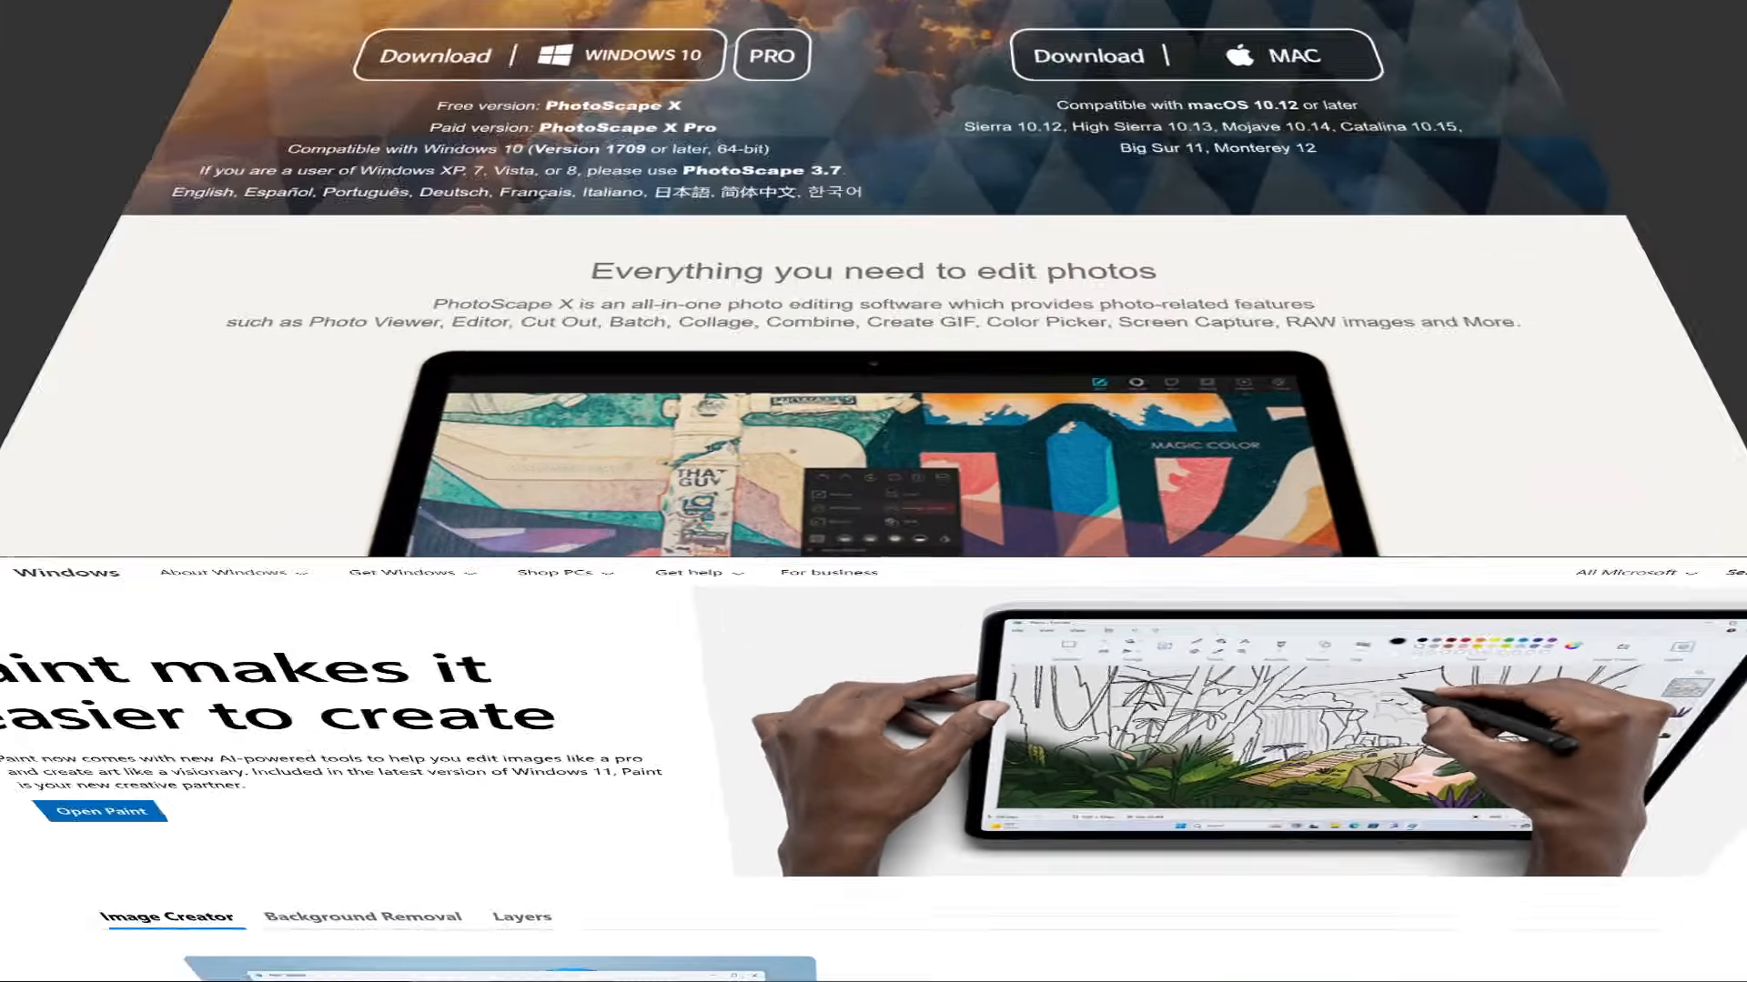
{"action": "scroll", "scroll_direction": "up", "scroll_amount": 3}
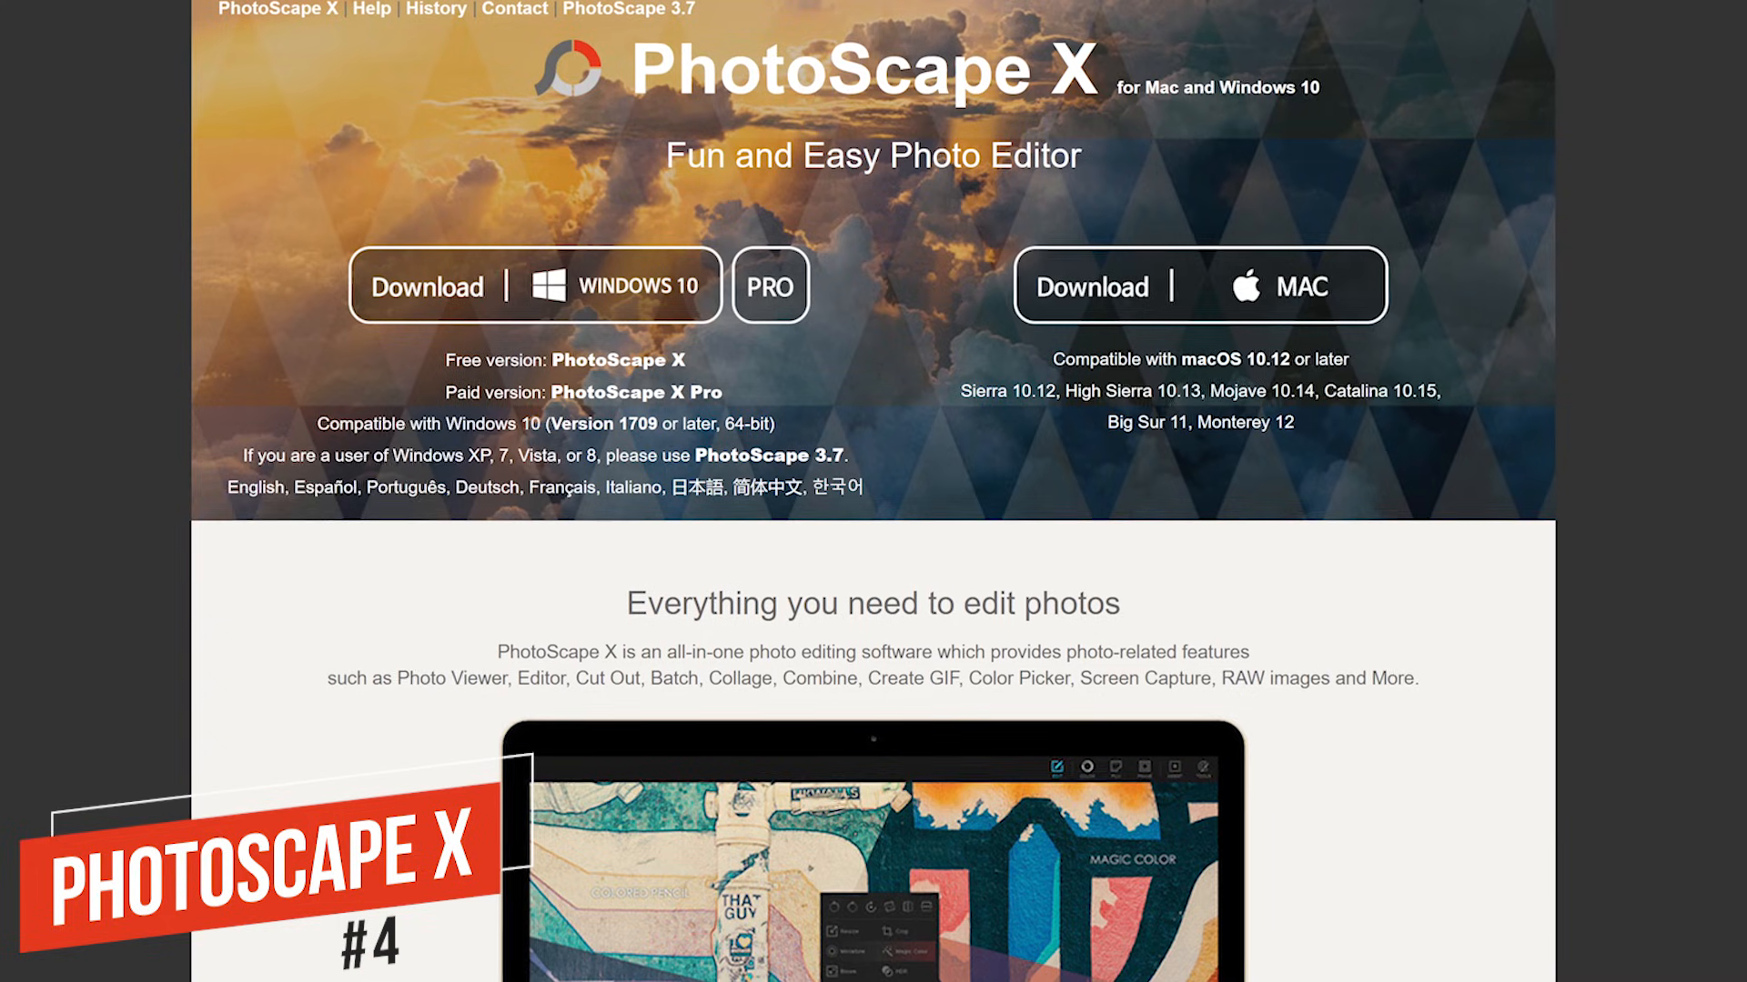
{"action": "scroll", "scroll_direction": "down", "scroll_amount": 3}
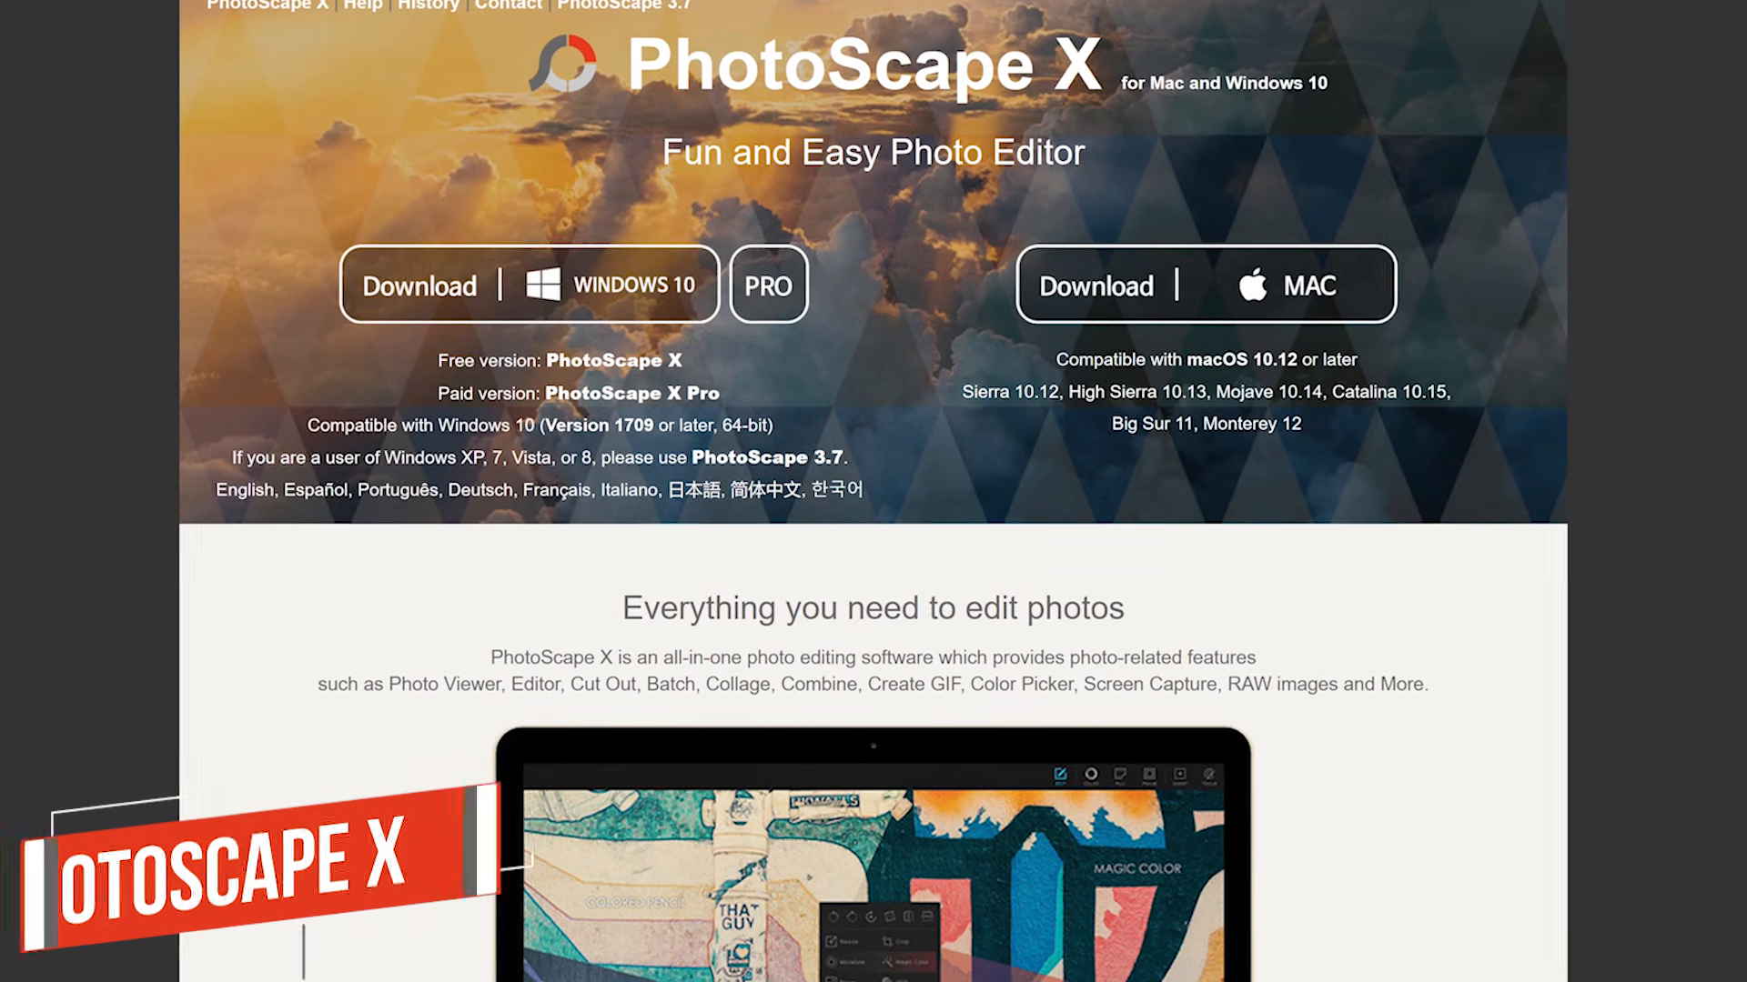
{"action": "scroll", "scroll_direction": "down", "scroll_amount": 3}
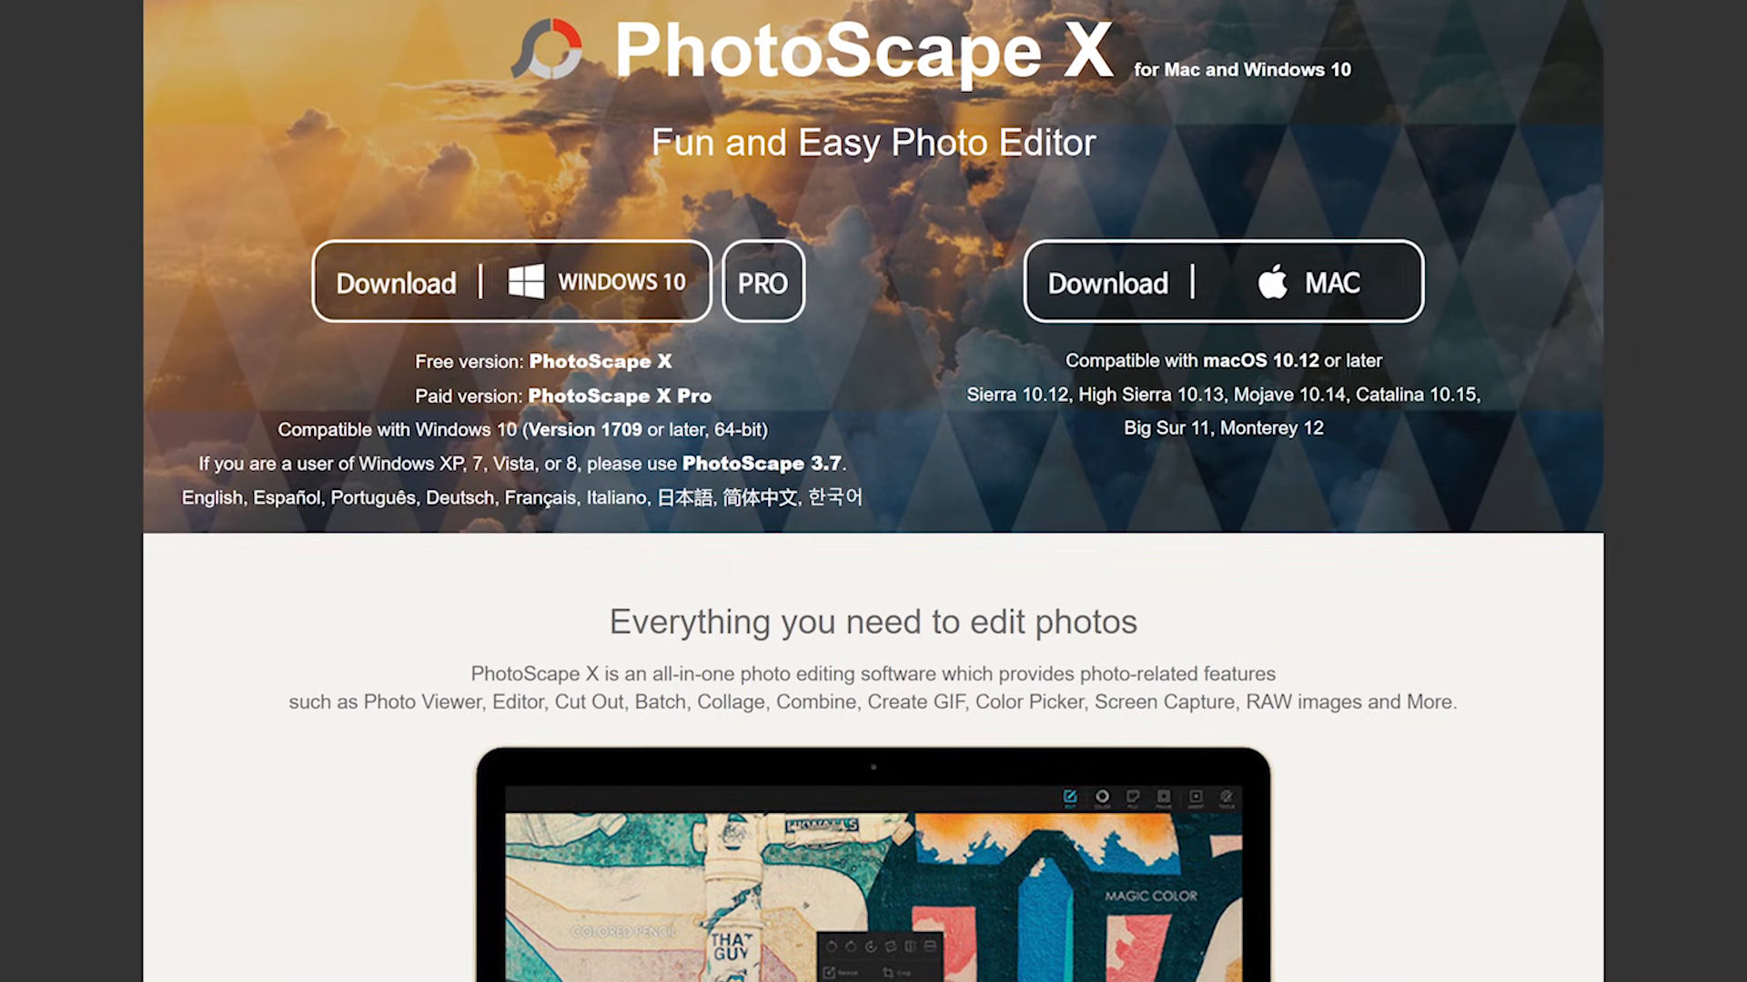
Step: Scroll further through the guide and return to the Tools guide overview
{"action": "scroll", "scroll_direction": "down", "scroll_amount": 3}
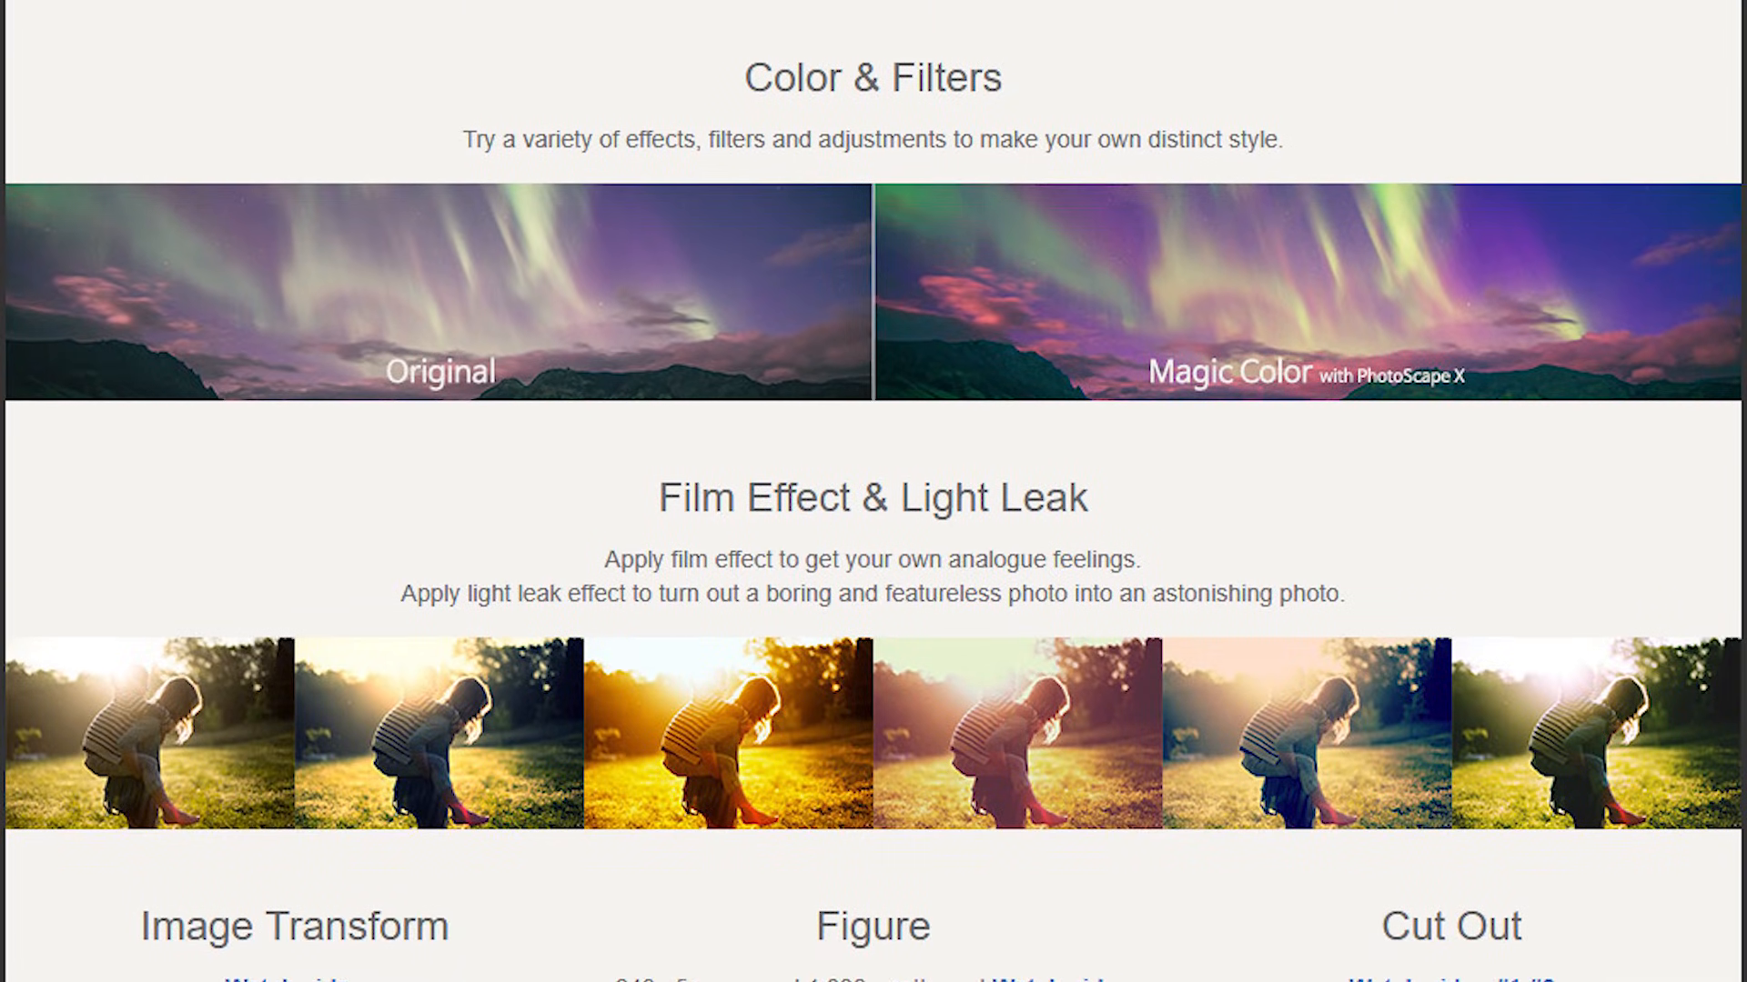
{"action": "scroll", "scroll_direction": "down", "scroll_amount": 3}
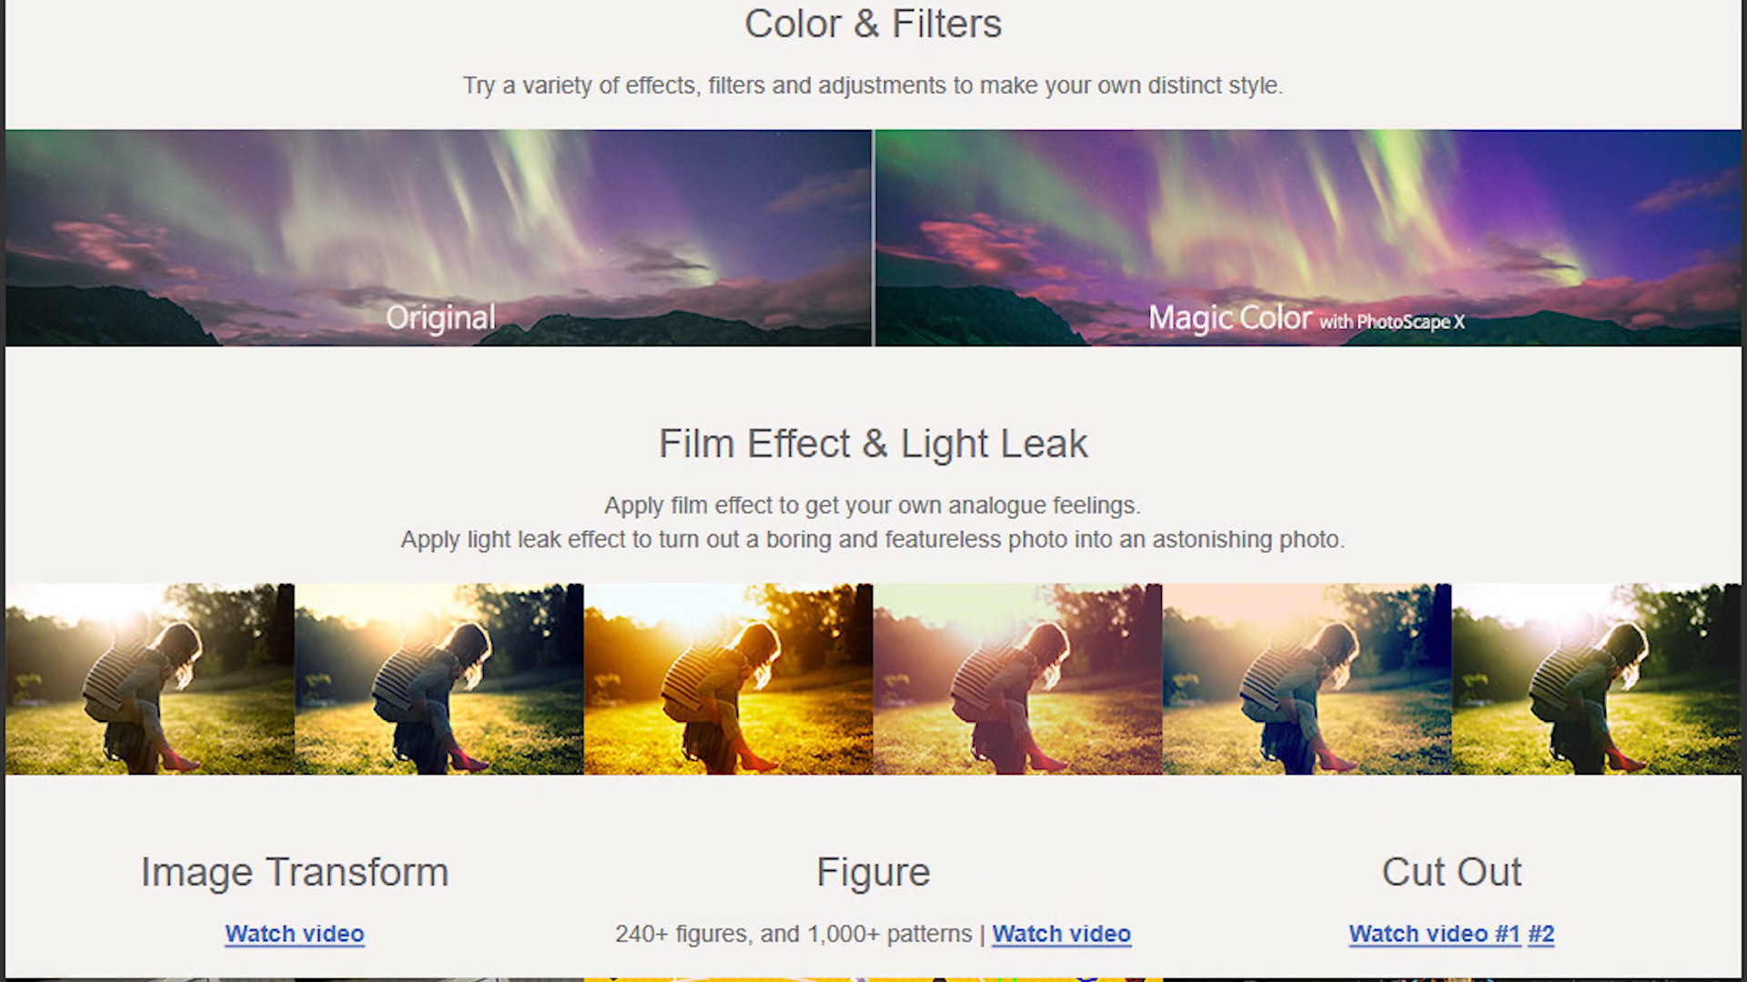
{"action": "scroll", "scroll_direction": "down", "scroll_amount": 3}
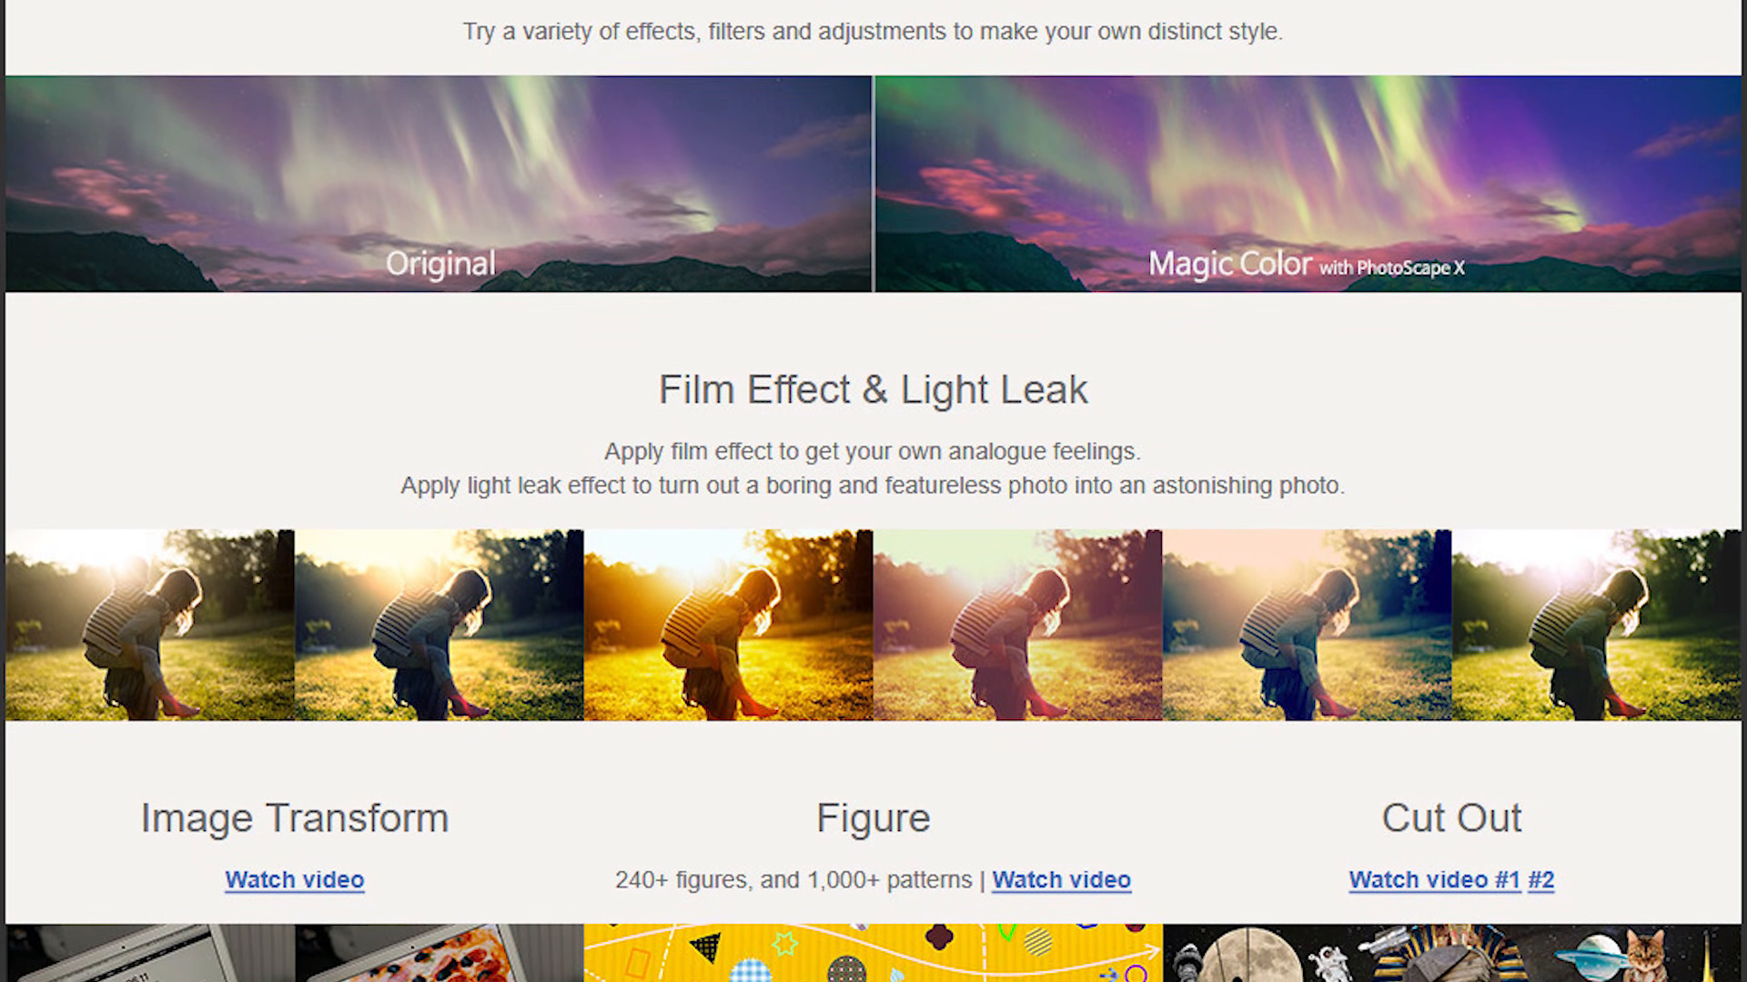
{"action": "scroll", "scroll_direction": "down", "scroll_amount": 3}
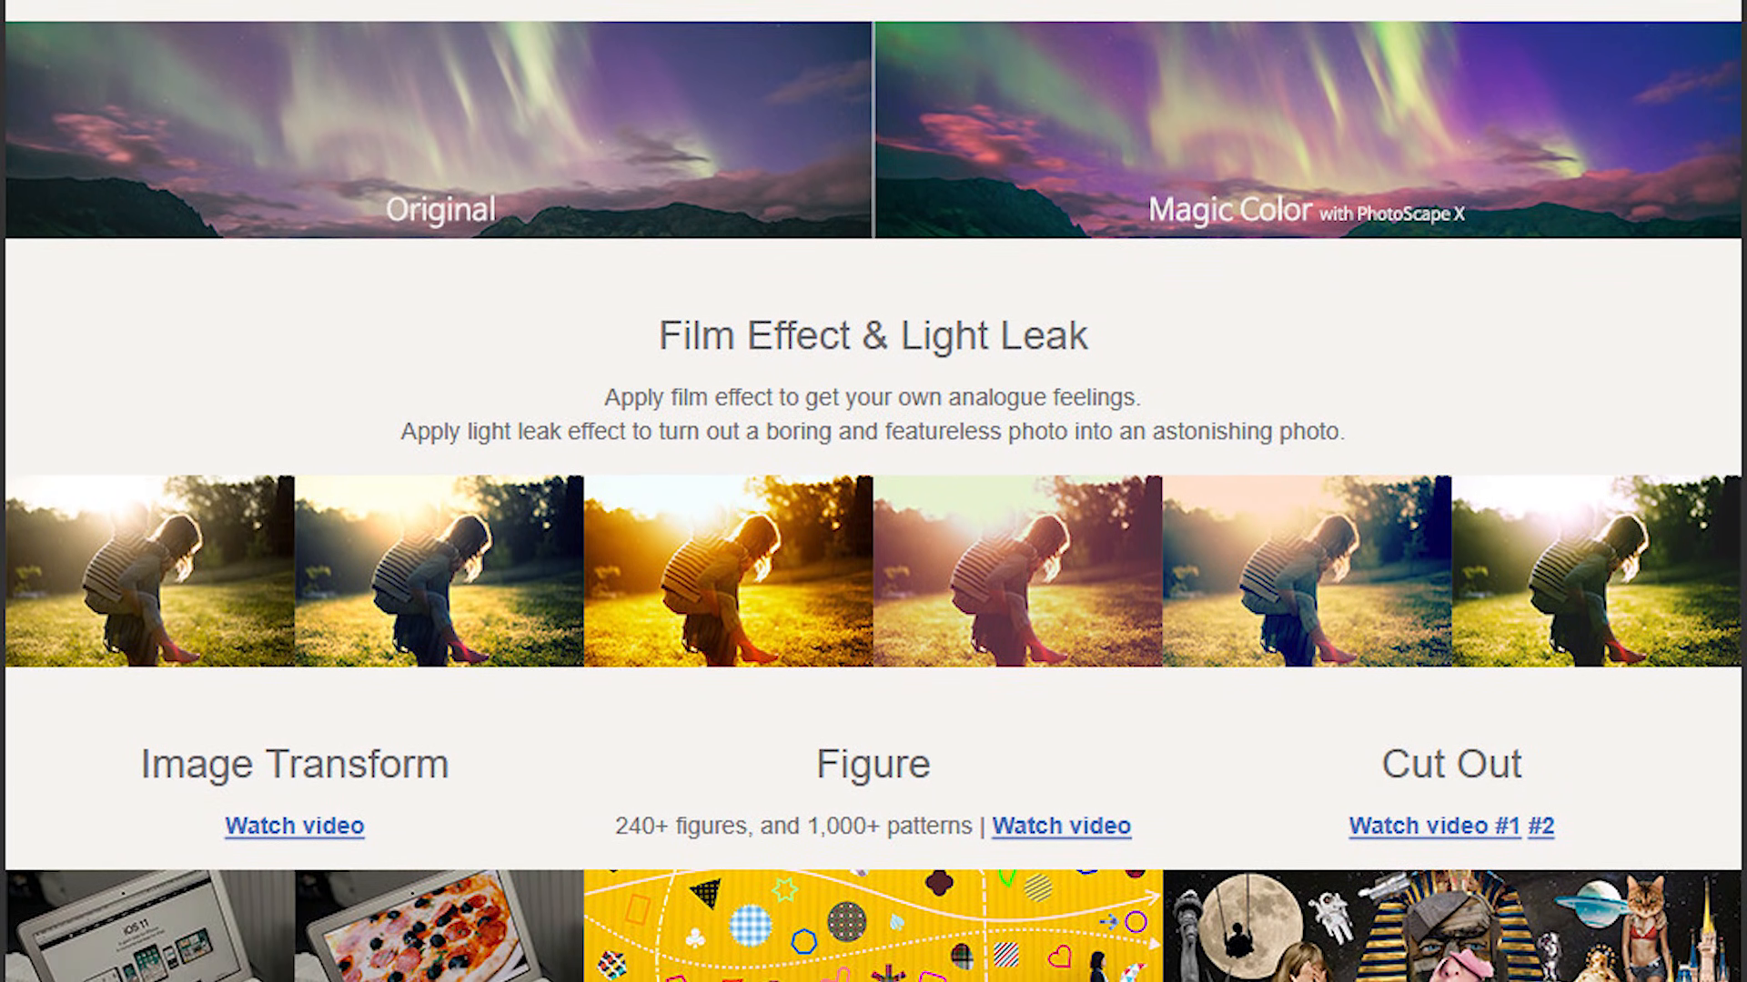
{"action": "scroll", "scroll_direction": "down", "scroll_amount": 3}
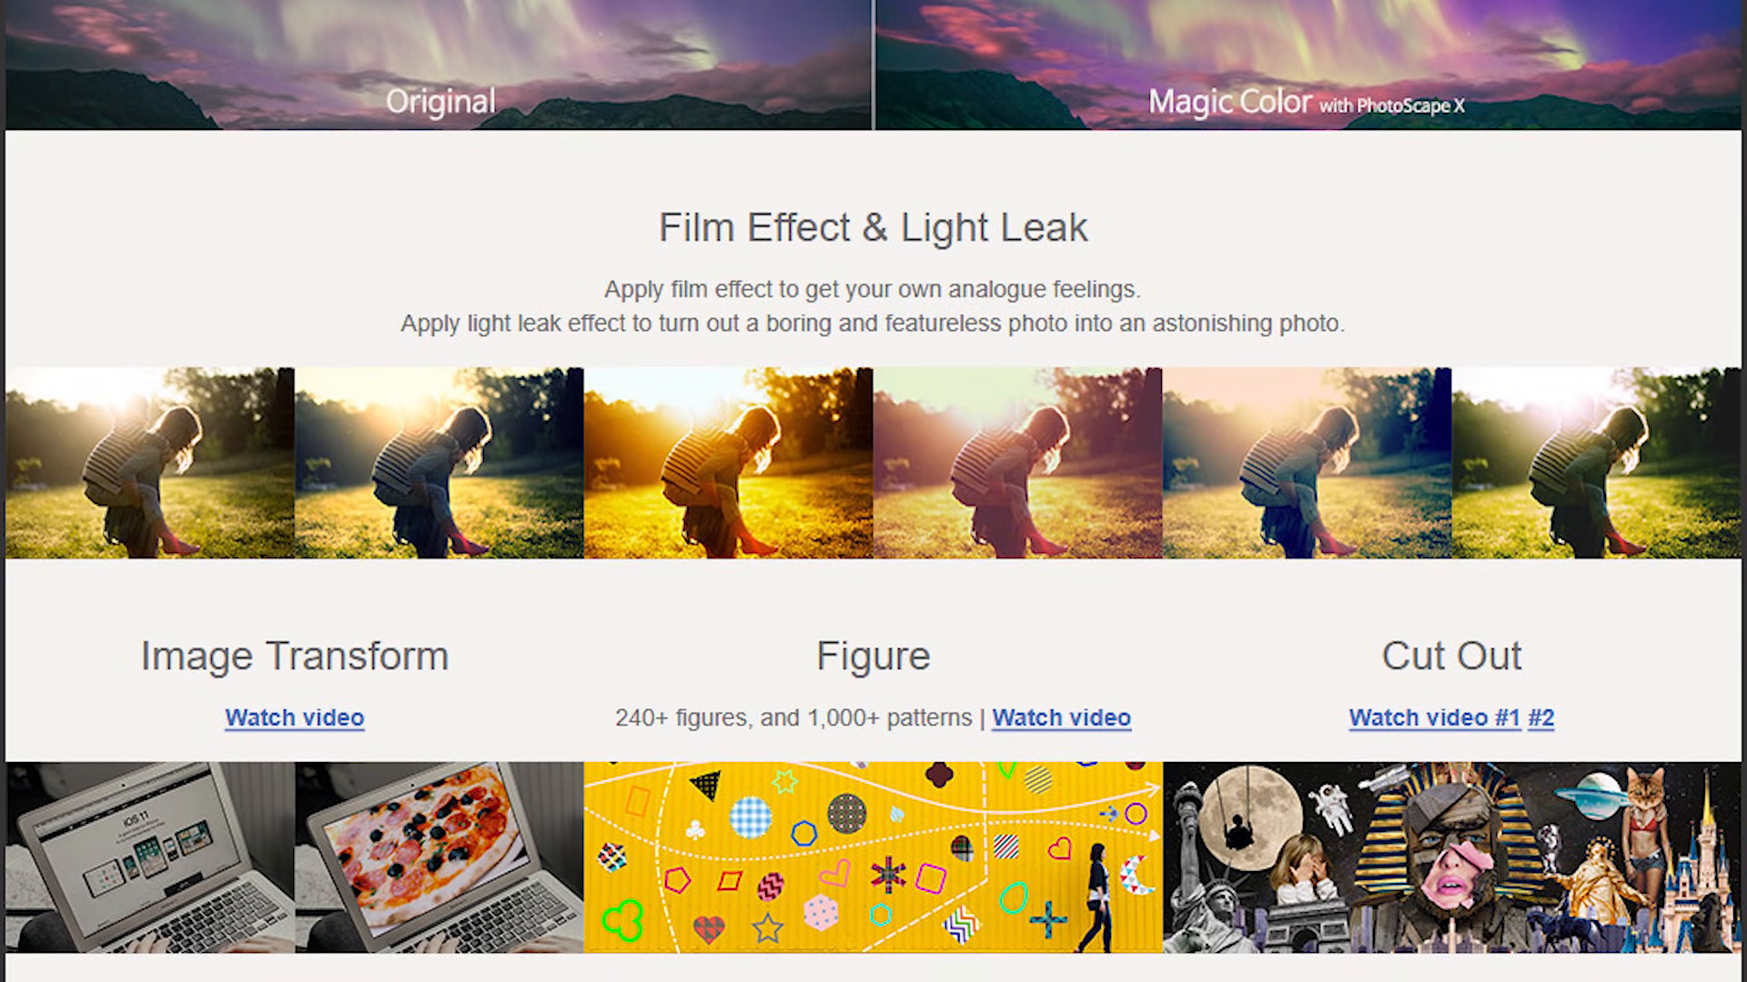
{"action": "left_click", "coordinate": [115, 22]}
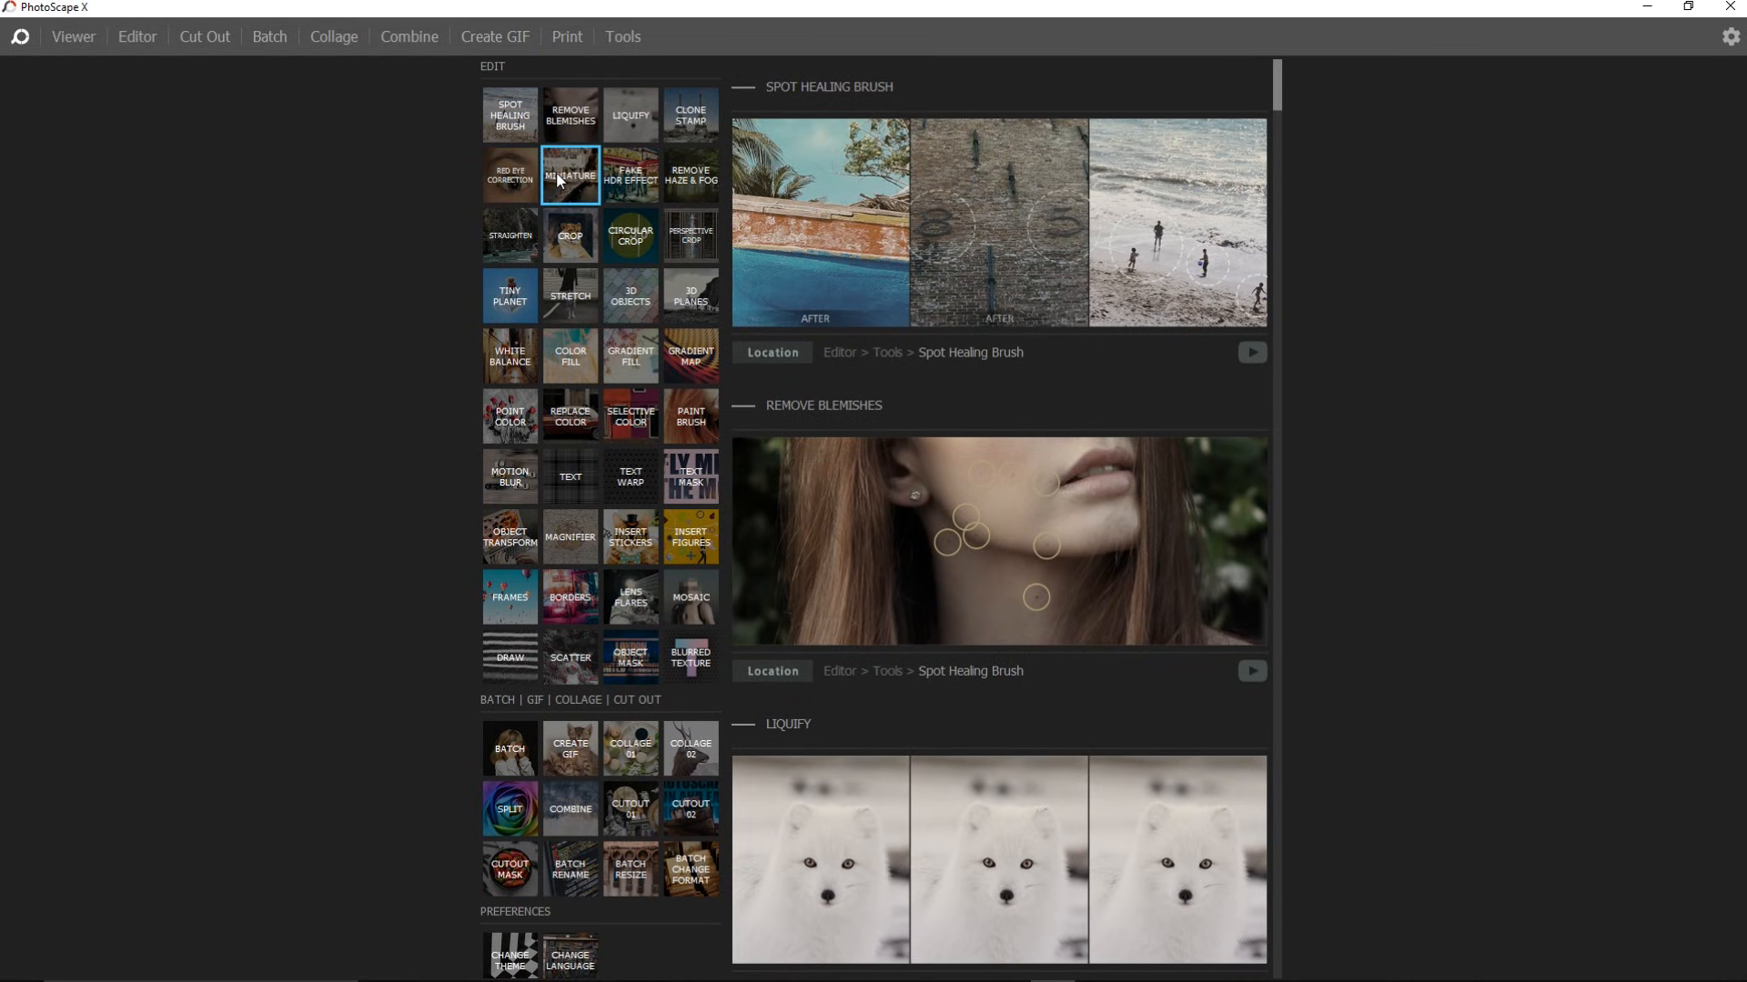
{"action": "scroll", "scroll_direction": "down", "scroll_amount": 3}
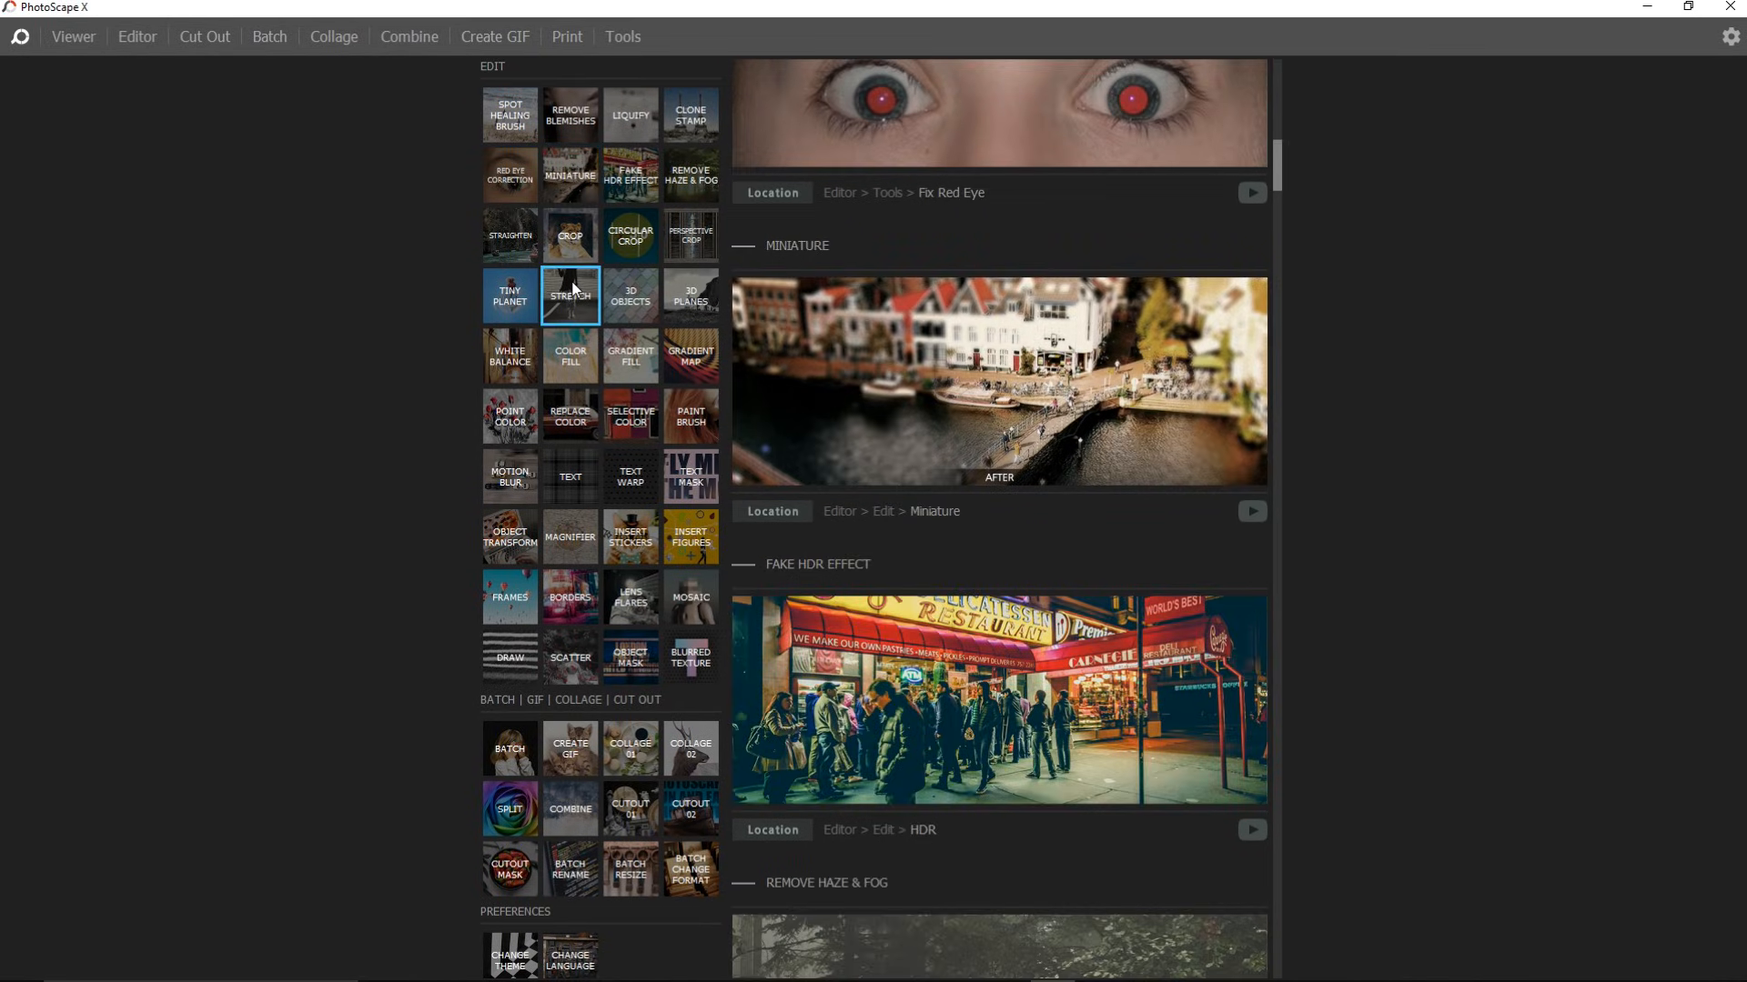
Step: Jump to the Stretch and 3D Objects feature descriptions, then go to the Editor
{"action": "left_click", "coordinate": [630, 294]}
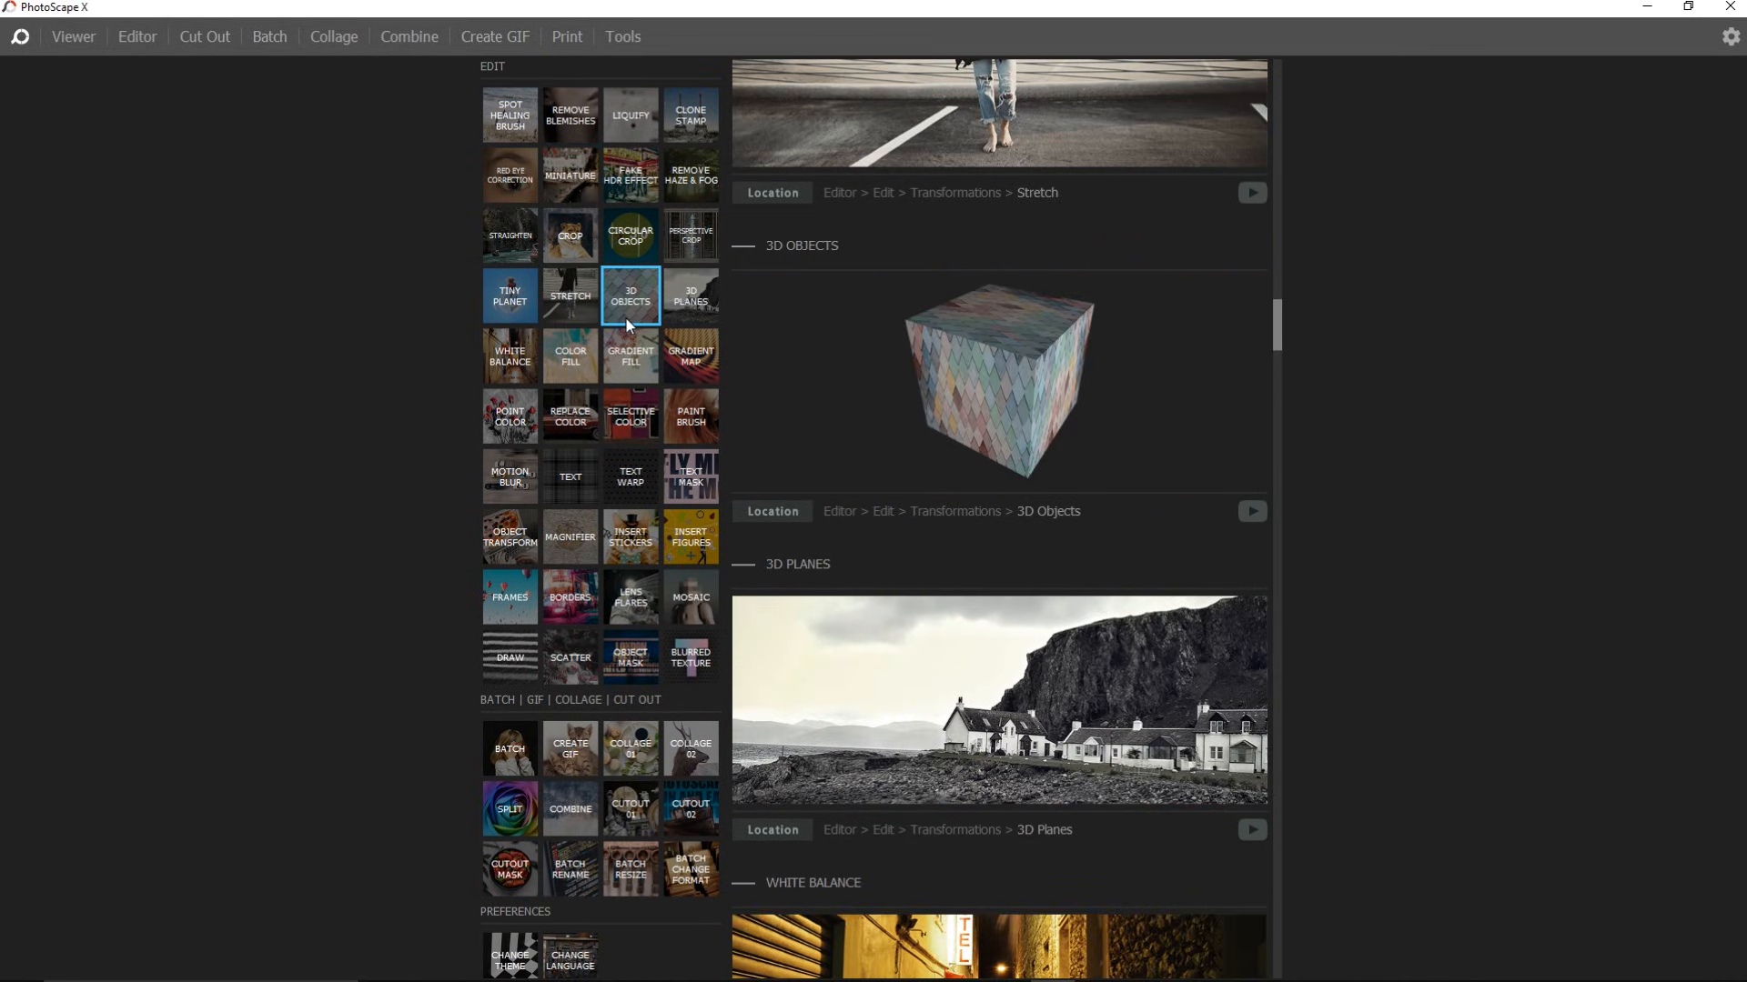
{"action": "left_click", "coordinate": [569, 597]}
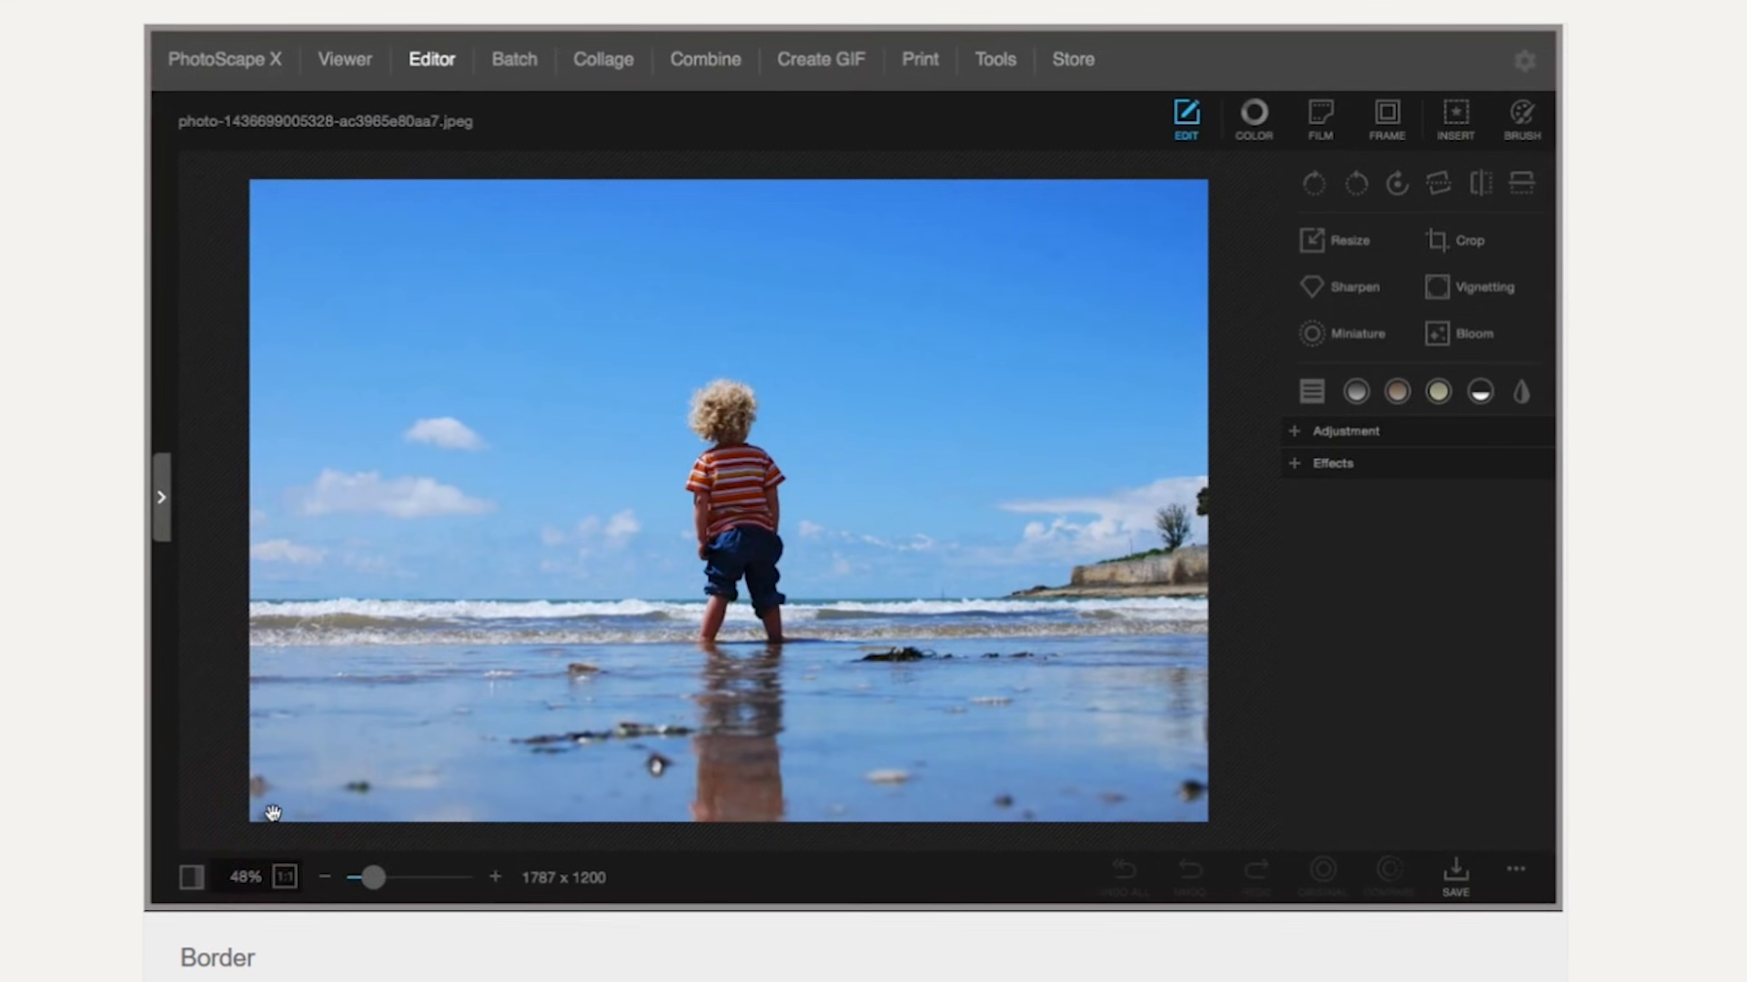
{"action": "left_click", "coordinate": [1384, 117]}
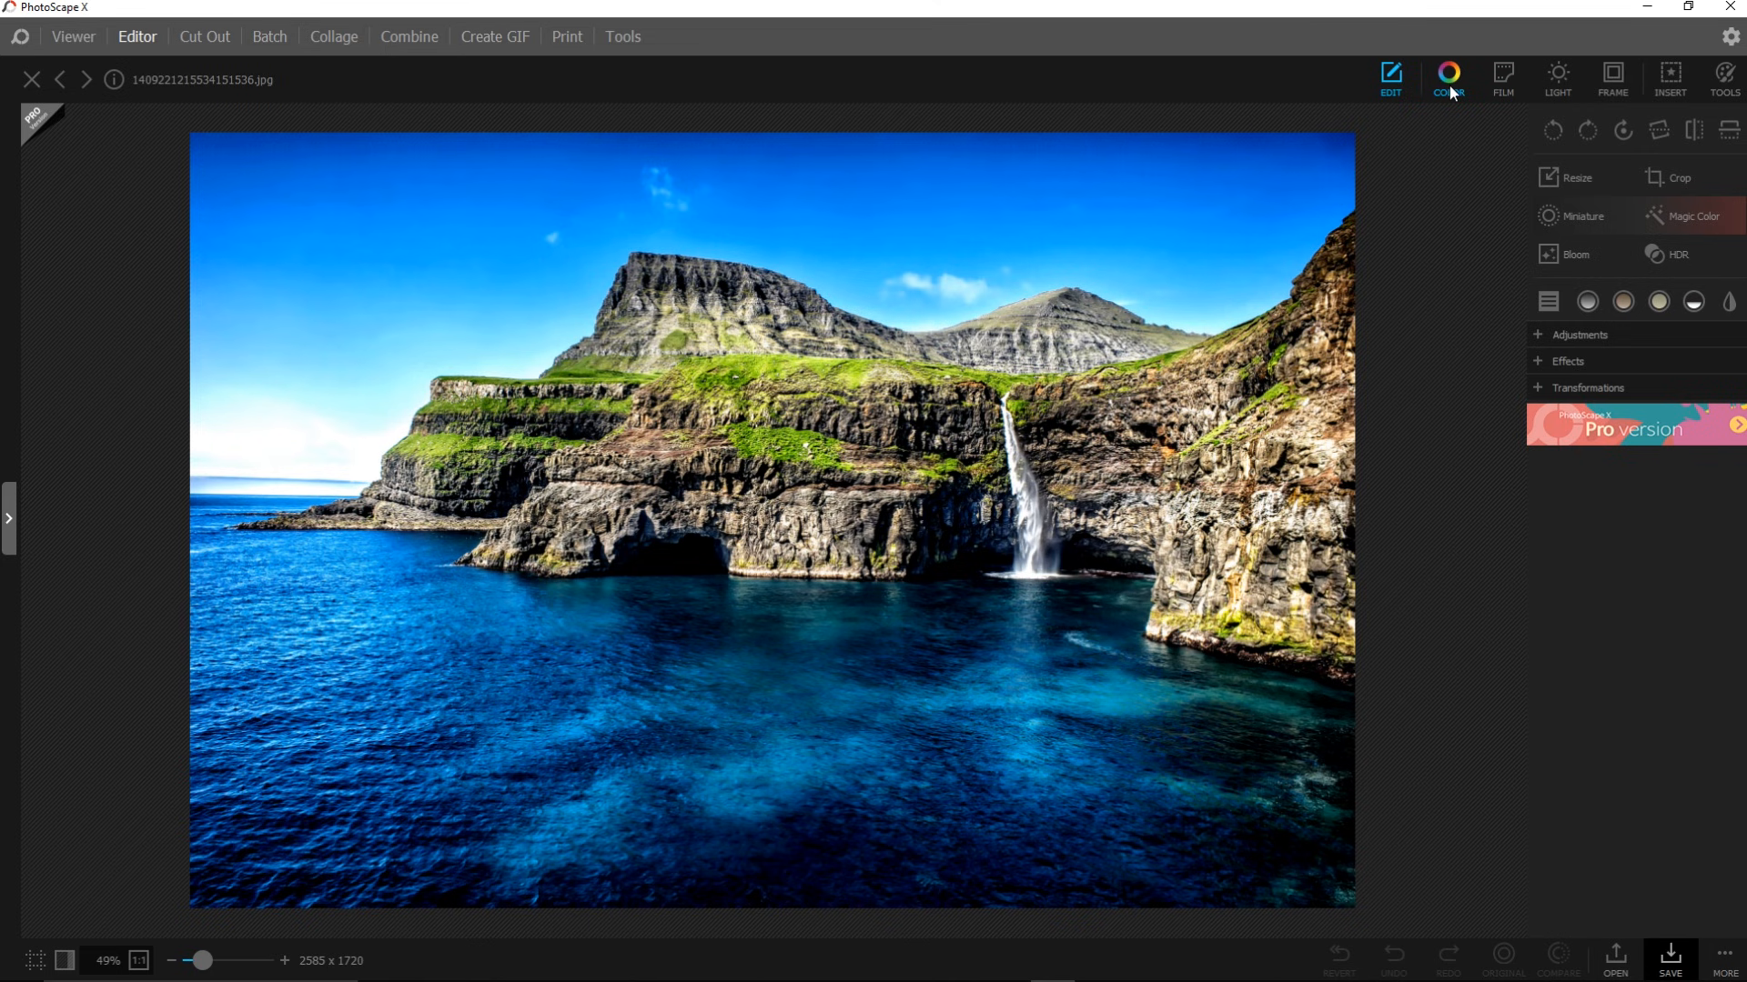
Step: Apply the Provia film look to the cliff-and-waterfall photo from the Film effects
{"action": "left_click", "coordinate": [1501, 79]}
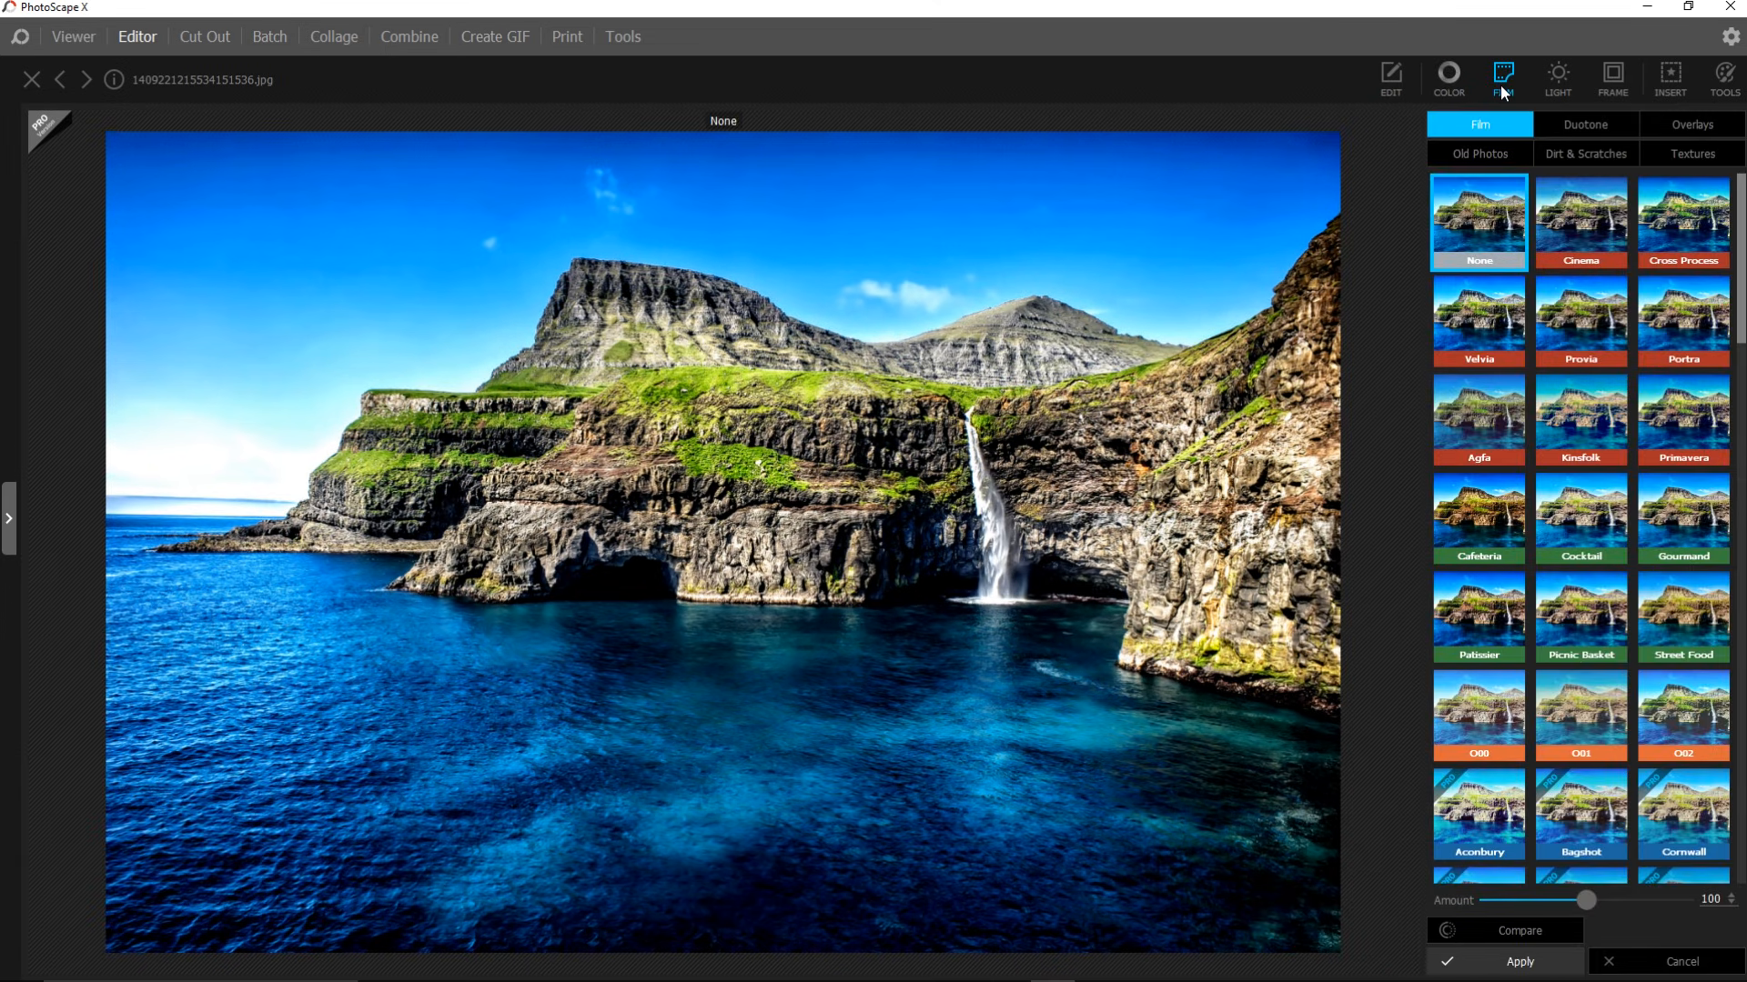
{"action": "left_click", "coordinate": [1579, 320]}
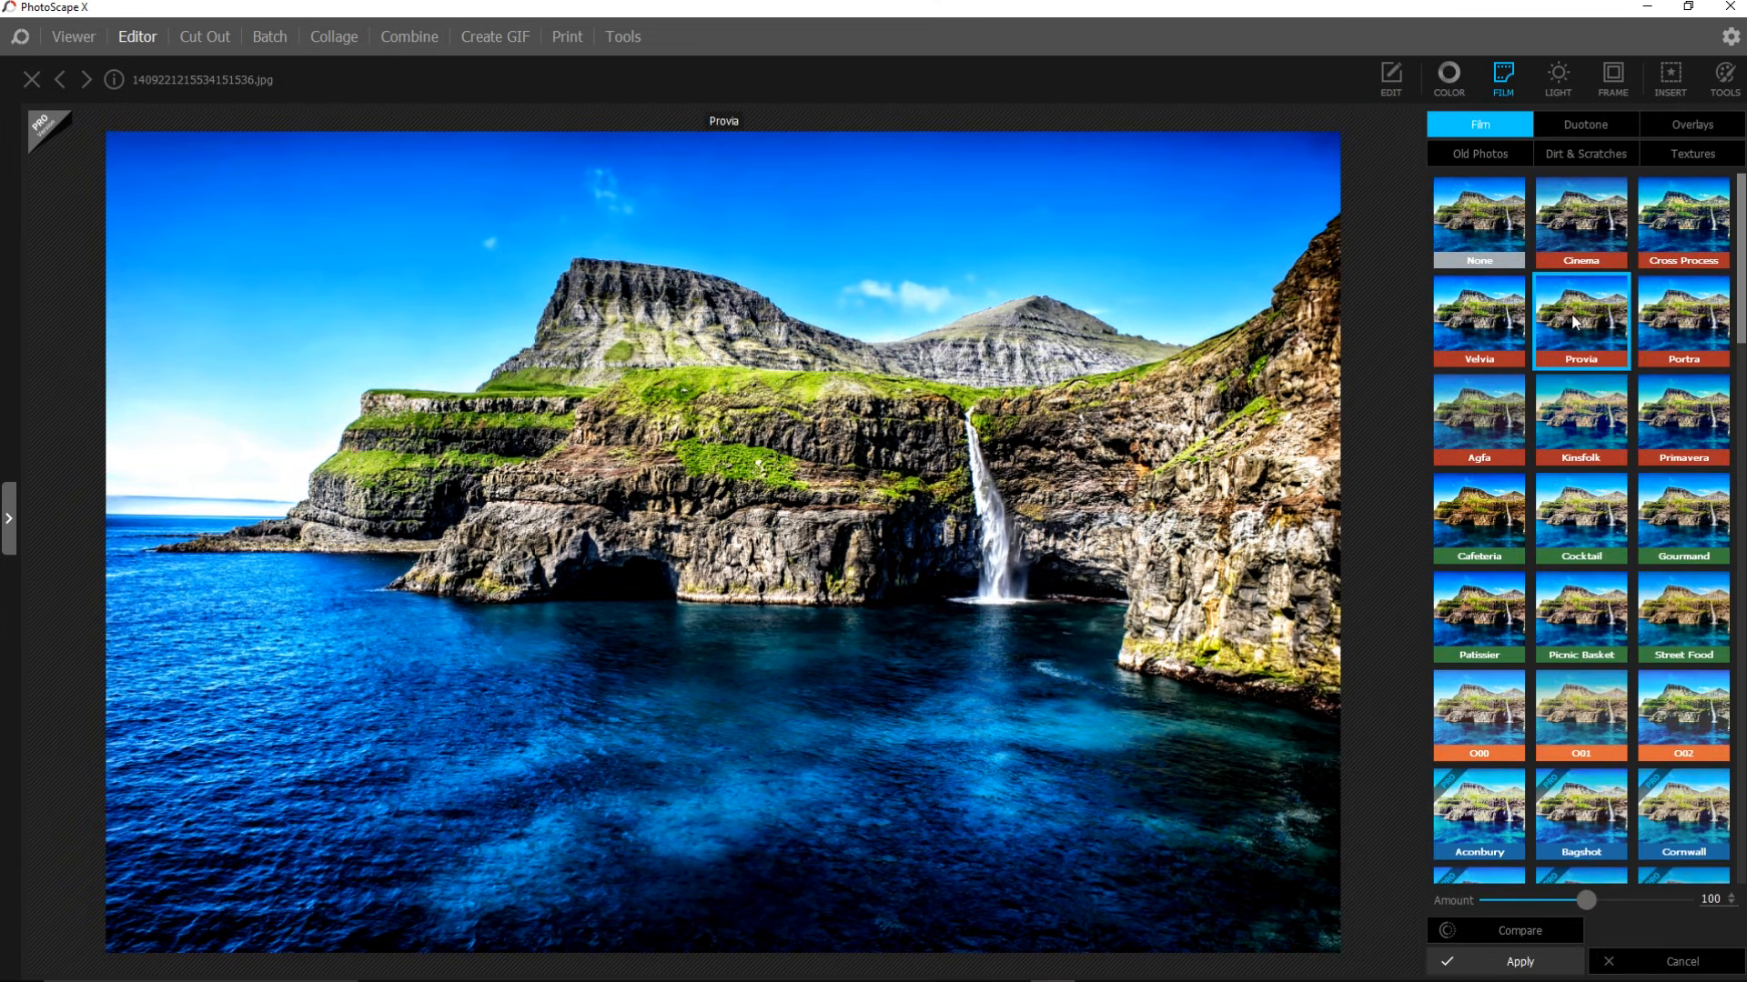
{"action": "left_click", "coordinate": [1558, 78]}
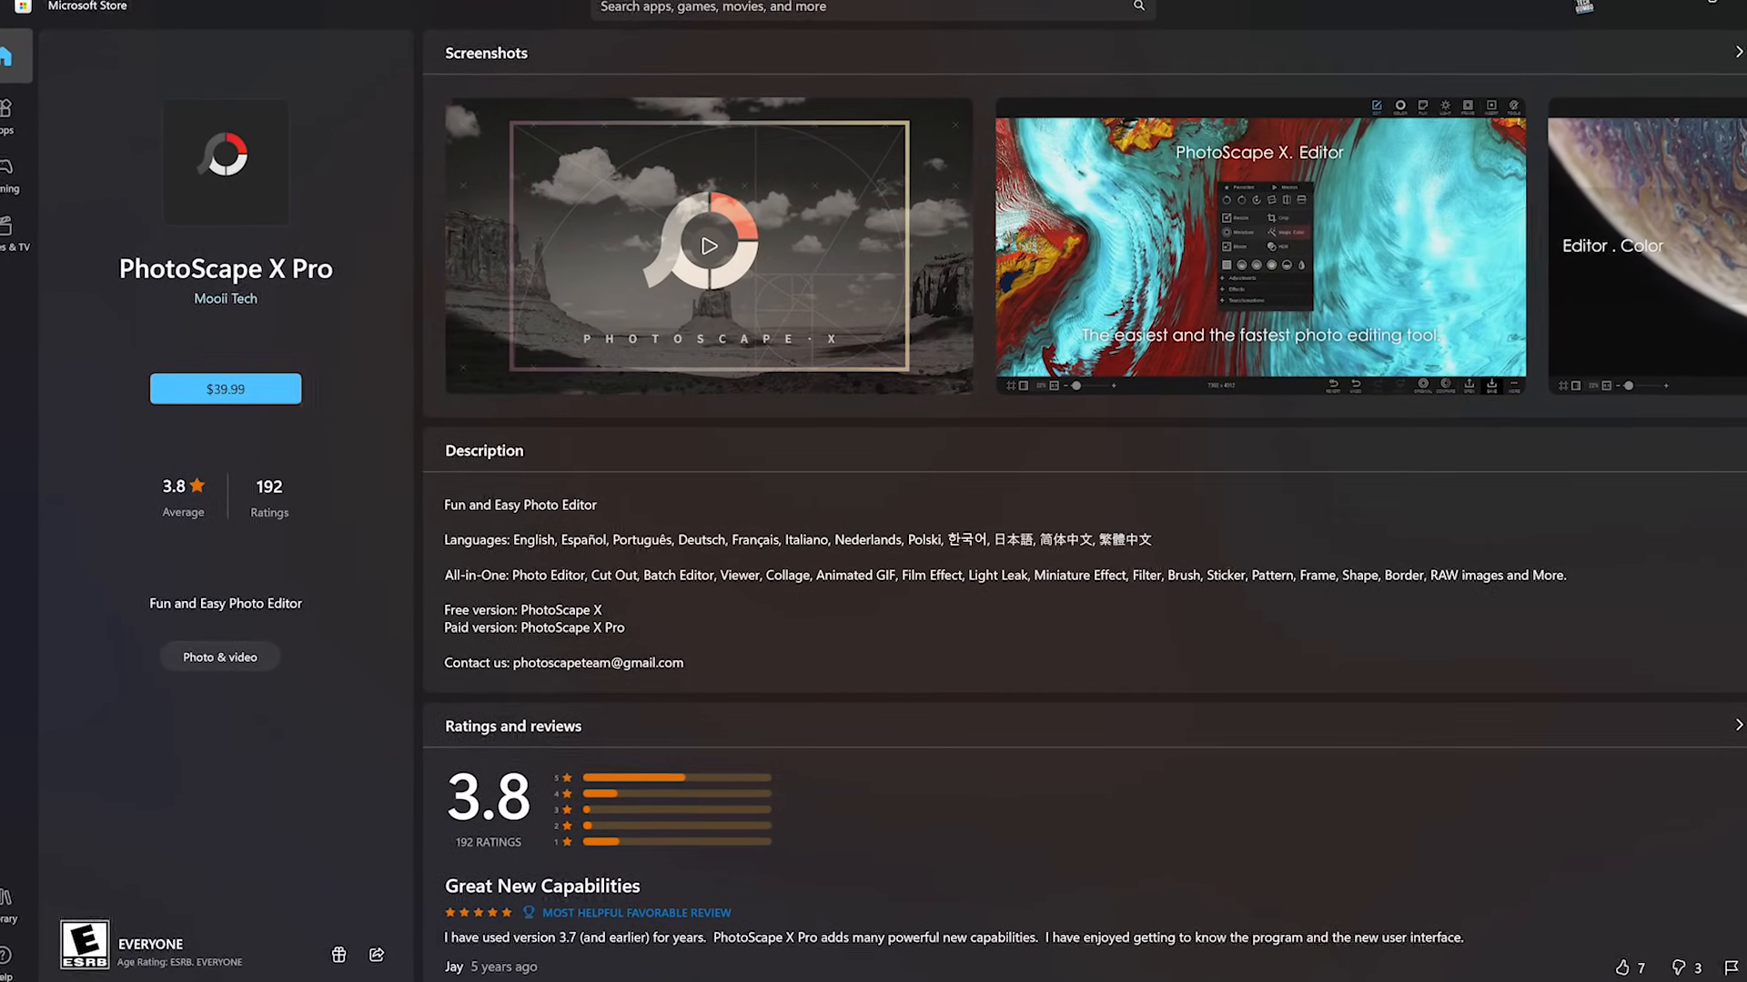
{"action": "scroll", "scroll_direction": "down", "scroll_amount": 3}
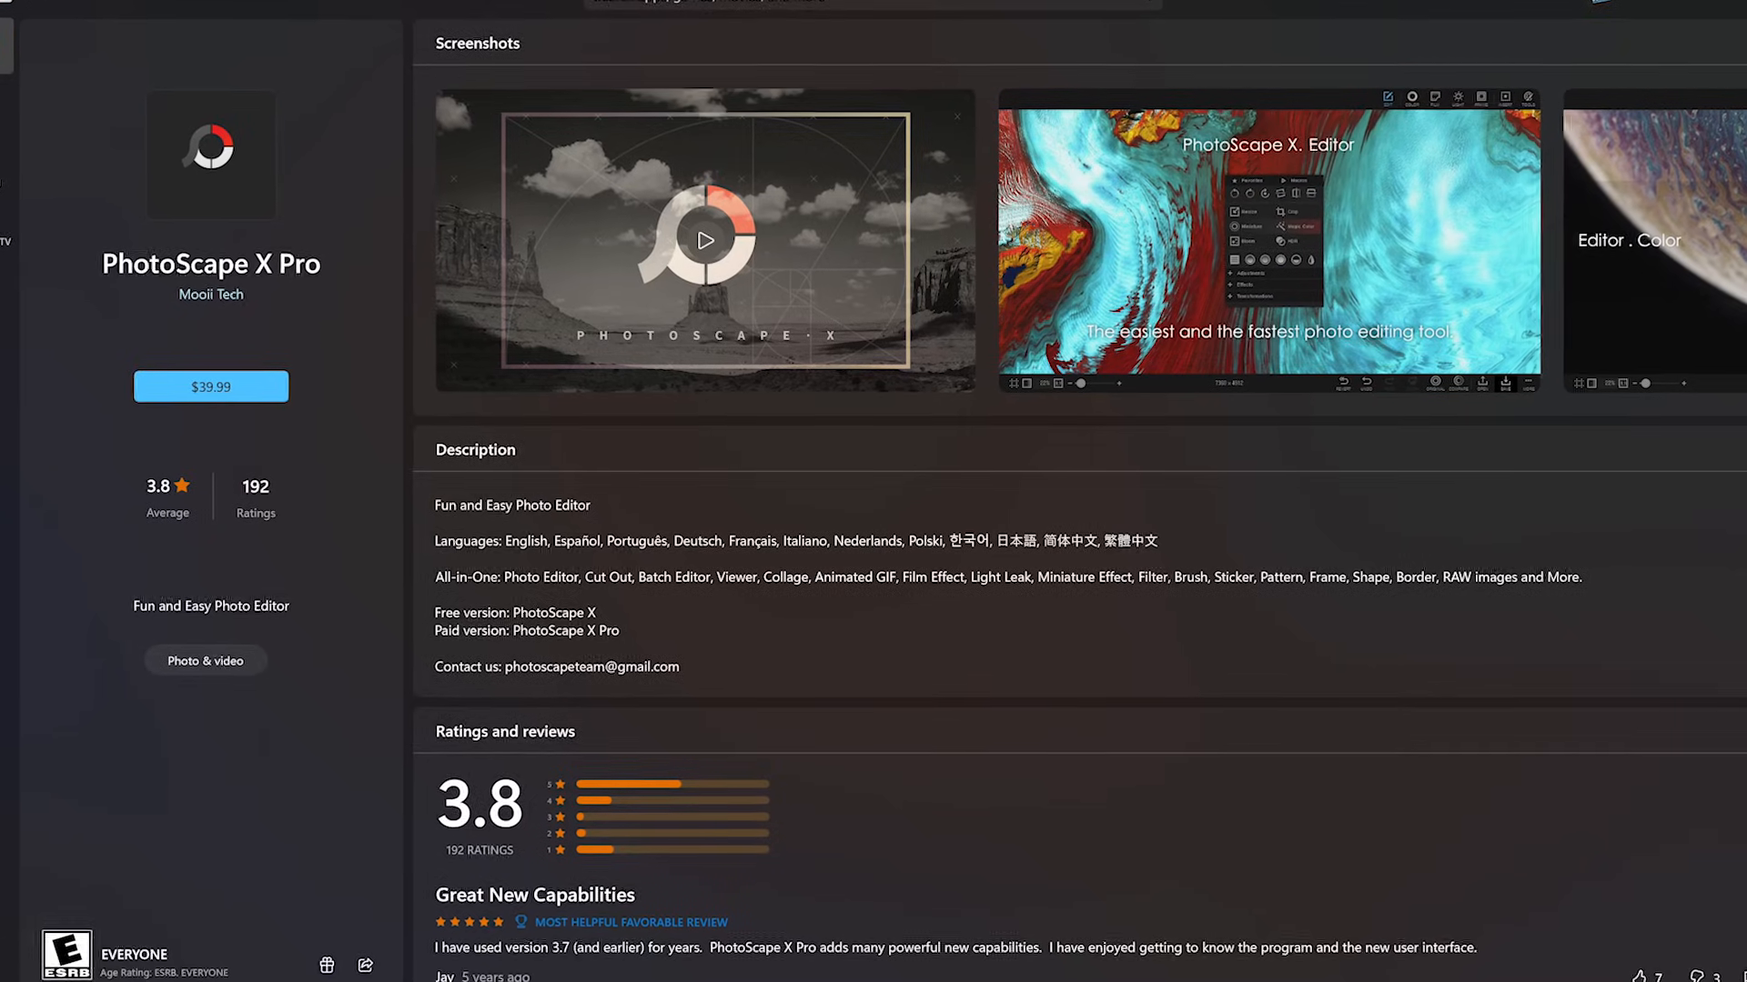
{"action": "scroll", "scroll_direction": "down", "scroll_amount": 3}
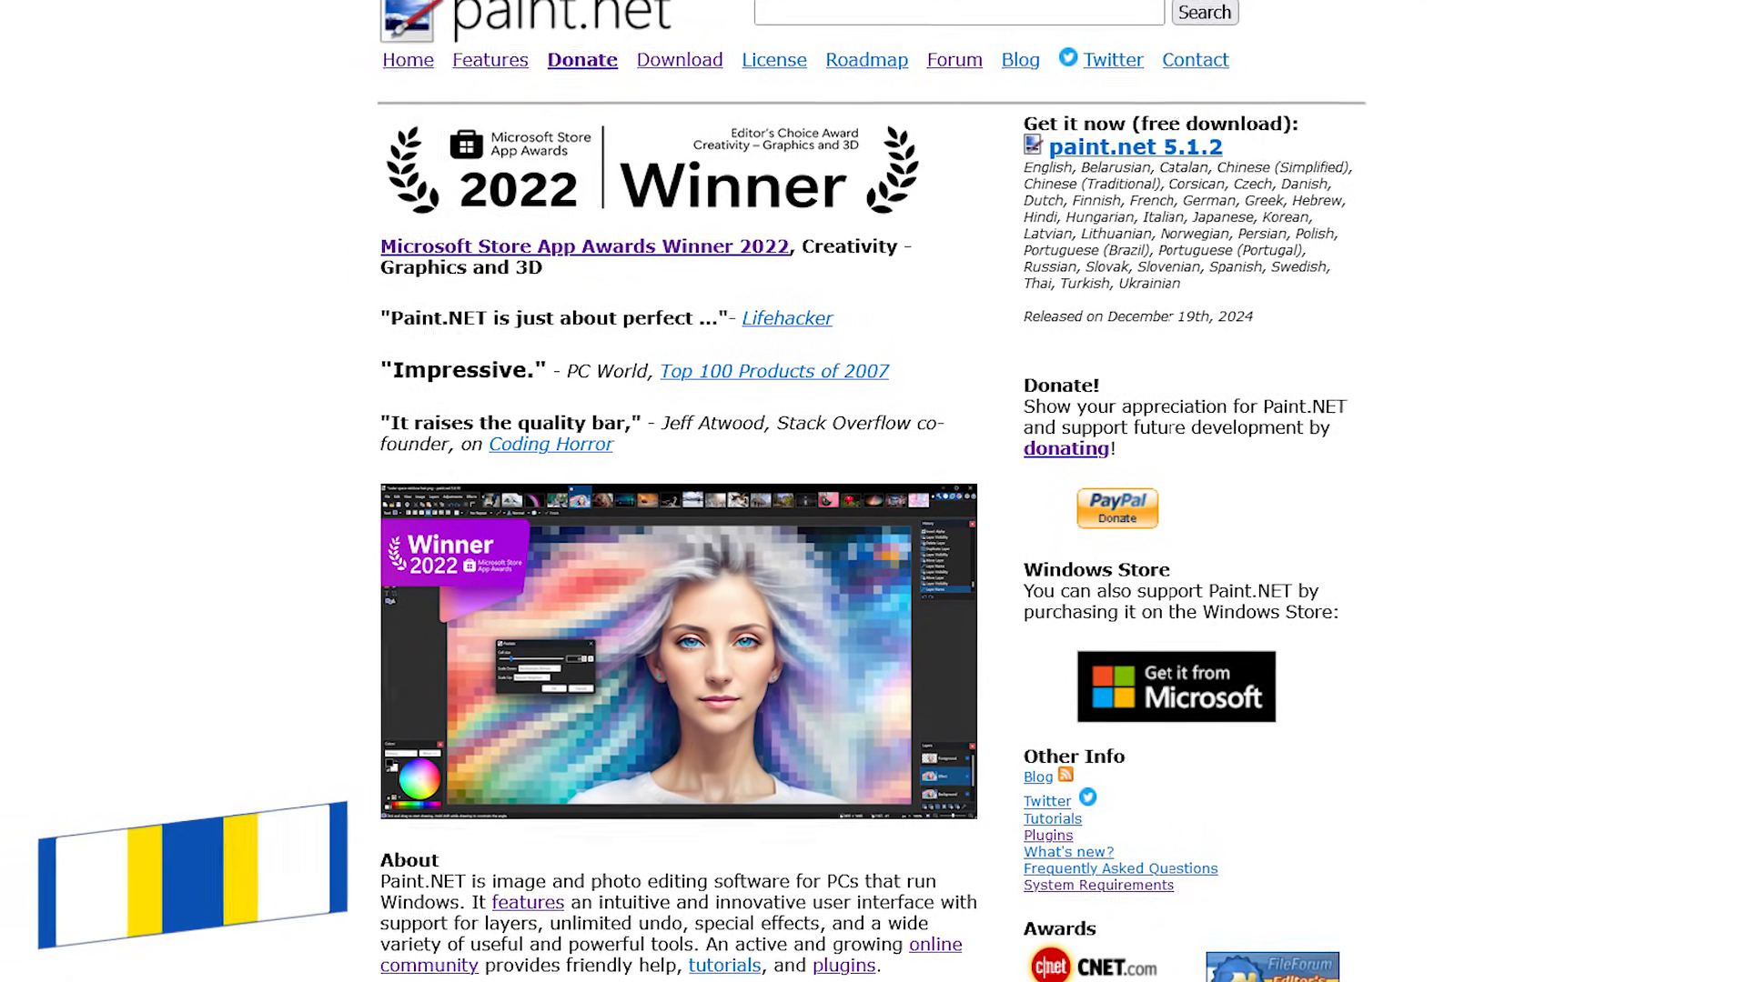
{"action": "scroll", "scroll_direction": "down", "scroll_amount": 3}
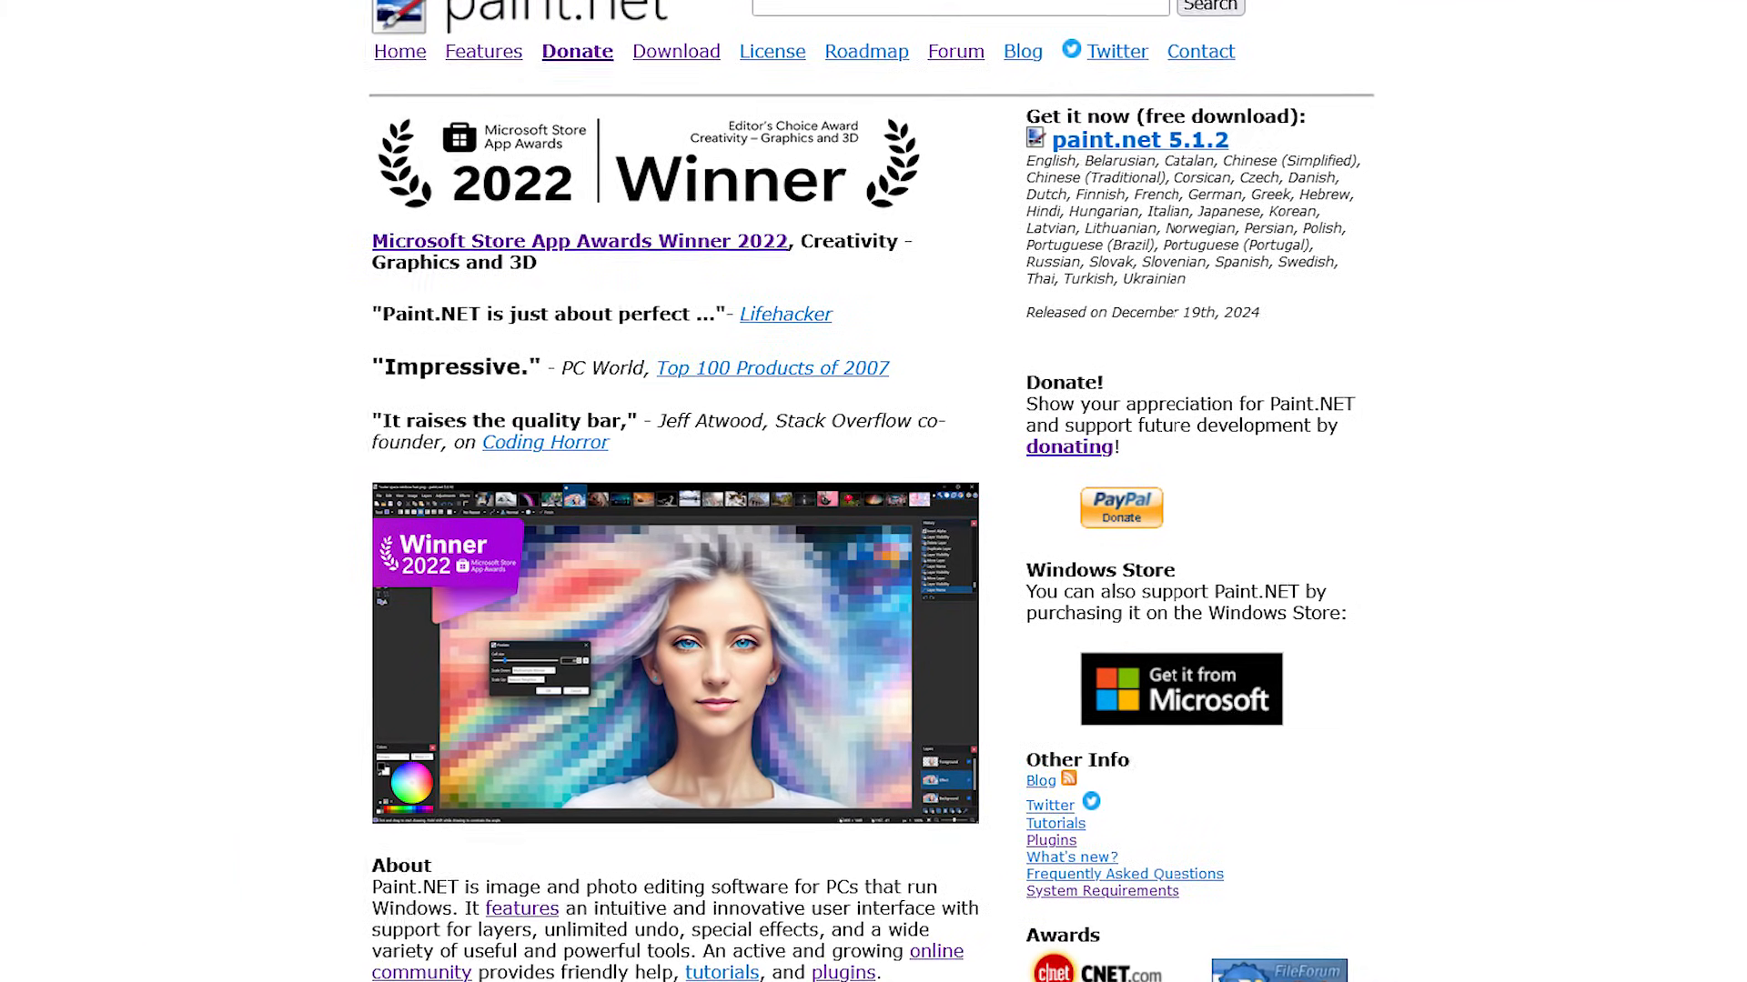
{"action": "scroll", "scroll_direction": "down", "scroll_amount": 3}
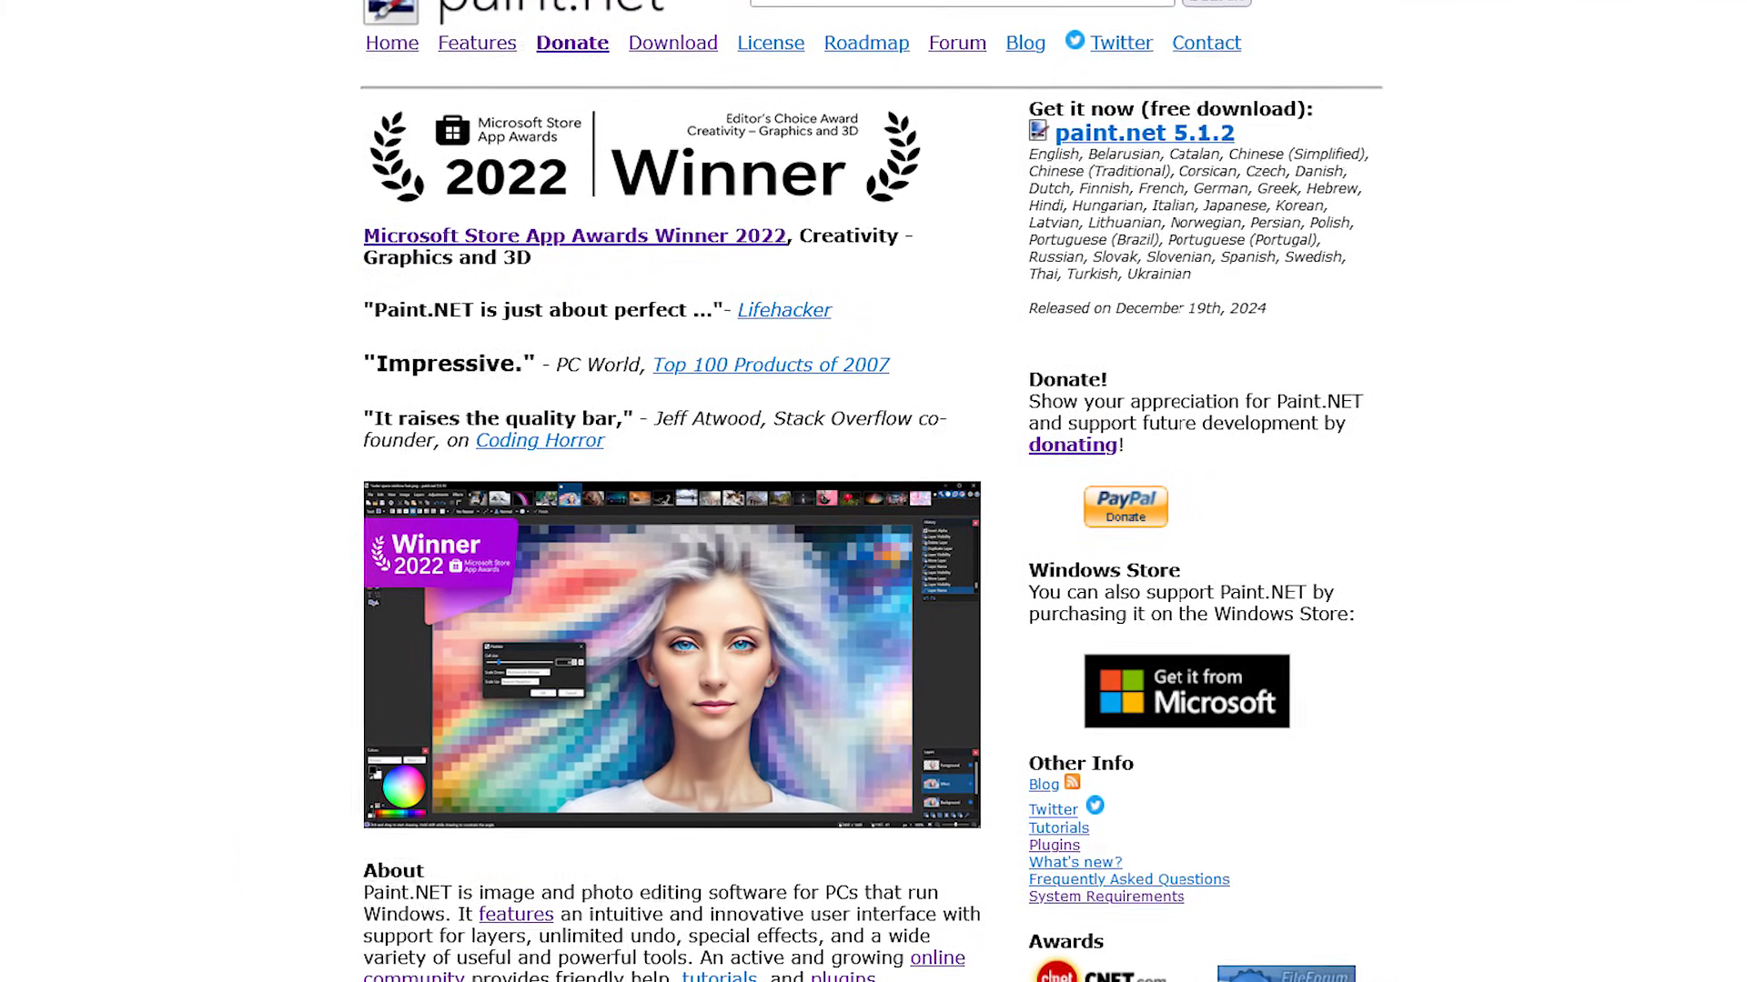
{"action": "scroll", "scroll_direction": "down", "scroll_amount": 3}
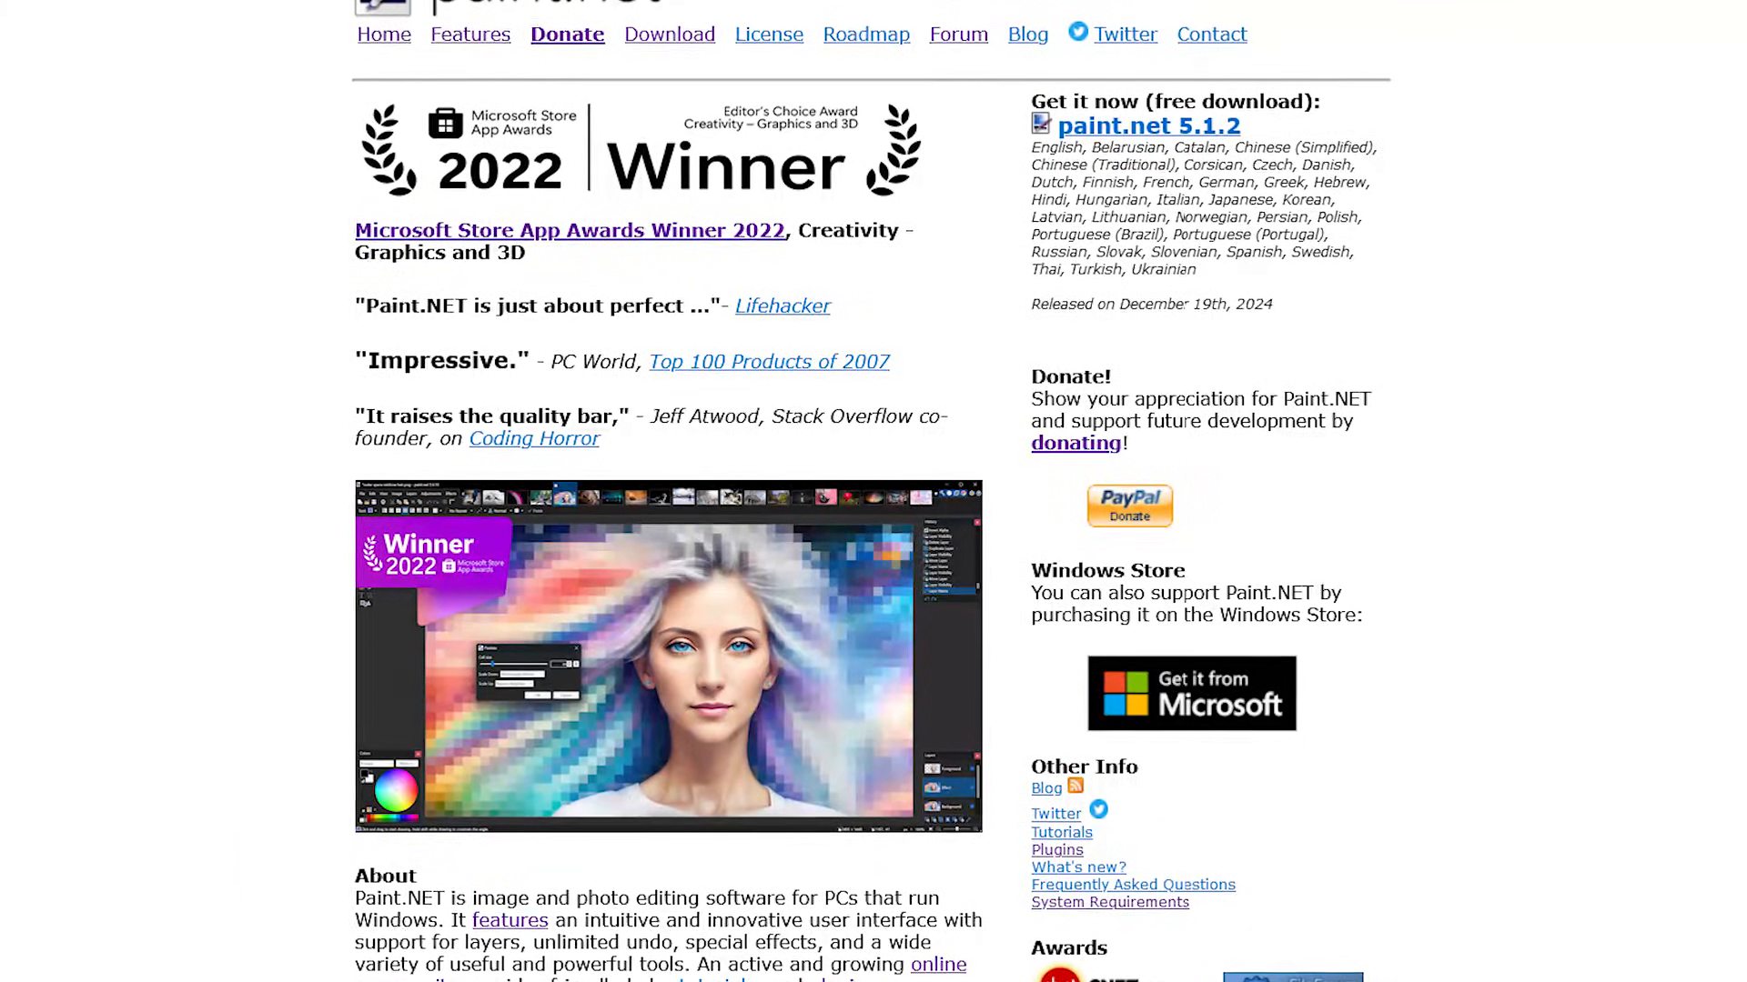
{"action": "scroll", "scroll_direction": "down", "scroll_amount": 3}
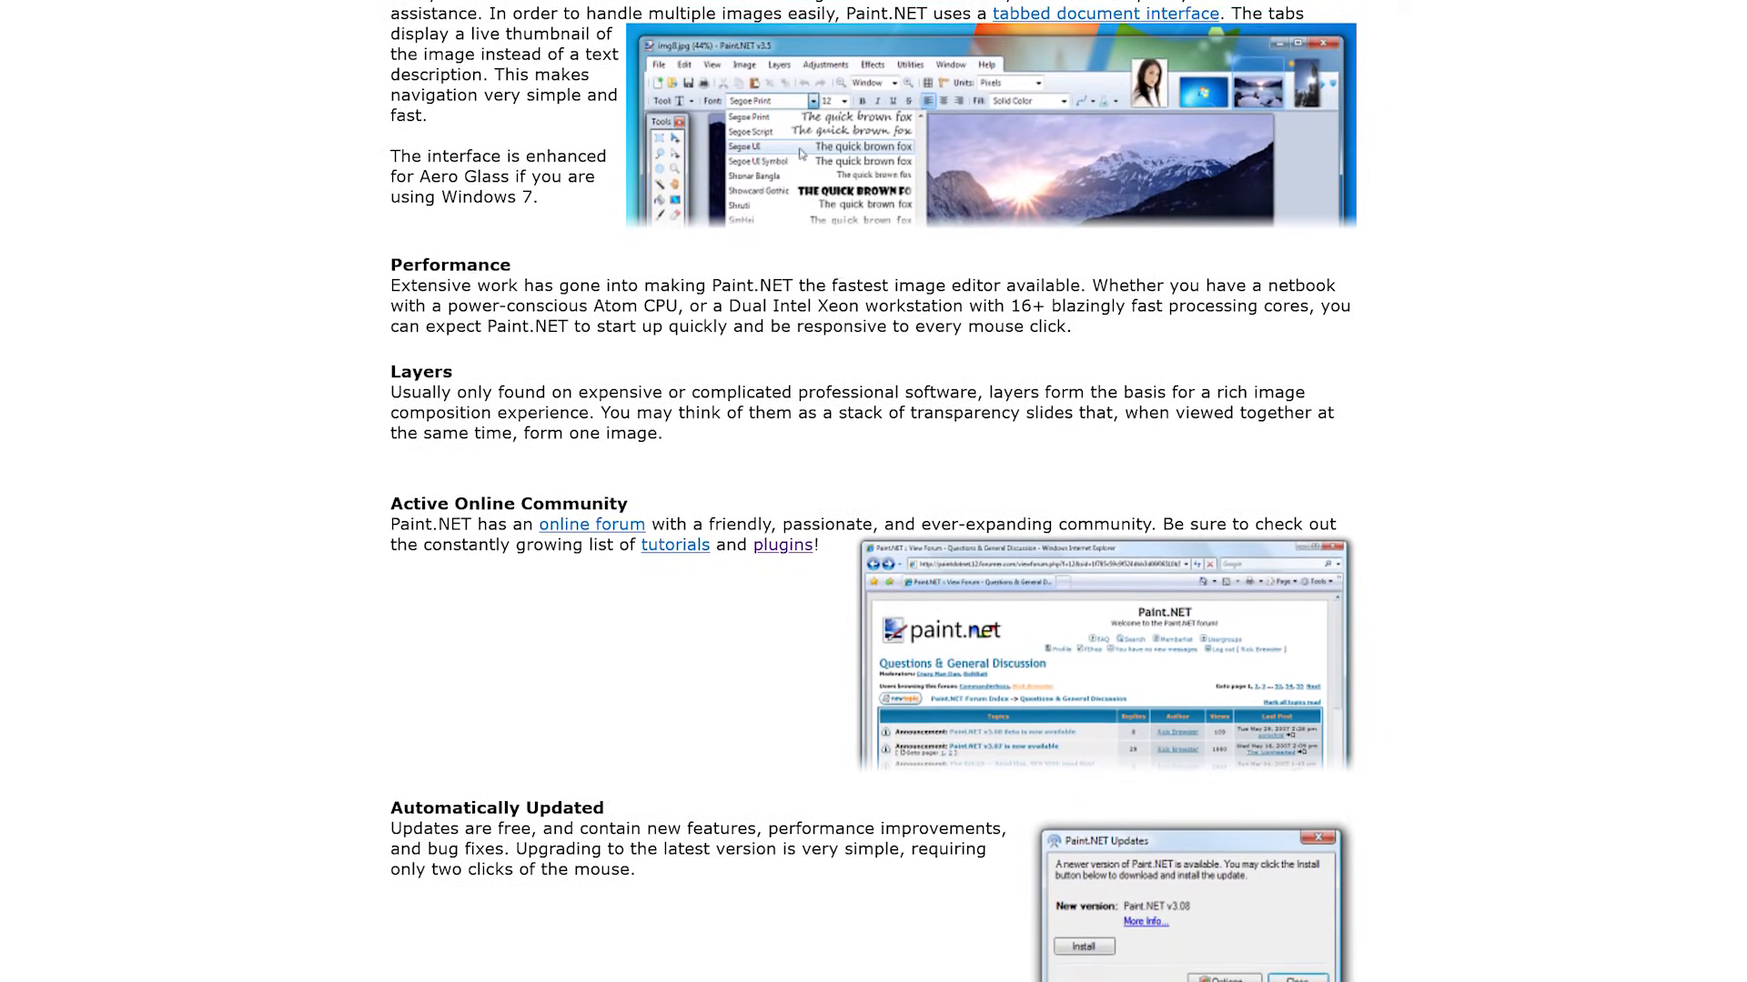
{"action": "scroll", "scroll_direction": "down", "scroll_amount": 3}
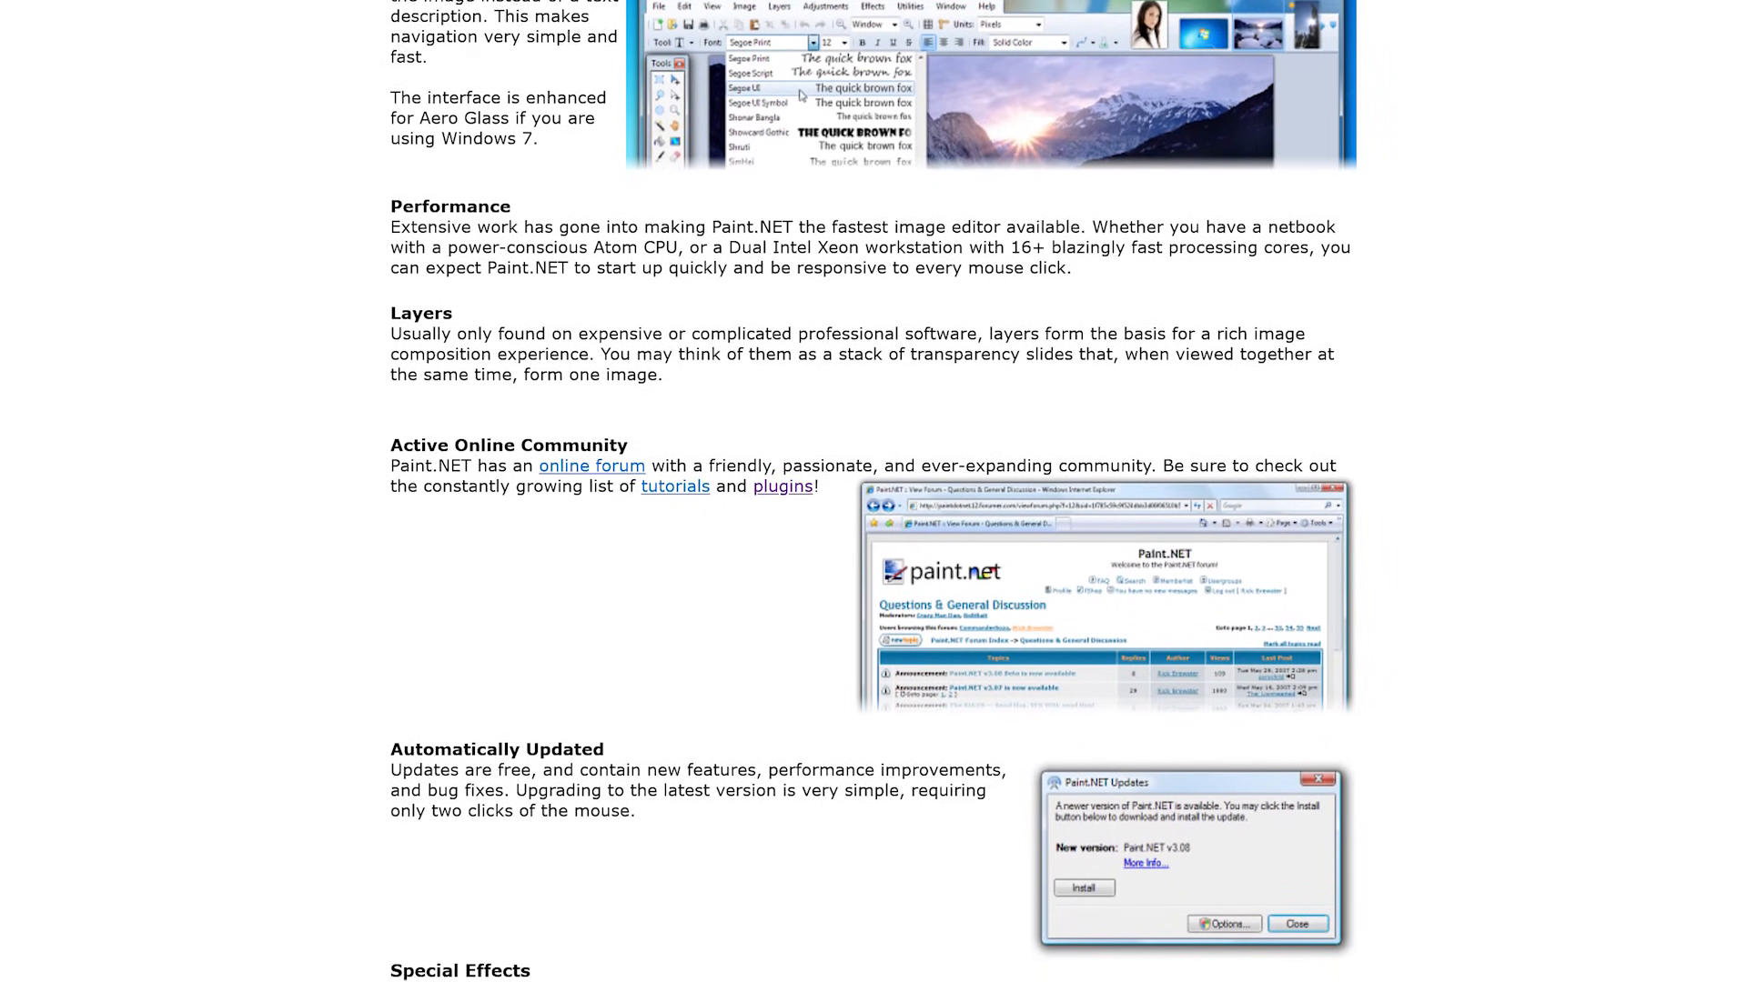
{"action": "scroll", "scroll_direction": "down", "scroll_amount": 3}
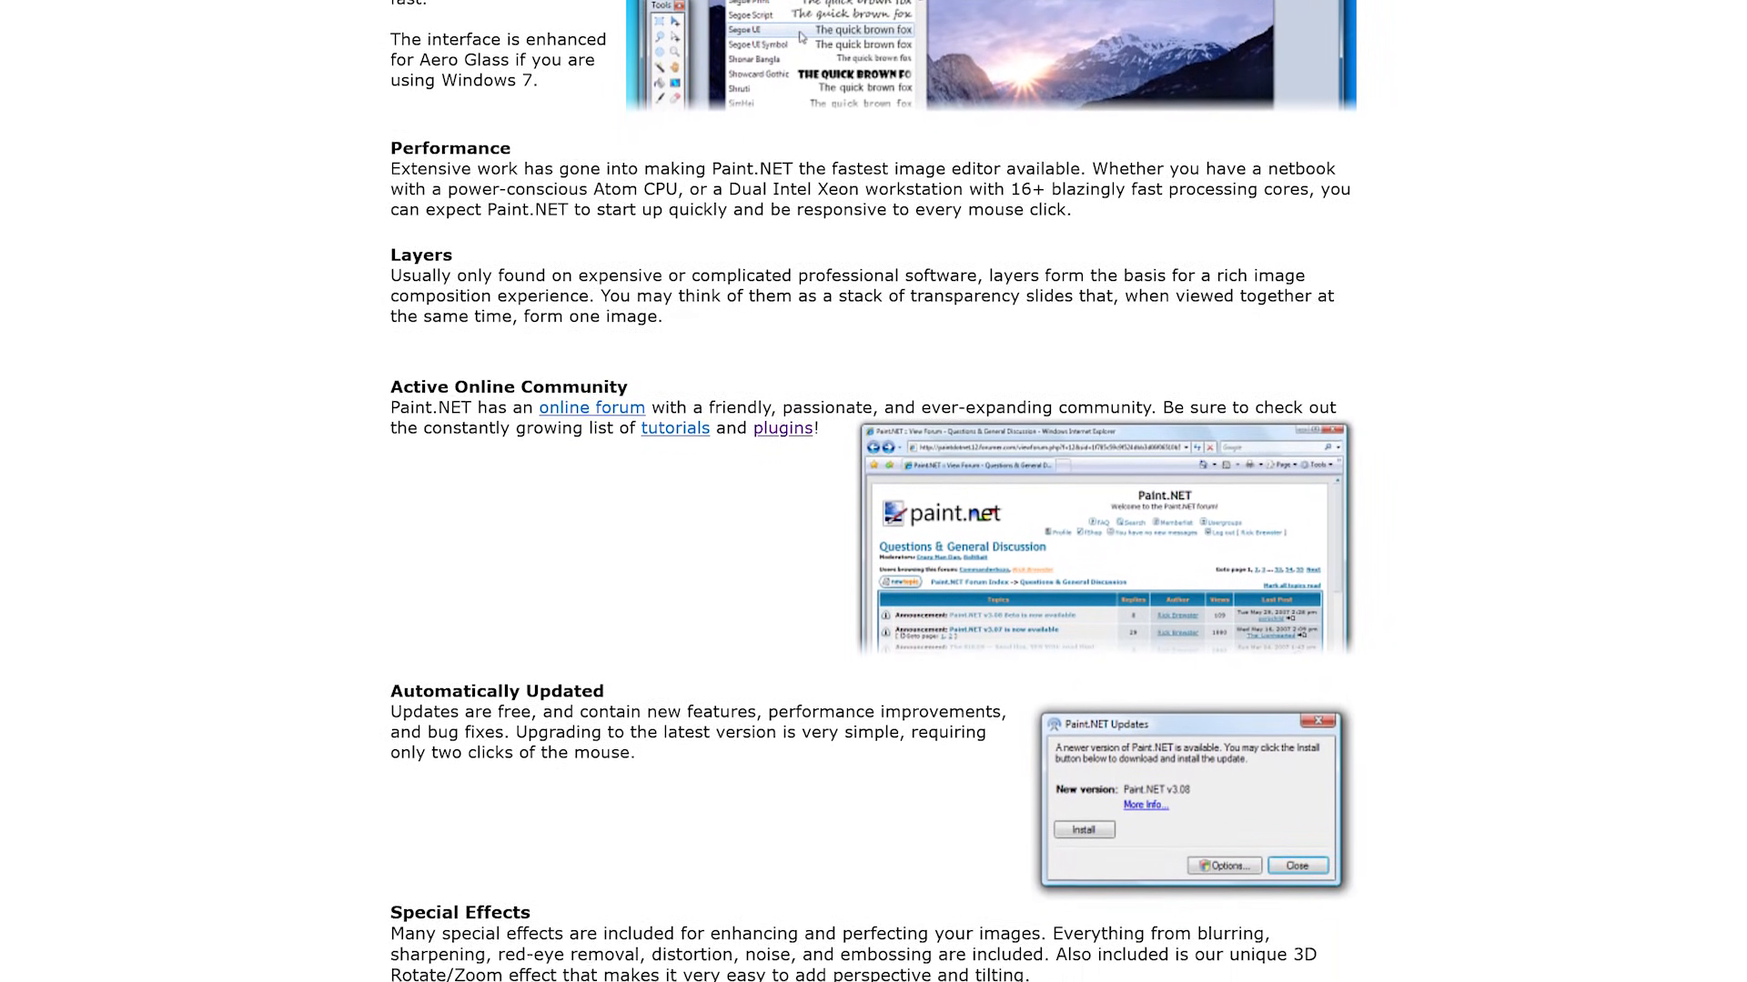
{"action": "scroll", "scroll_direction": "down", "scroll_amount": 3}
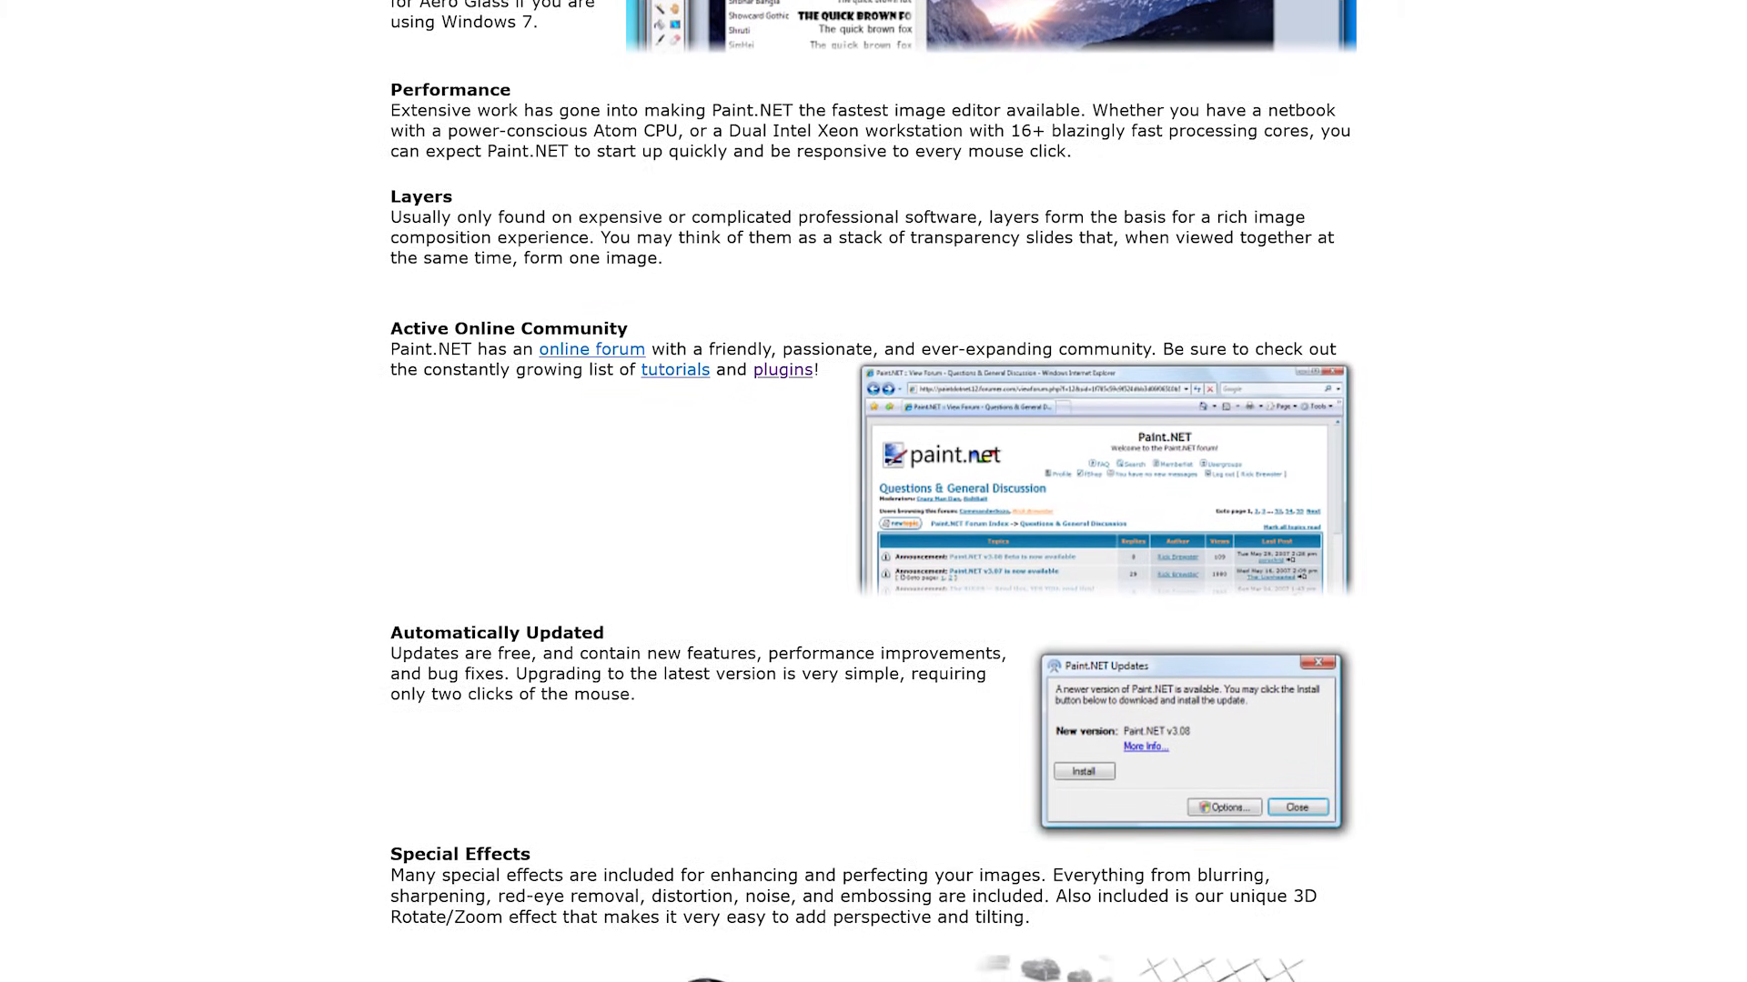
{"action": "scroll", "scroll_direction": "down", "scroll_amount": 3}
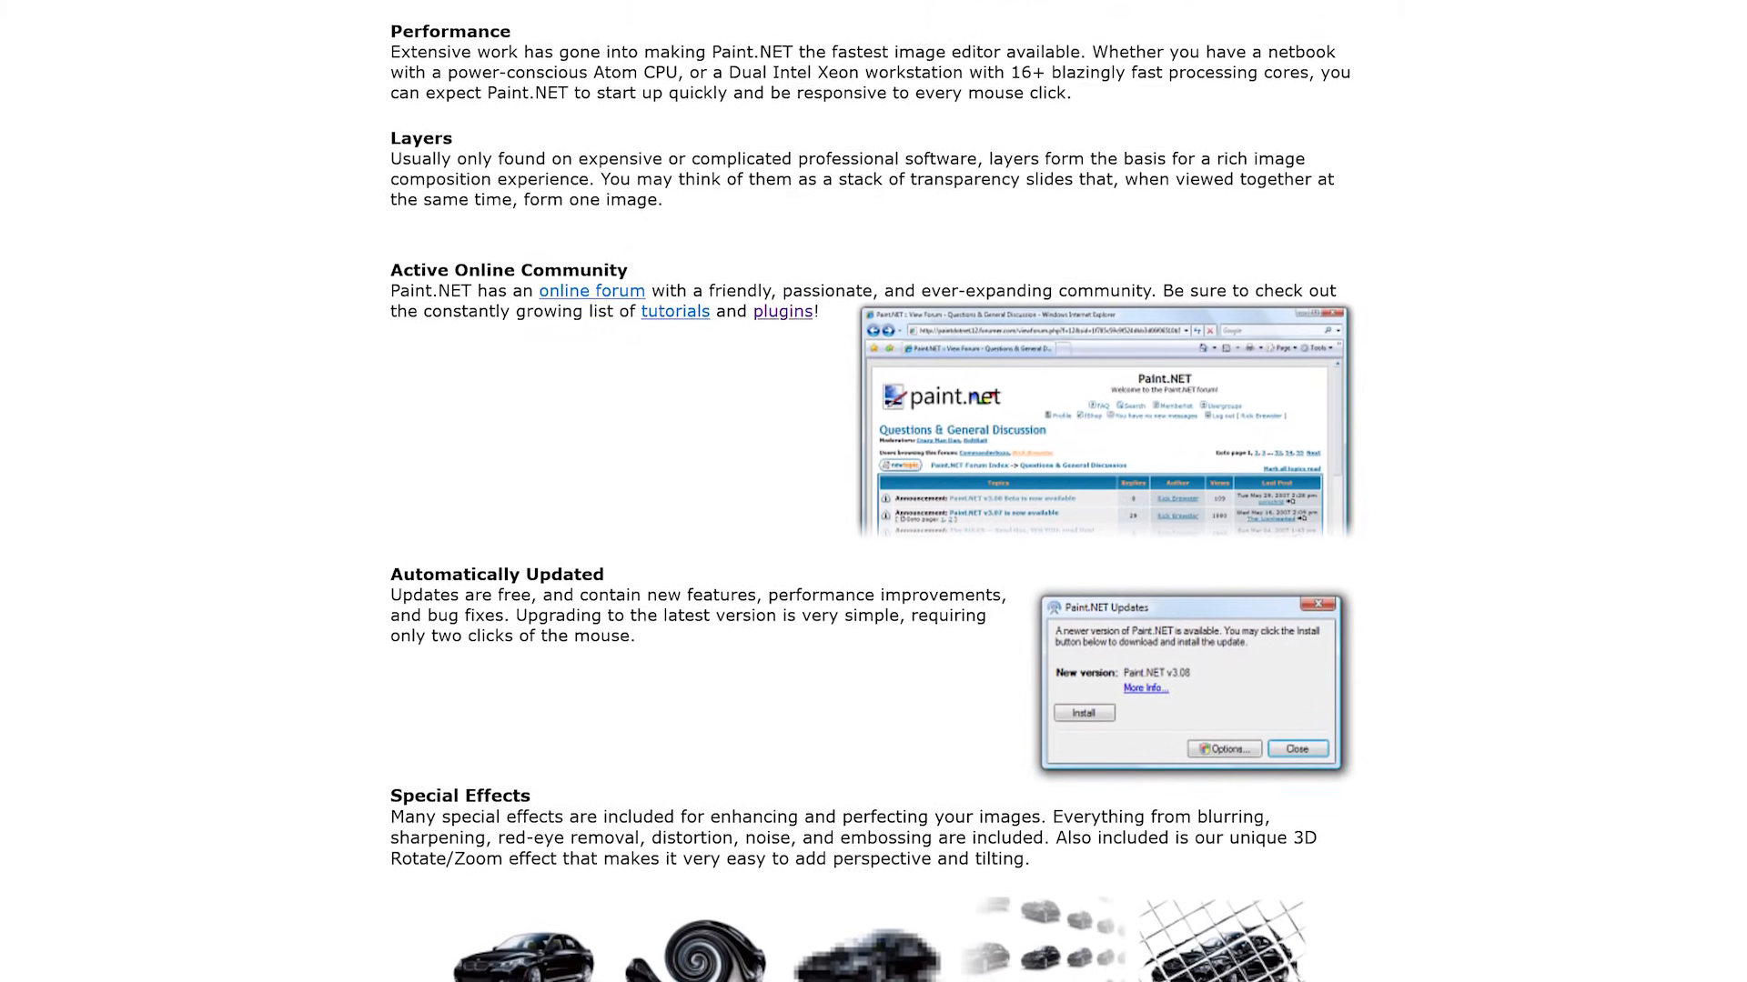
{"action": "scroll", "scroll_direction": "down", "scroll_amount": 3}
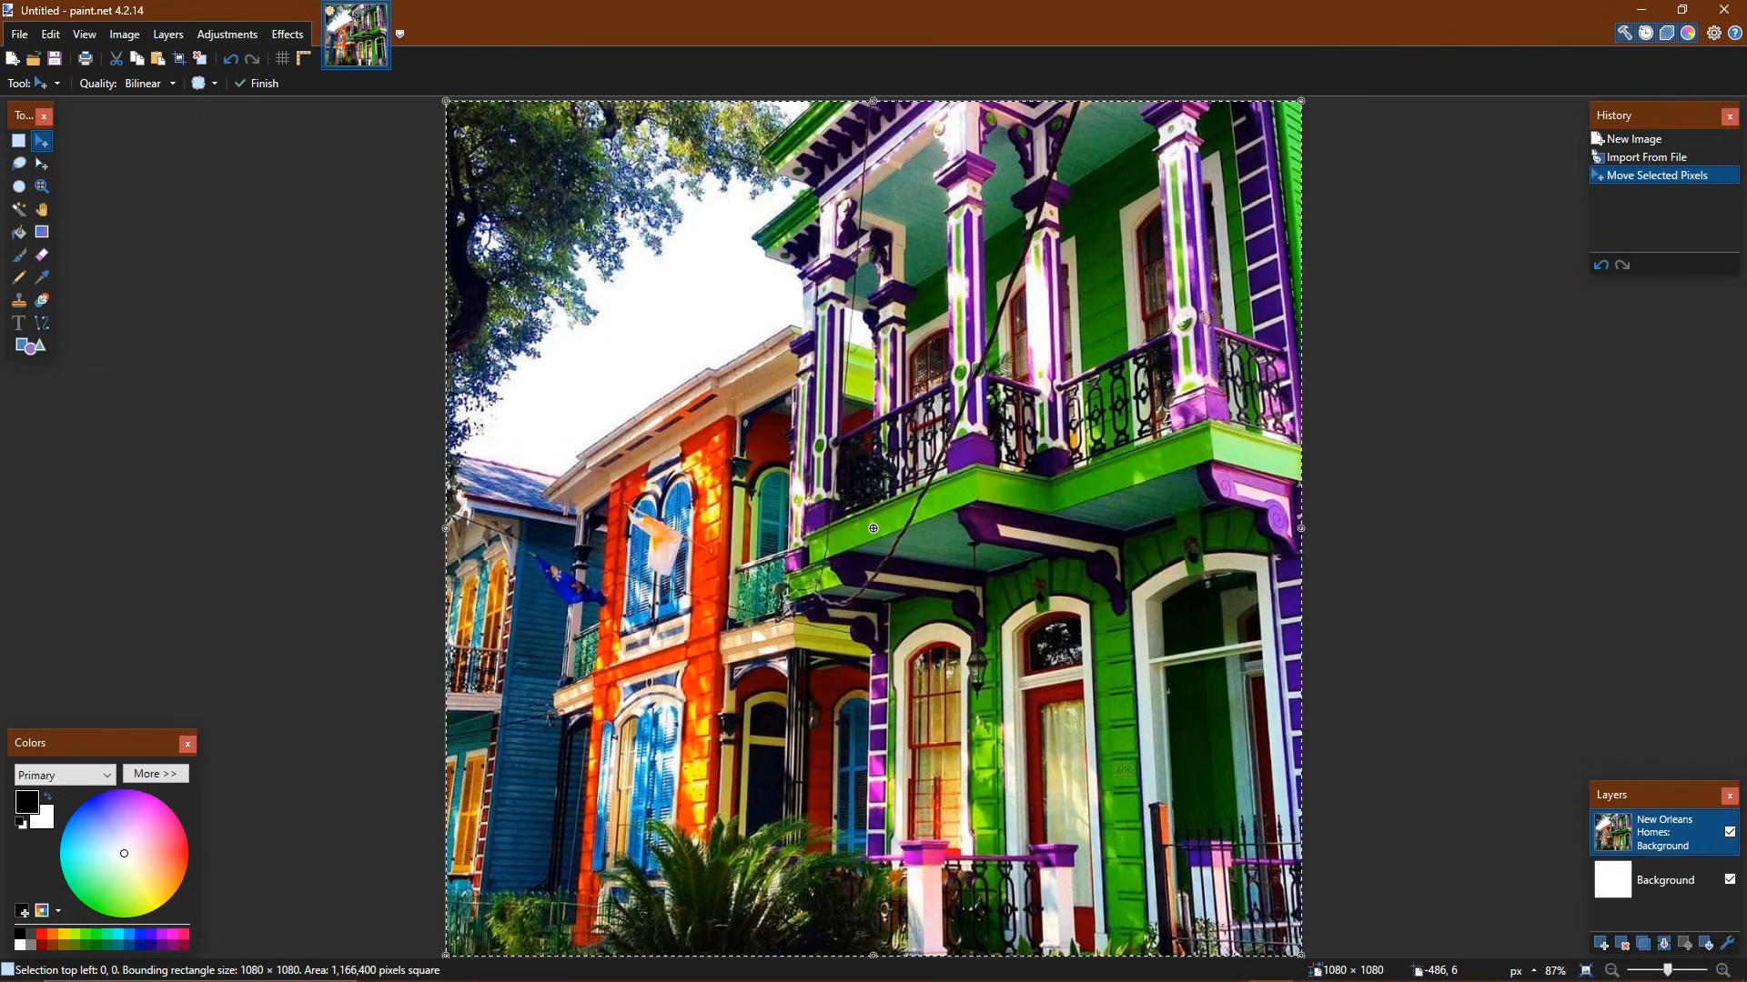
{"action": "left_click", "coordinate": [18, 33]}
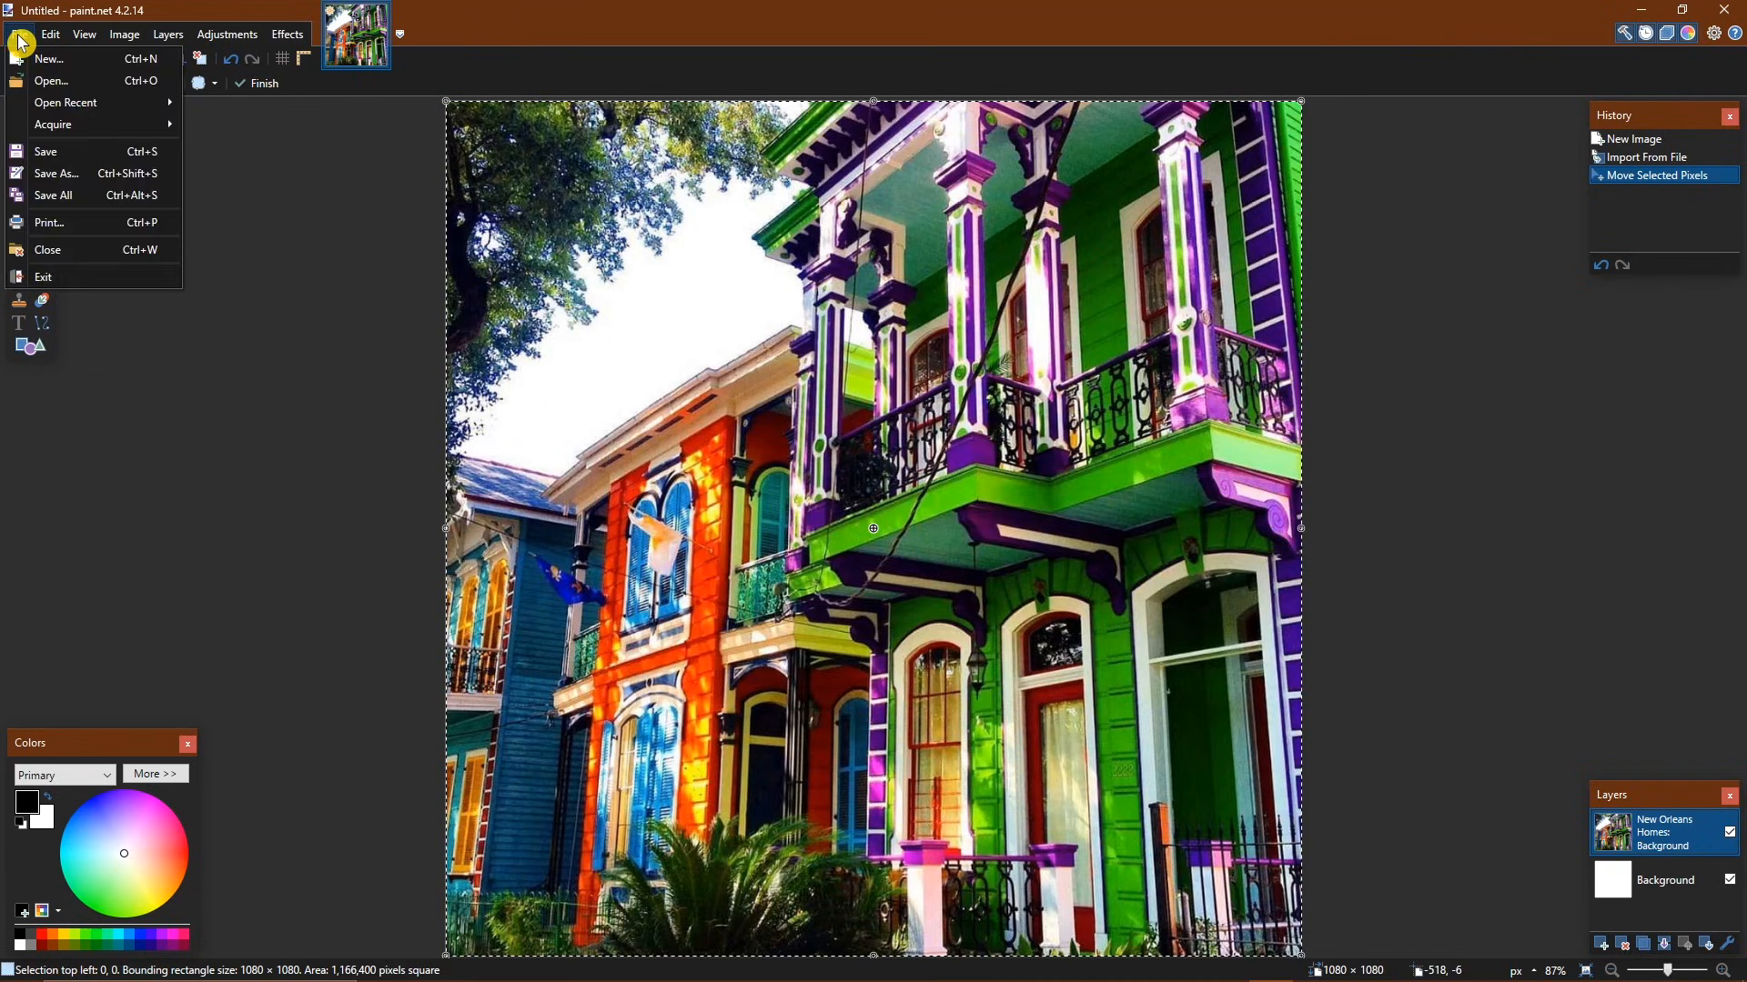
{"action": "left_click", "coordinate": [123, 33]}
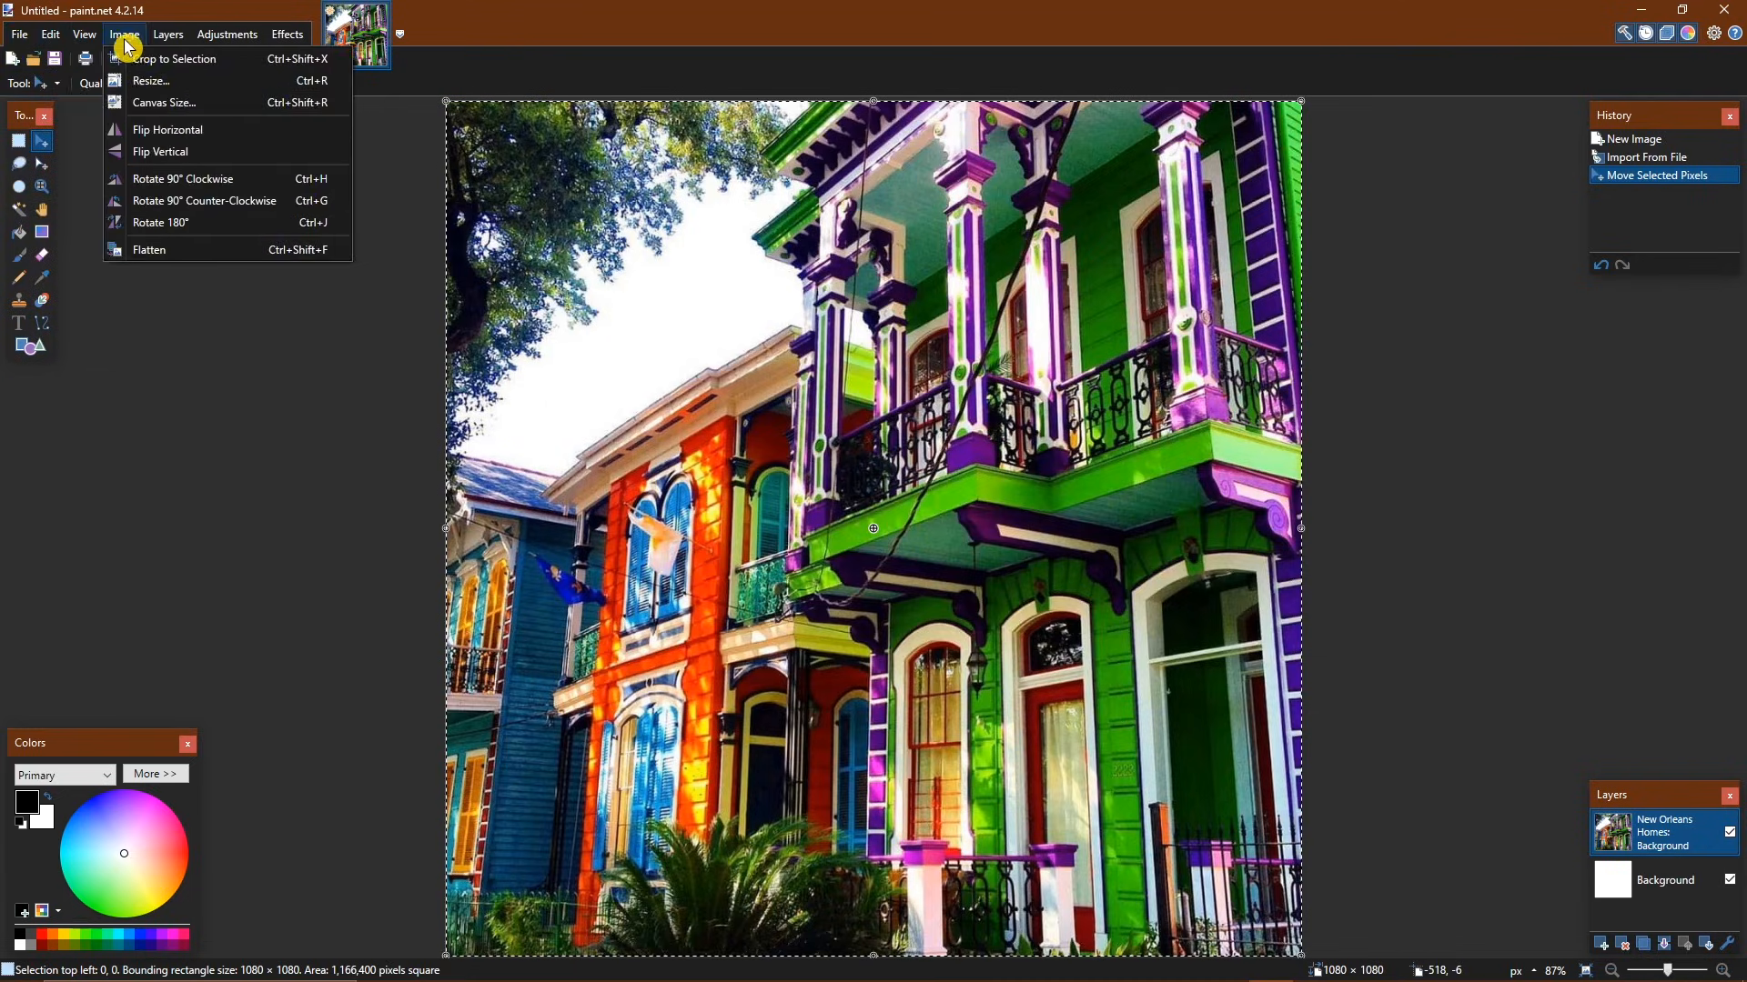
{"action": "left_click", "coordinate": [287, 33]}
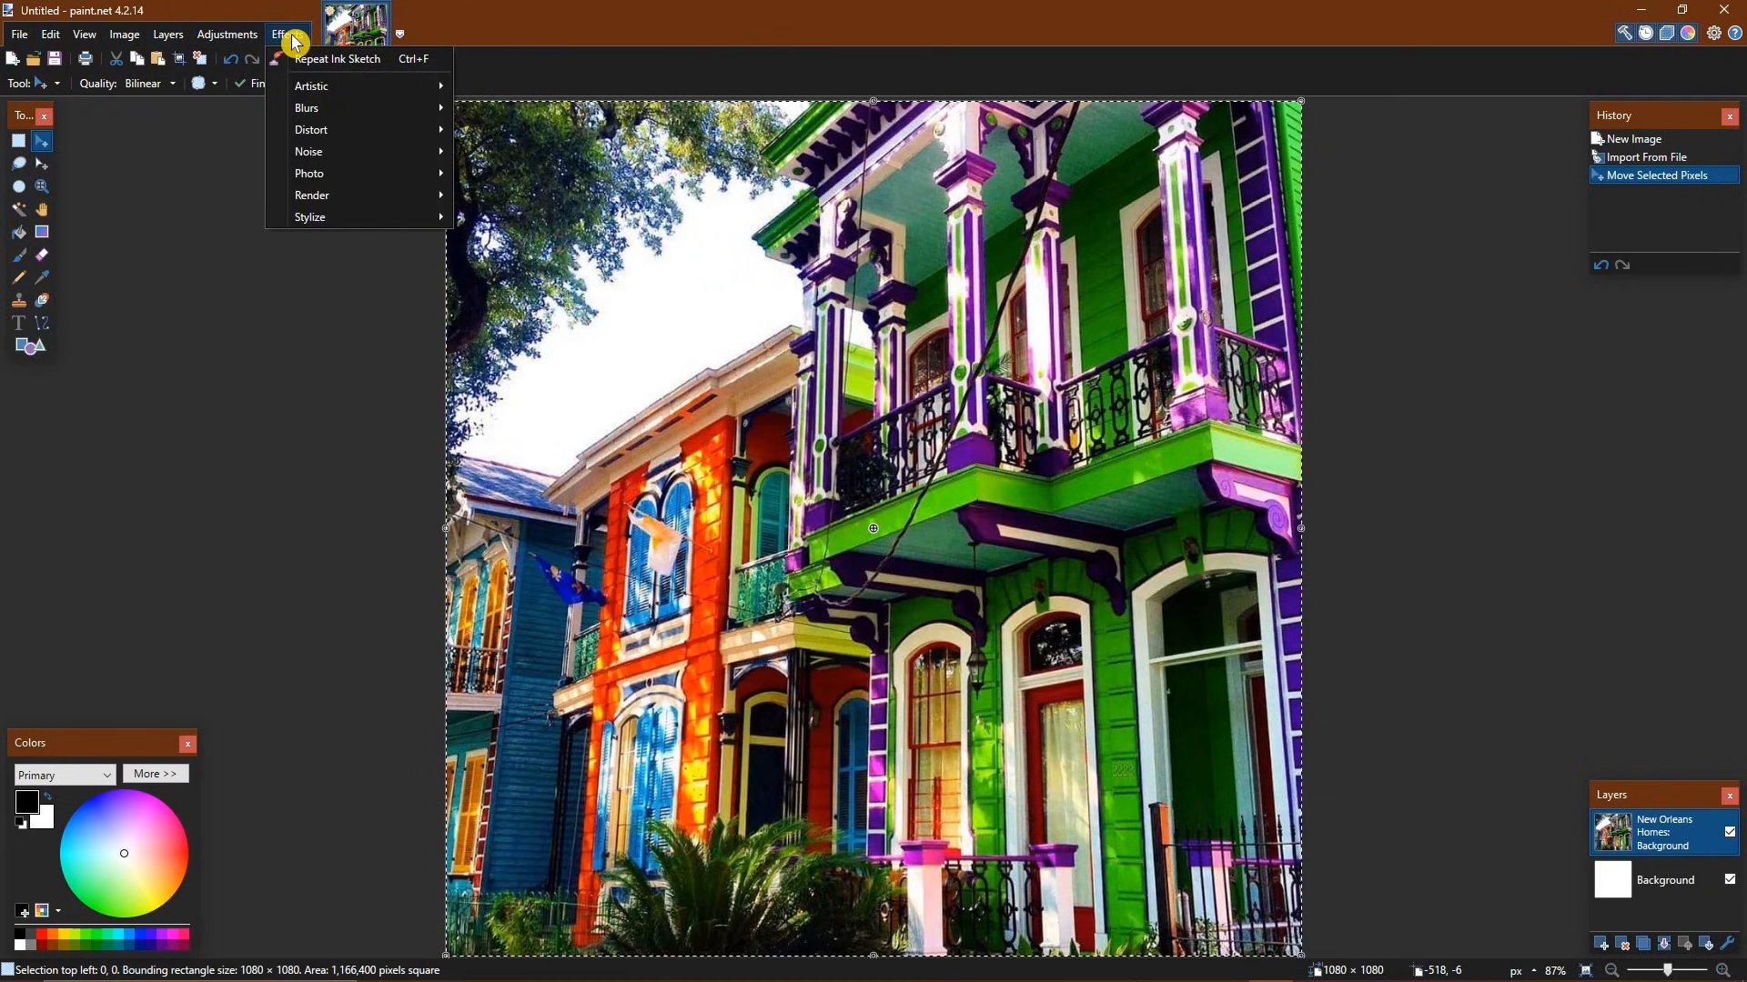
{"action": "mouse_move", "coordinate": [324, 93]}
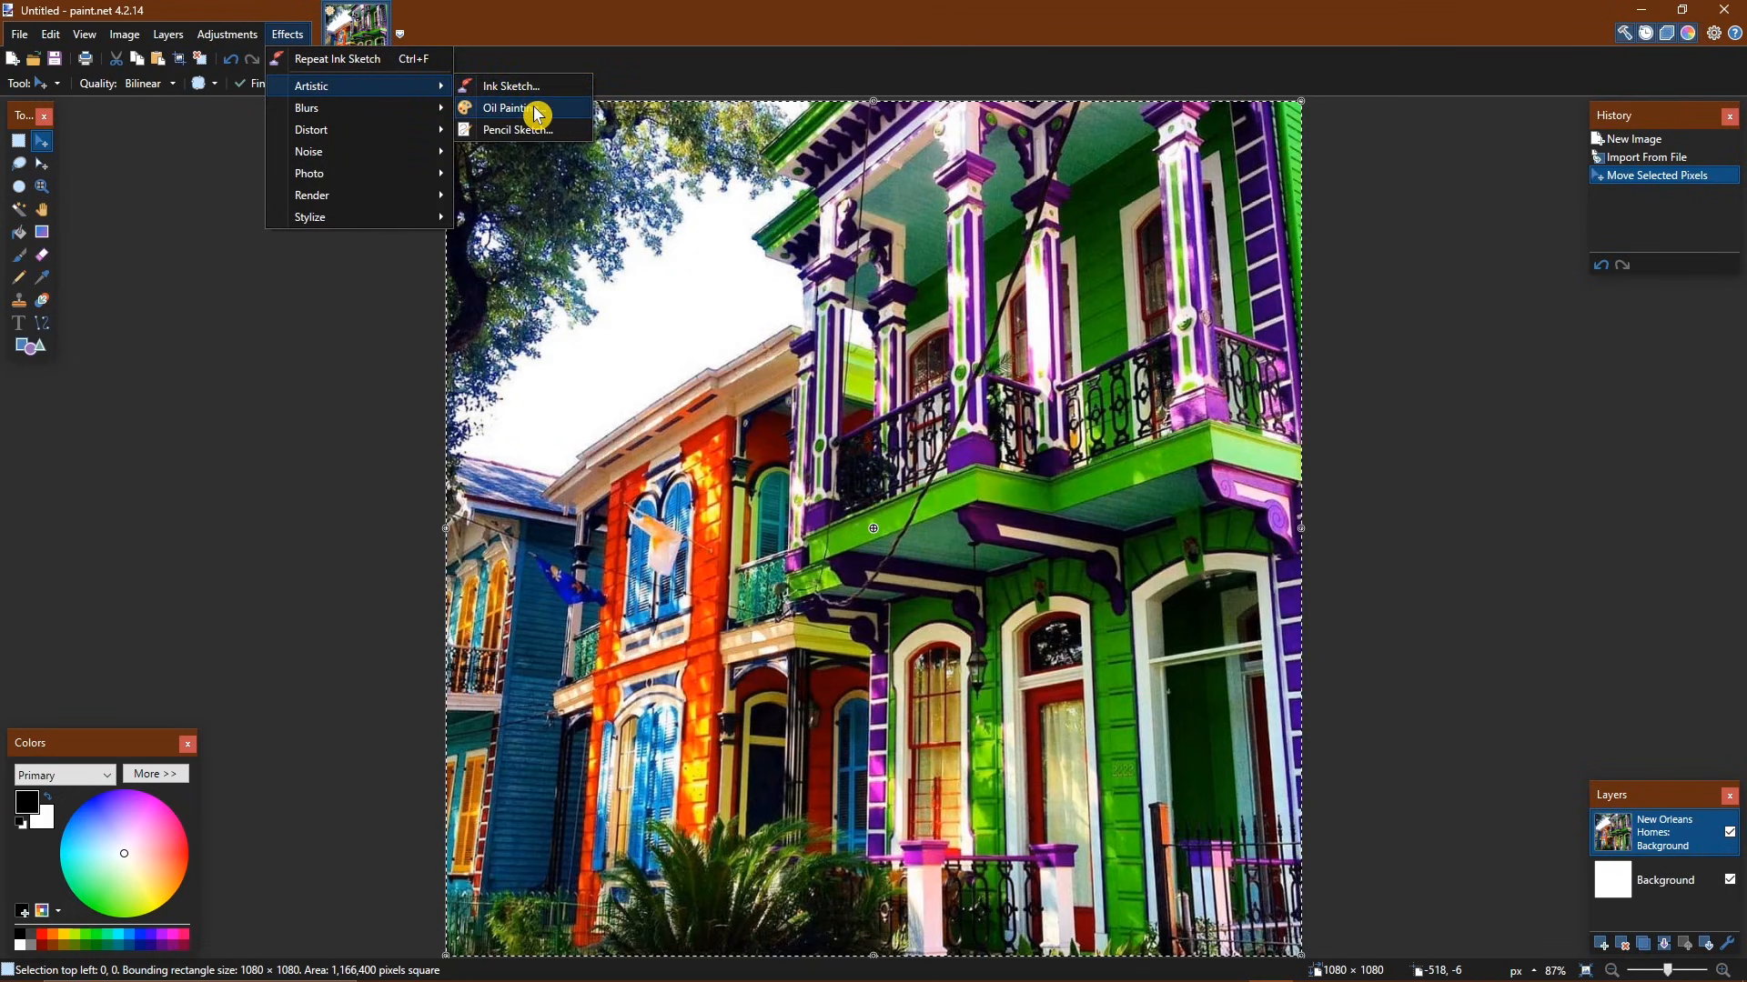
{"action": "left_click", "coordinate": [504, 107]}
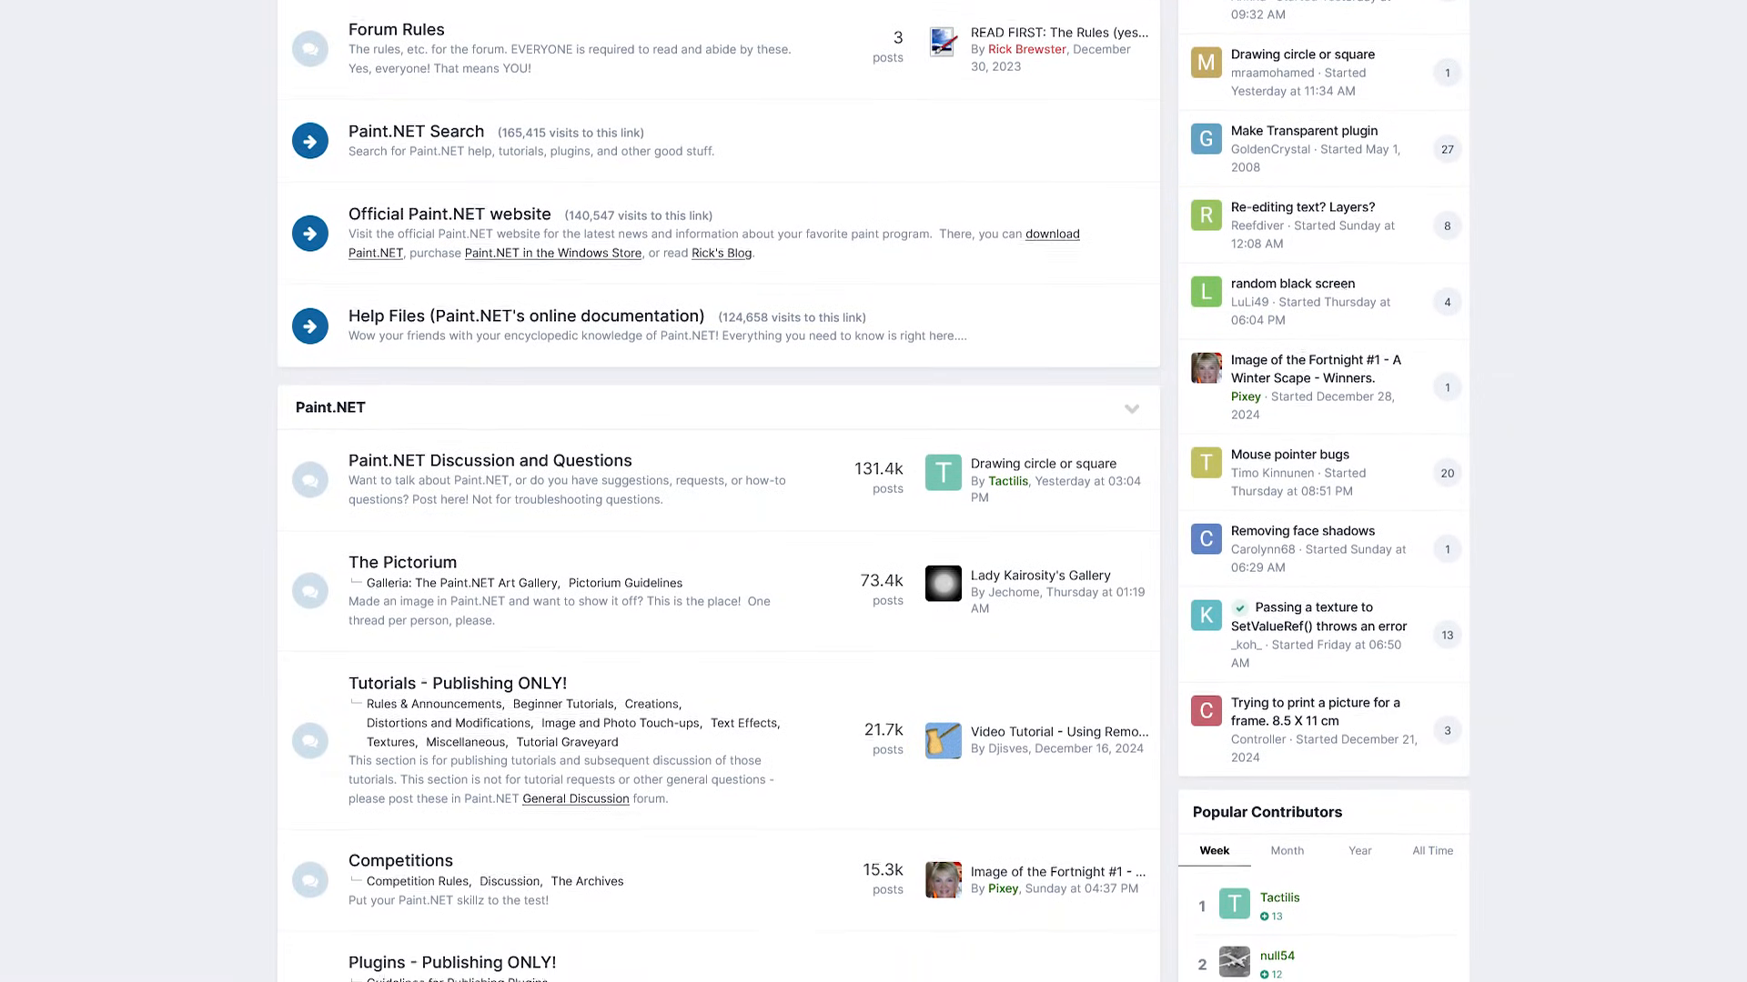
{"action": "scroll", "scroll_direction": "down", "scroll_amount": 3}
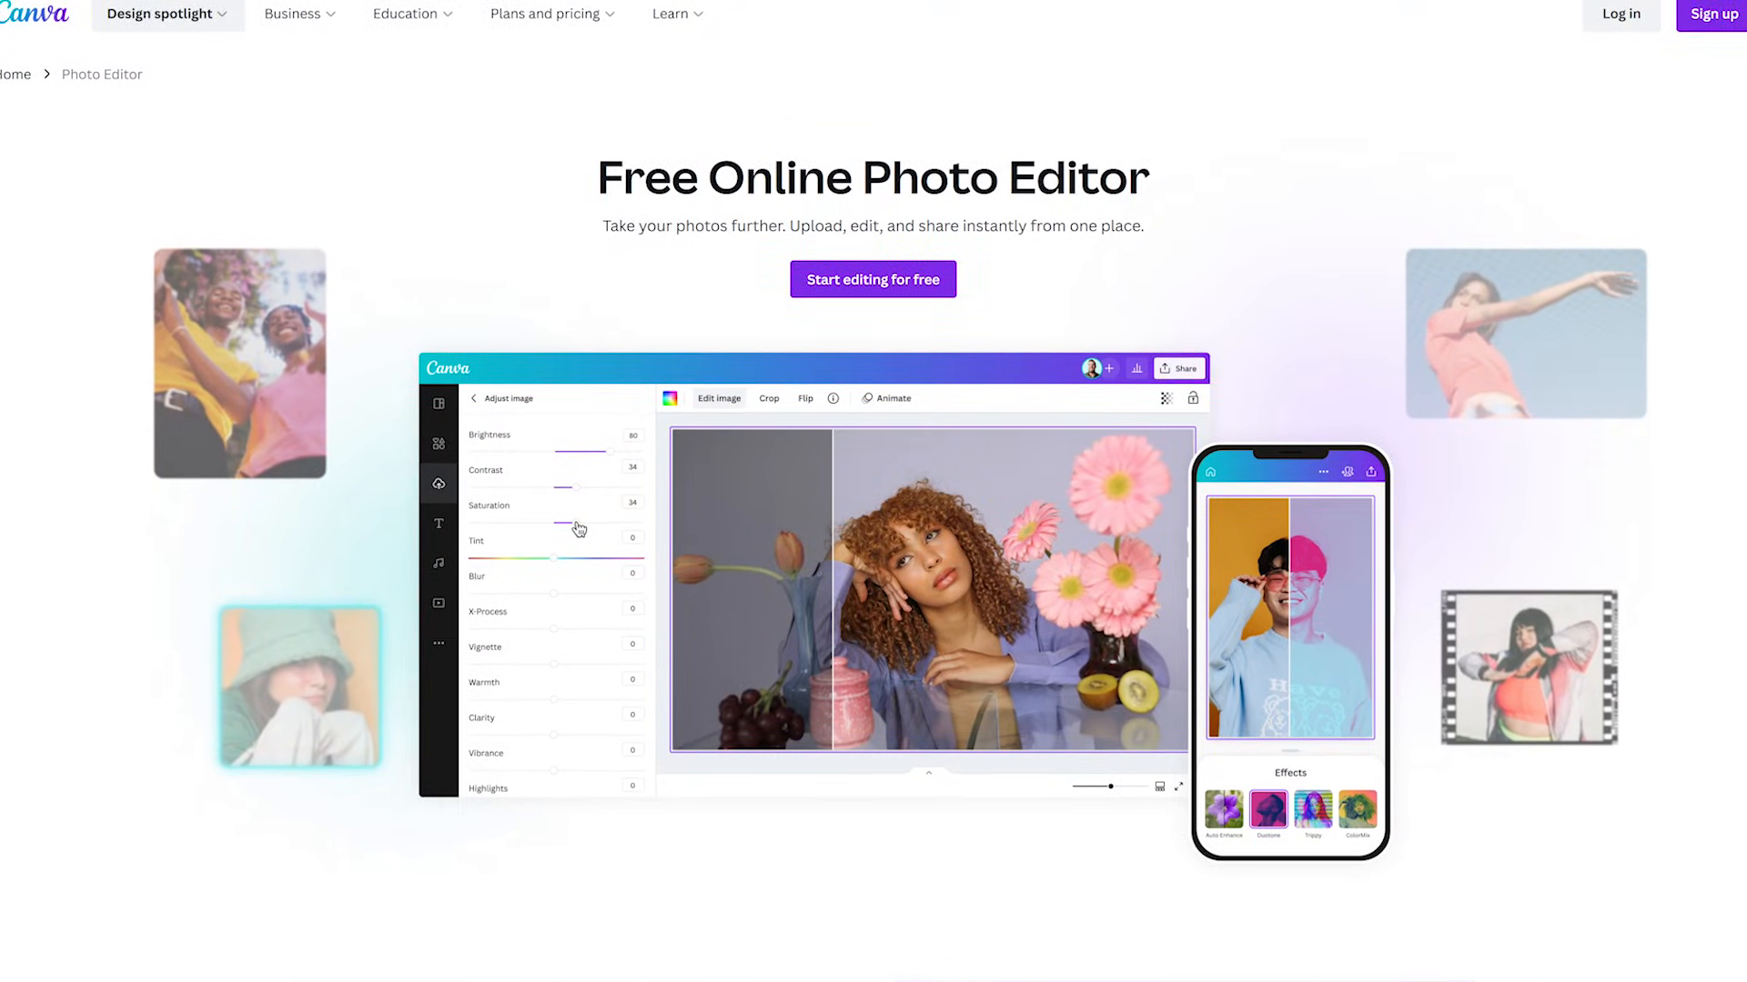
{"action": "scroll", "scroll_direction": "down", "scroll_amount": 3}
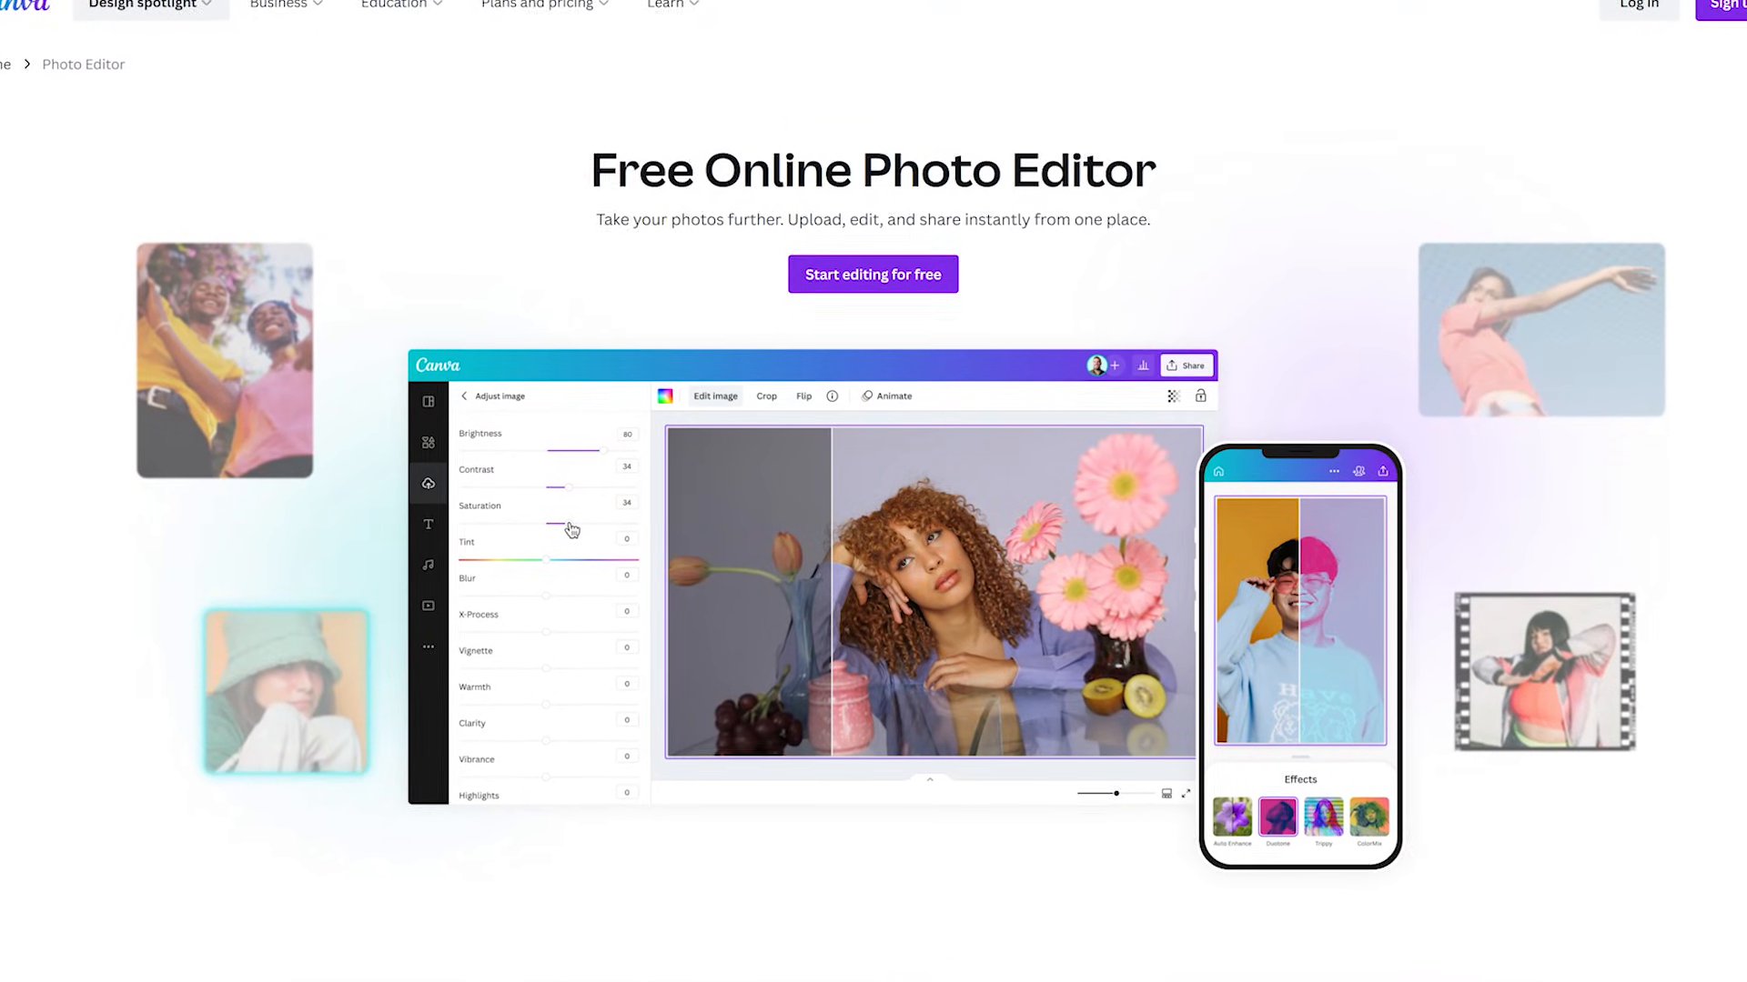
{"action": "scroll", "scroll_direction": "down", "scroll_amount": 3}
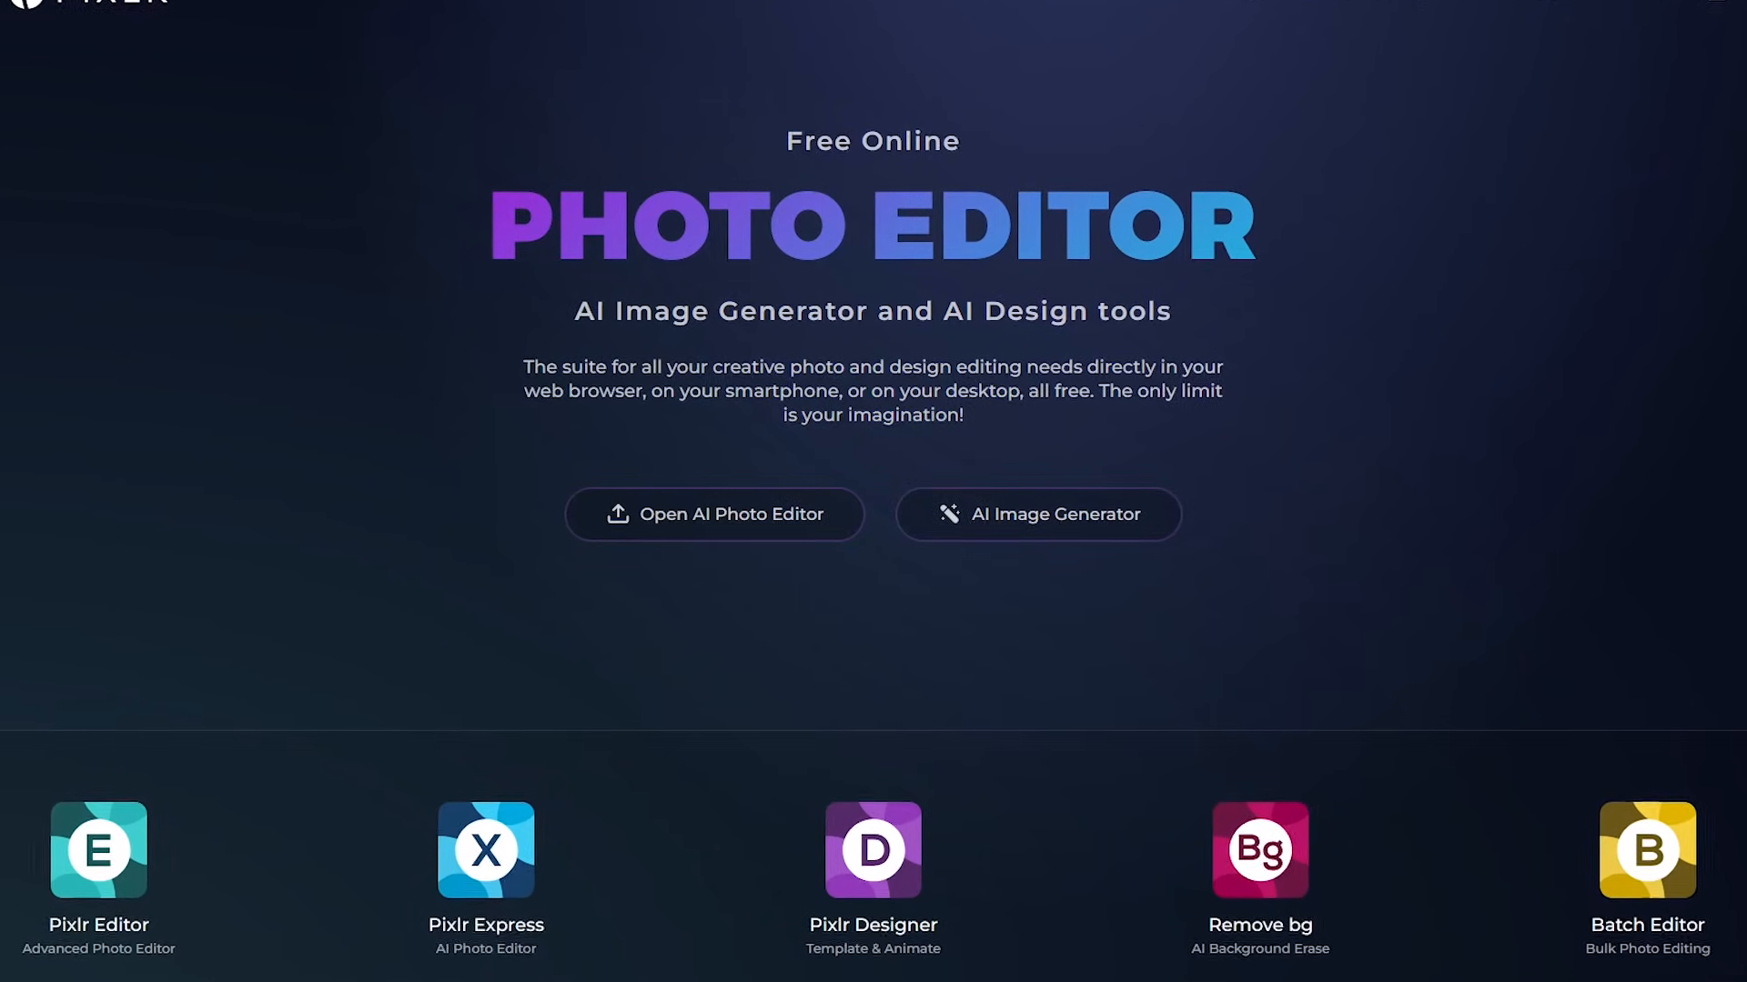
Step: Leave Pixlr's landing page and view Fotor's online photo editor page
{"action": "left_click", "coordinate": [713, 513]}
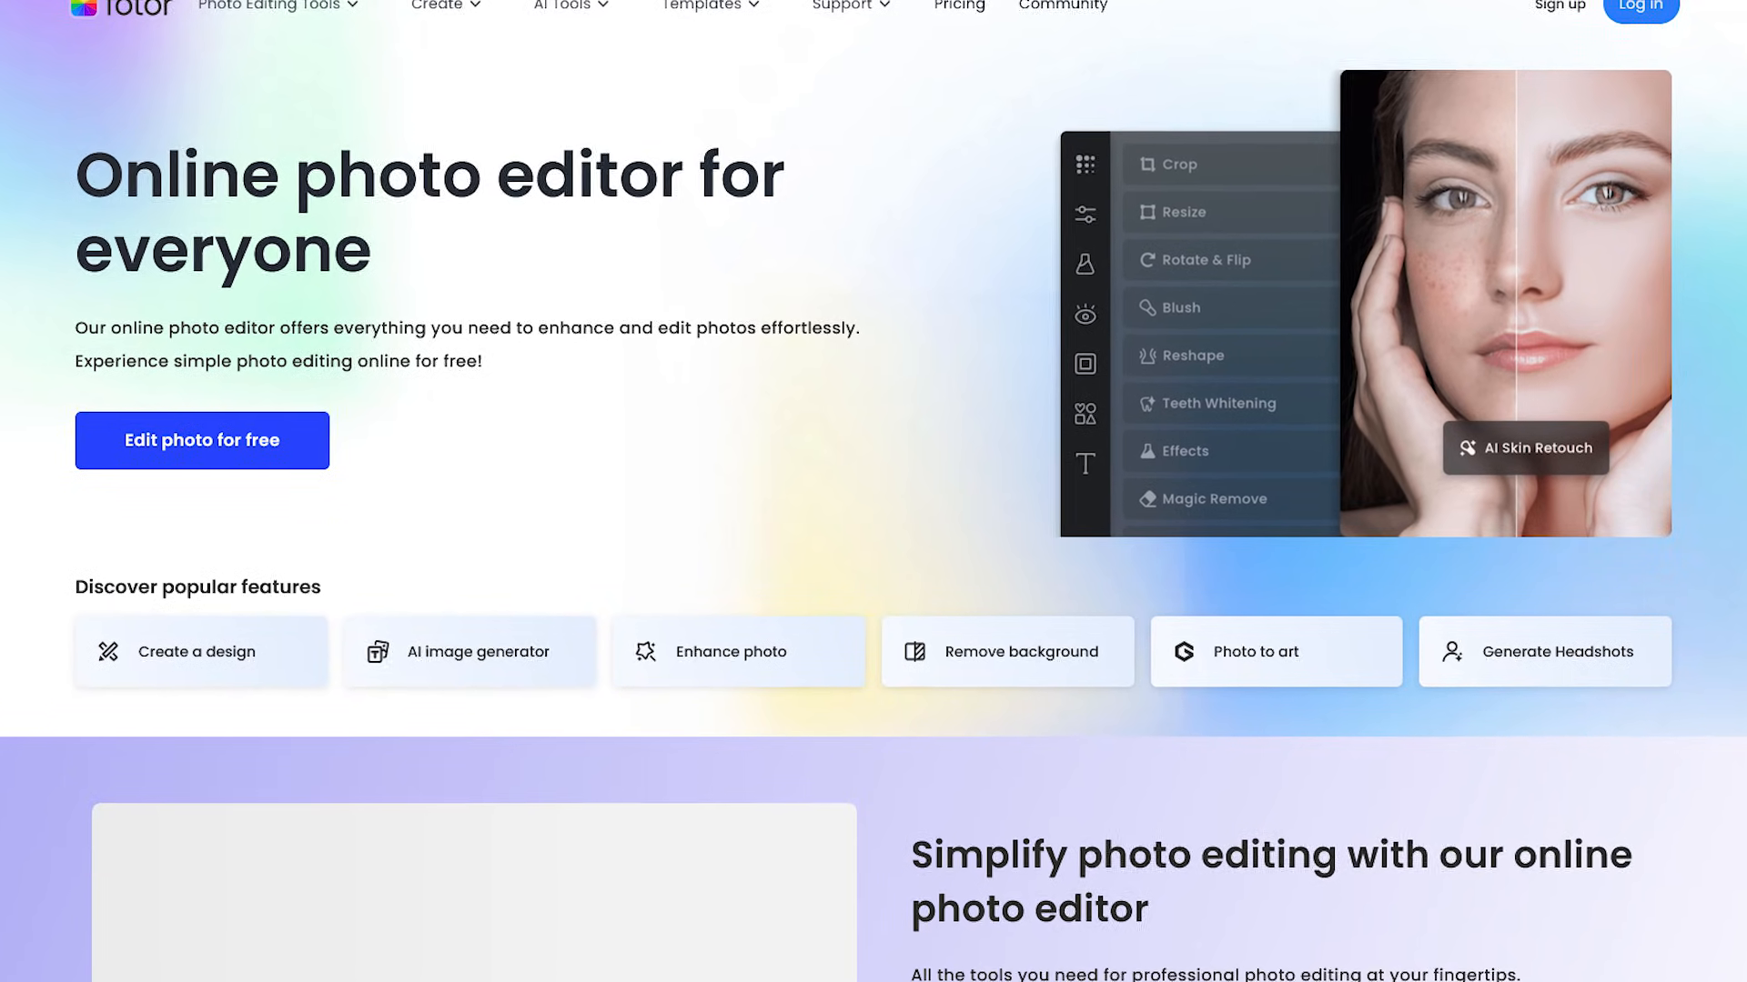
{"action": "scroll", "scroll_direction": "down", "scroll_amount": 3}
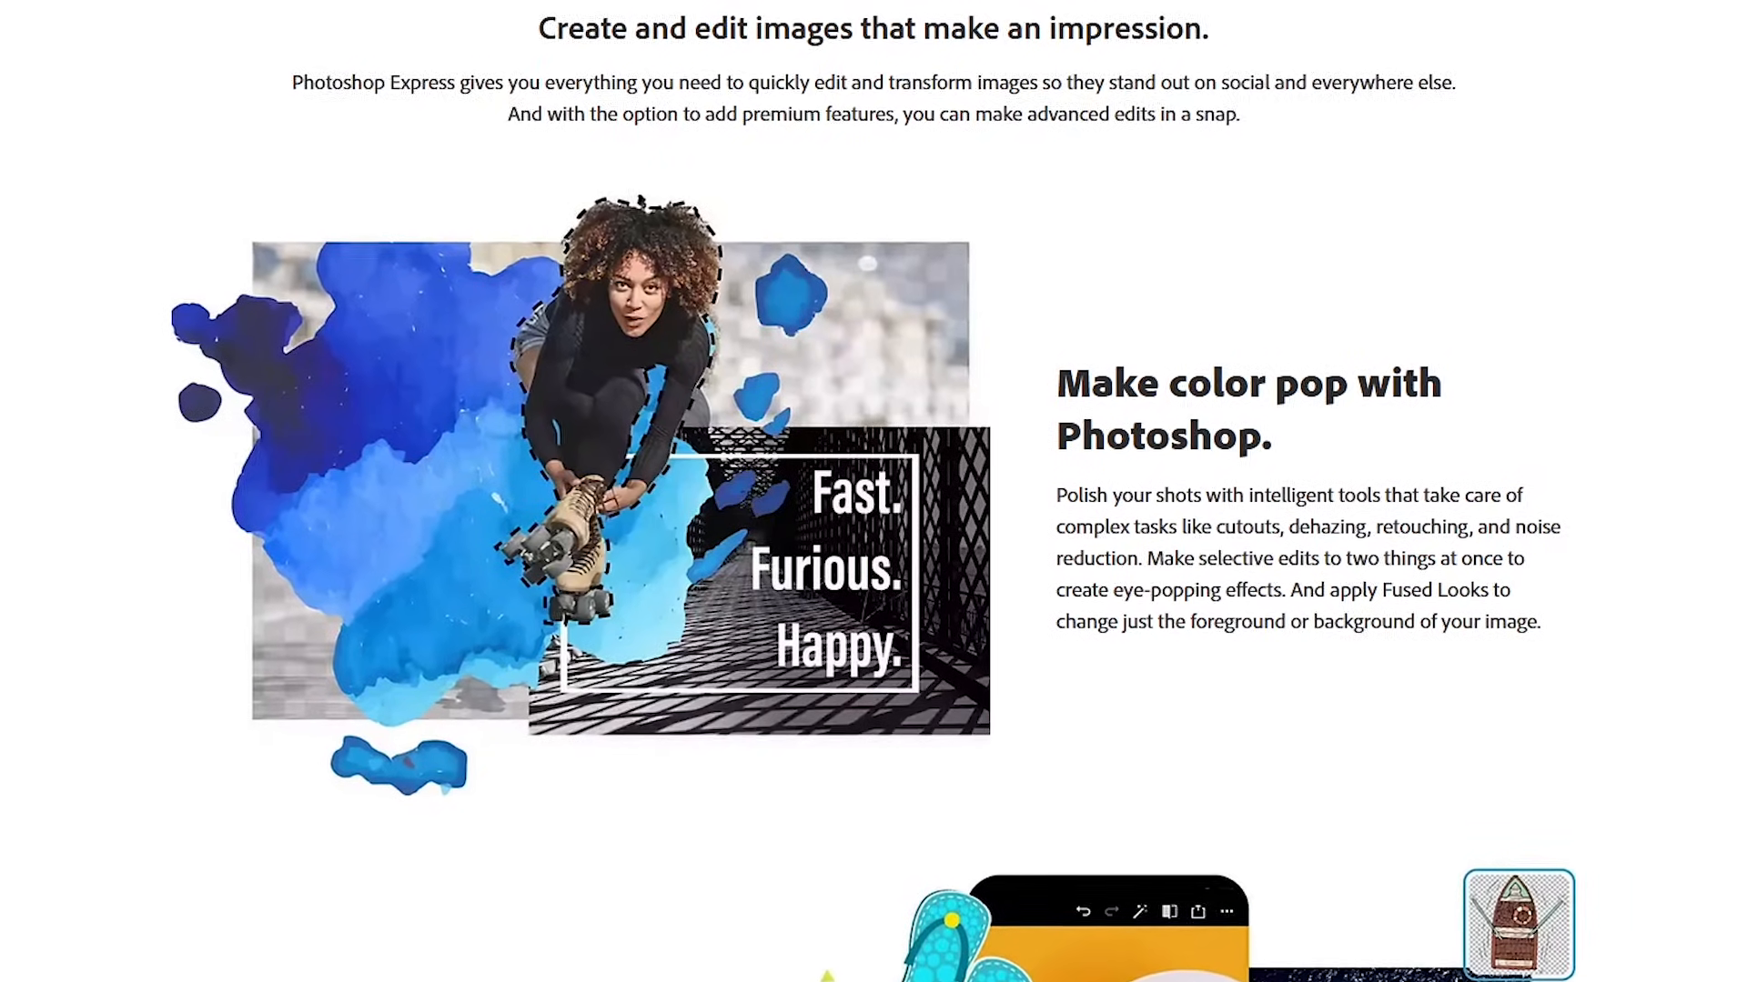
{"action": "scroll", "scroll_direction": "down", "scroll_amount": 3}
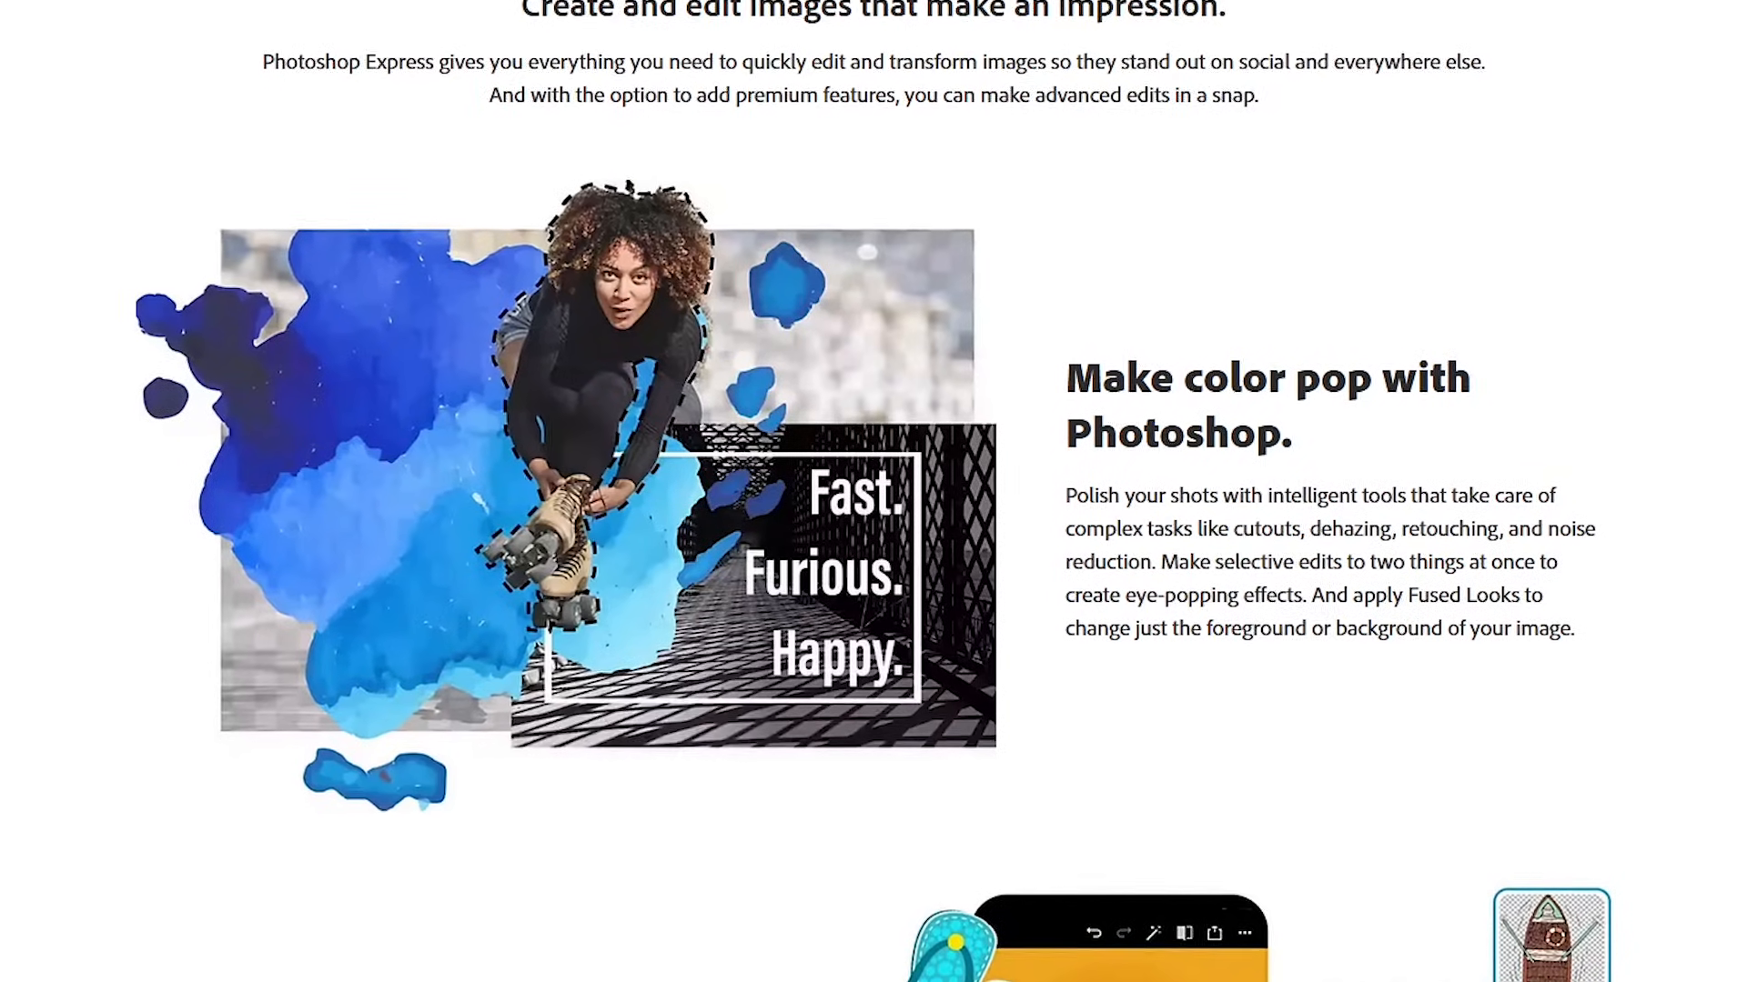
{"action": "scroll", "scroll_direction": "down", "scroll_amount": 3}
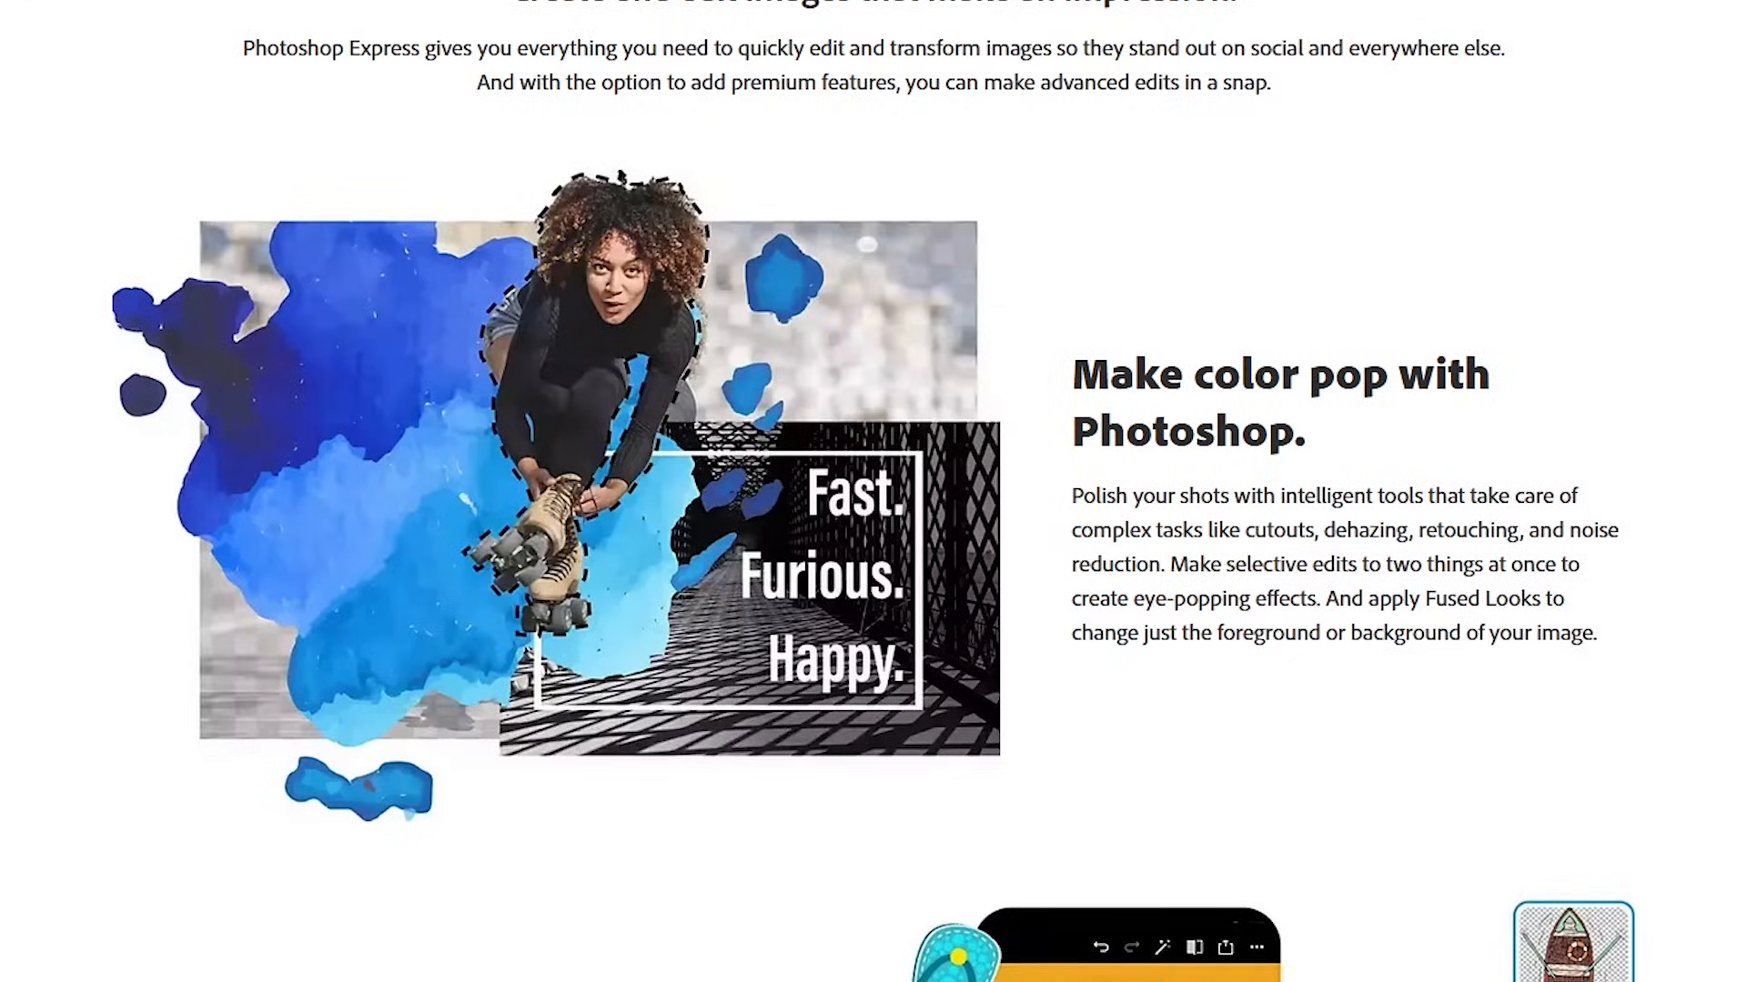
{"action": "scroll", "scroll_direction": "down", "scroll_amount": 3}
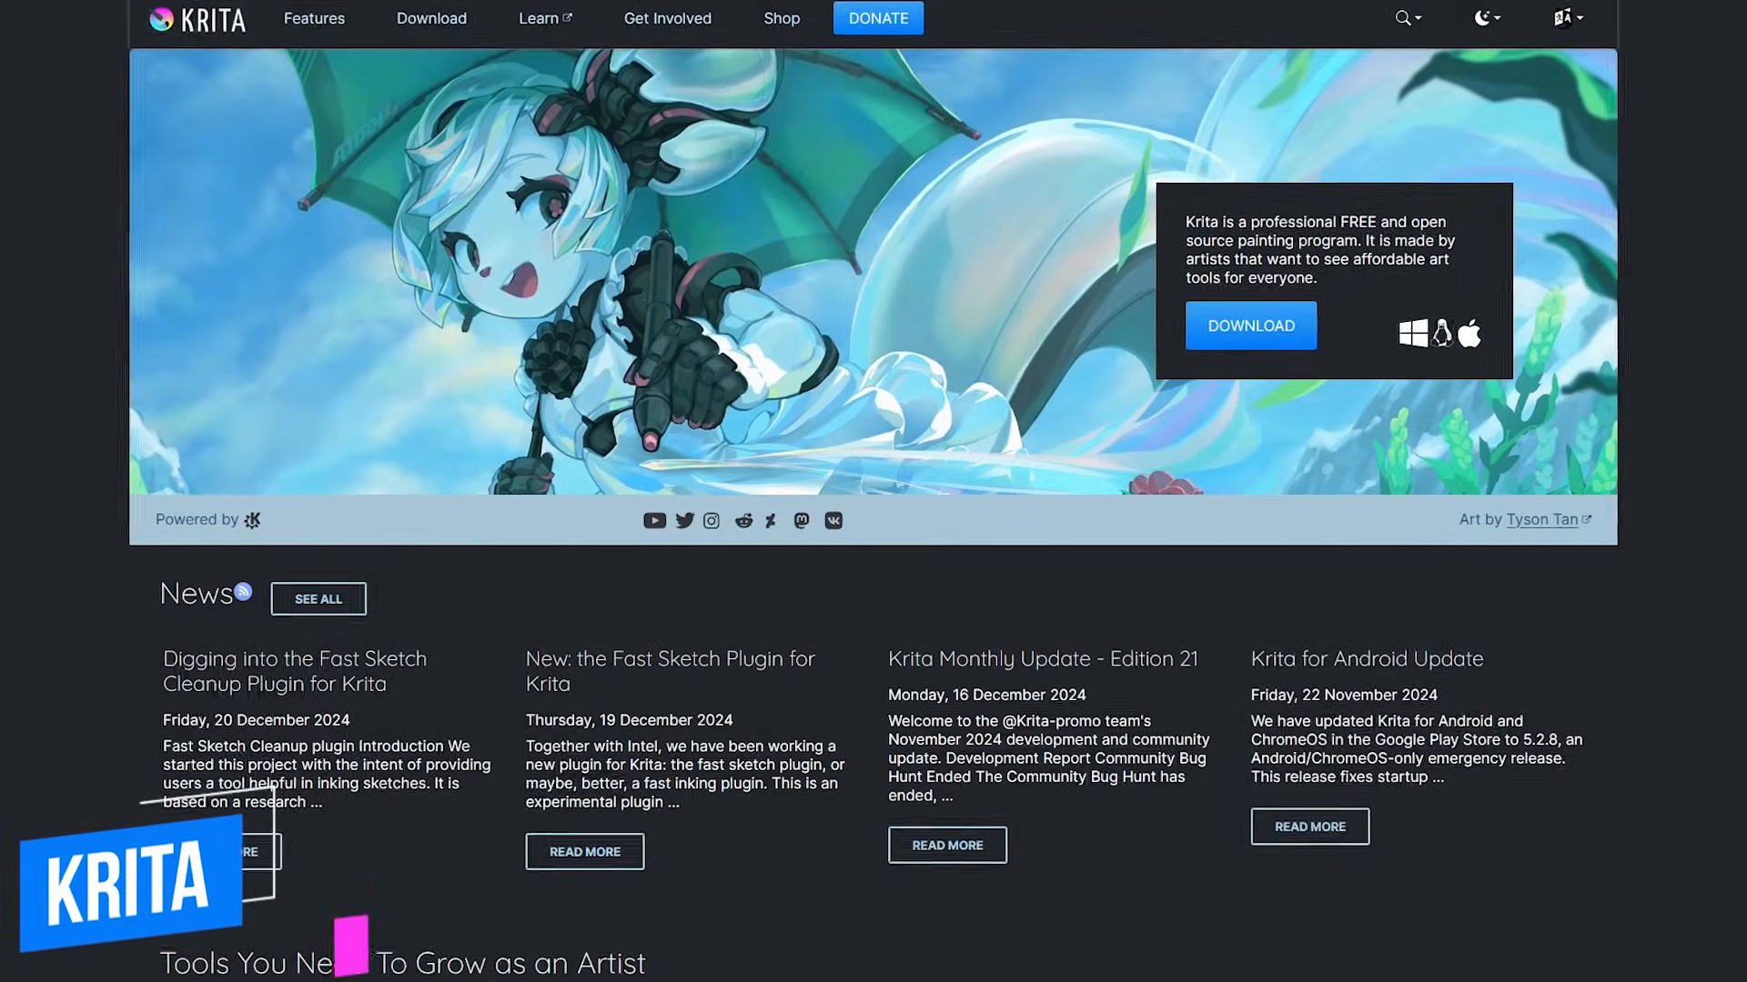
{"action": "scroll", "scroll_direction": "down", "scroll_amount": 3}
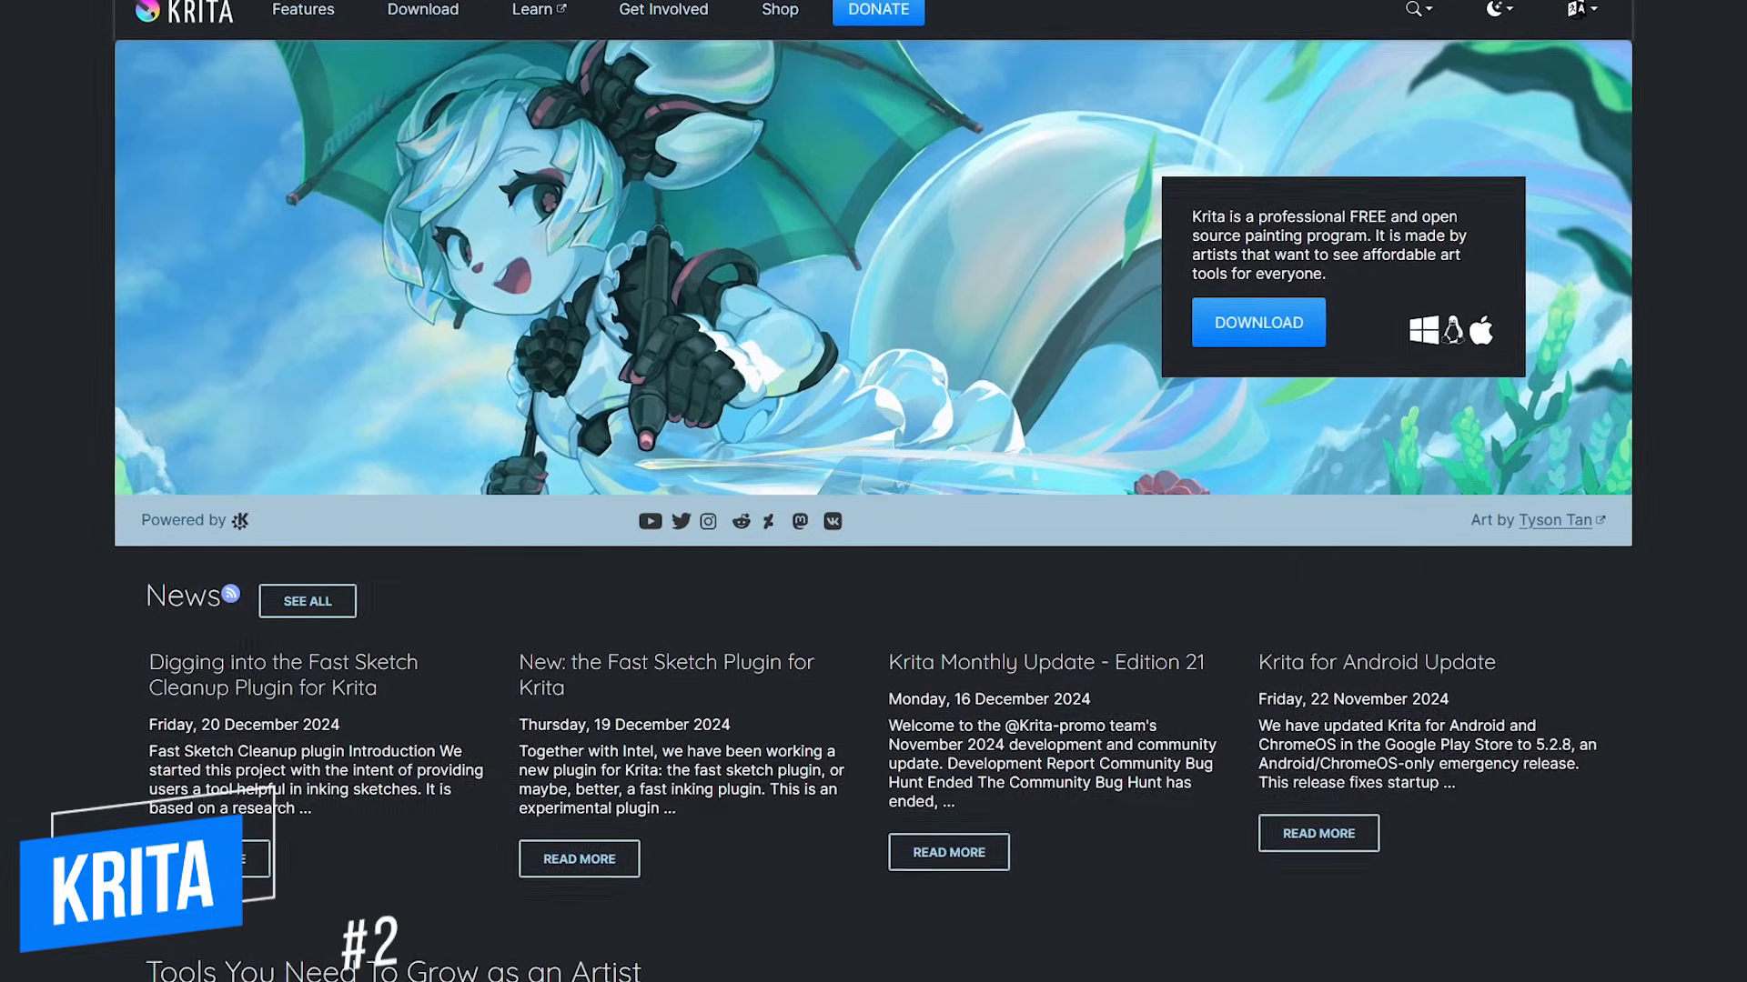
{"action": "scroll", "scroll_direction": "down", "scroll_amount": 3}
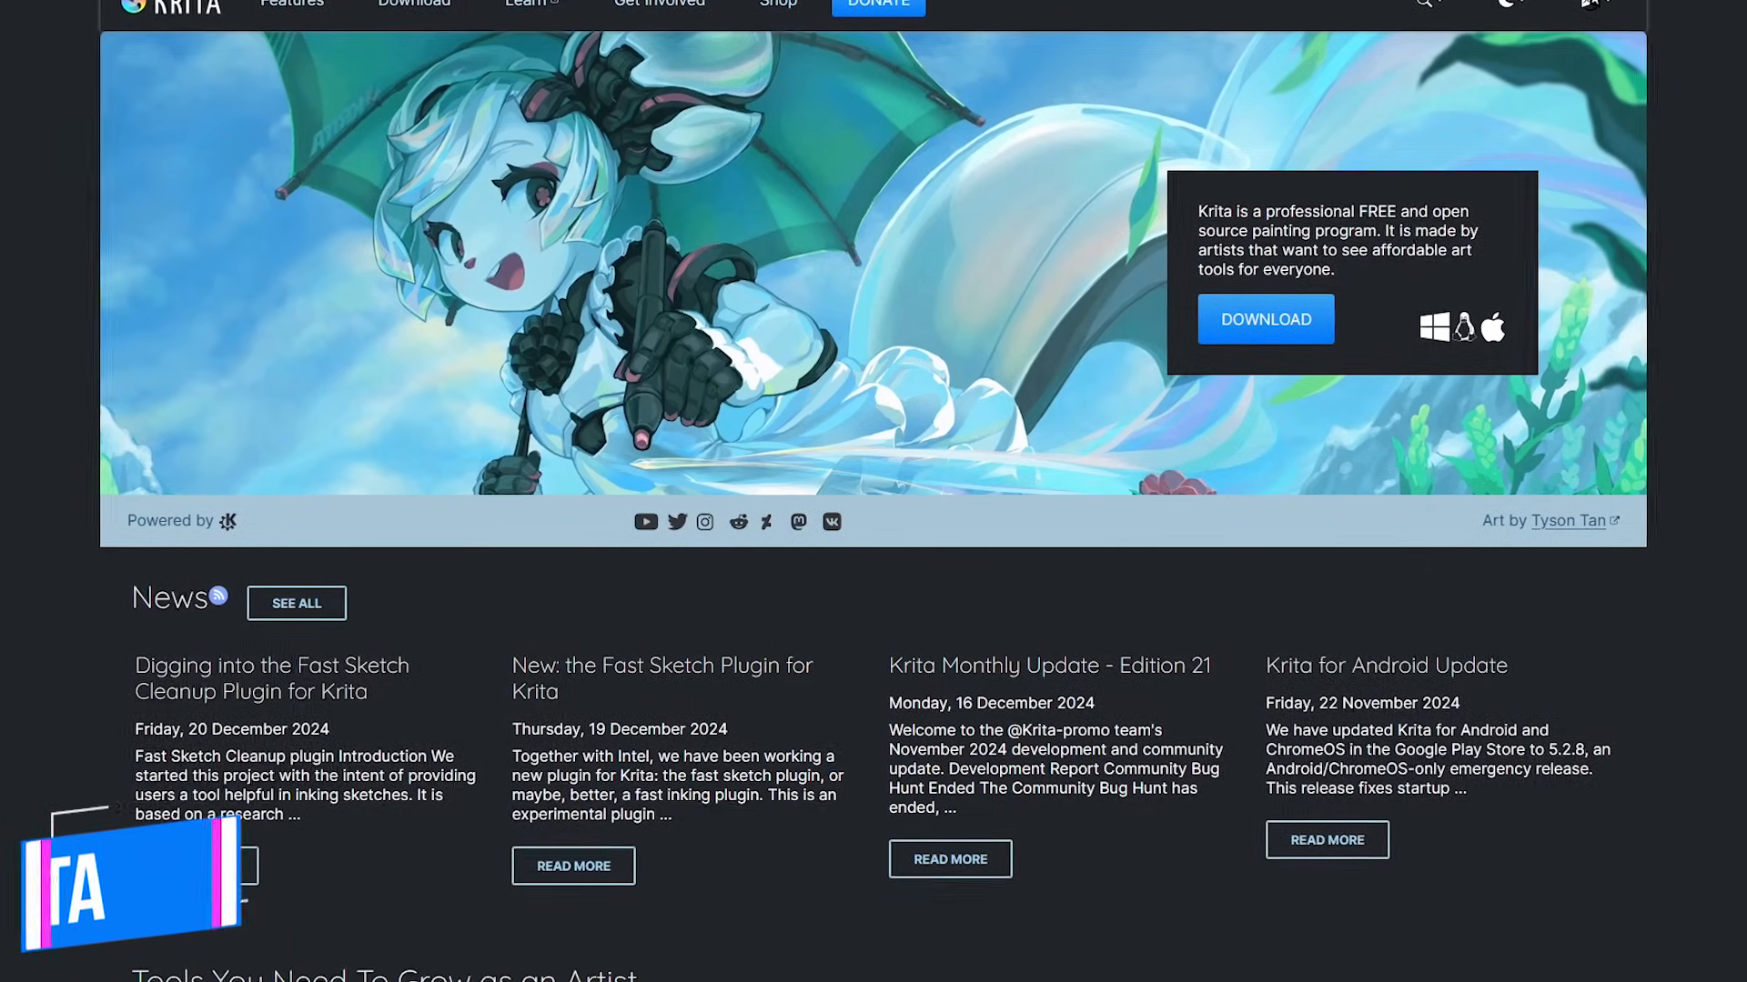
{"action": "scroll", "scroll_direction": "down", "scroll_amount": 3}
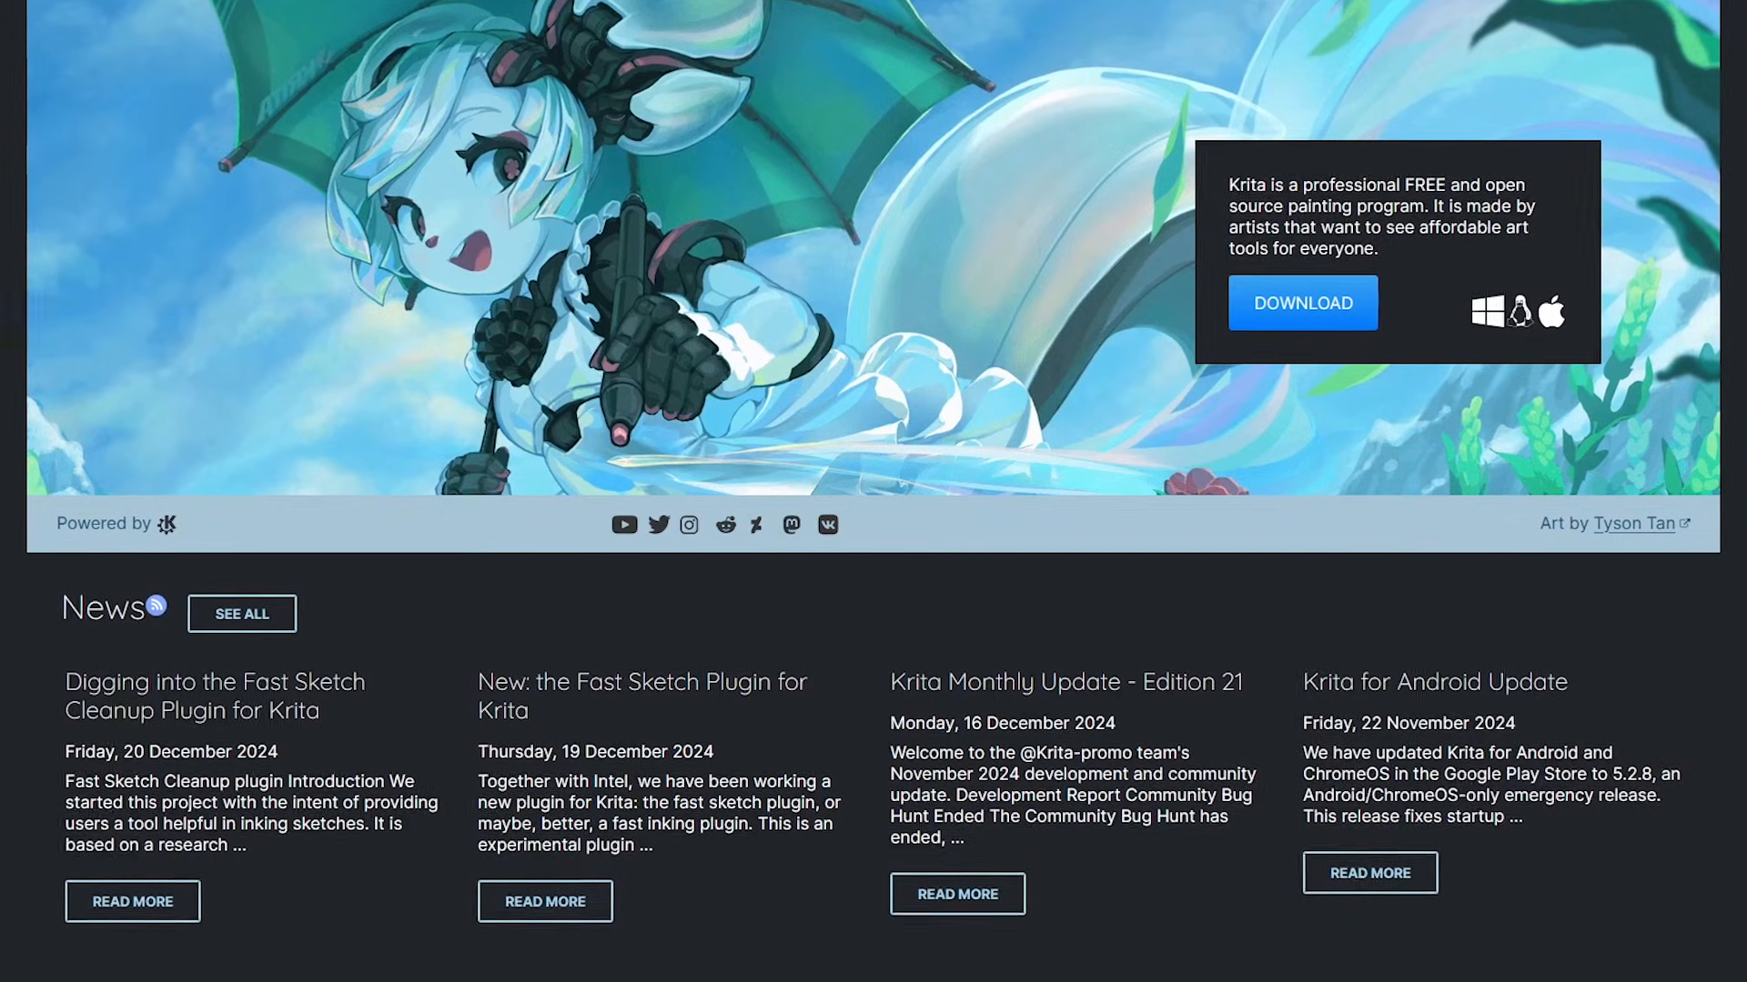
{"action": "scroll", "scroll_direction": "down", "scroll_amount": 3}
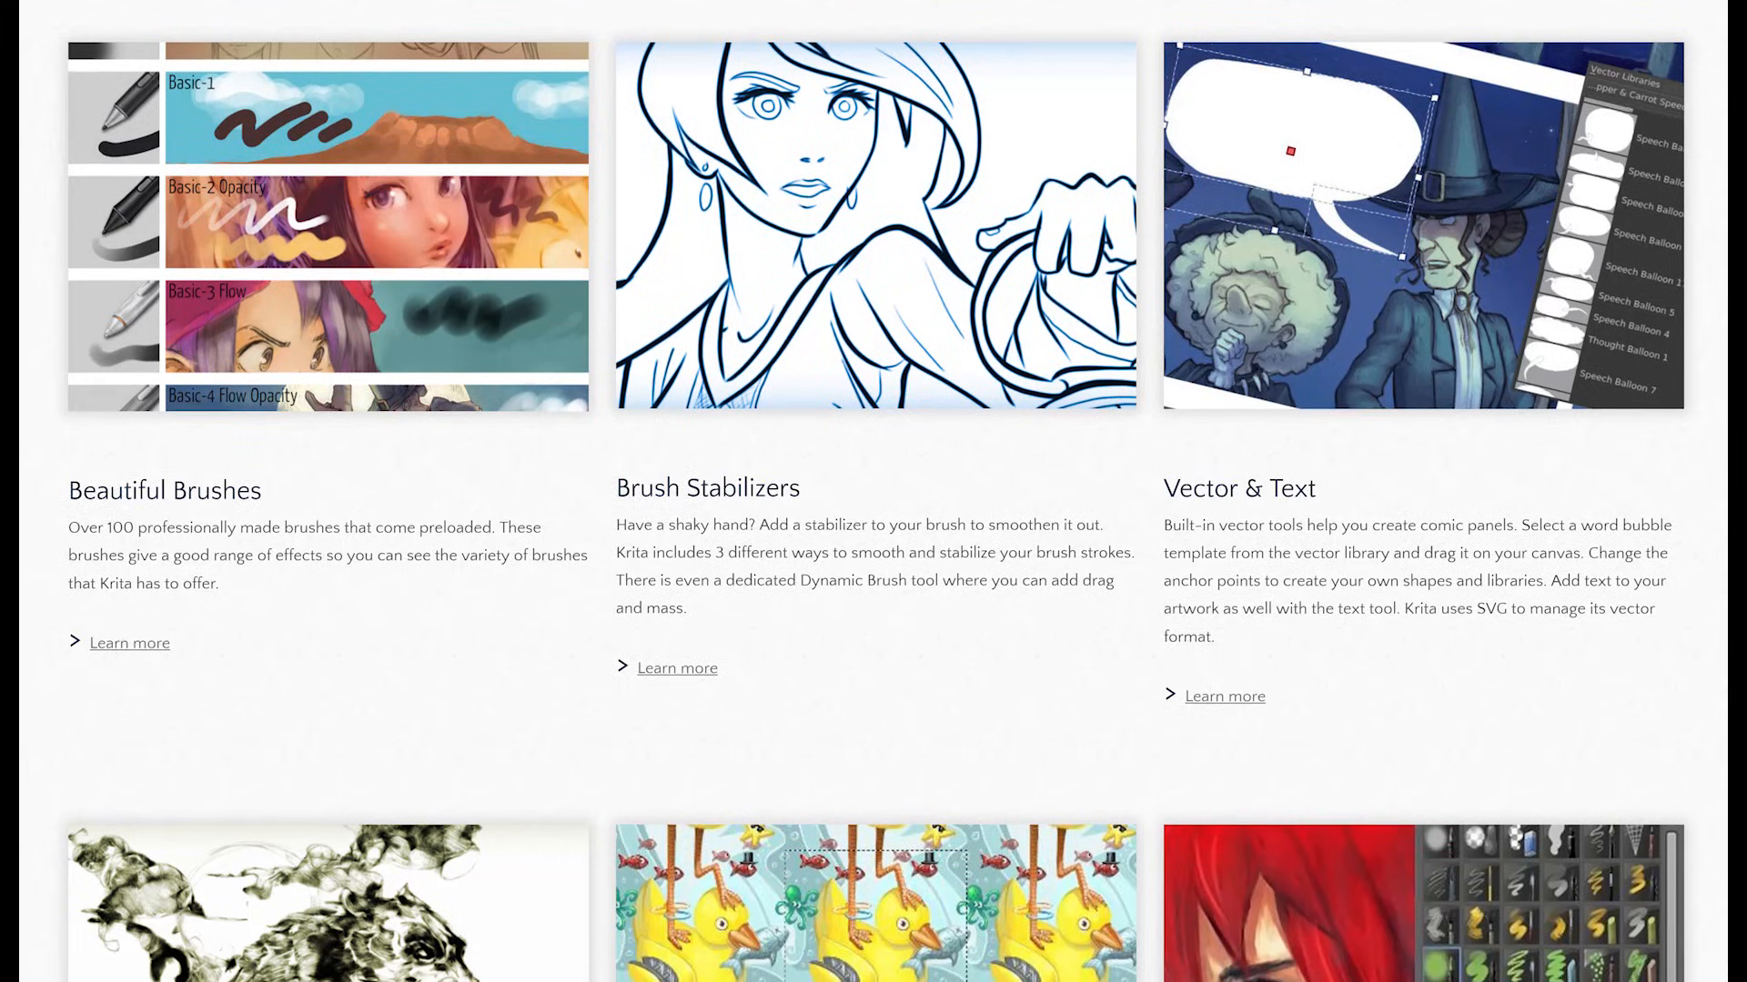
Step: Scroll the Krita features page past brushes and stabilizers to Brush Engines, Wrap-around mode and Resource Manager
{"action": "scroll", "scroll_direction": "down", "scroll_amount": 3}
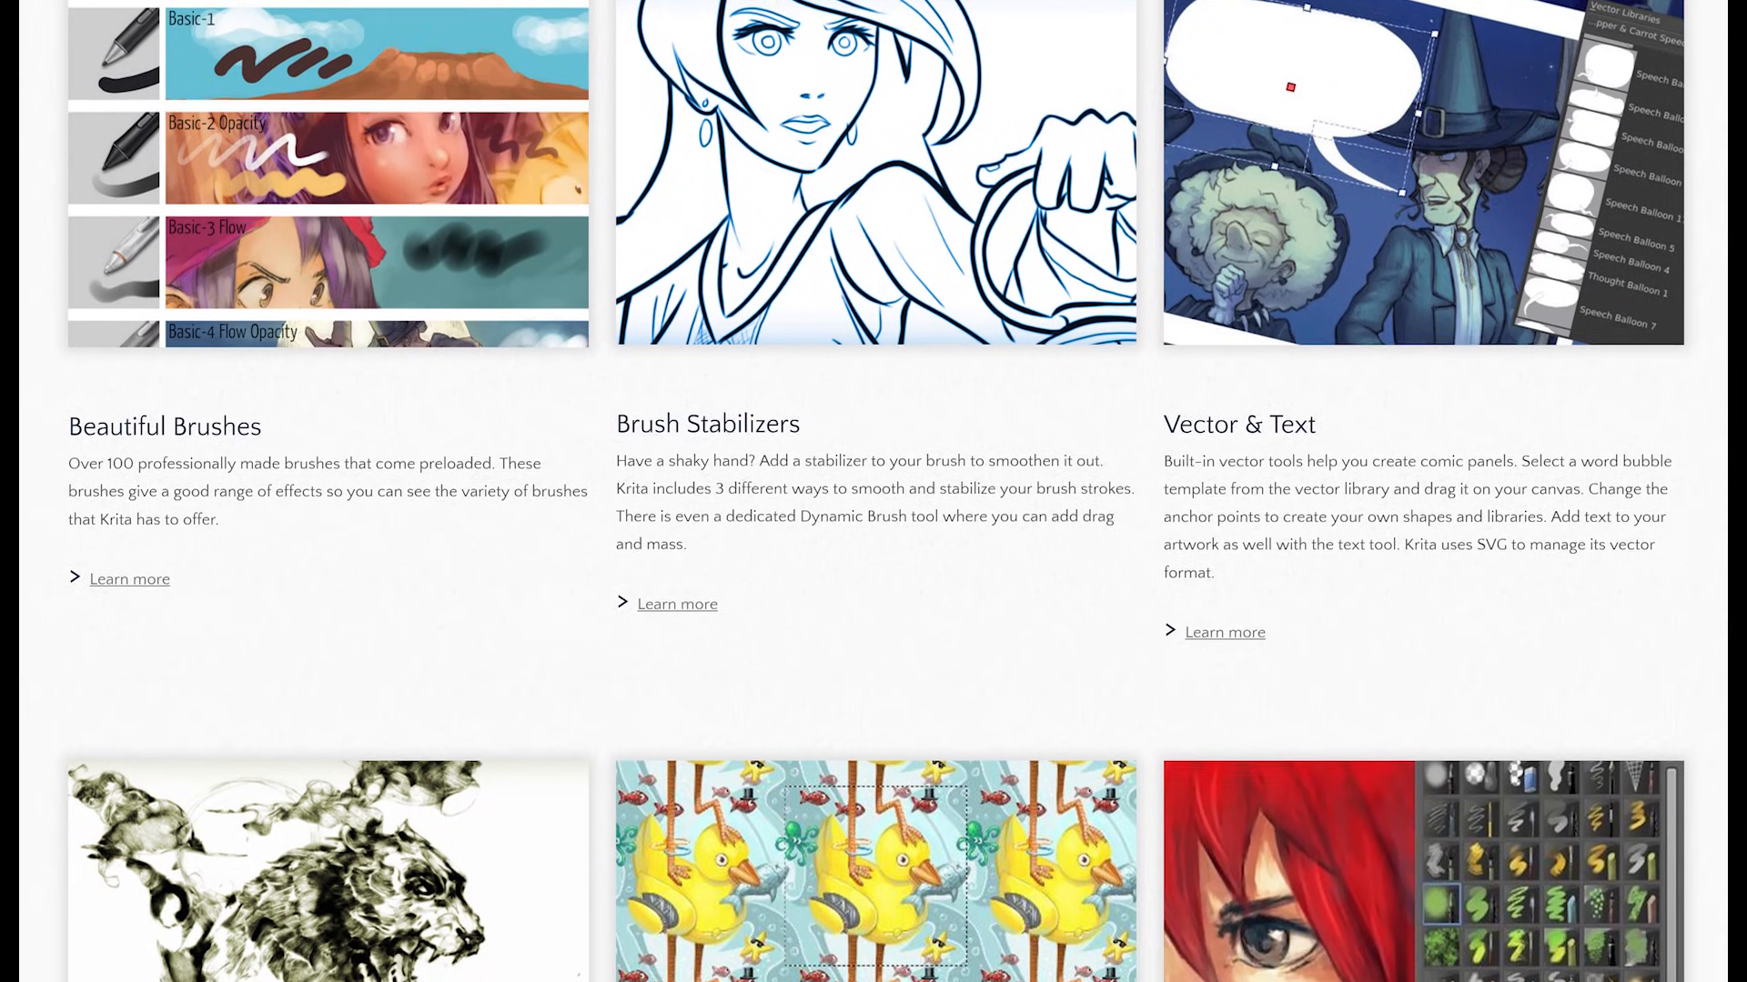
{"action": "scroll", "scroll_direction": "down", "scroll_amount": 3}
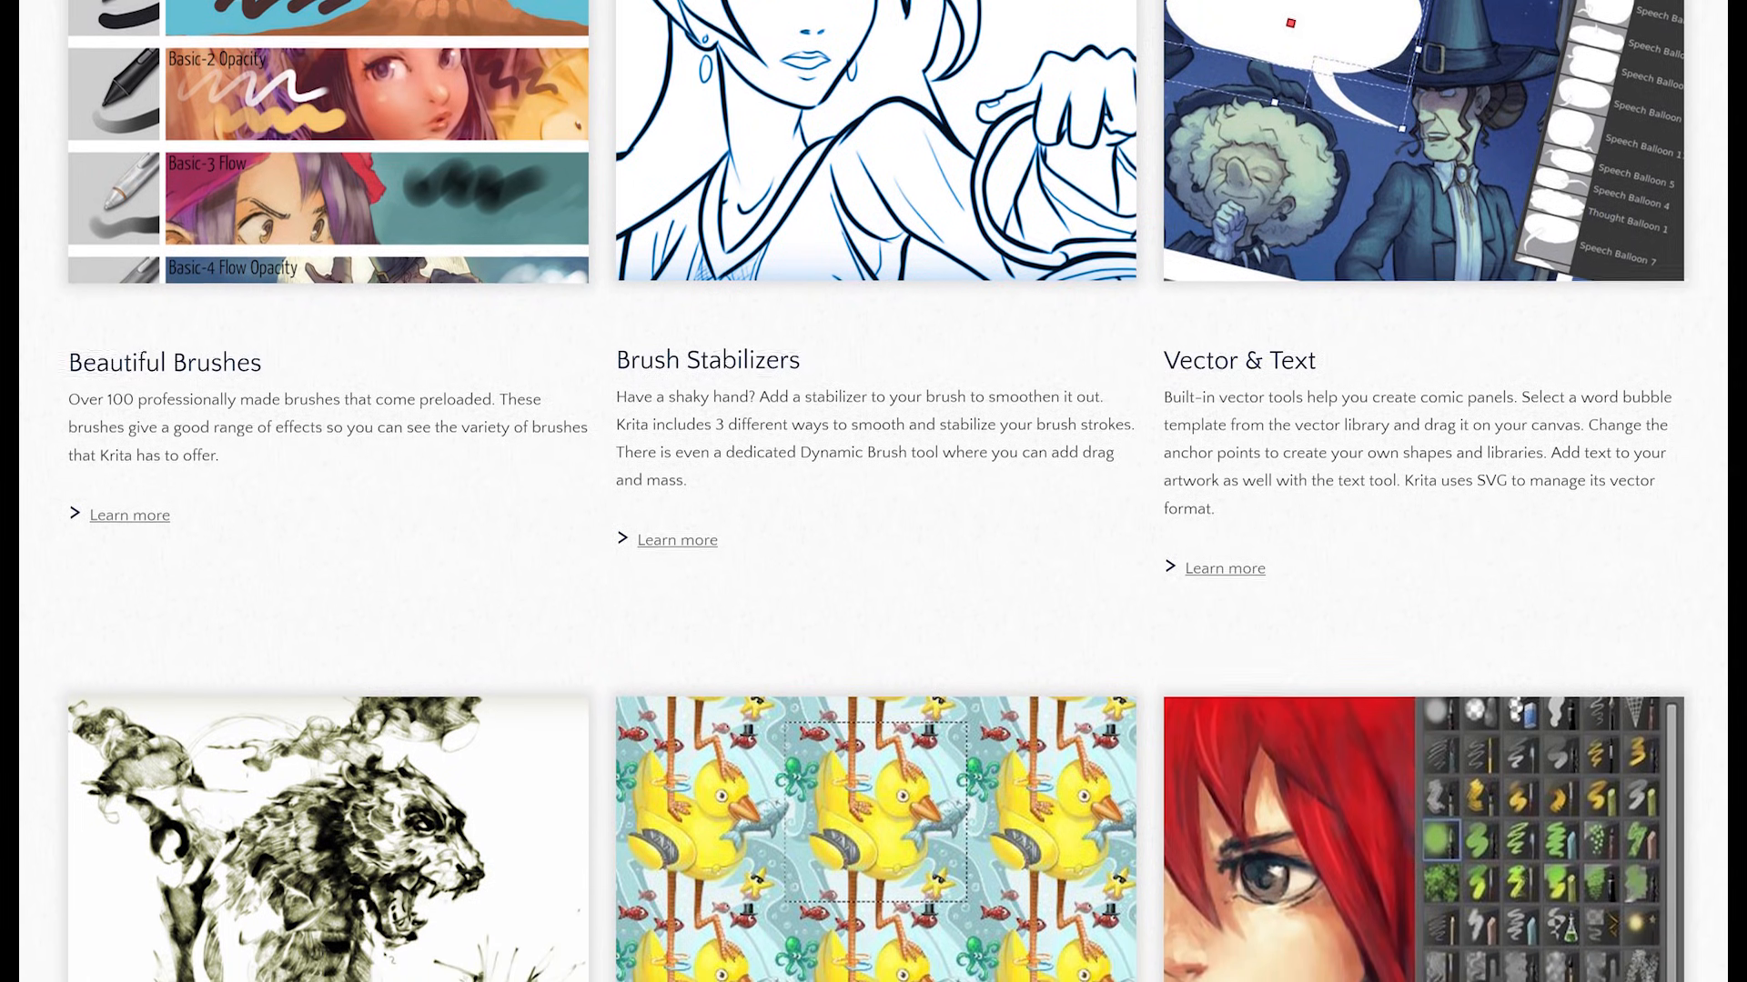
{"action": "scroll", "scroll_direction": "down", "scroll_amount": 3}
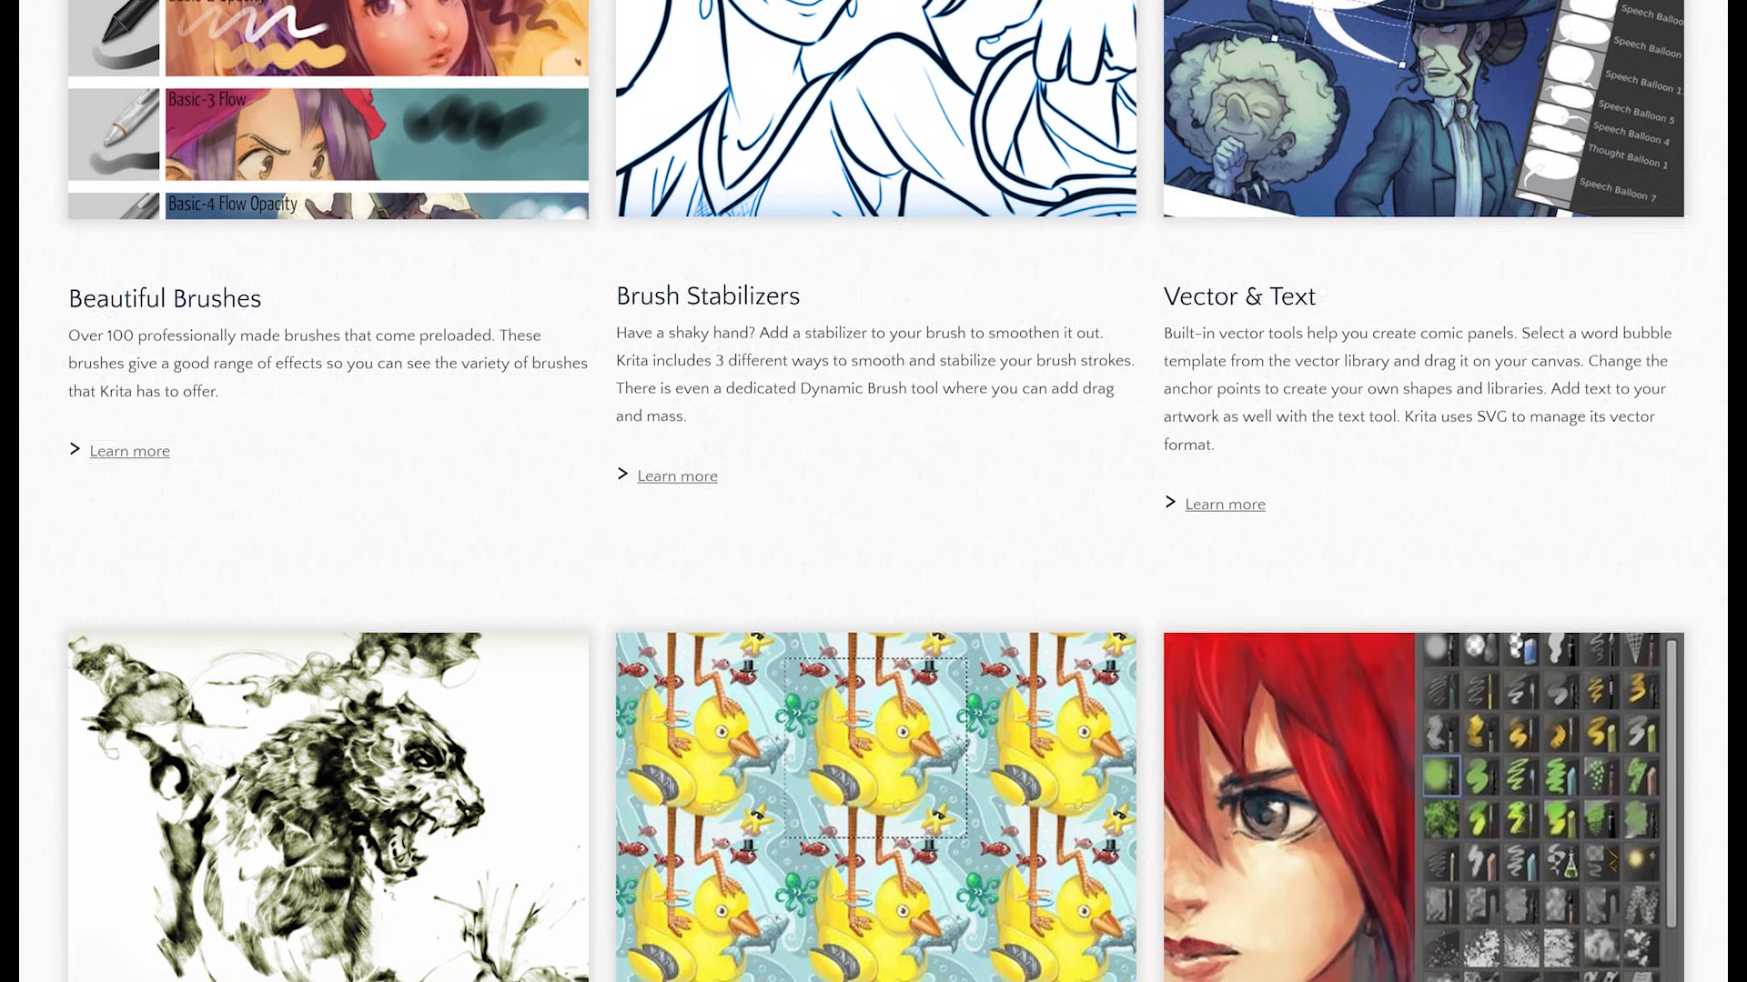
{"action": "scroll", "scroll_direction": "down", "scroll_amount": 3}
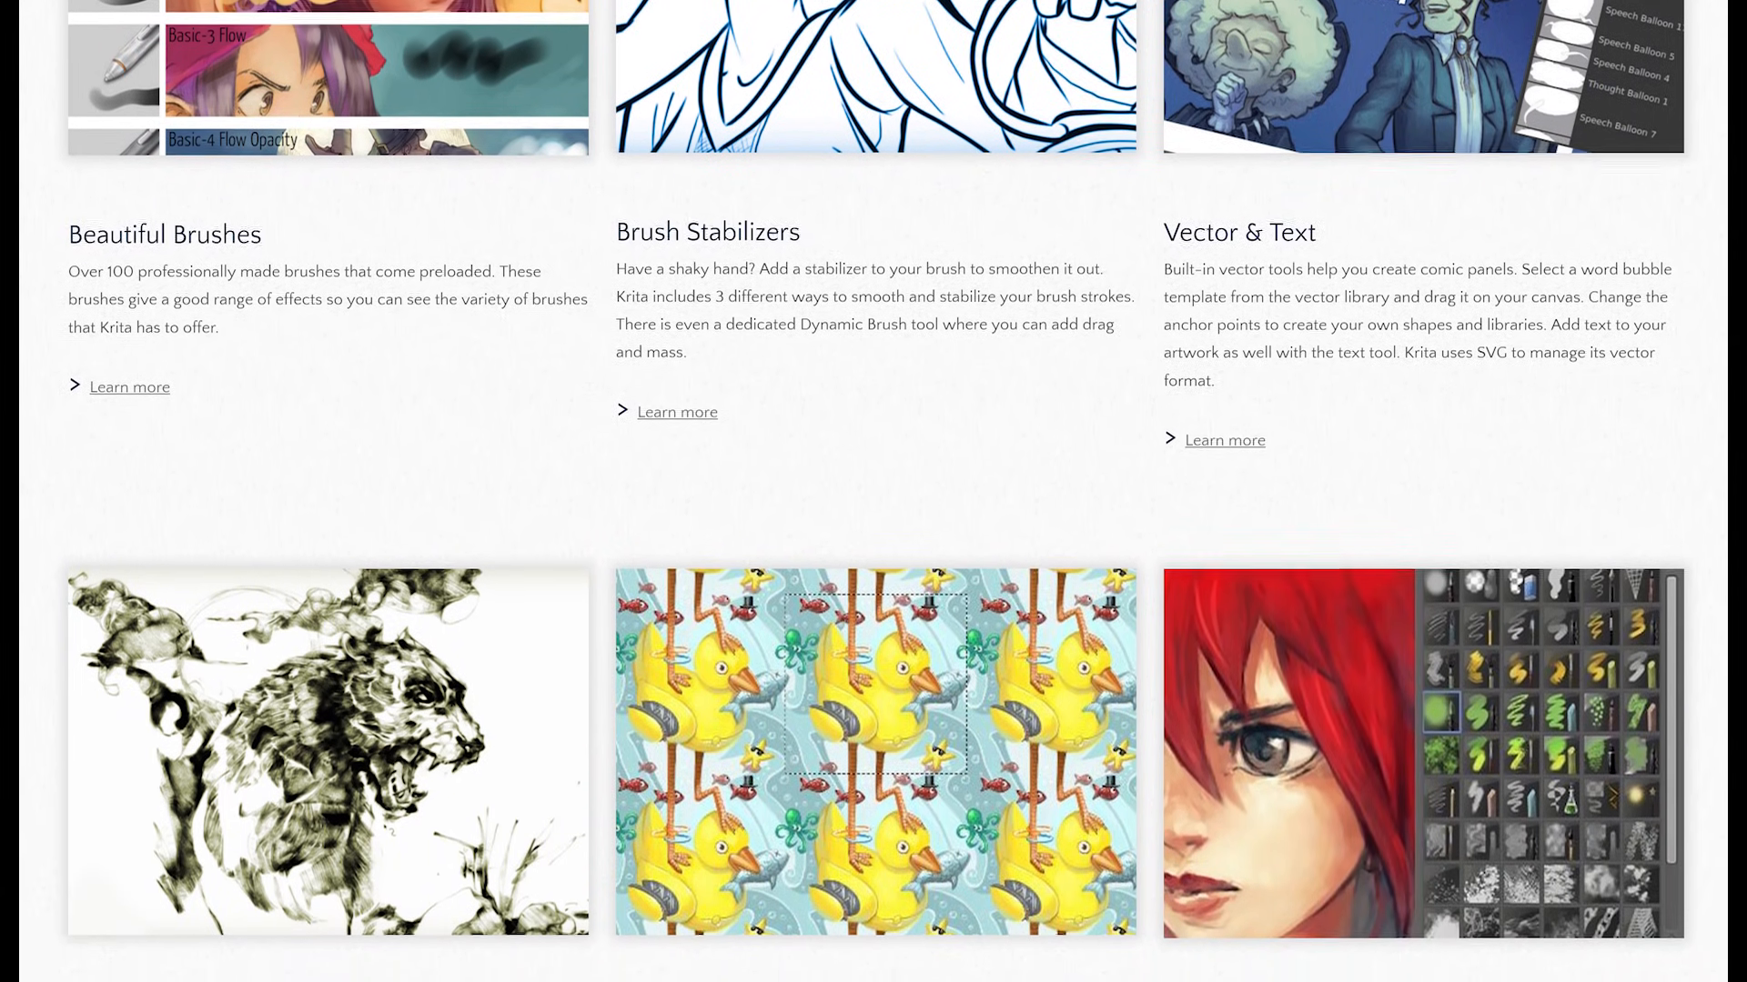
{"action": "scroll", "scroll_direction": "down", "scroll_amount": 3}
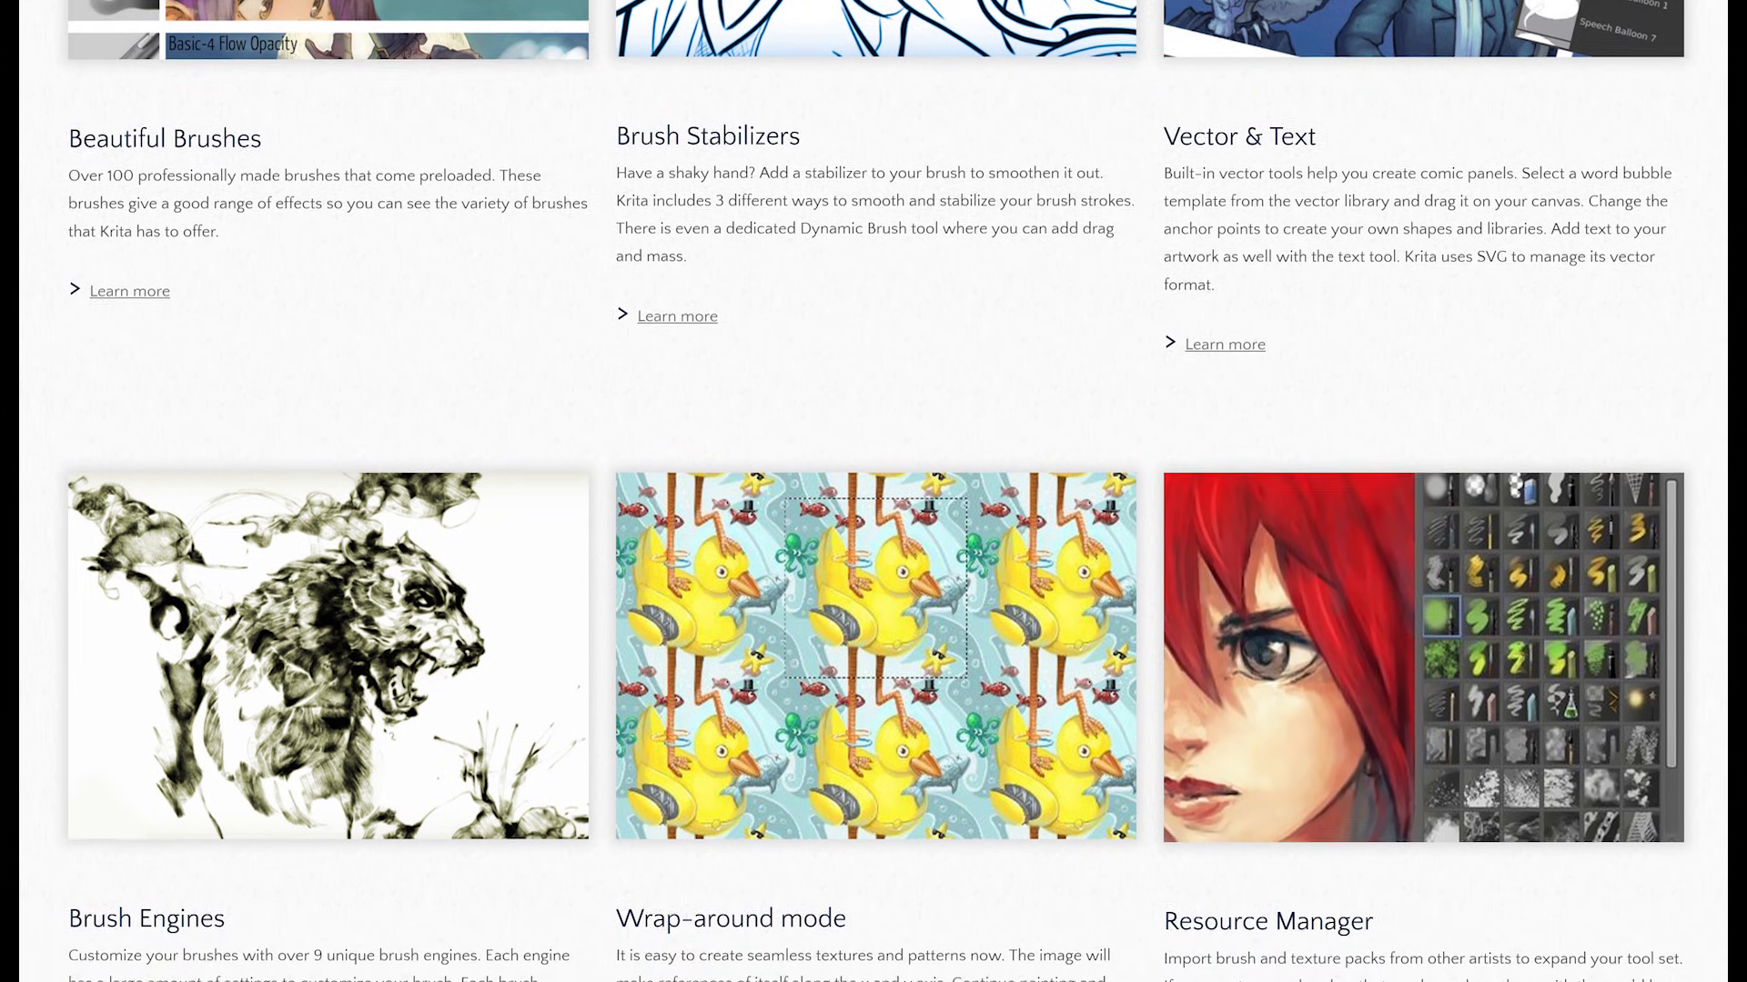
{"action": "scroll", "scroll_direction": "down", "scroll_amount": 3}
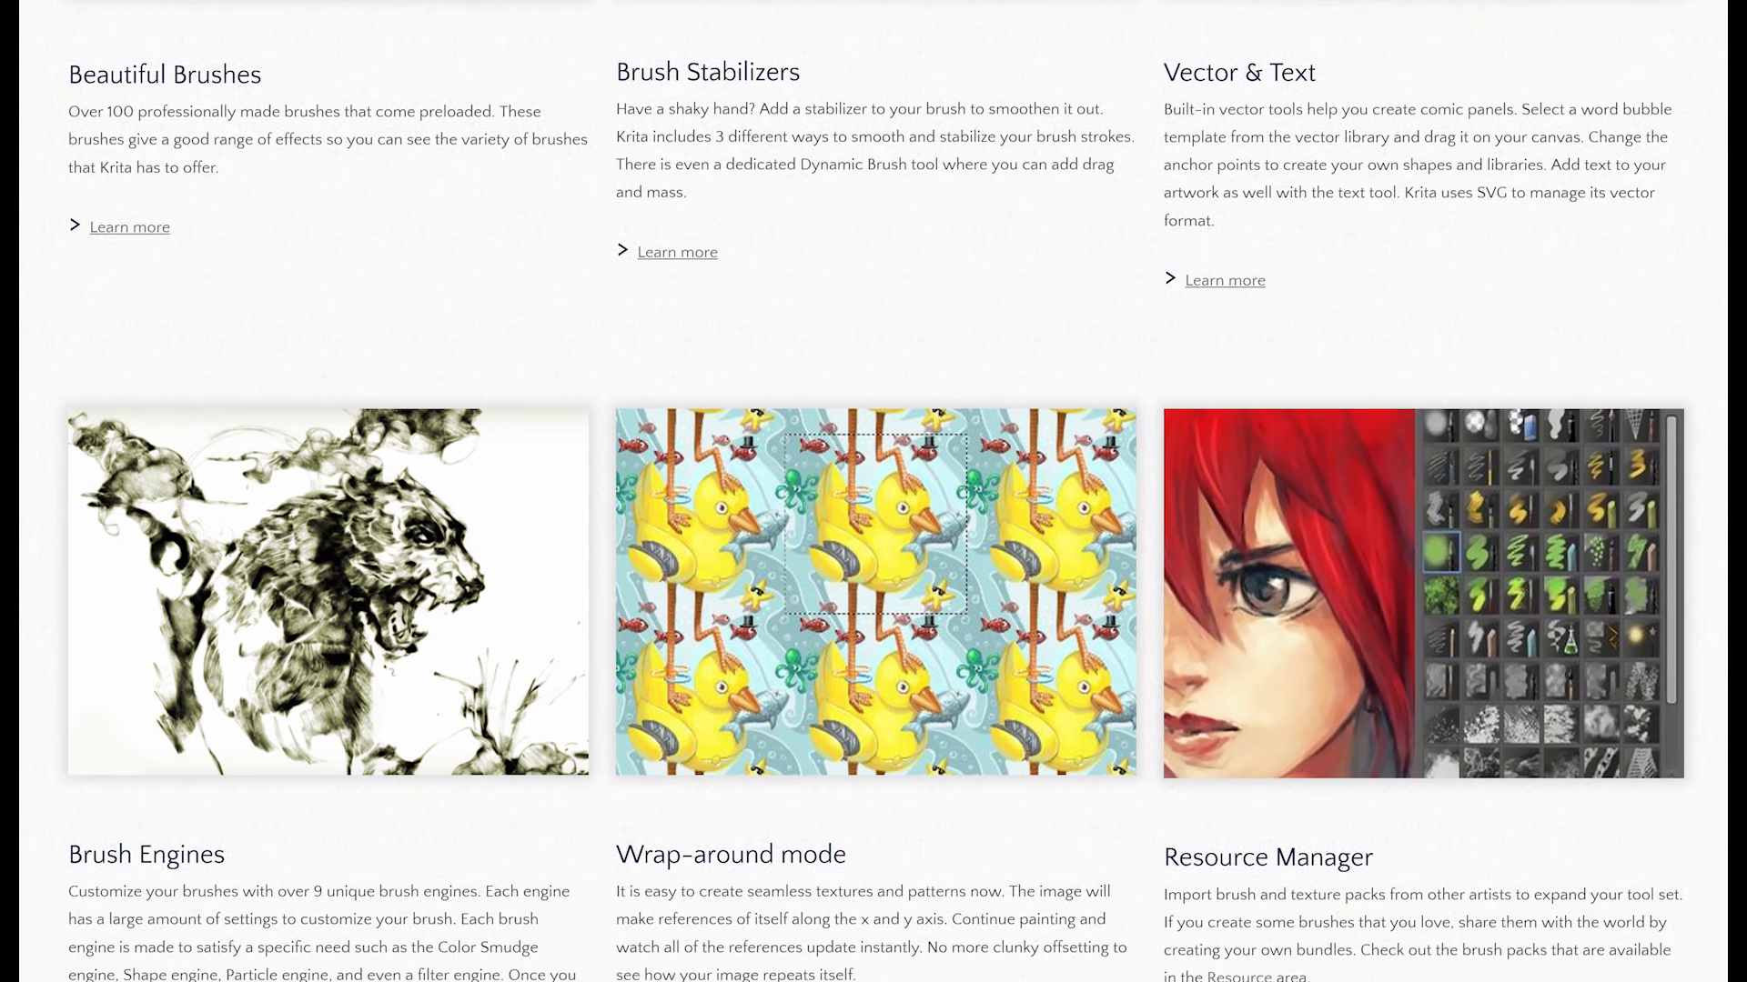
{"action": "scroll", "scroll_direction": "down", "scroll_amount": 3}
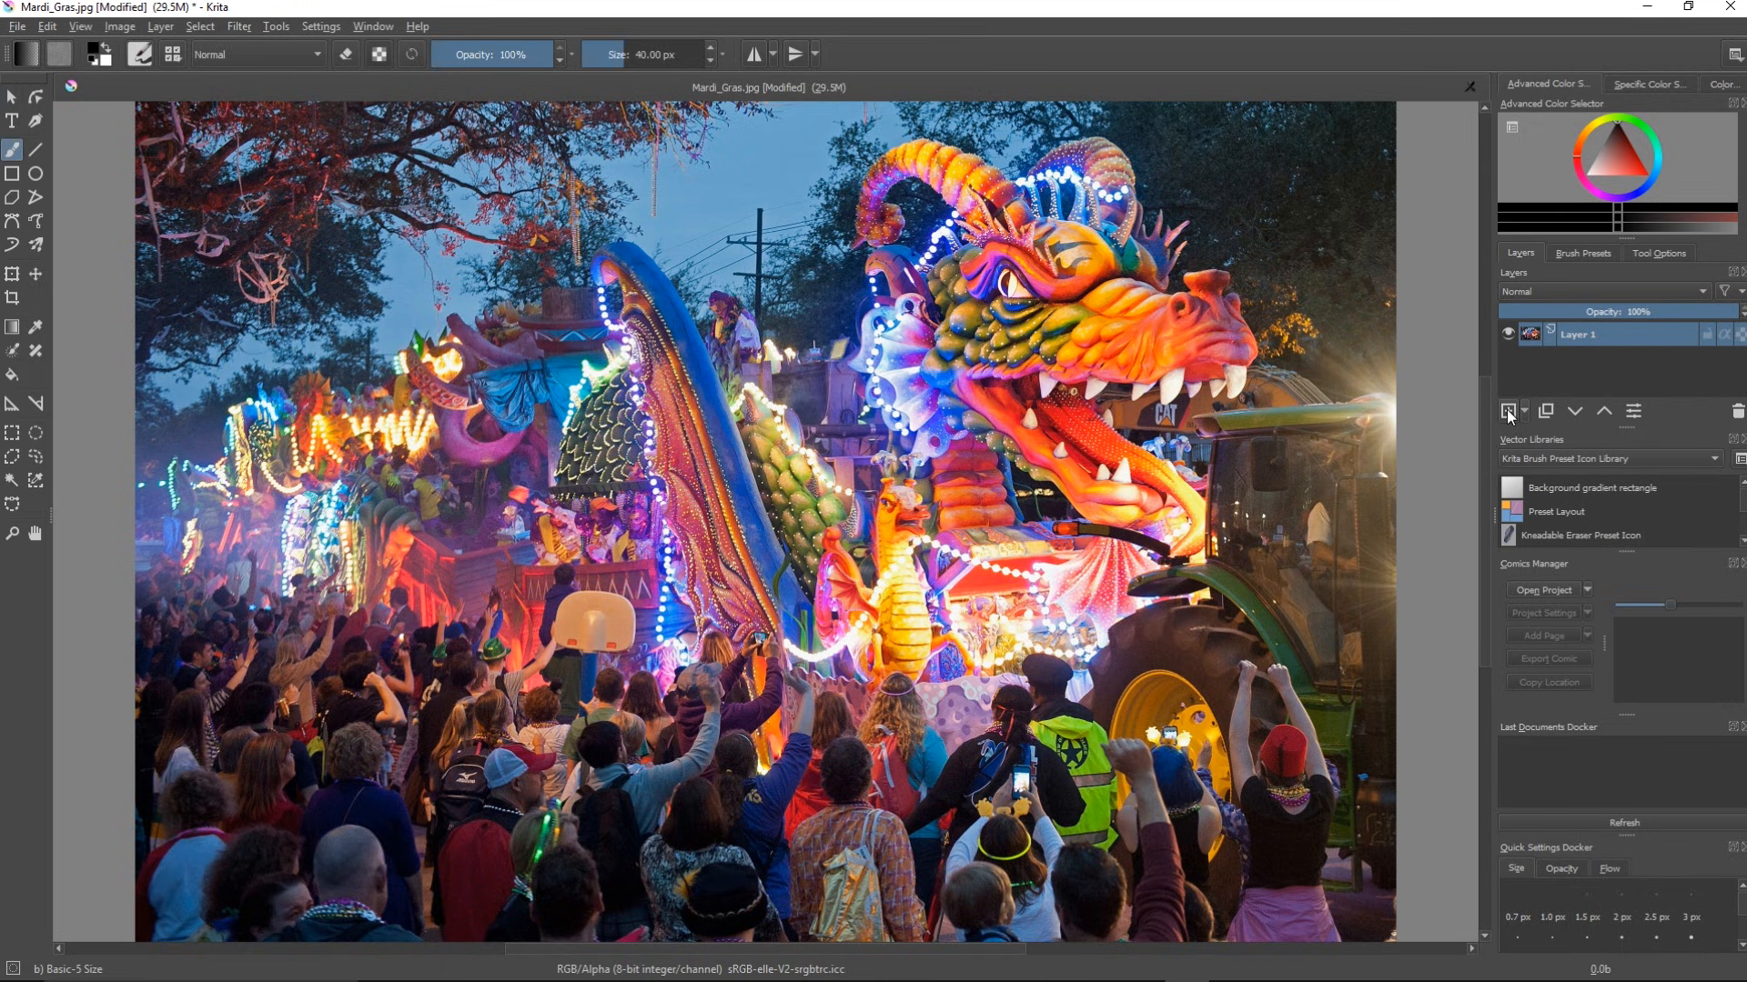
Step: Add a new layer above Layer 1, then toggle canvas-only mode on and off
{"action": "left_click", "coordinate": [1509, 413]}
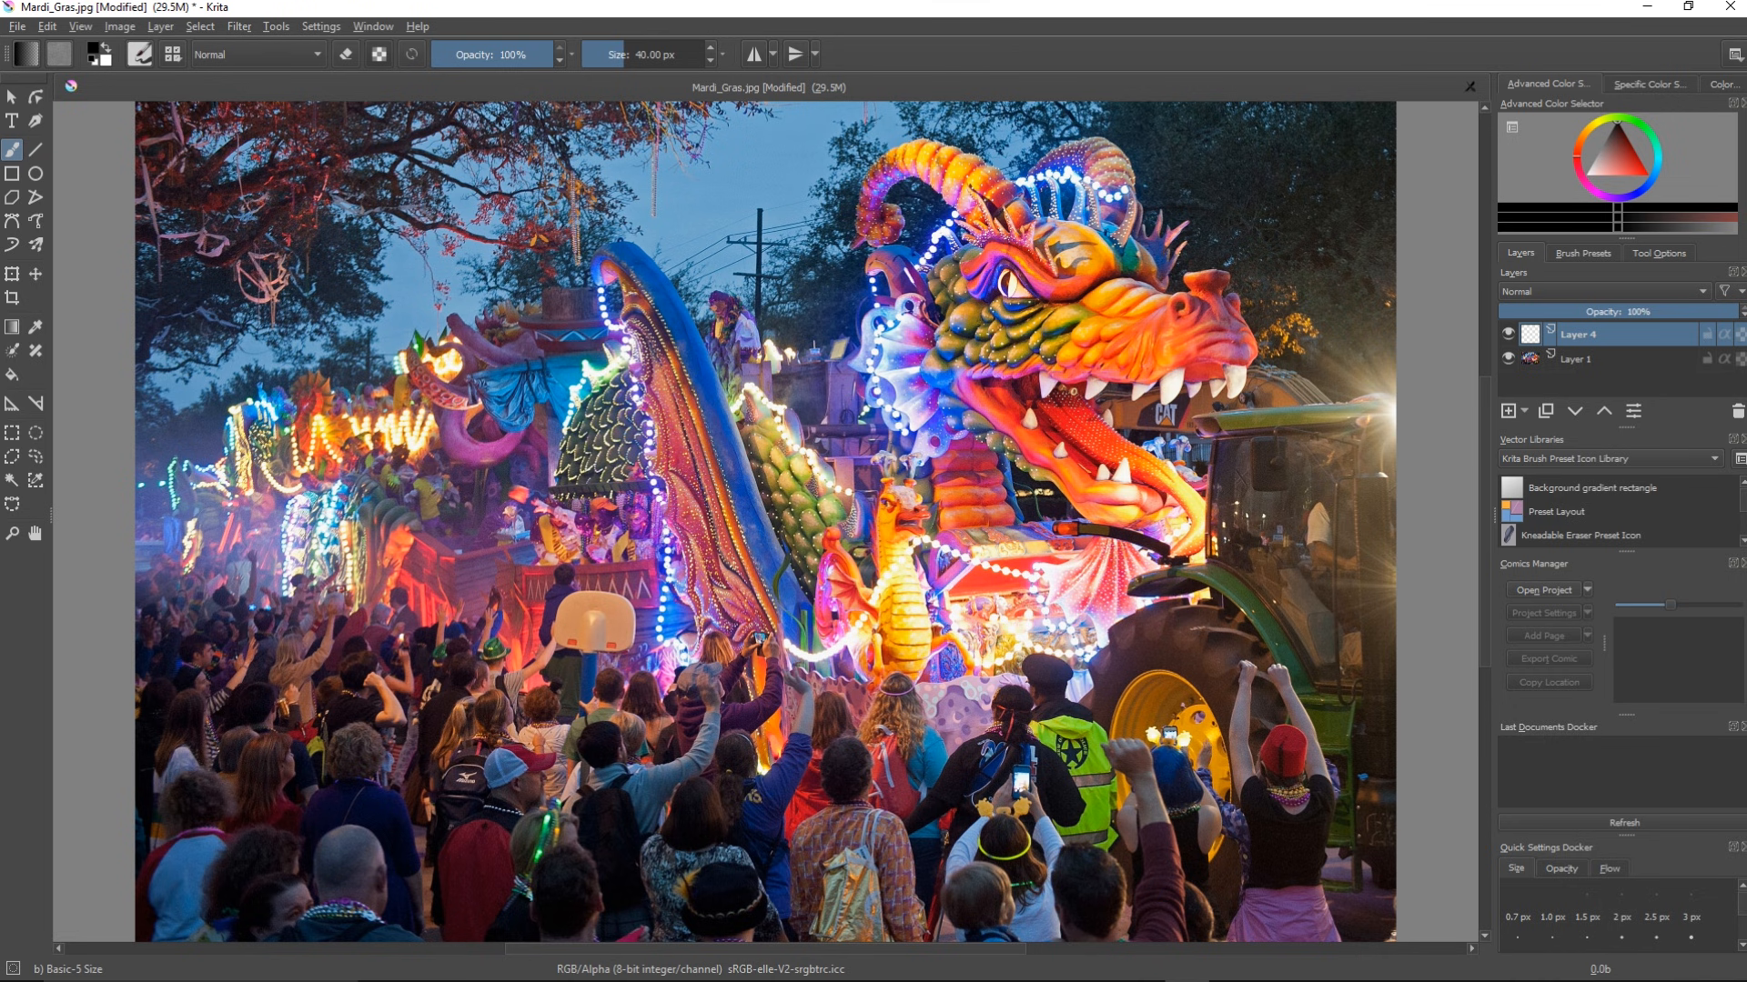
{"action": "key", "text": "Tab"}
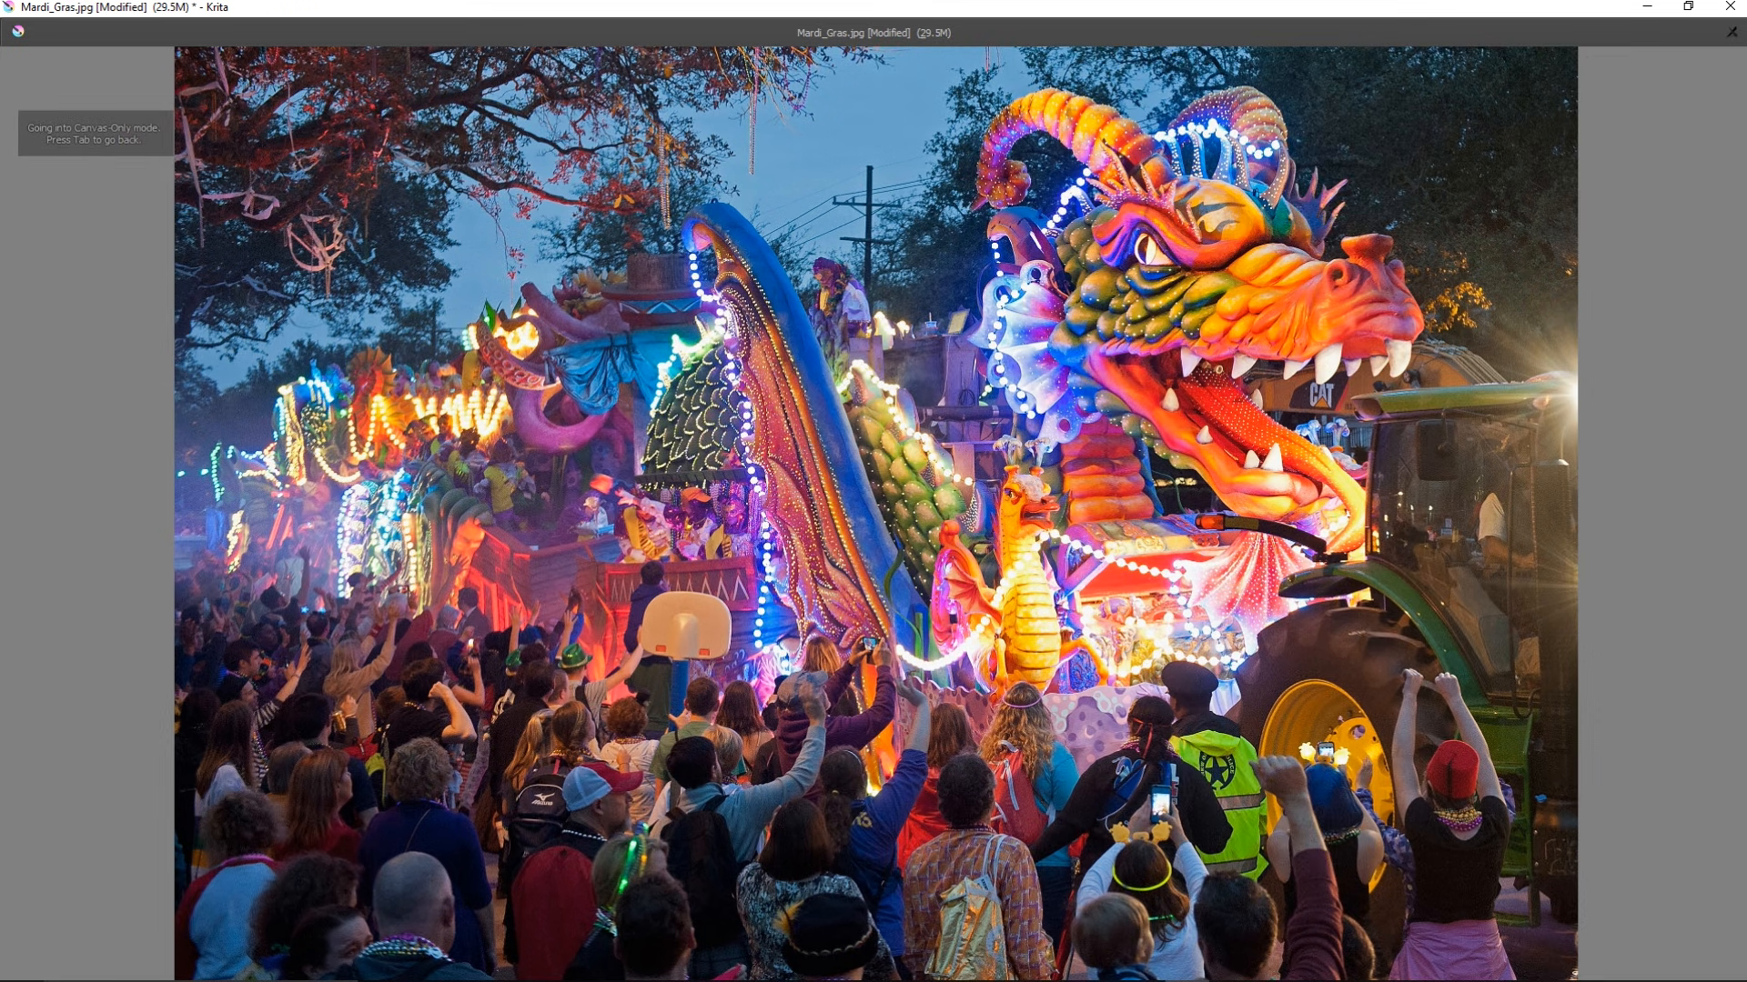
{"action": "key", "text": "tab"}
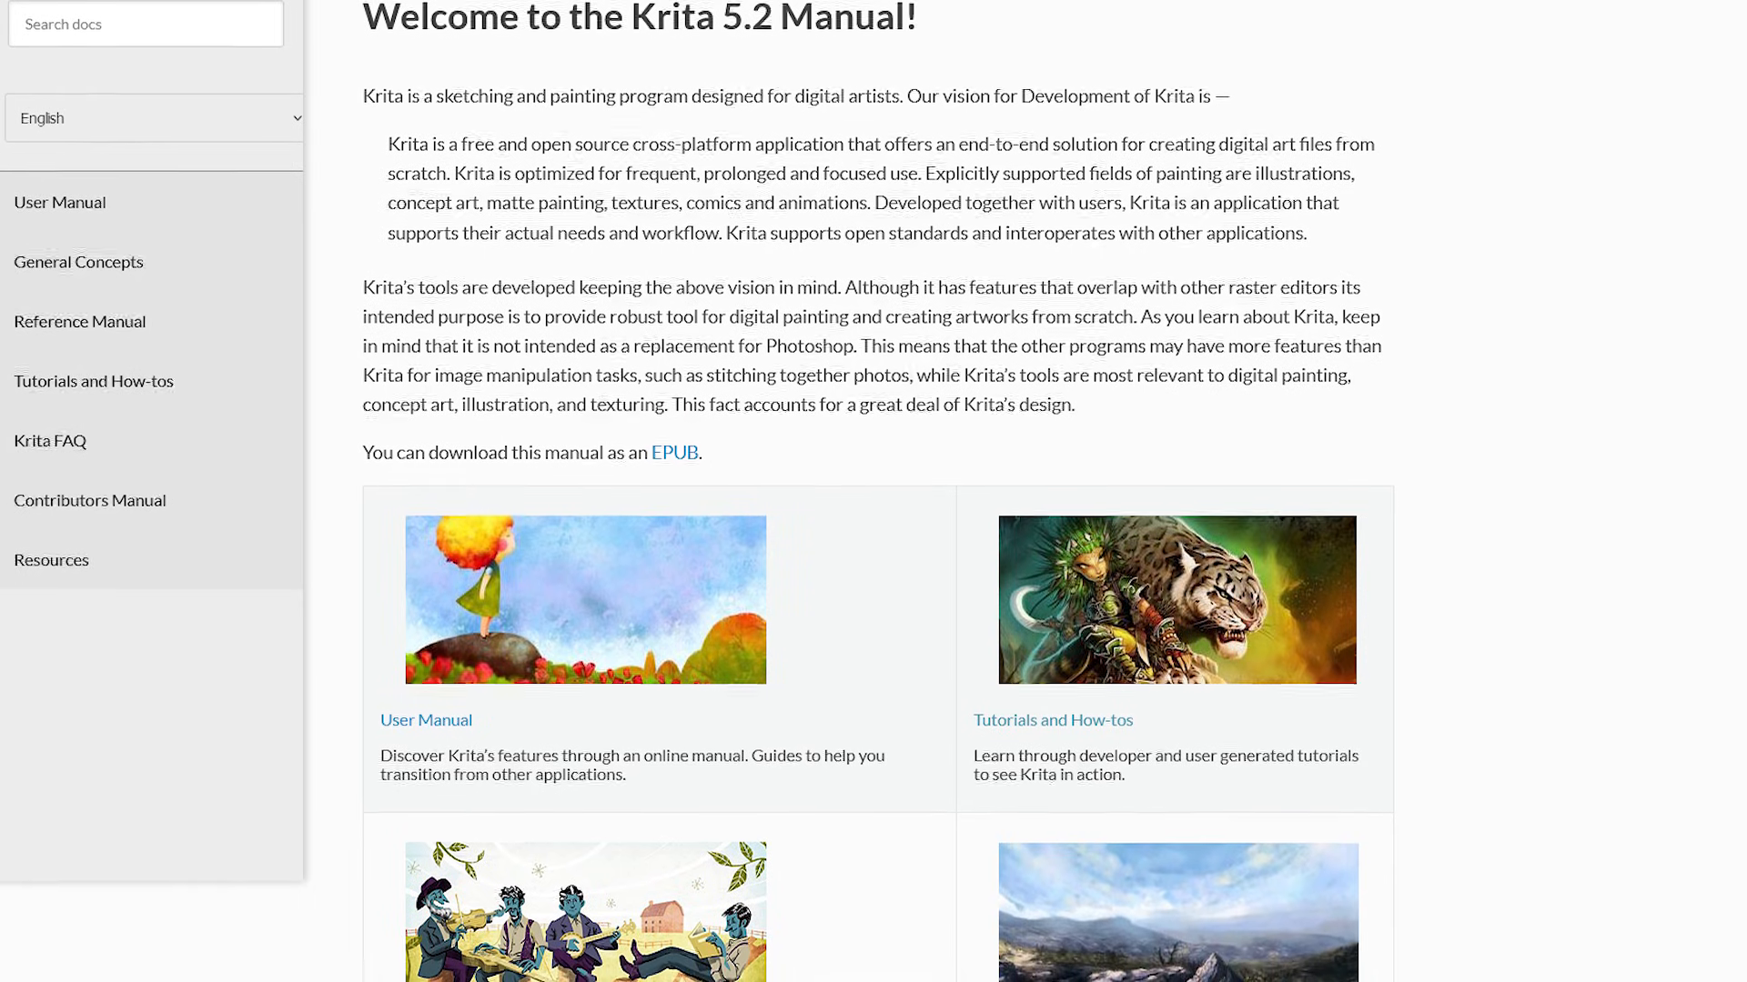
Step: Scroll the Krita 5.2 Manual welcome page down to the manual section cards
{"action": "scroll", "scroll_direction": "down", "scroll_amount": 3}
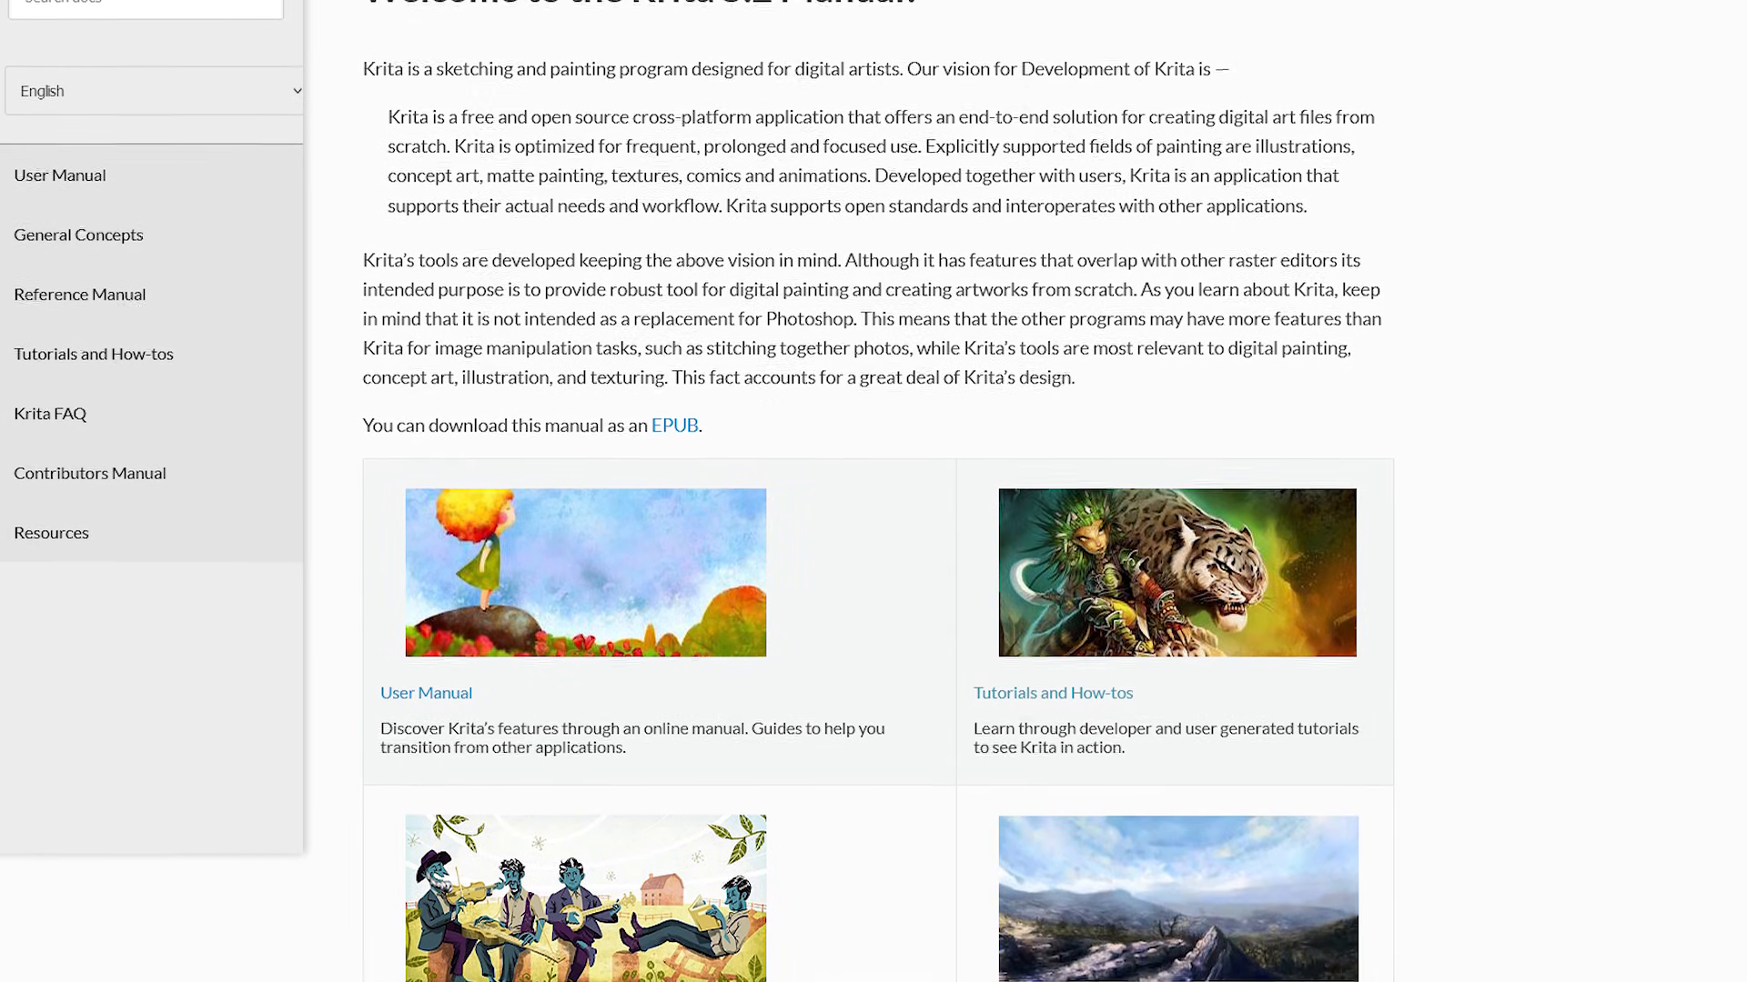
{"action": "scroll", "scroll_direction": "down", "scroll_amount": 3}
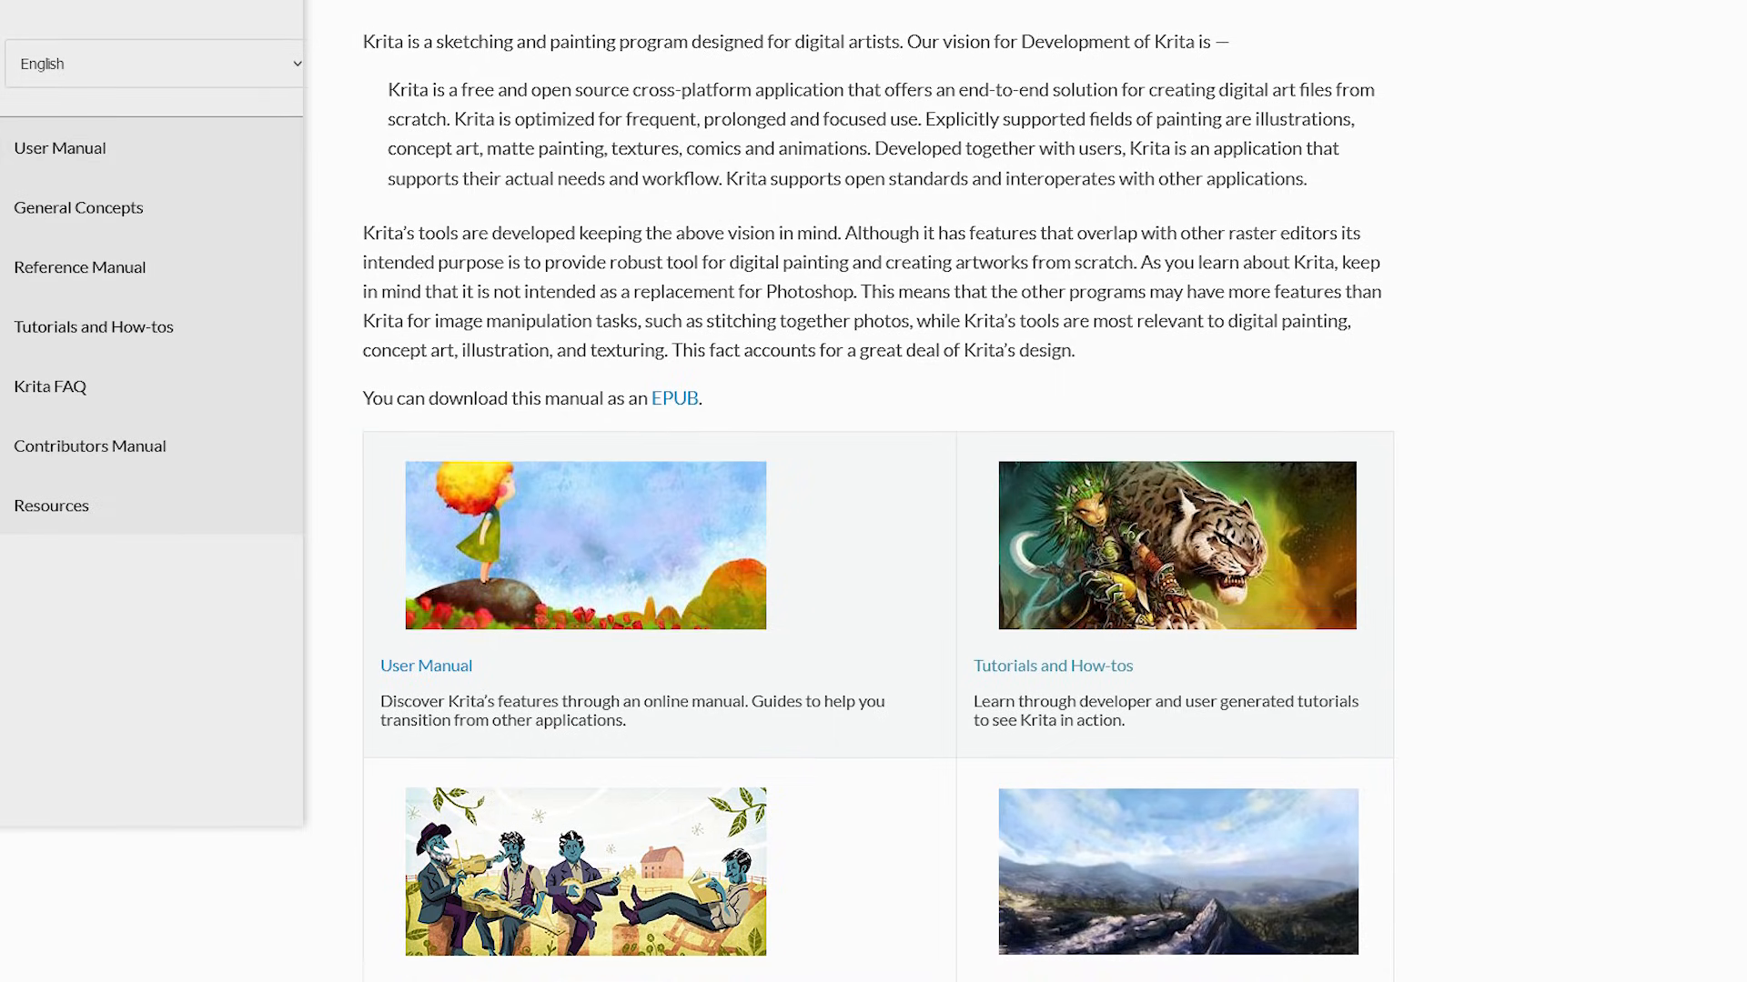
{"action": "scroll", "scroll_direction": "down", "scroll_amount": 3}
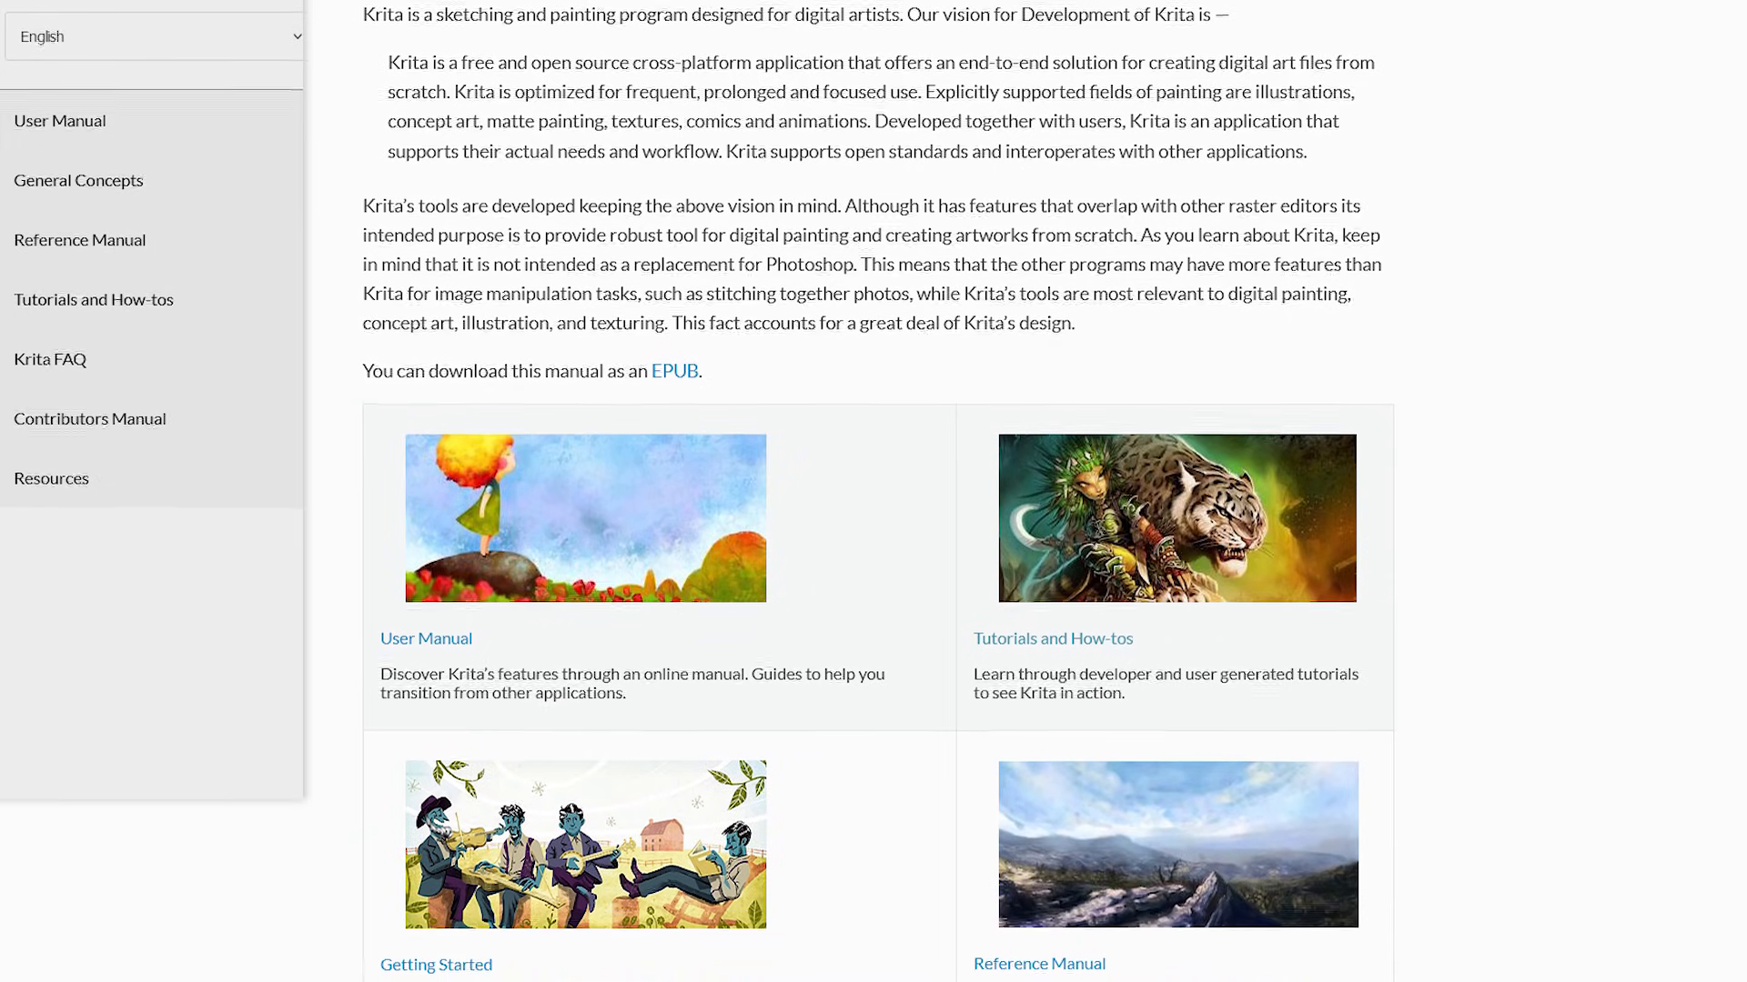
{"action": "scroll", "scroll_direction": "down", "scroll_amount": 3}
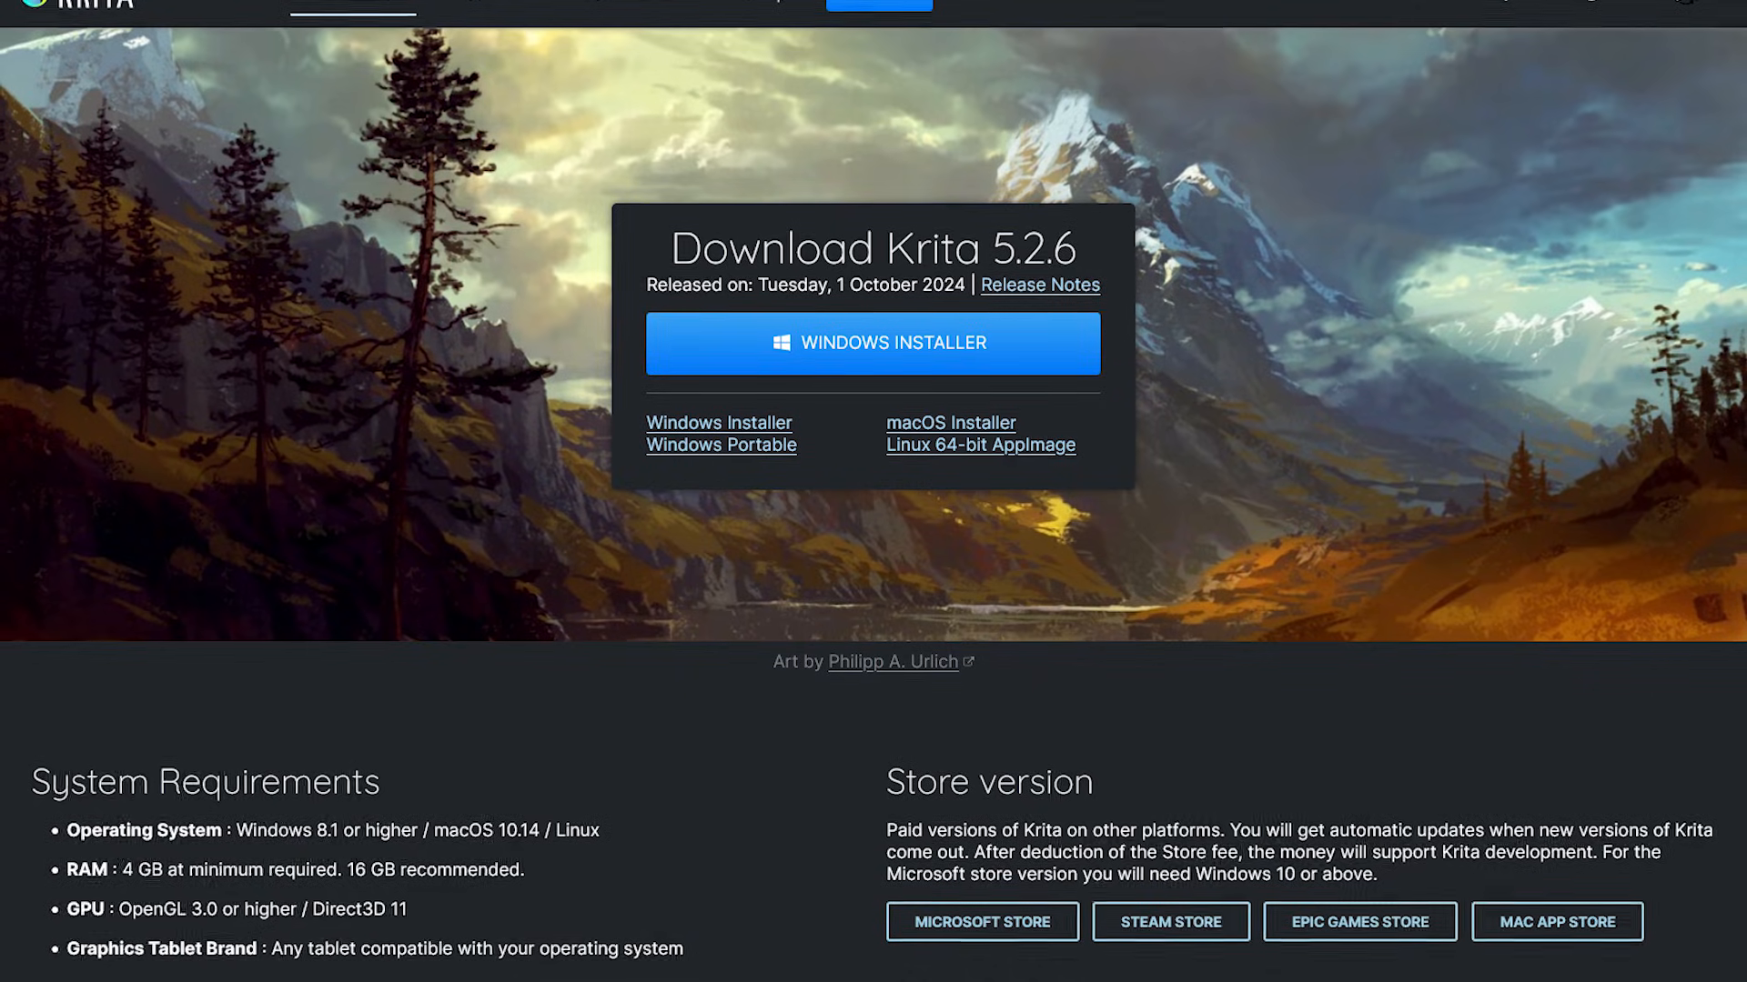
Step: Scroll the Krita 5.2.6 download page to the installers and system requirements
{"action": "scroll", "scroll_direction": "down", "scroll_amount": 3}
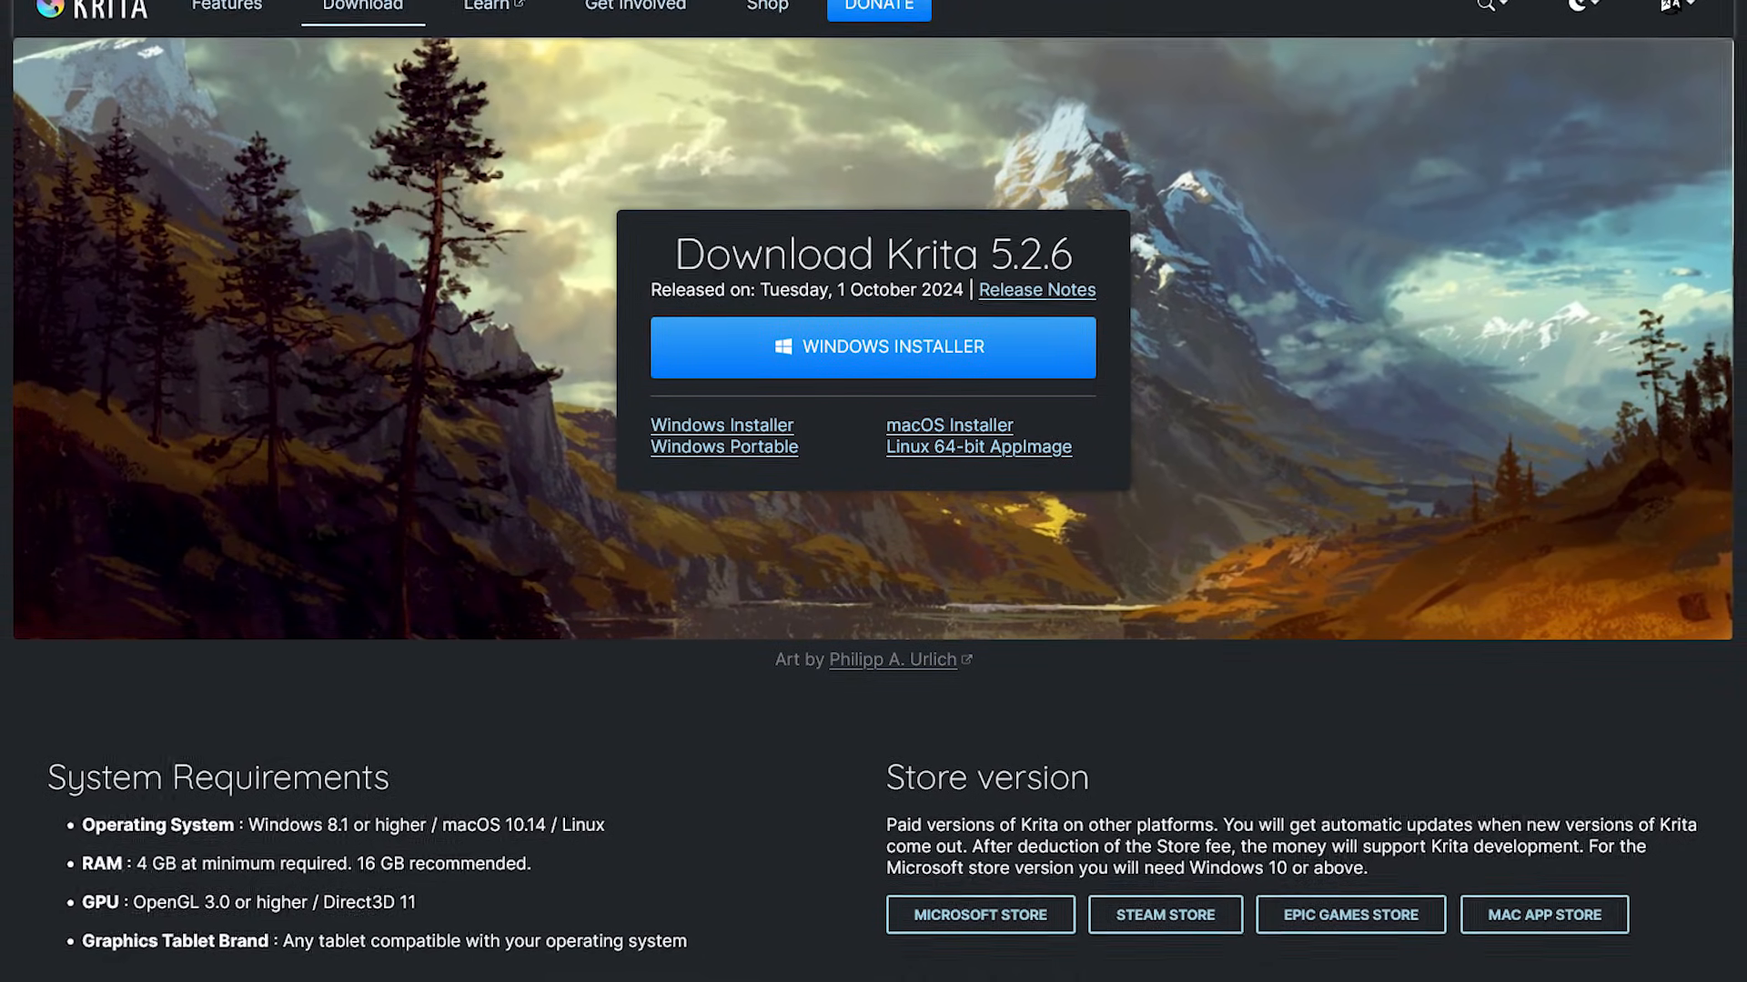
{"action": "scroll", "scroll_direction": "down", "scroll_amount": 3}
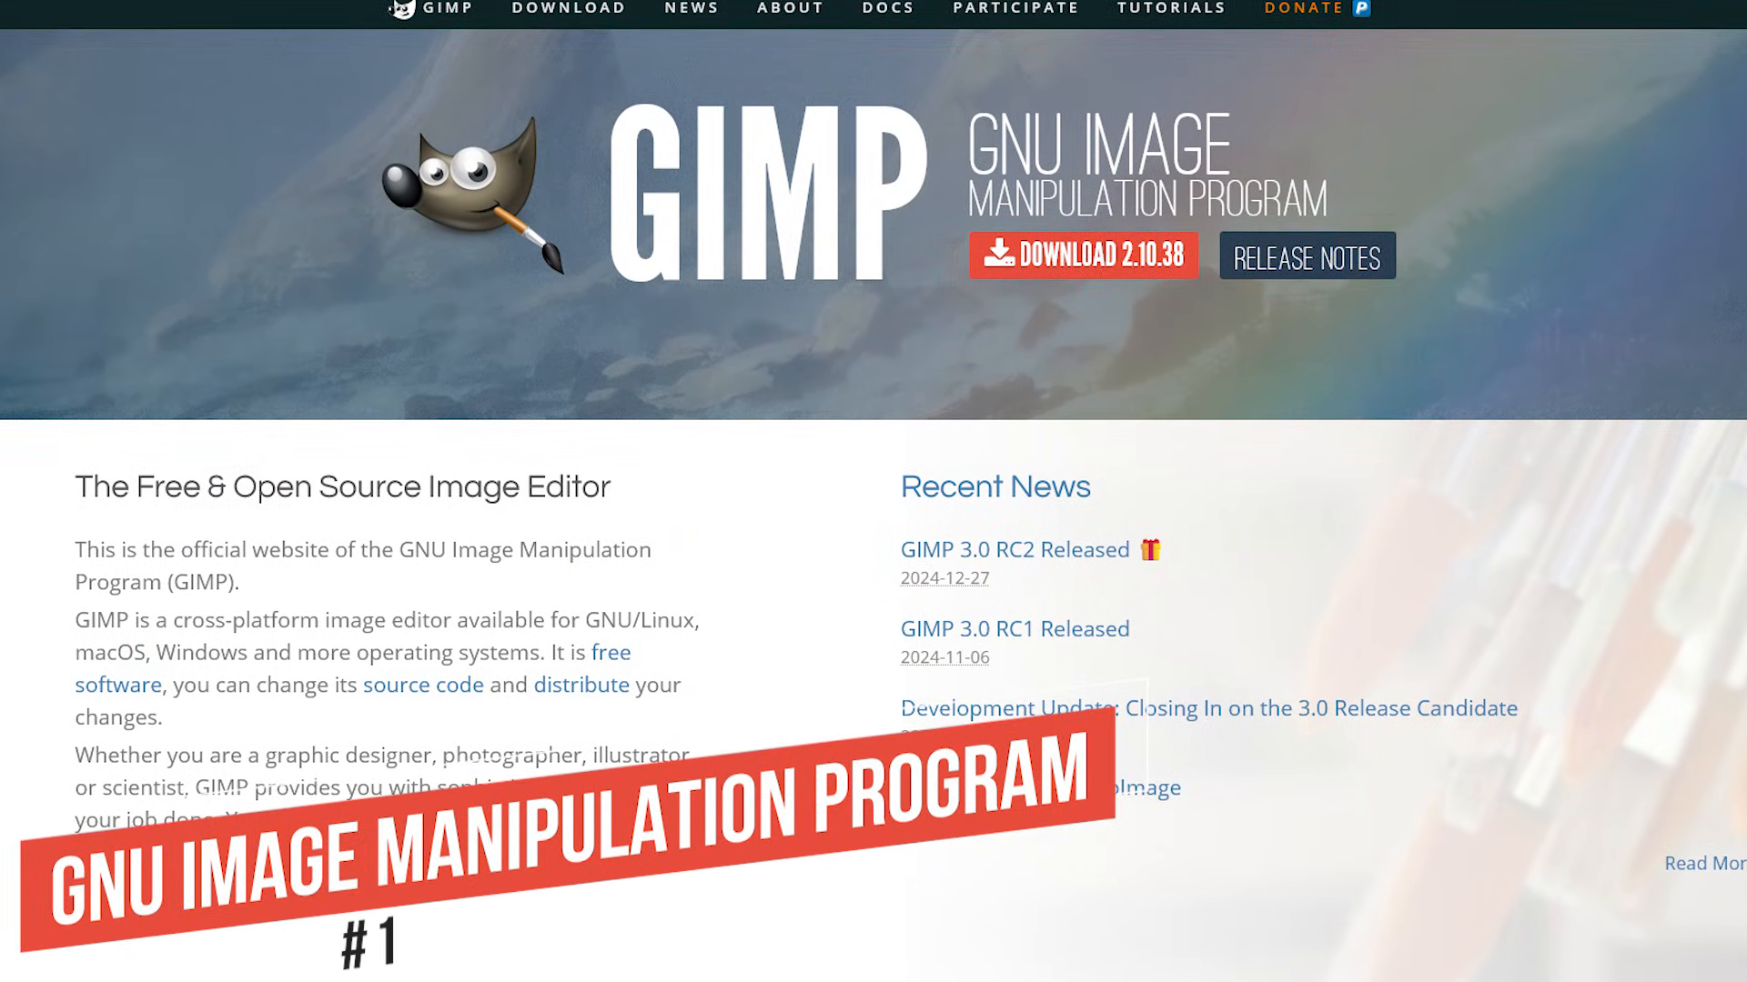
Step: Scroll gimp.org's home page through the editor overview and Recent News list
{"action": "scroll", "scroll_direction": "down", "scroll_amount": 3}
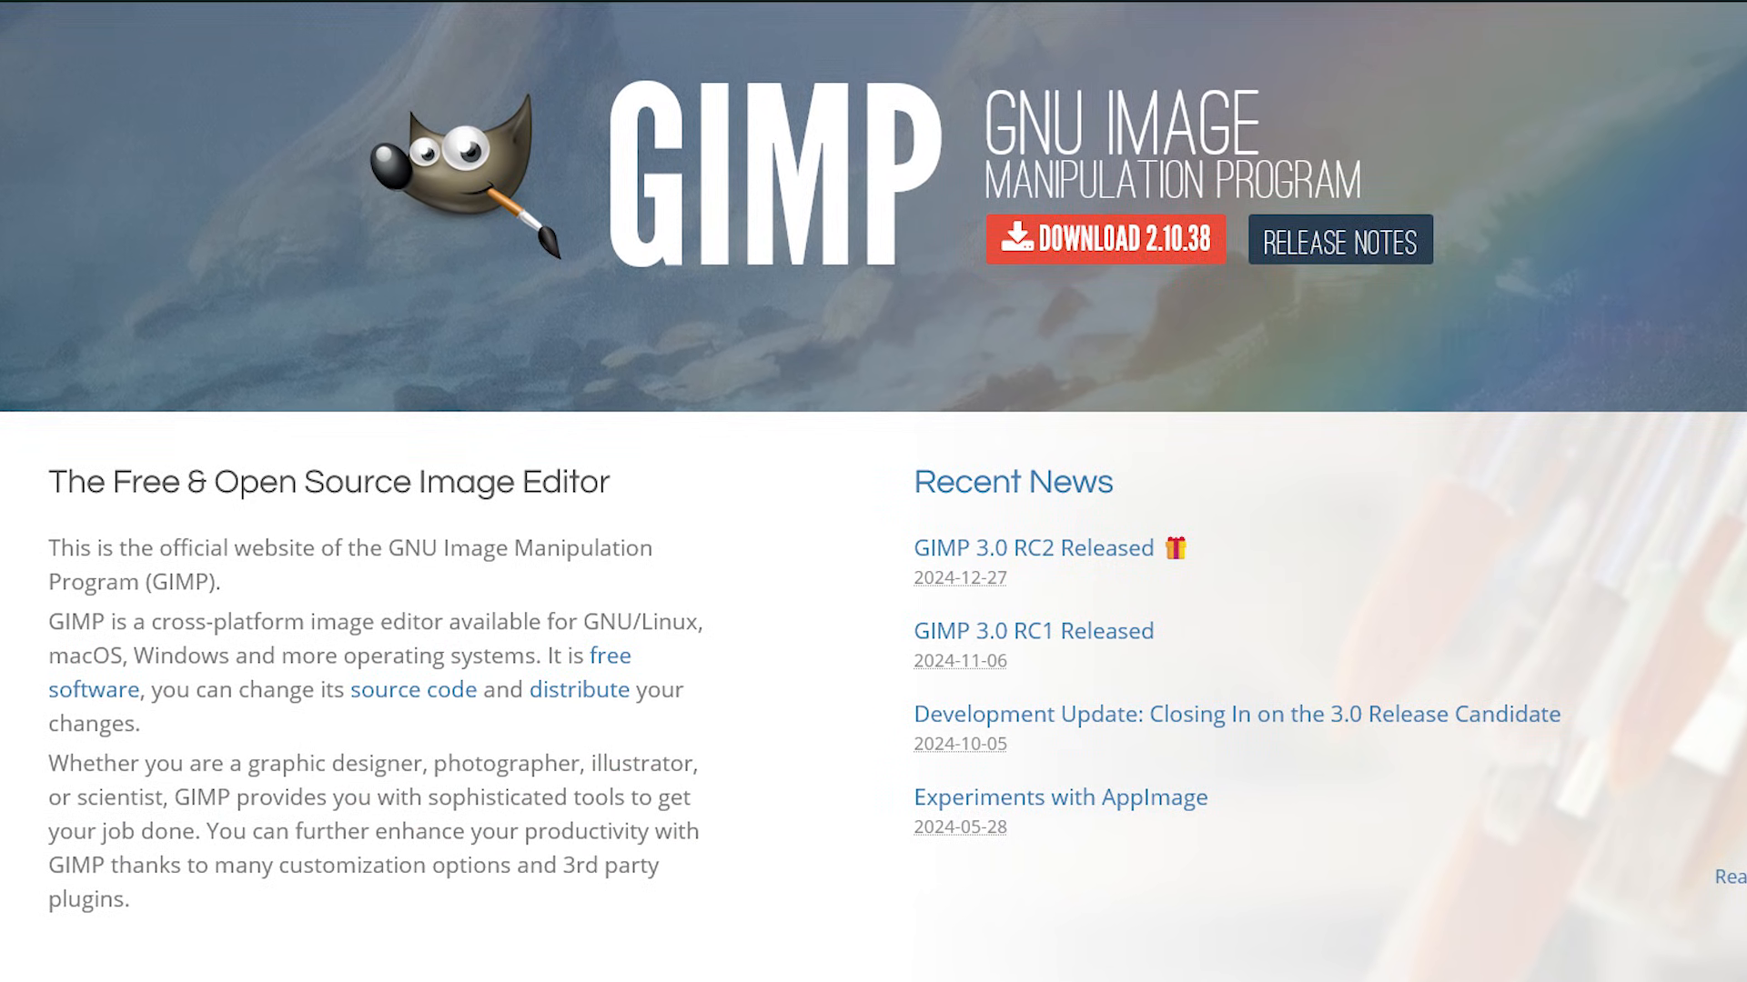
{"action": "scroll", "scroll_direction": "down", "scroll_amount": 3}
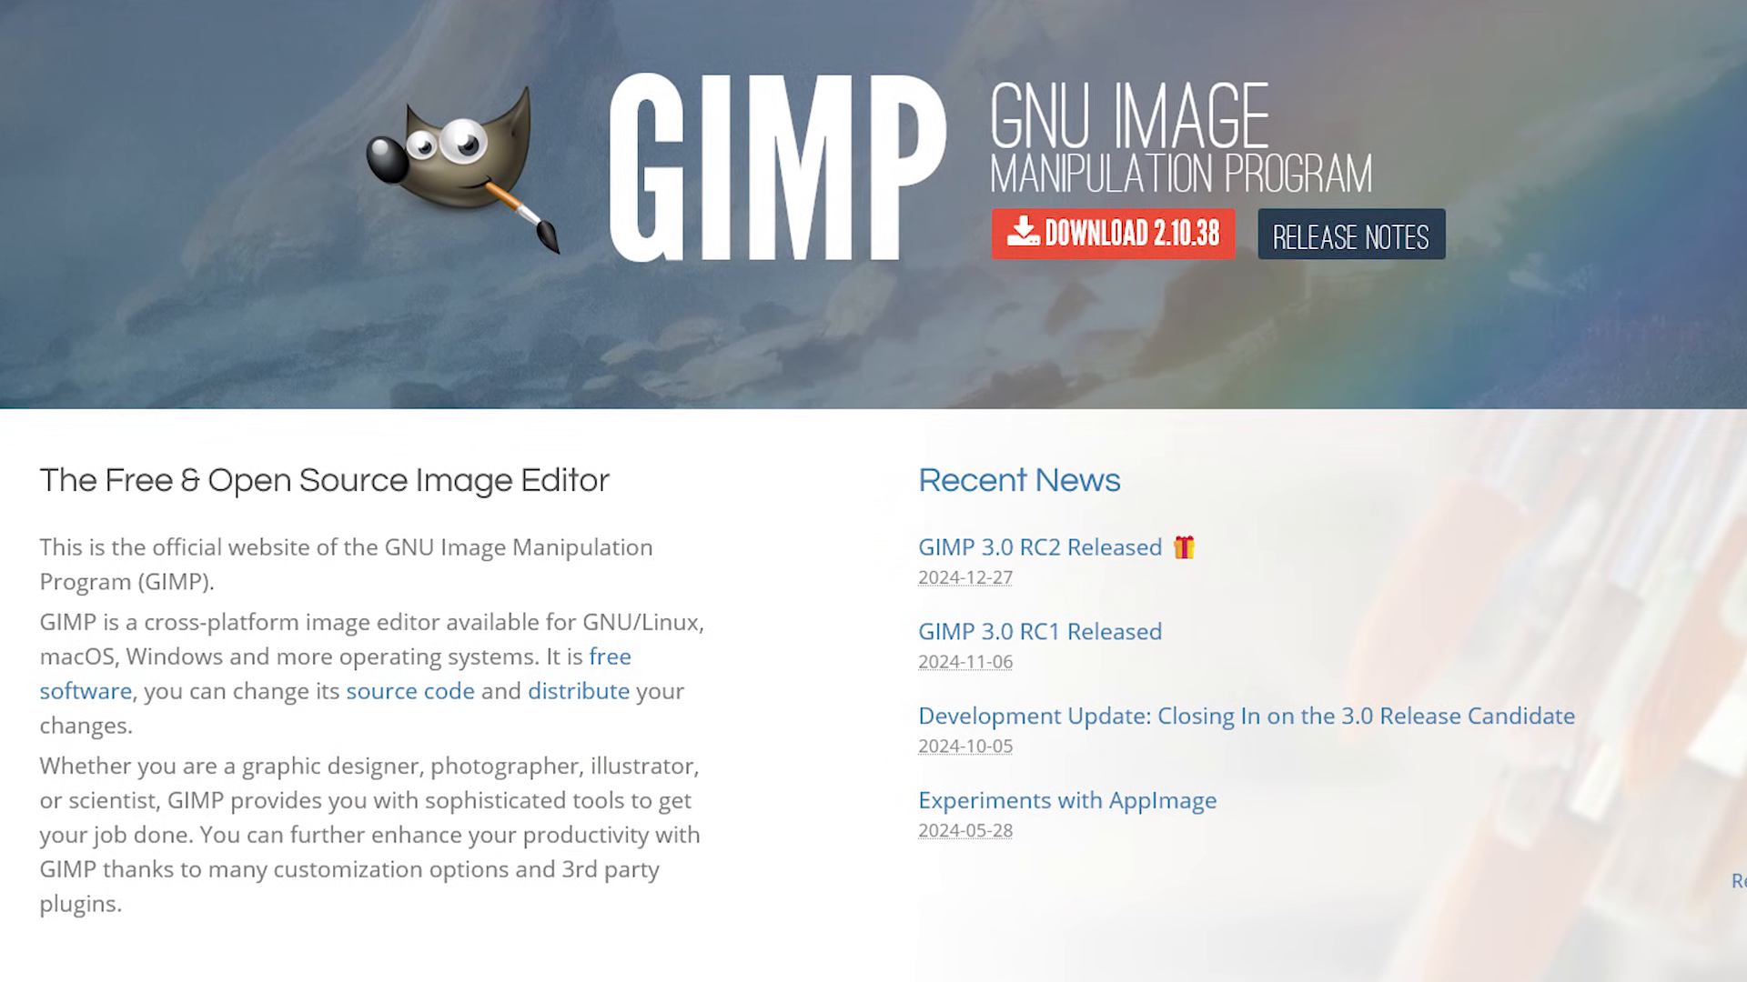
{"action": "scroll", "scroll_direction": "down", "scroll_amount": 3}
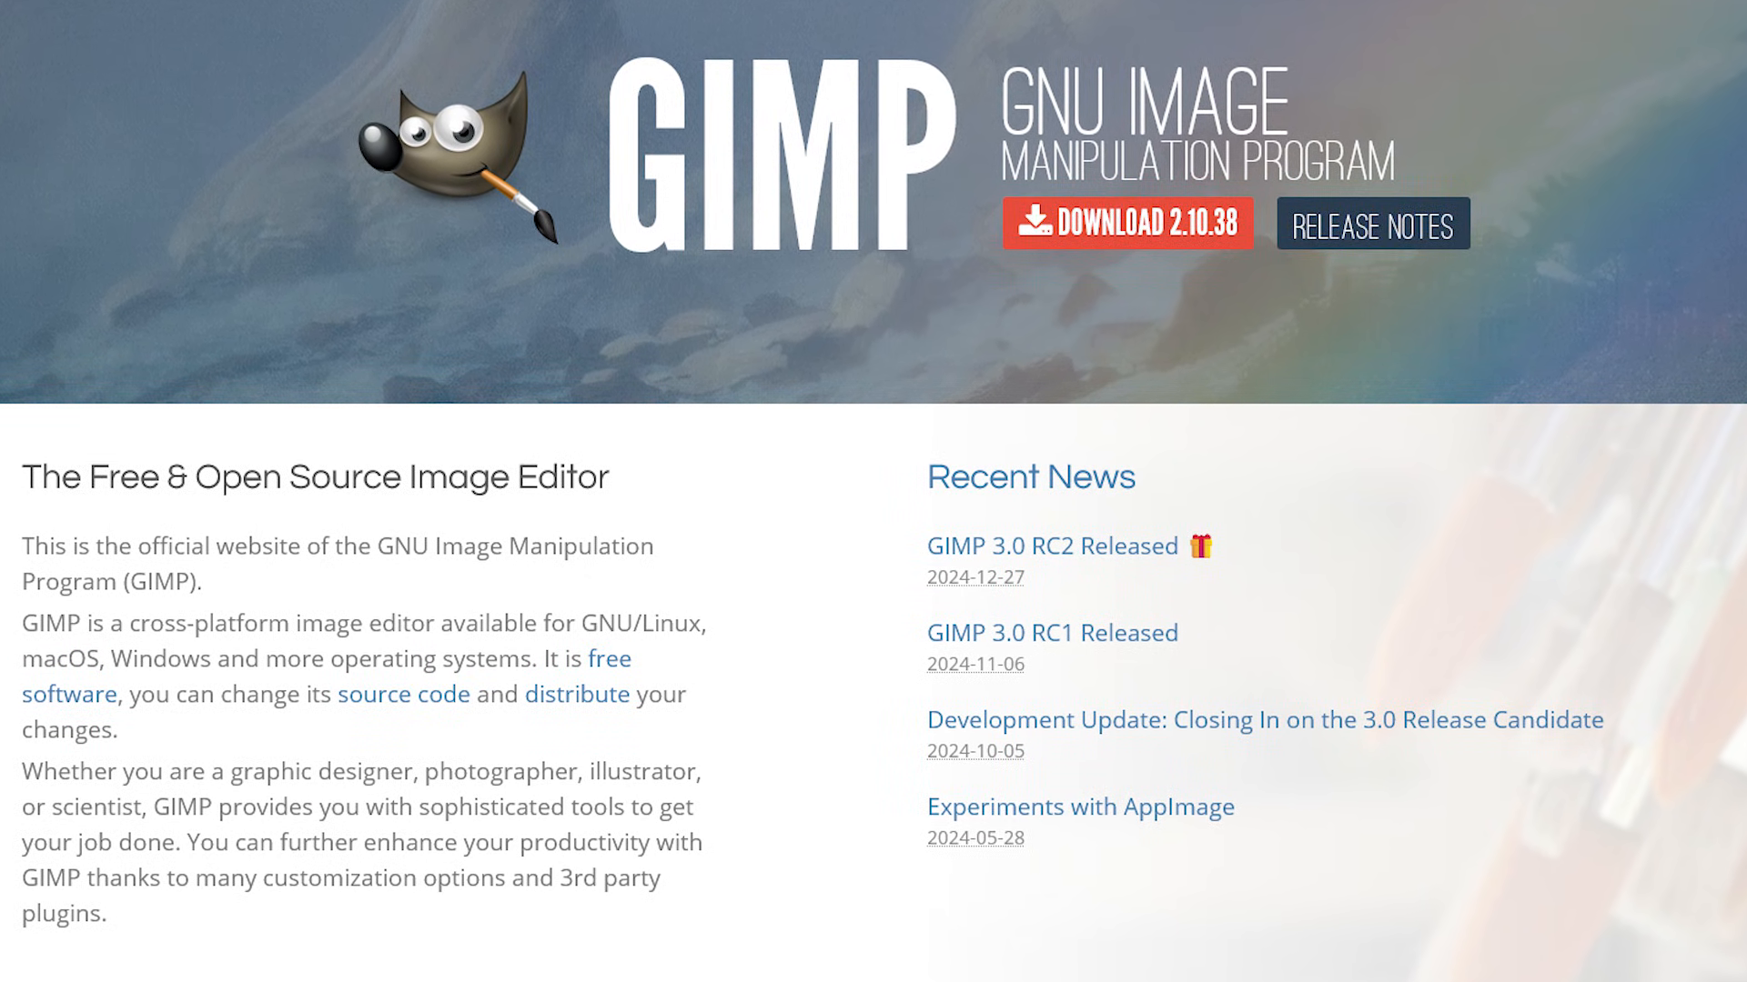
{"action": "scroll", "scroll_direction": "down", "scroll_amount": 3}
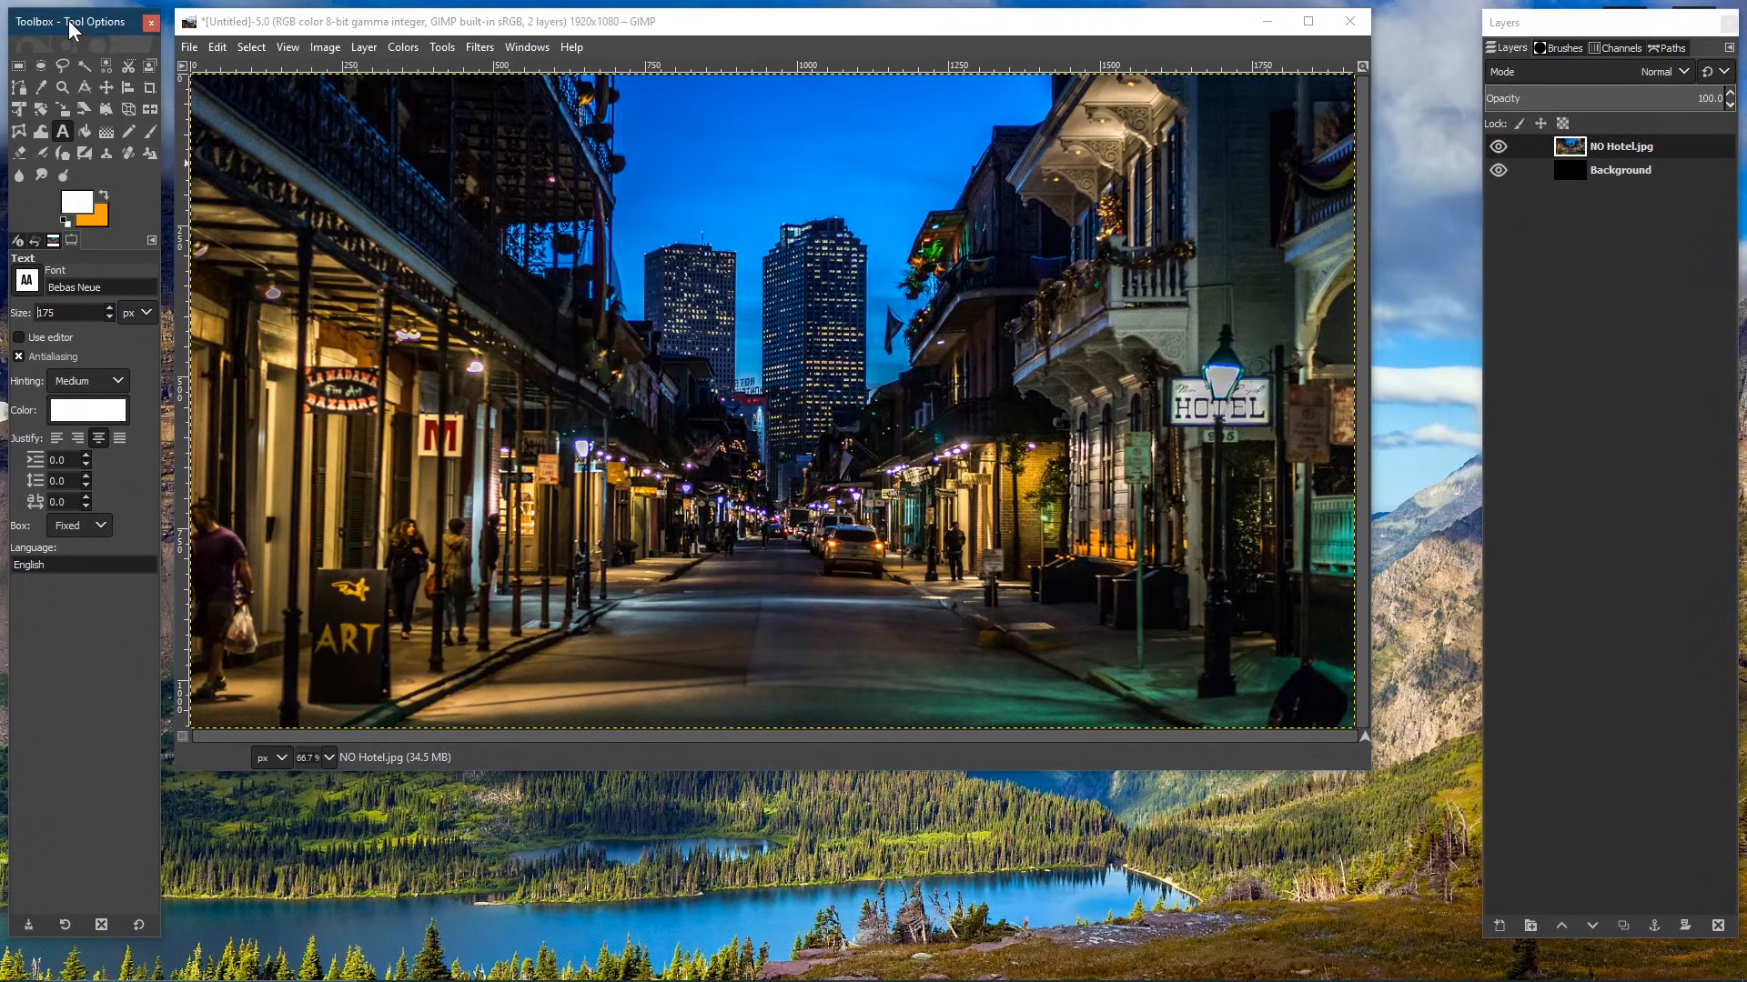
{"action": "mouse_move", "coordinate": [504, 151]}
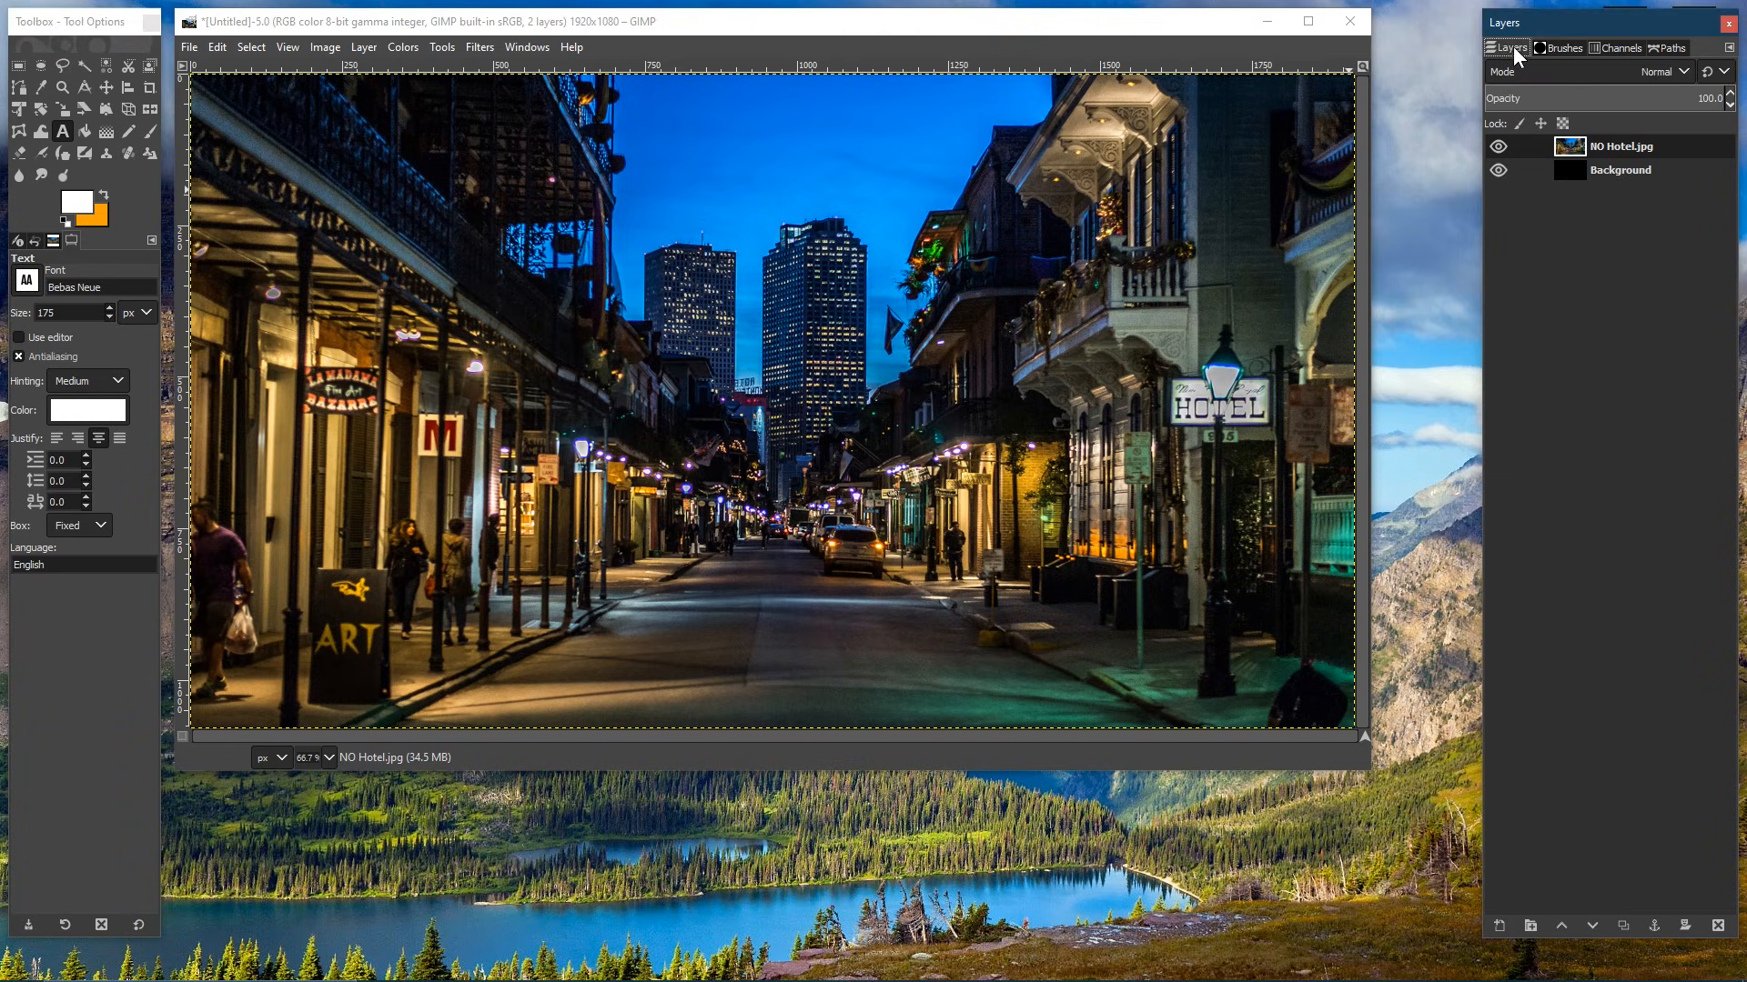
Step: View the Brushes and Layers docks, then switch GIMP to Single-Window Mode via the Windows menu
{"action": "left_click", "coordinate": [1565, 47]}
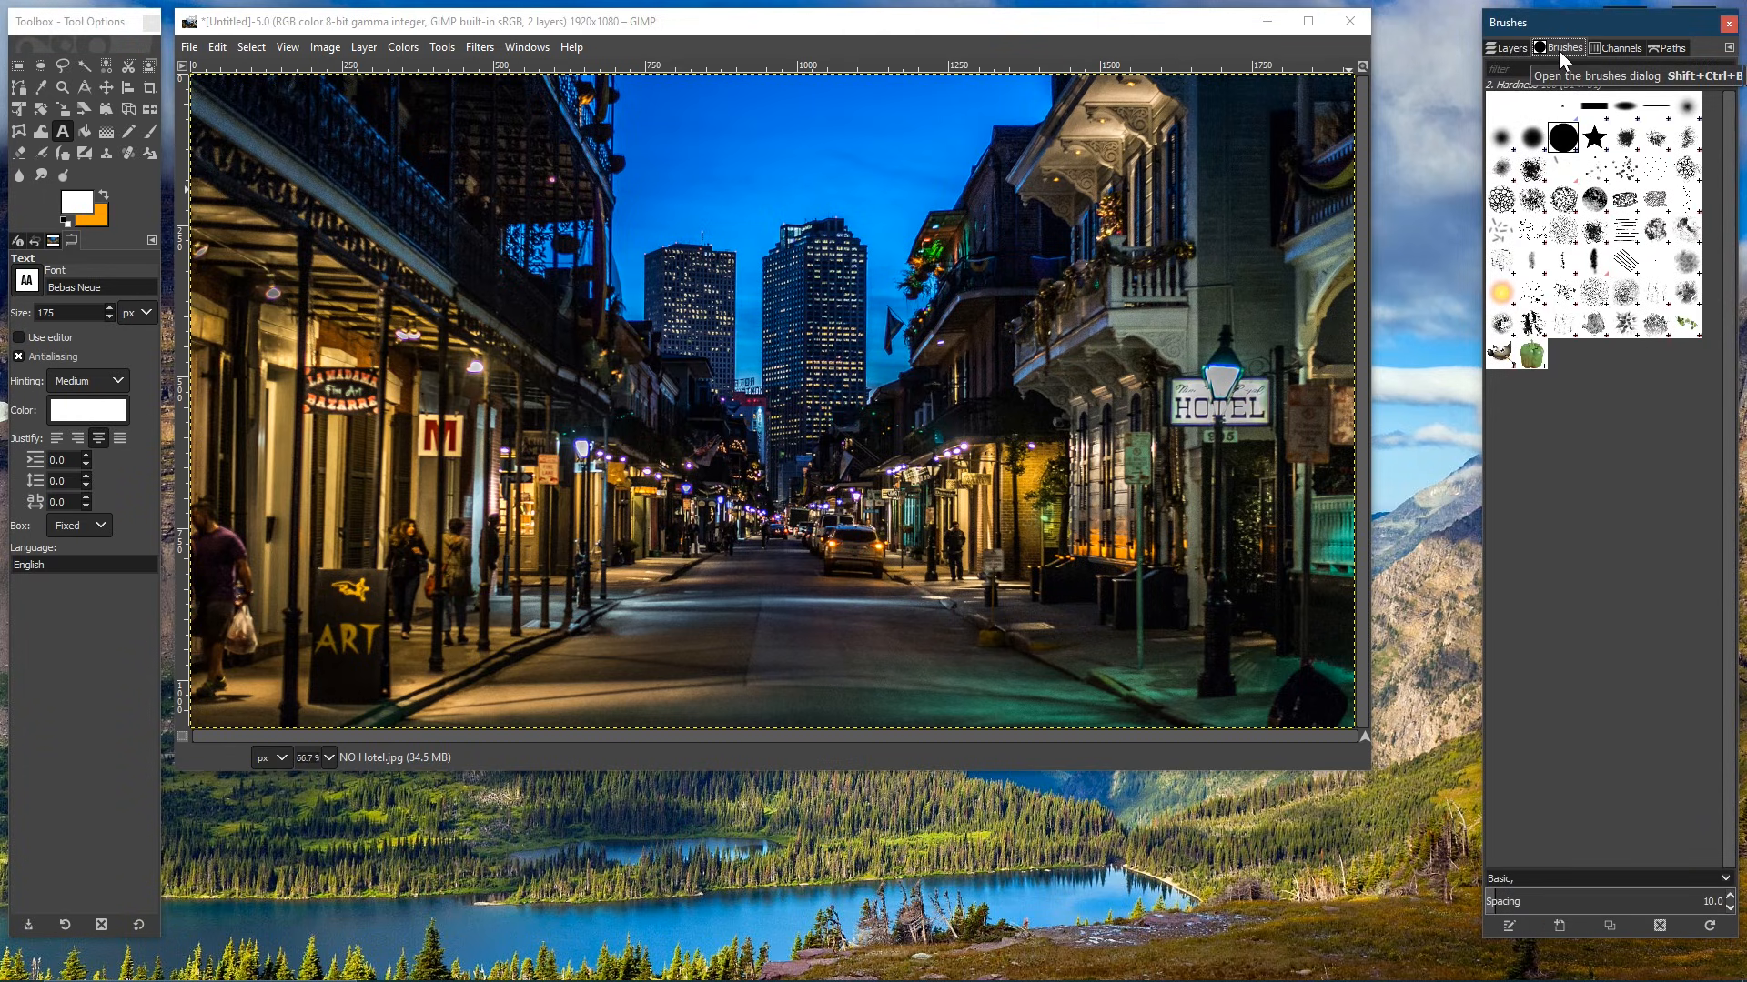
{"action": "left_click", "coordinate": [1510, 47]}
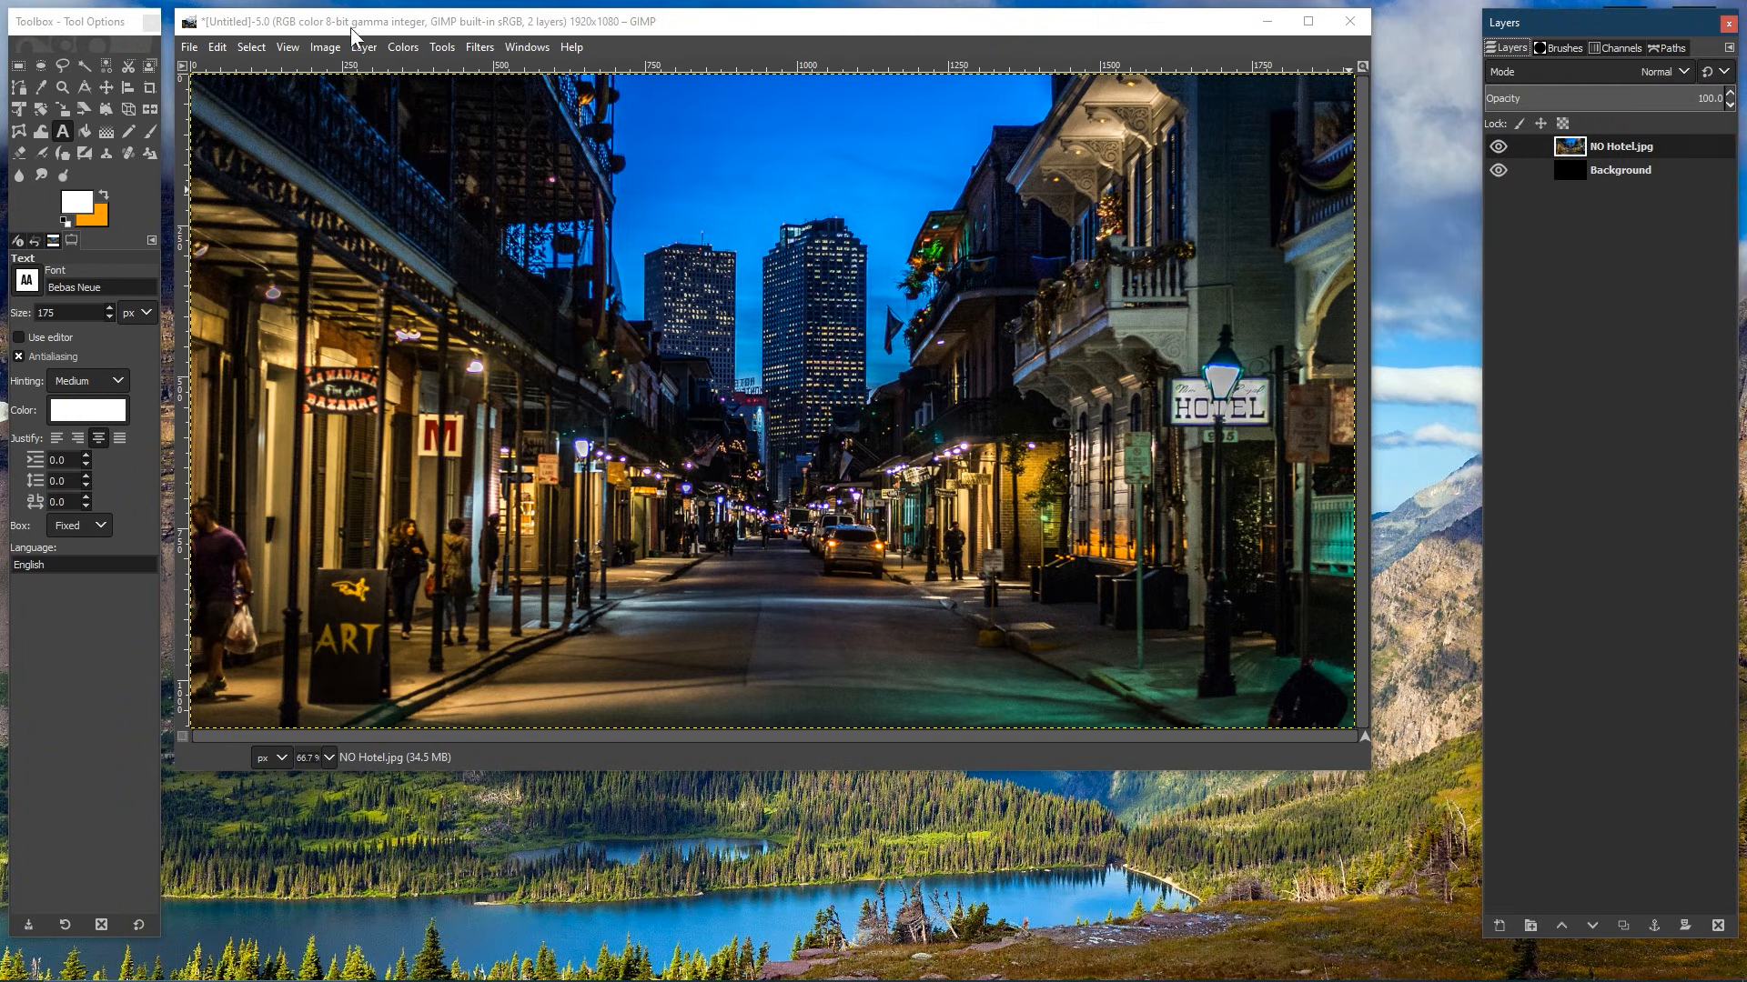
{"action": "mouse_move", "coordinate": [84, 57]}
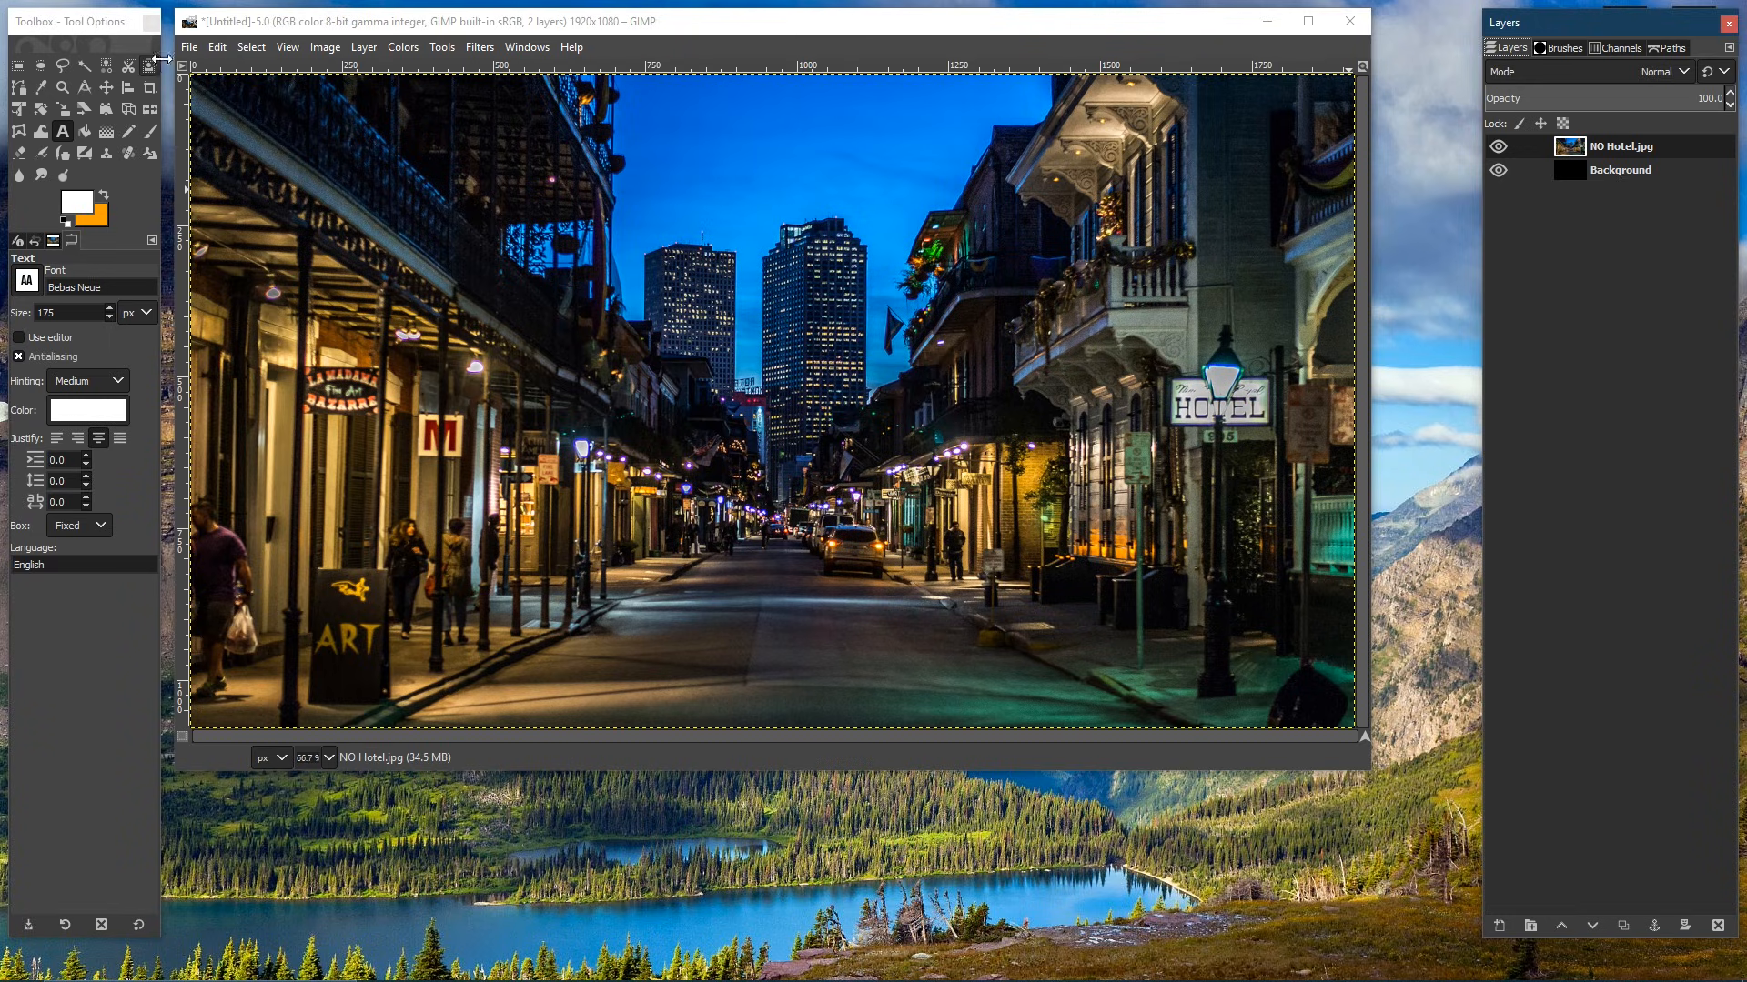
{"action": "left_click", "coordinate": [526, 48]}
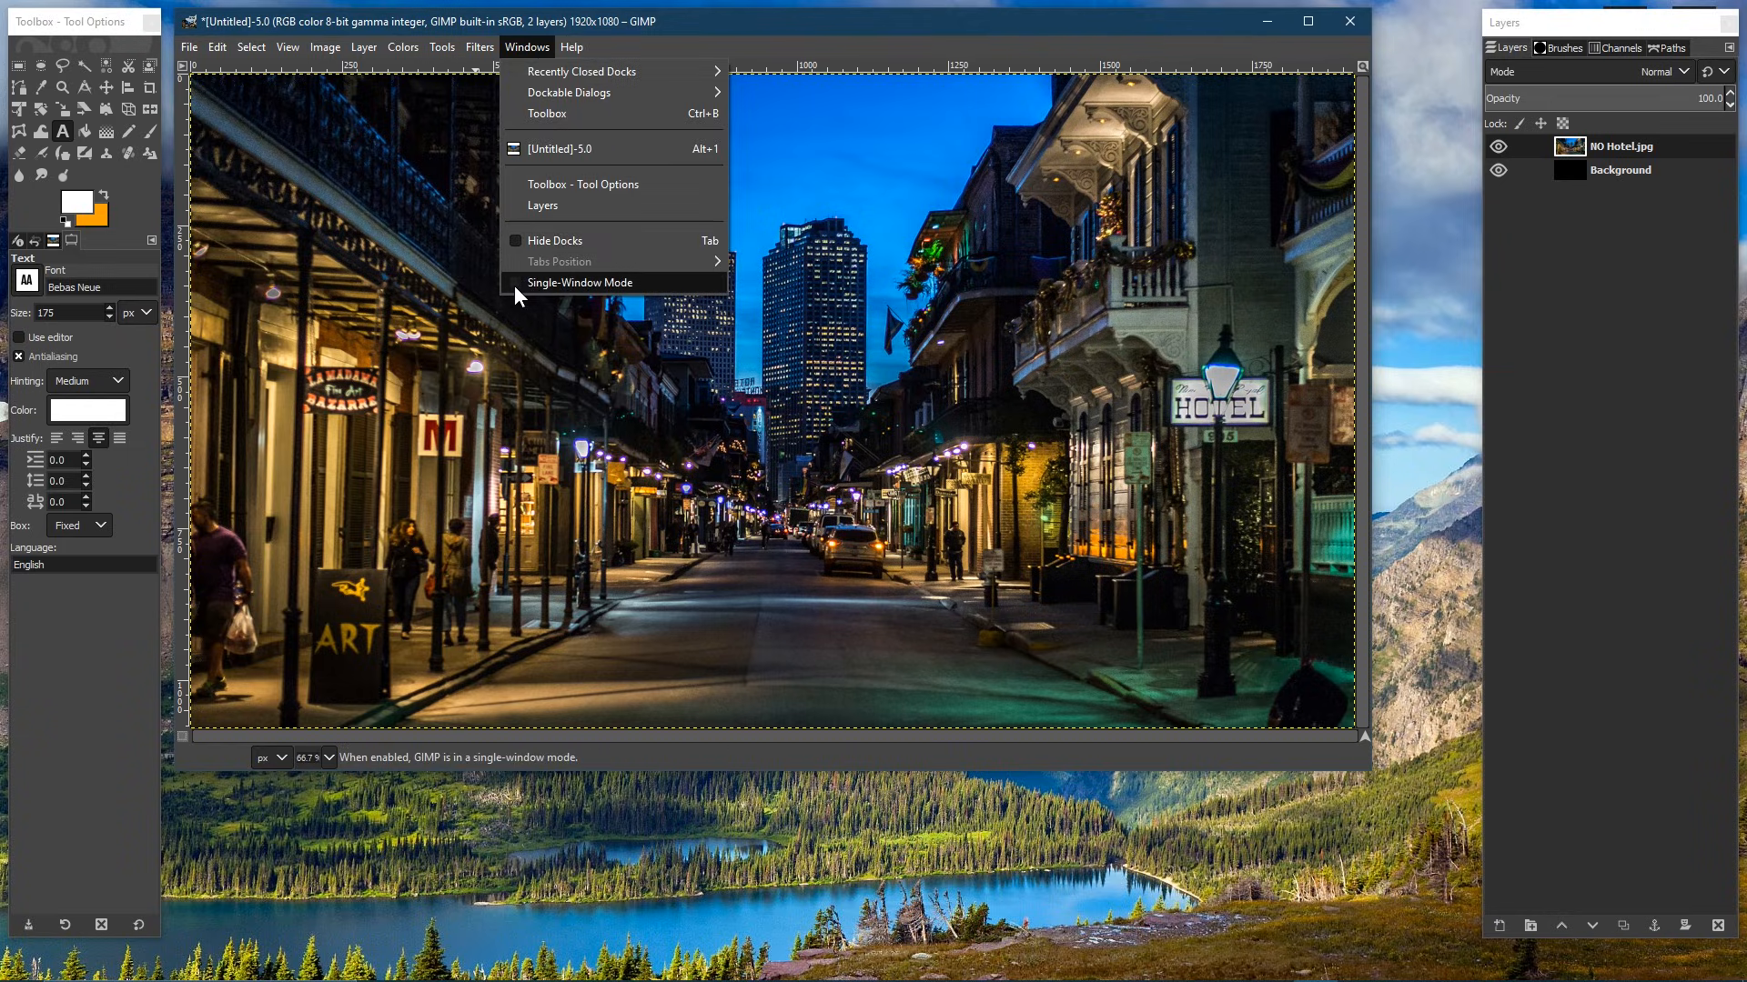
{"action": "left_click", "coordinate": [579, 282]}
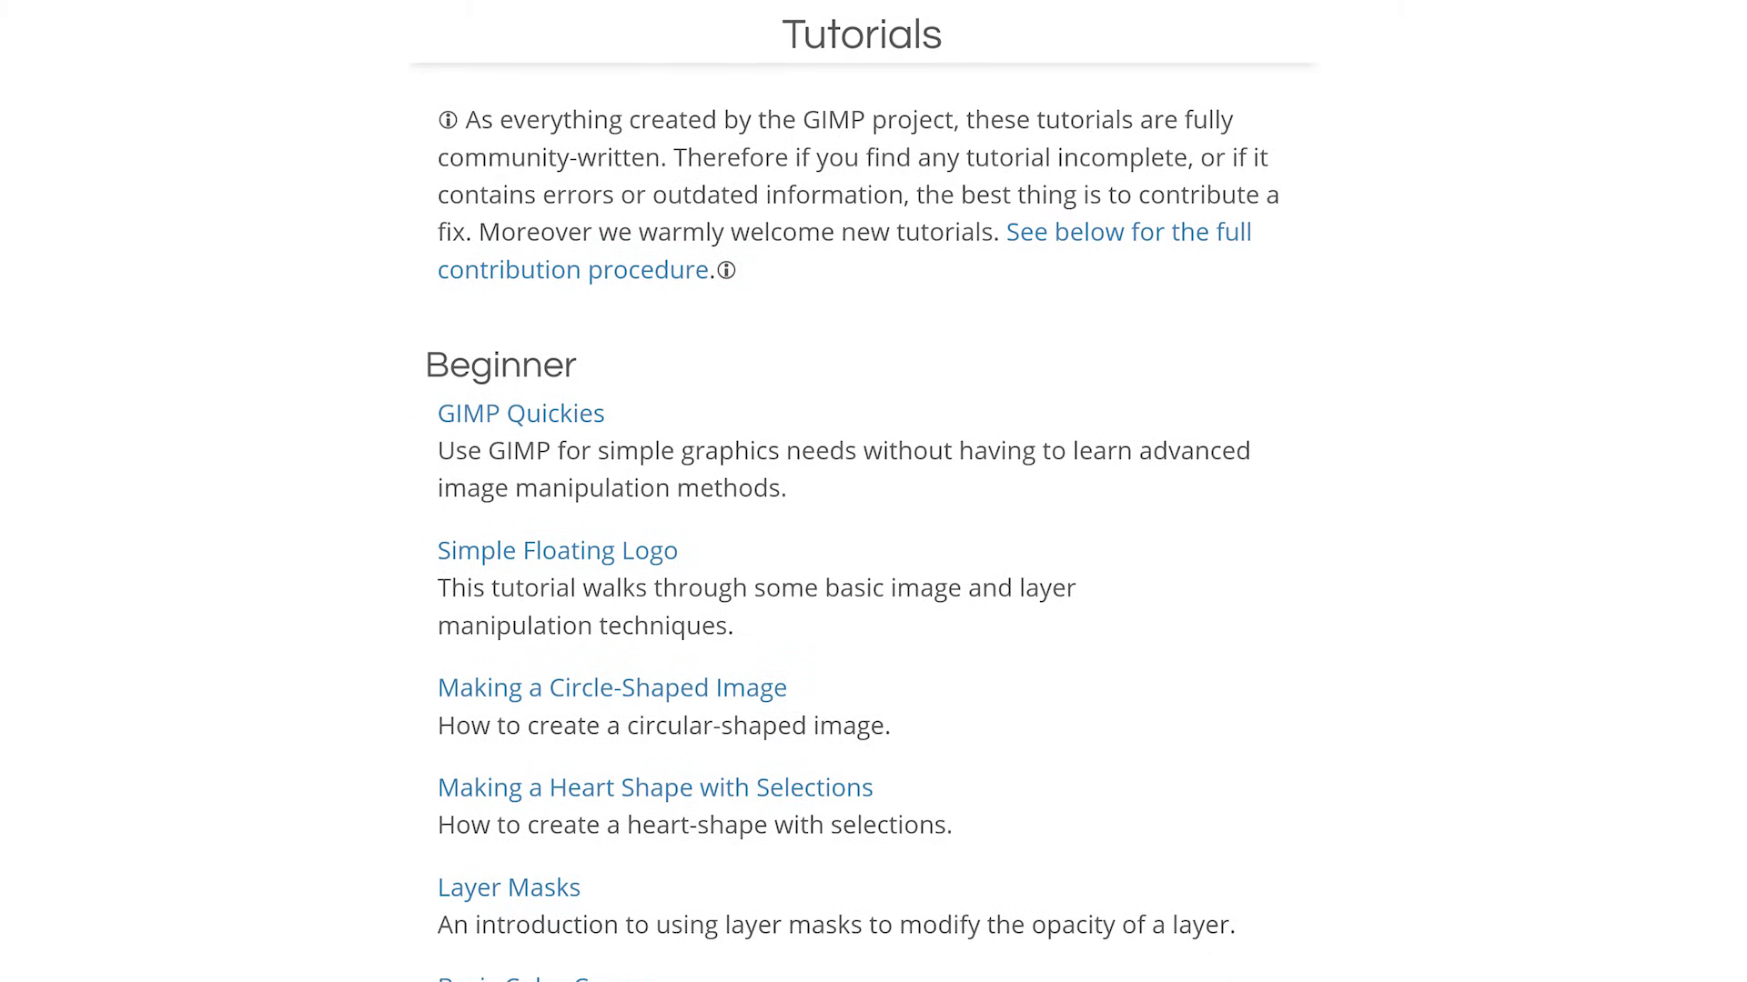
Step: Scroll the GIMP Tutorials page through the Beginner guides like GIMP Quickies and Layer Masks
{"action": "scroll", "scroll_direction": "down", "scroll_amount": 3}
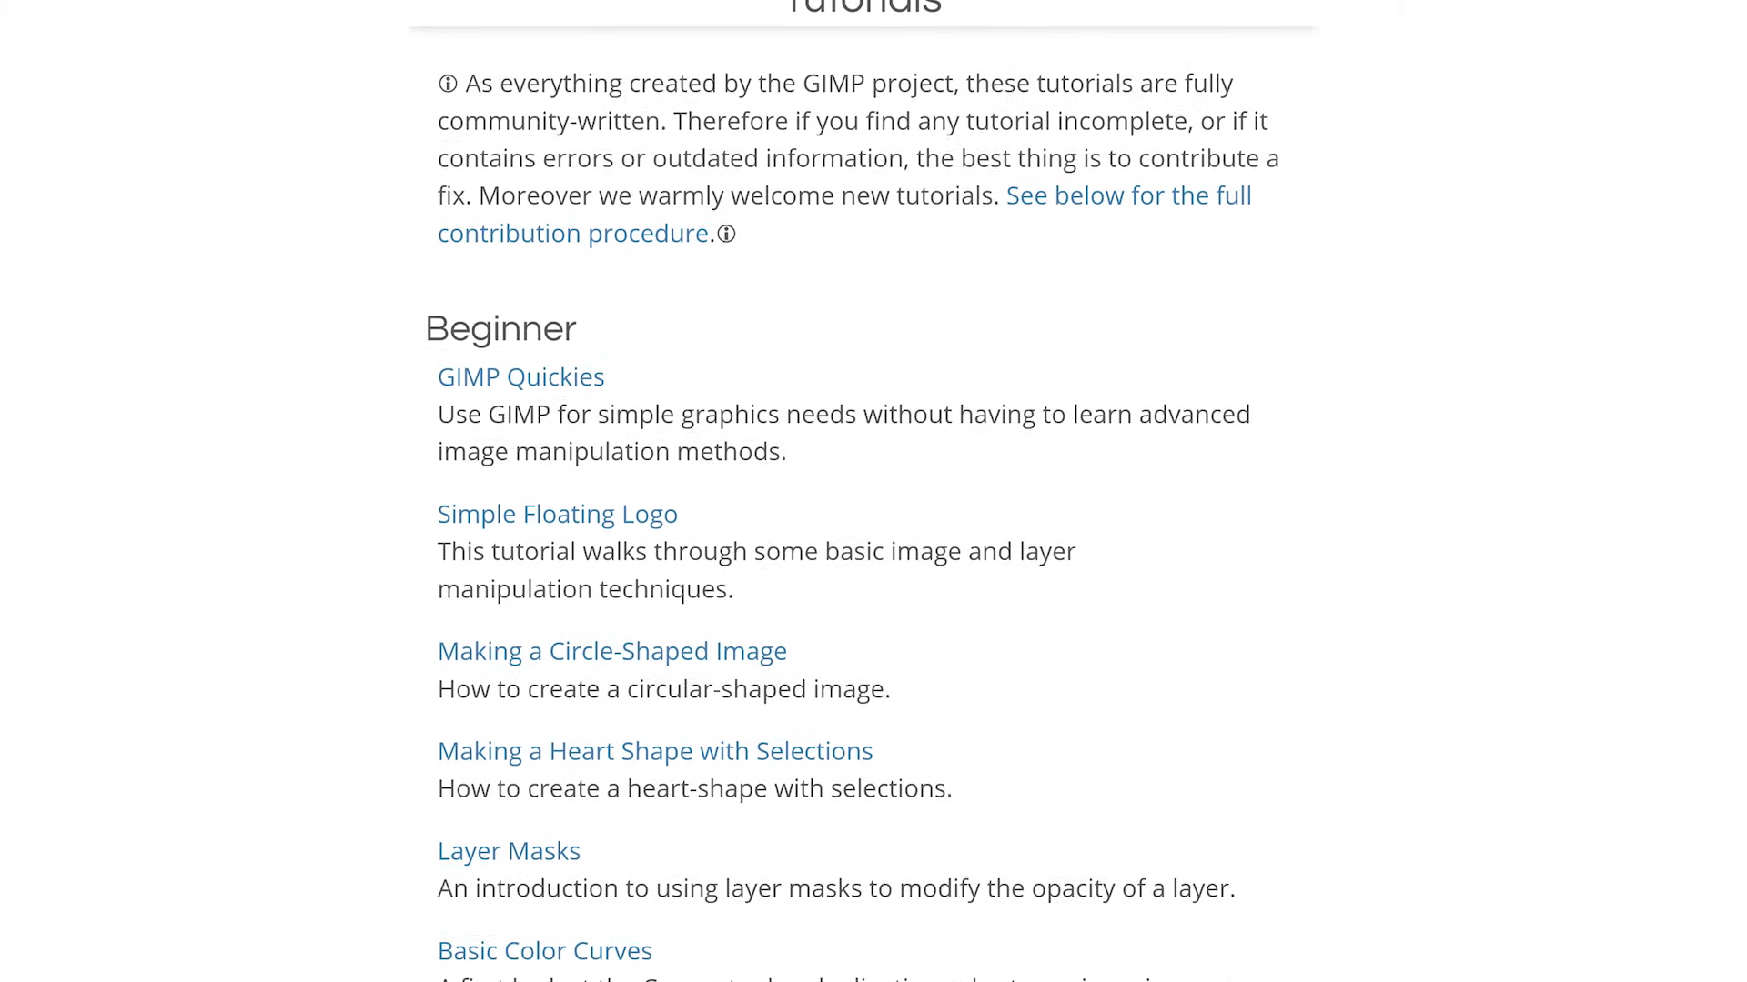
{"action": "scroll", "scroll_direction": "down", "scroll_amount": 3}
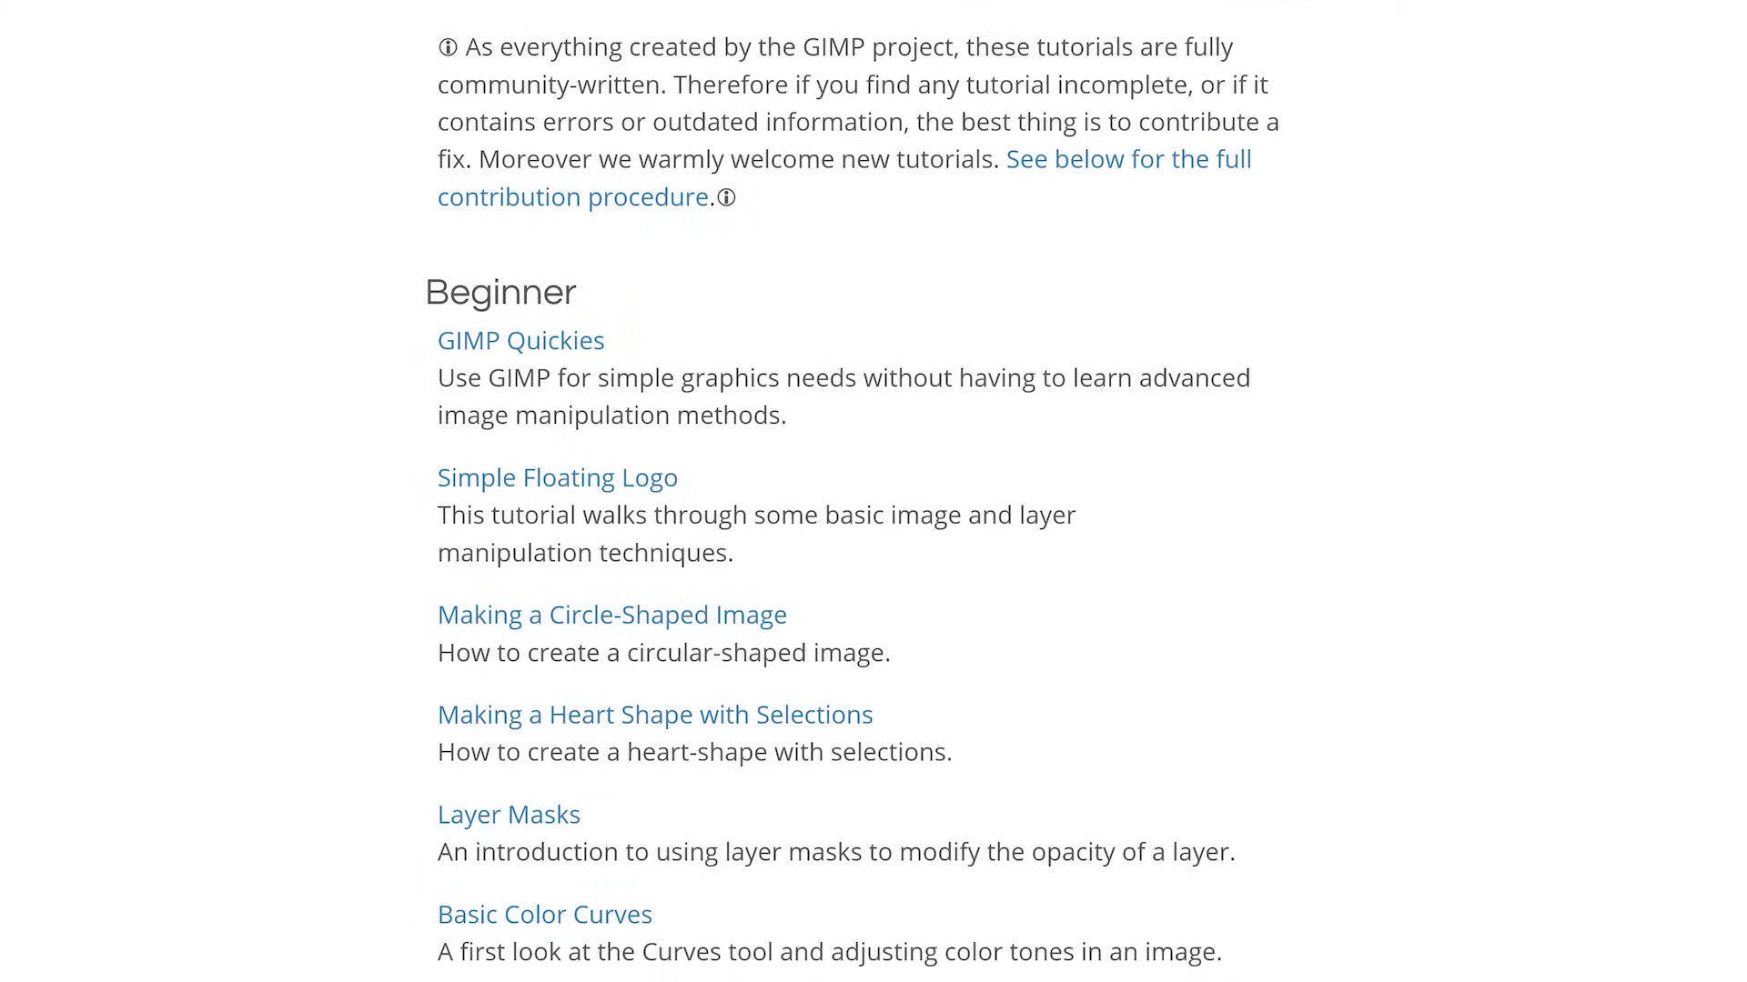
{"action": "scroll", "scroll_direction": "down", "scroll_amount": 3}
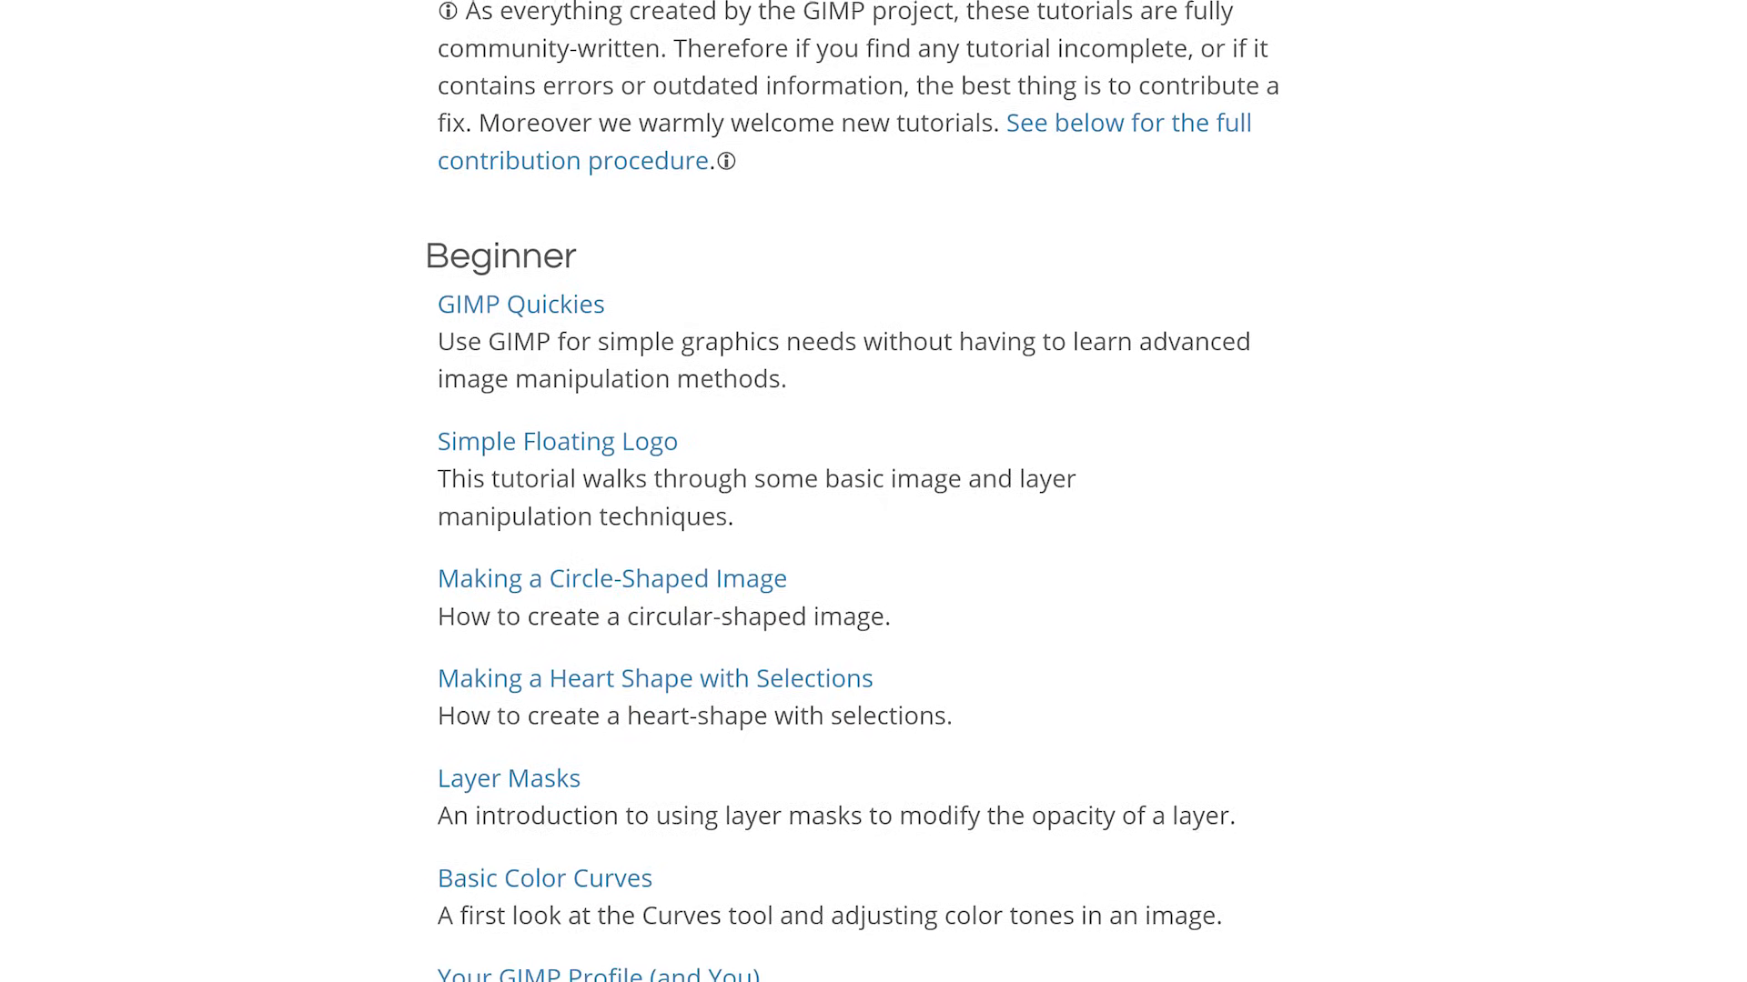
{"action": "scroll", "scroll_direction": "down", "scroll_amount": 3}
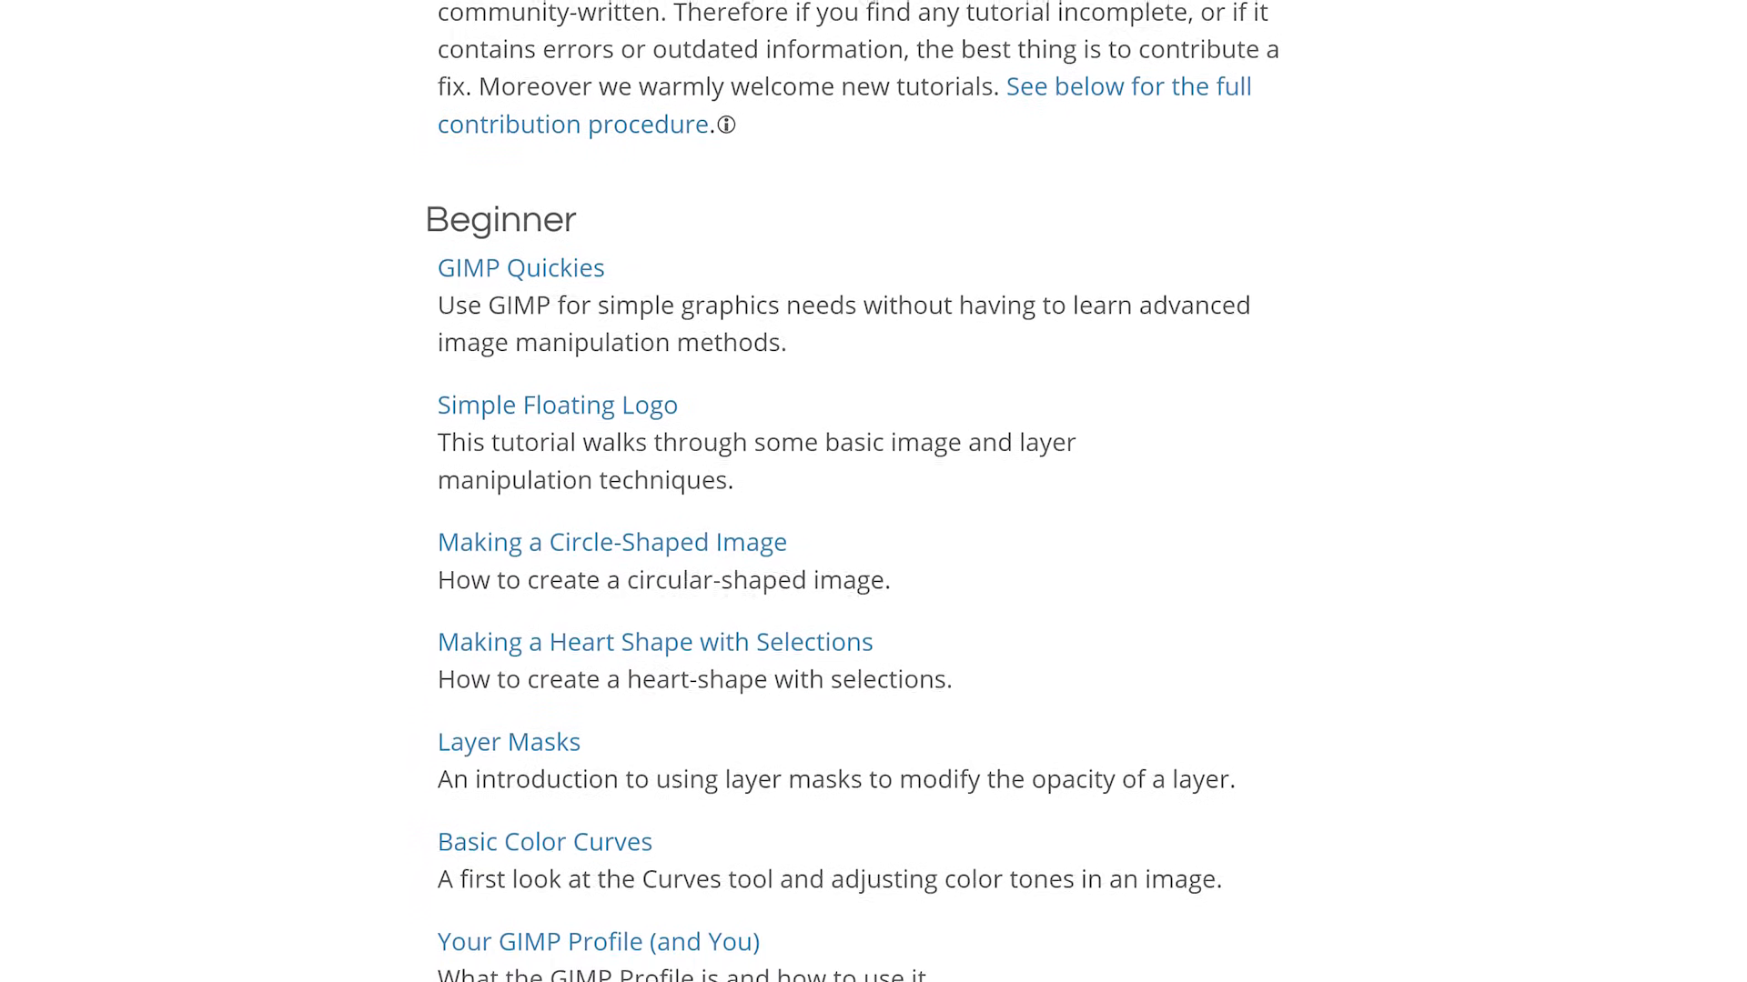